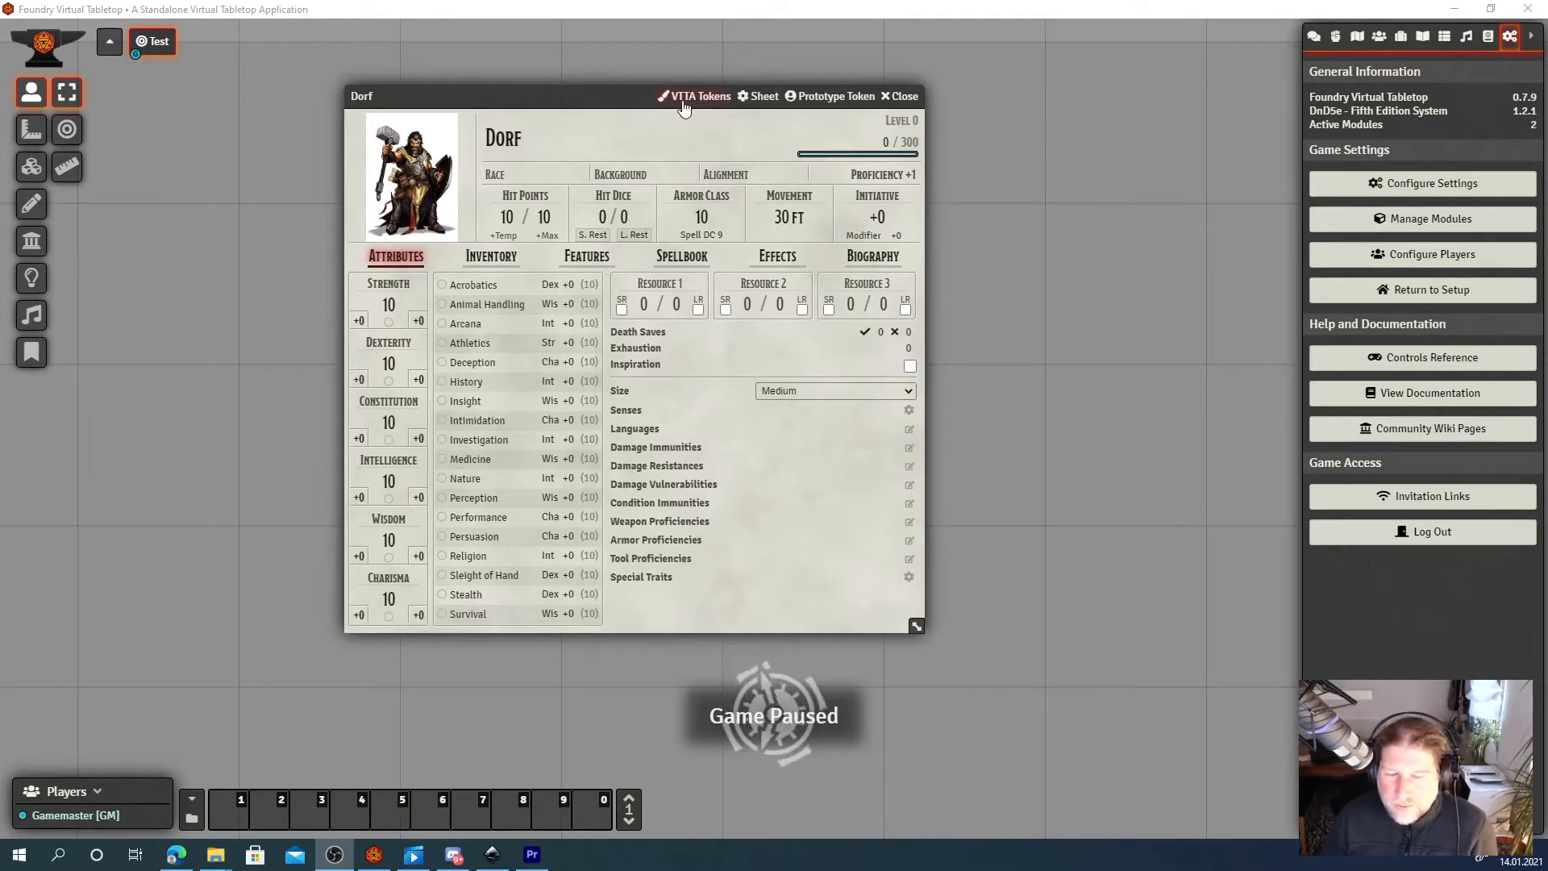
{"action": "mouse_move", "coordinate": [716, 98]}
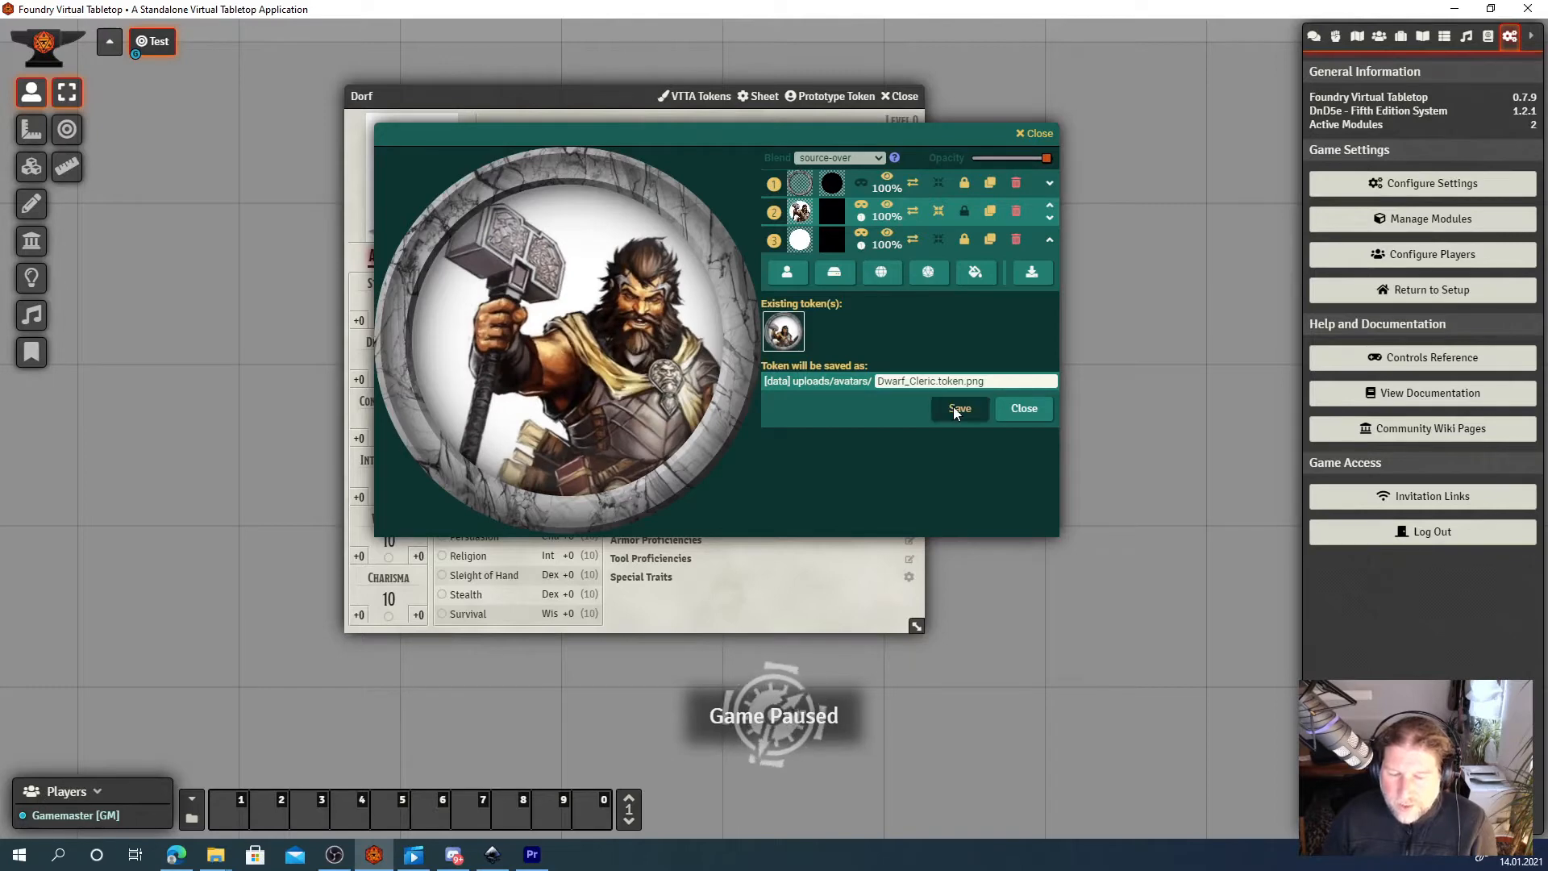
Save Dorf's framed token as Dwarf_Cleric.token.png in uploads/avatars.
{"action": "left_click", "coordinate": [956, 408]}
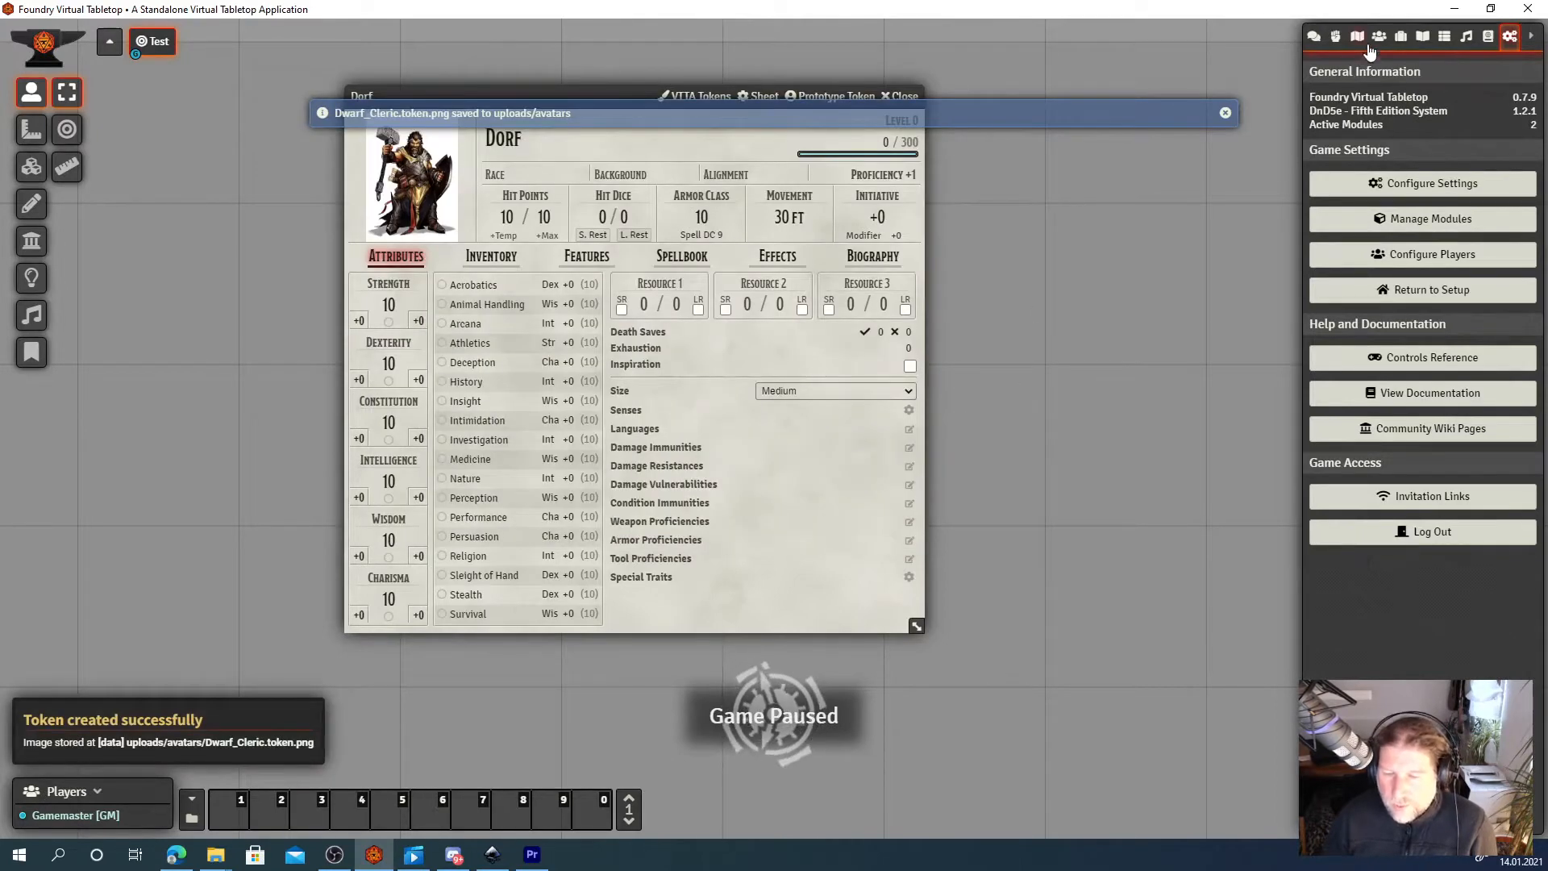
Show the Actors list and reopen Dorf's token editor with the saved token.
{"action": "left_click", "coordinate": [1379, 37]}
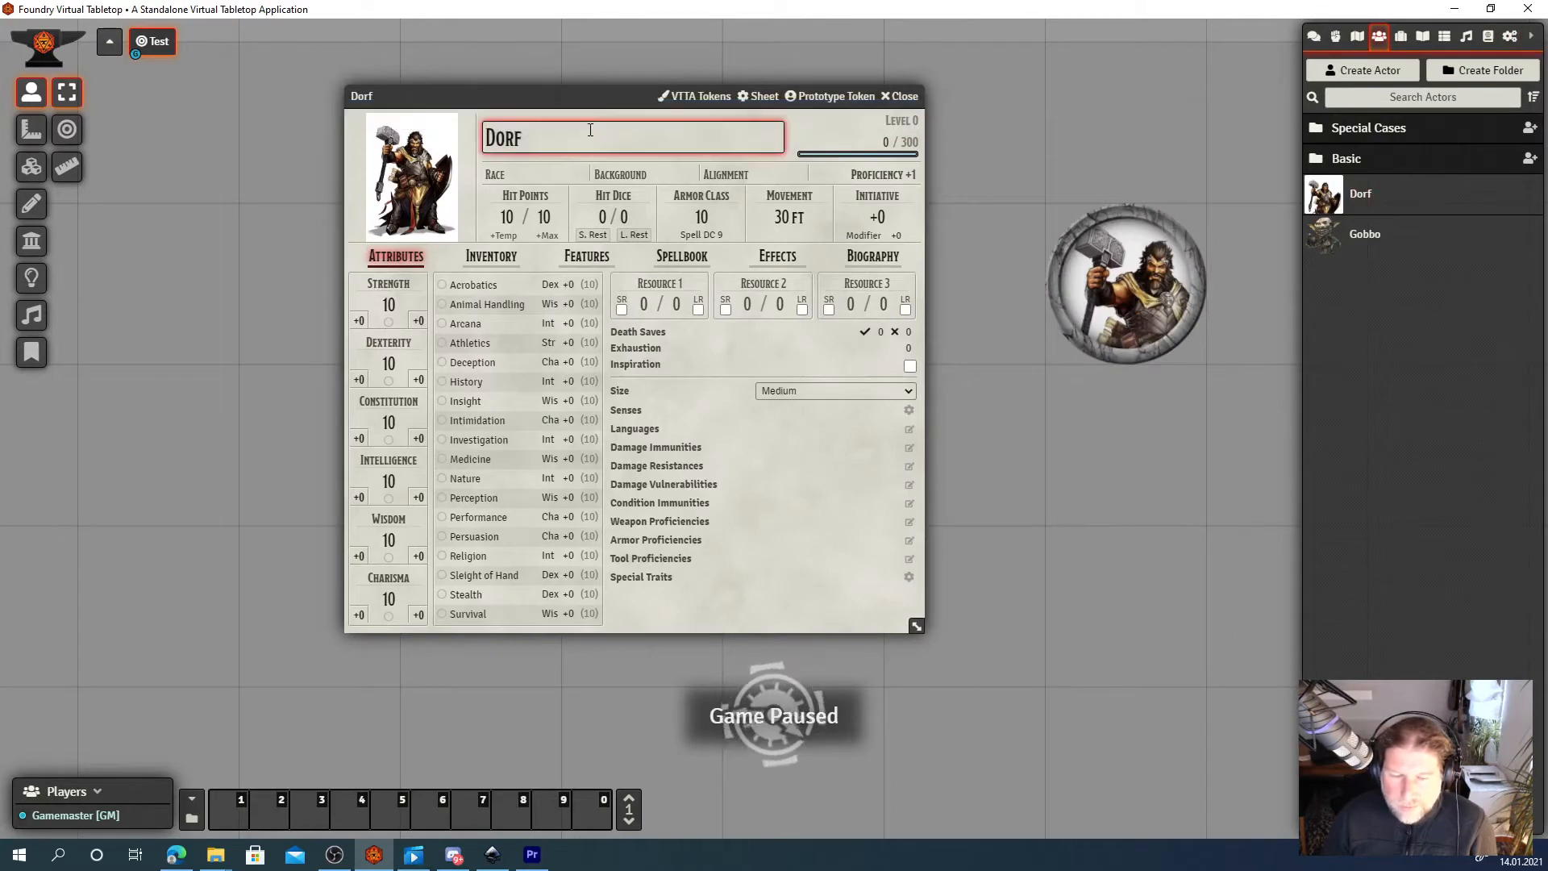
{"action": "left_click", "coordinate": [411, 176]}
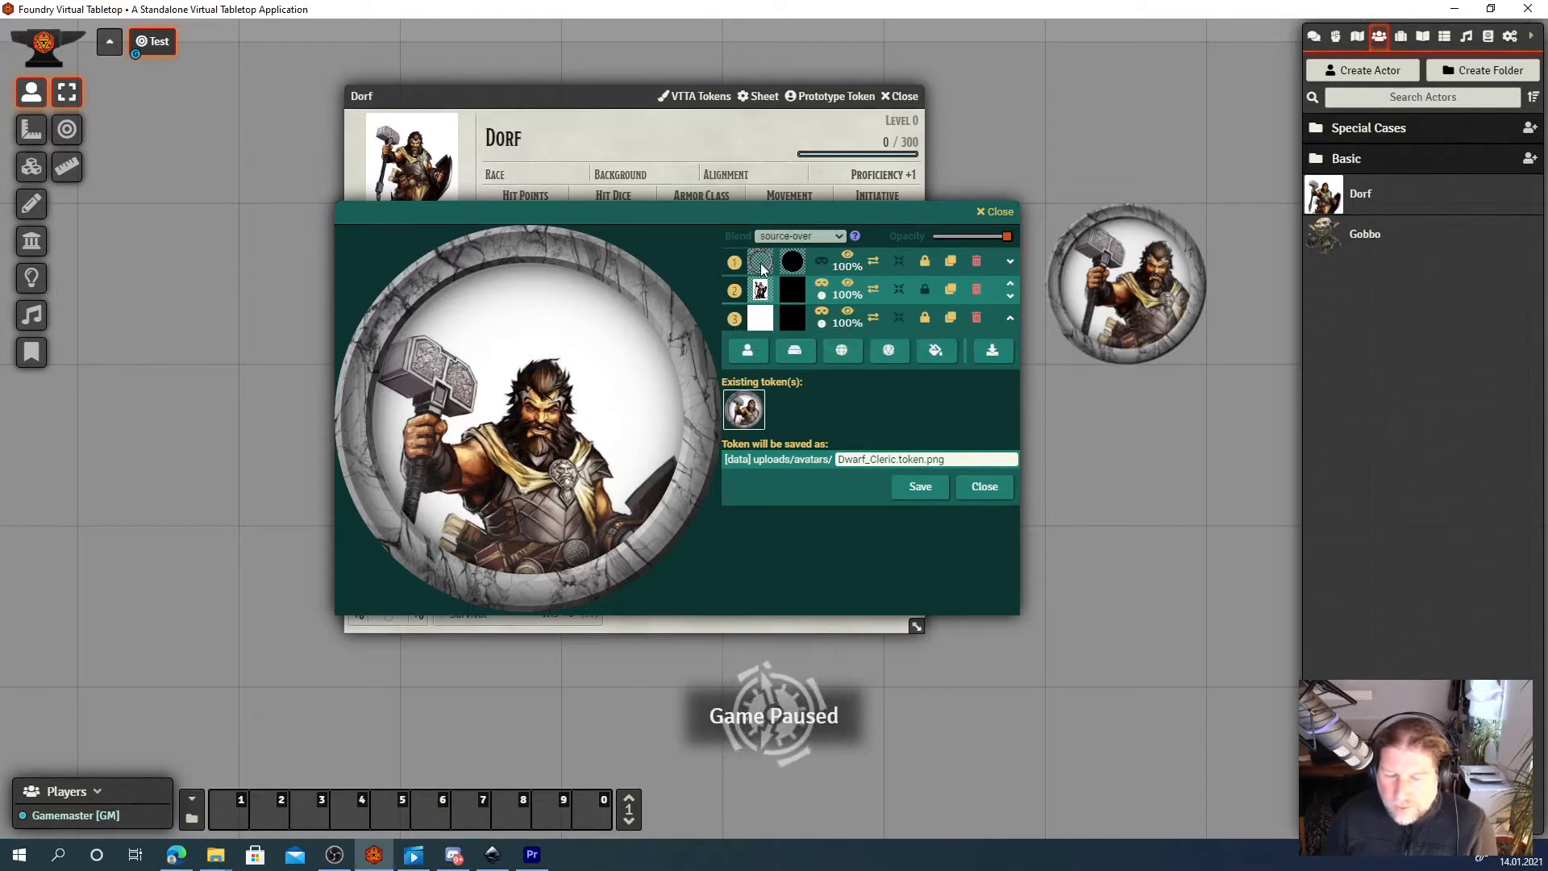
{"action": "mouse_move", "coordinate": [760, 289]}
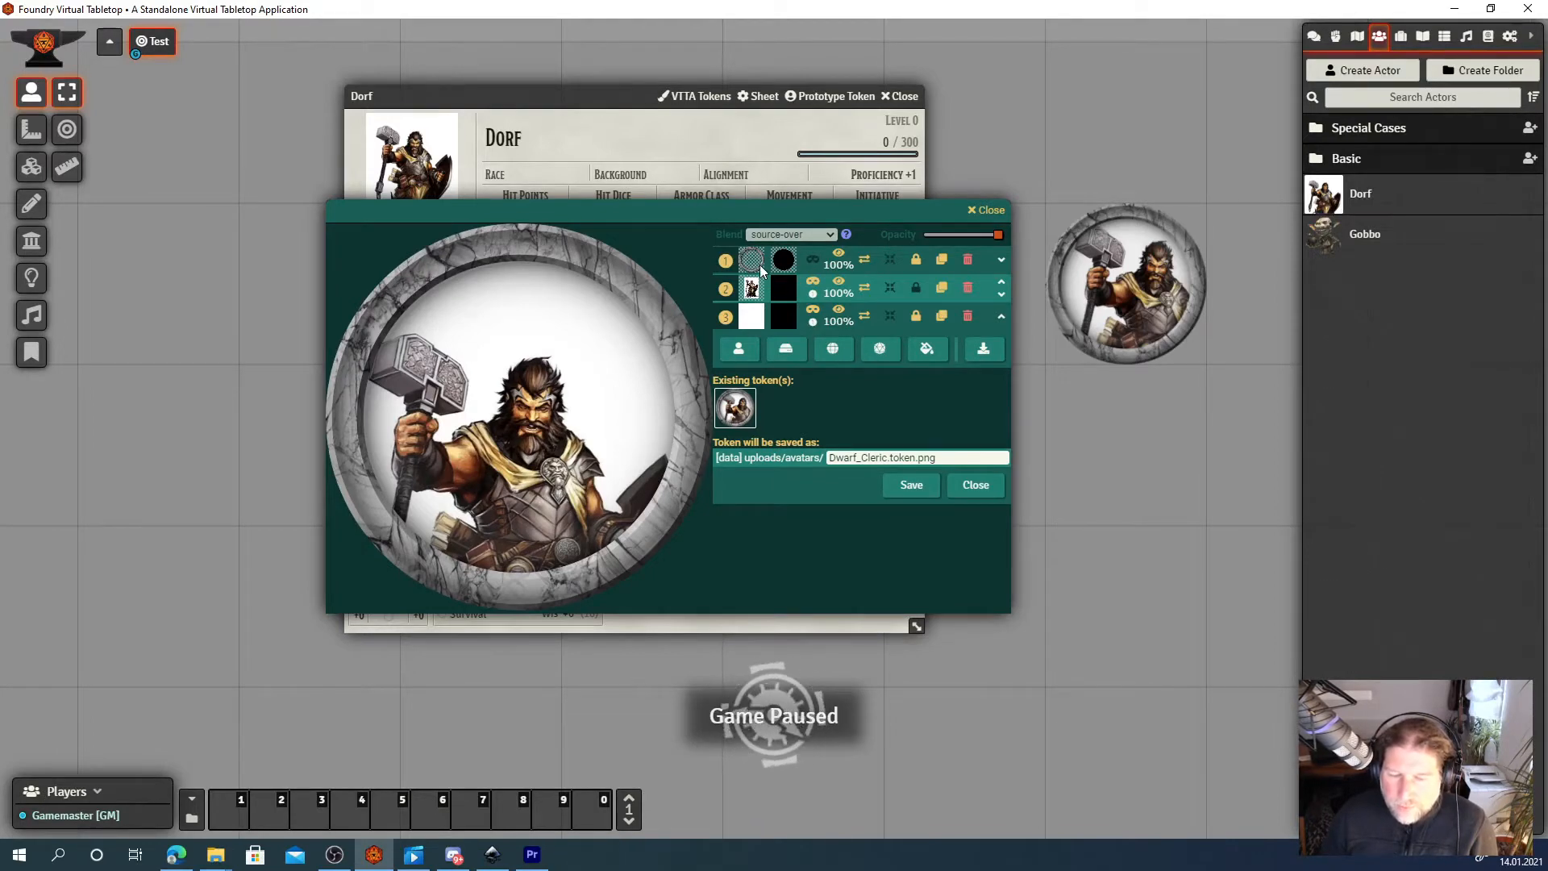
{"action": "mouse_move", "coordinate": [750, 287]}
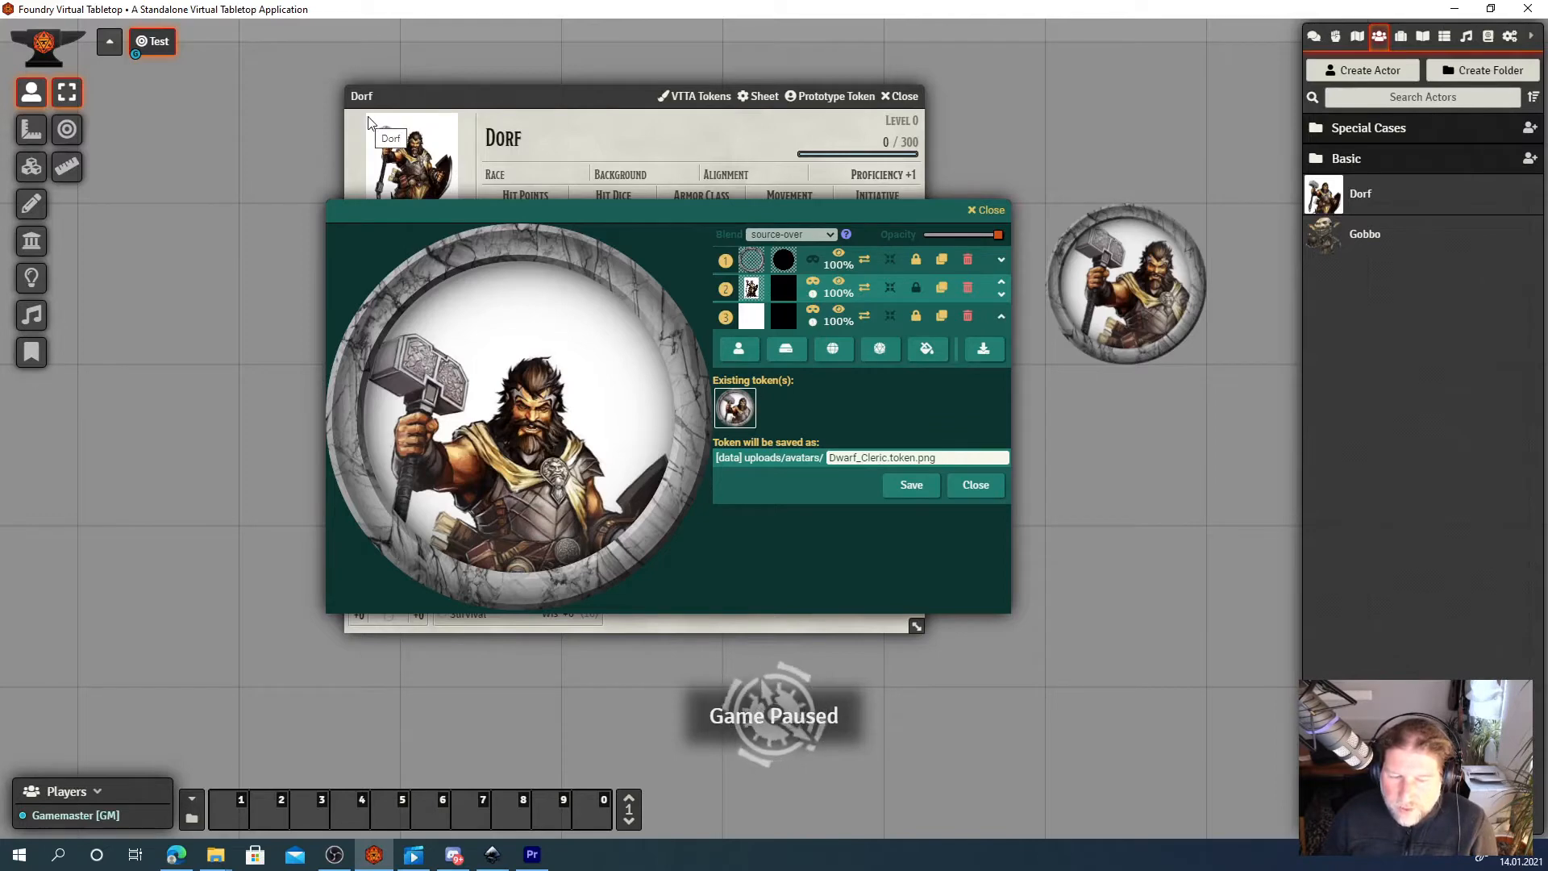
{"action": "mouse_move", "coordinate": [450, 187]}
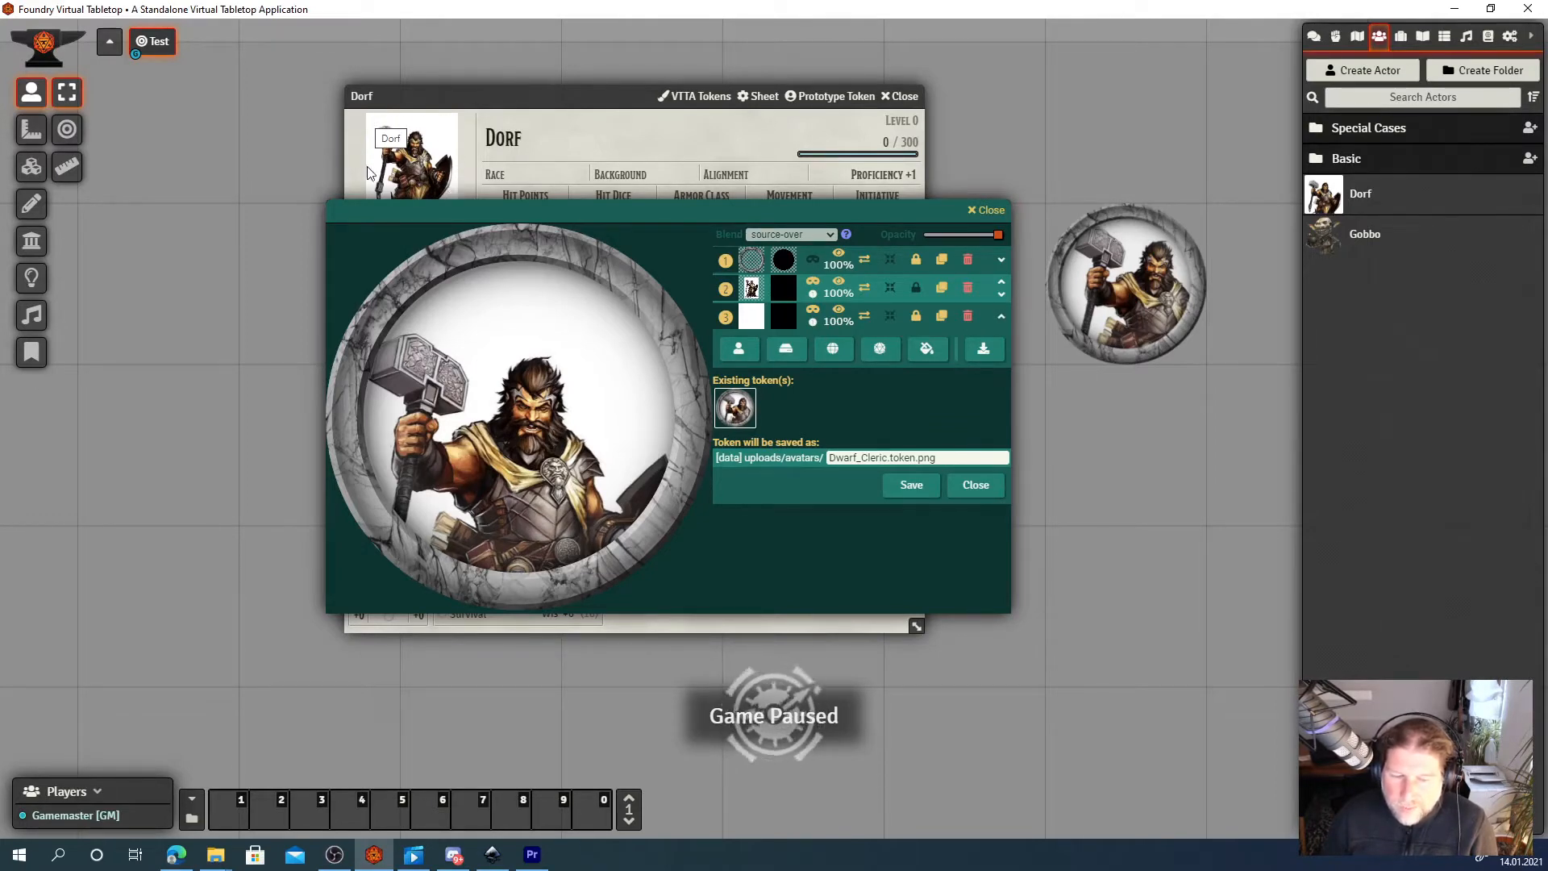
{"action": "mouse_move", "coordinate": [753, 316]}
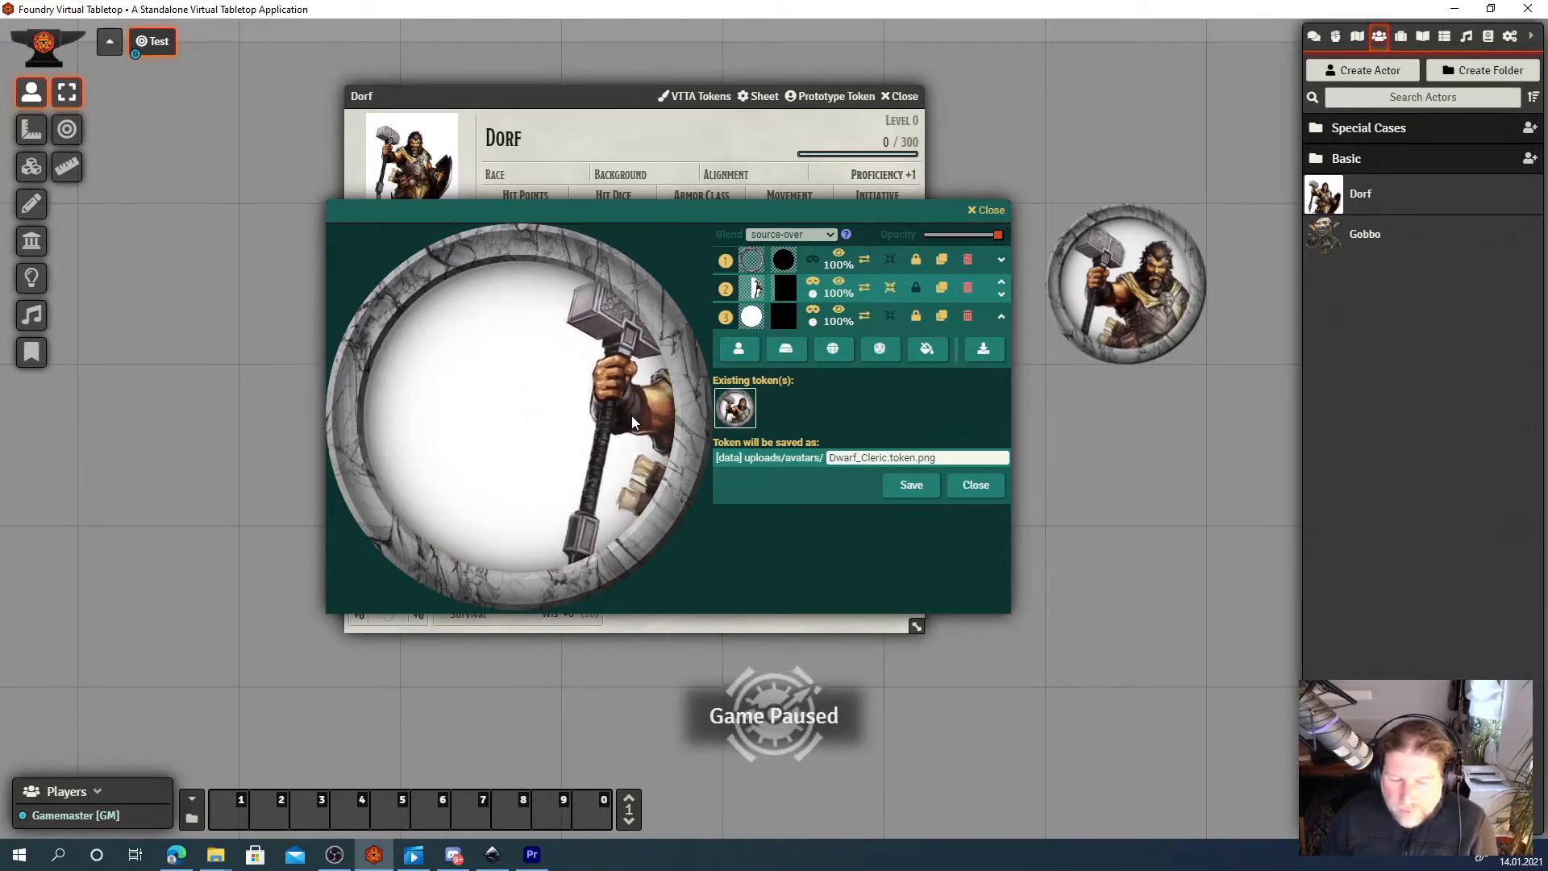
{"action": "mouse_move", "coordinate": [552, 367]}
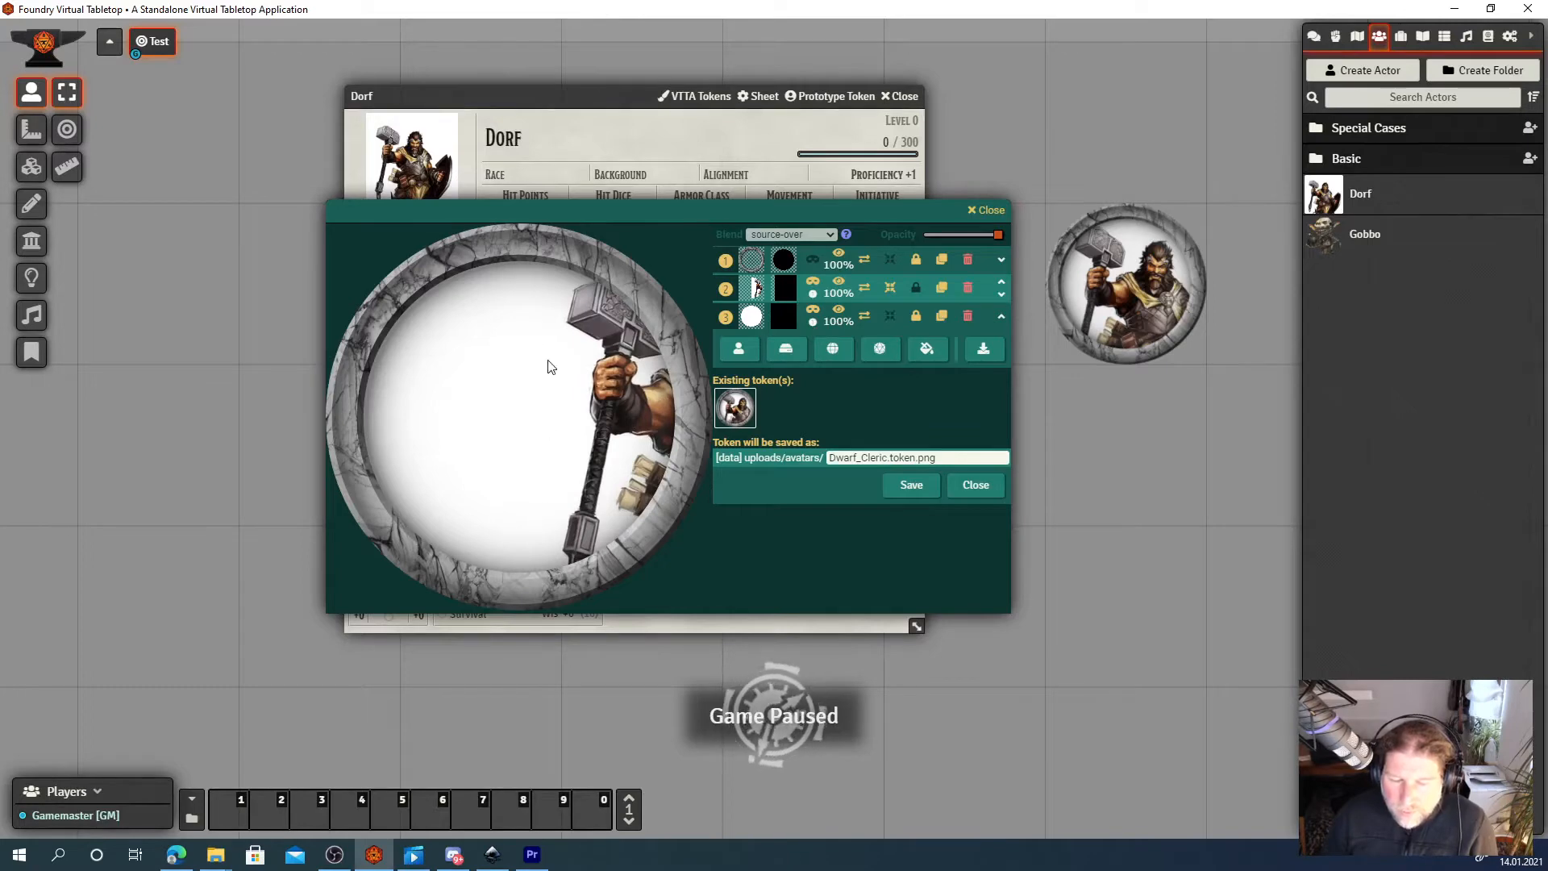
{"action": "mouse_move", "coordinate": [538, 389]}
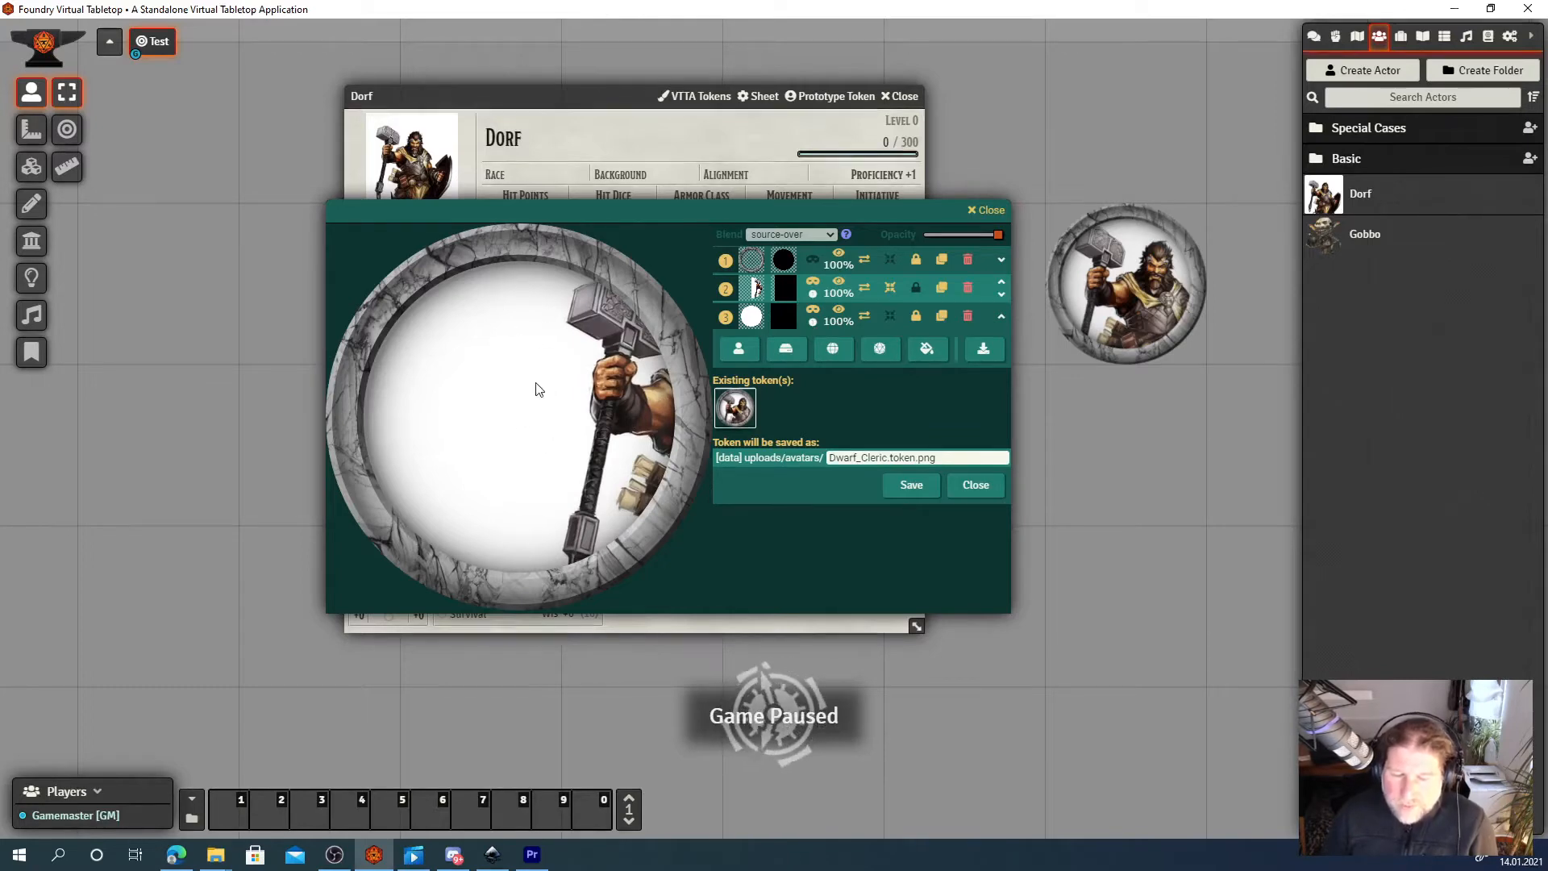
{"action": "mouse_move", "coordinate": [605, 400]}
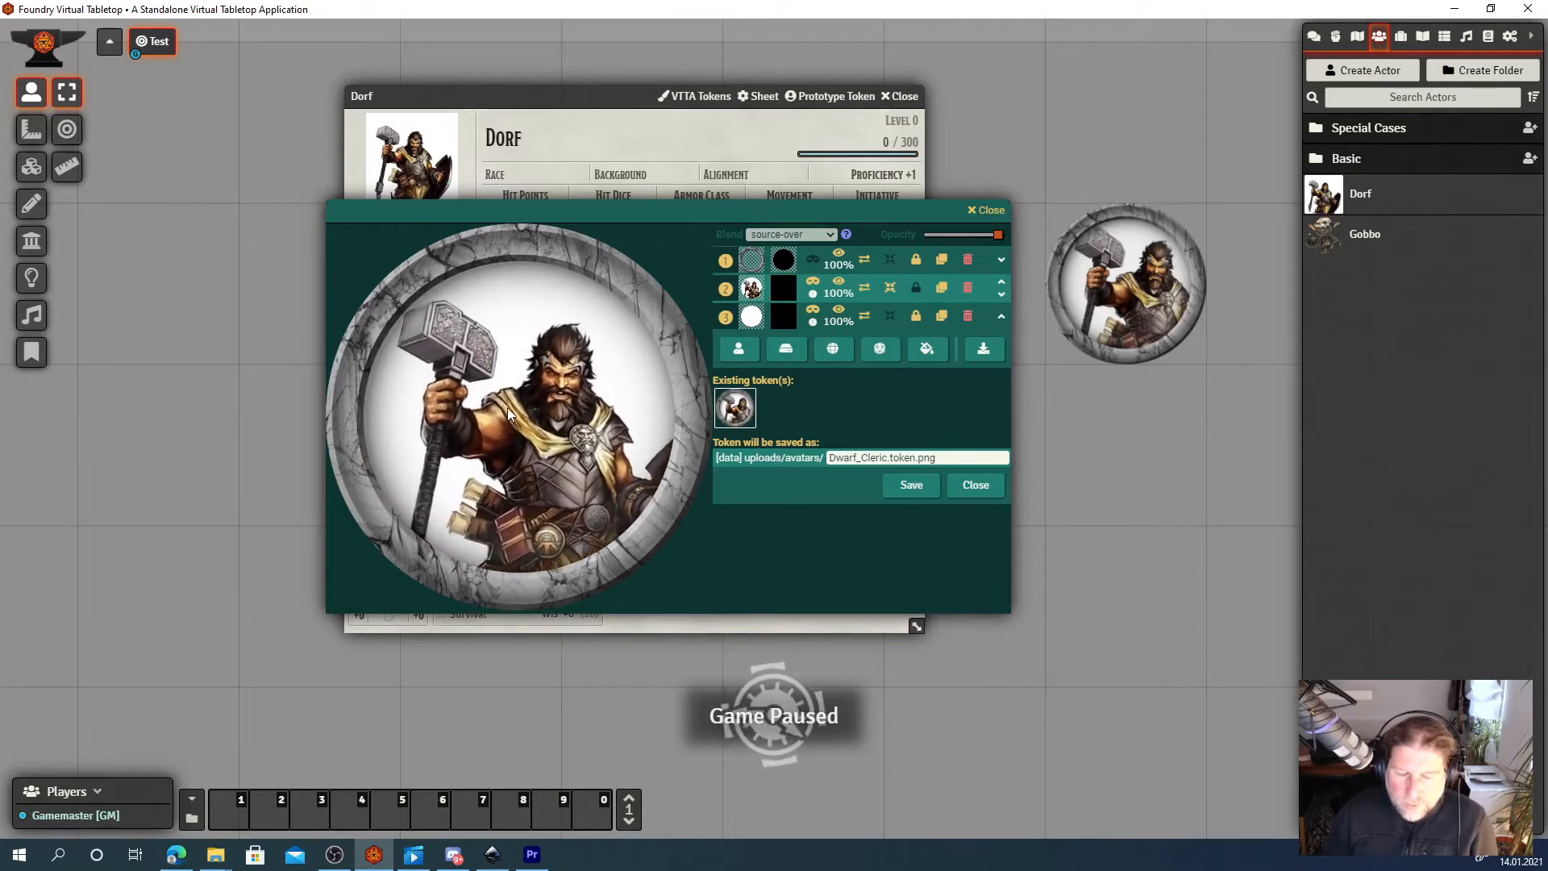
{"action": "mouse_move", "coordinate": [694, 363]}
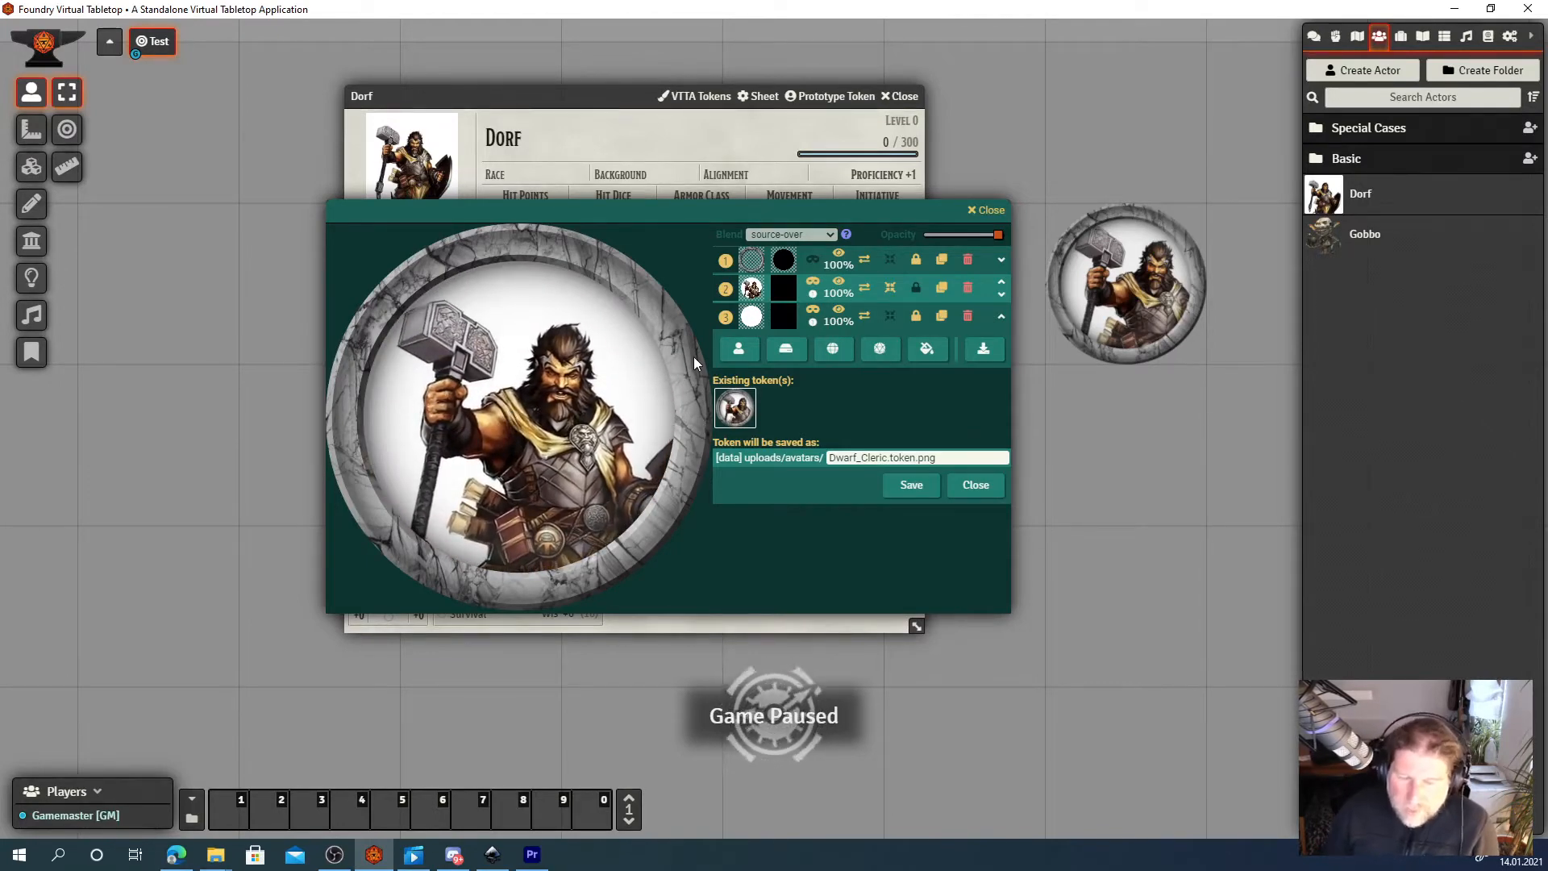
{"action": "mouse_move", "coordinate": [819, 402]}
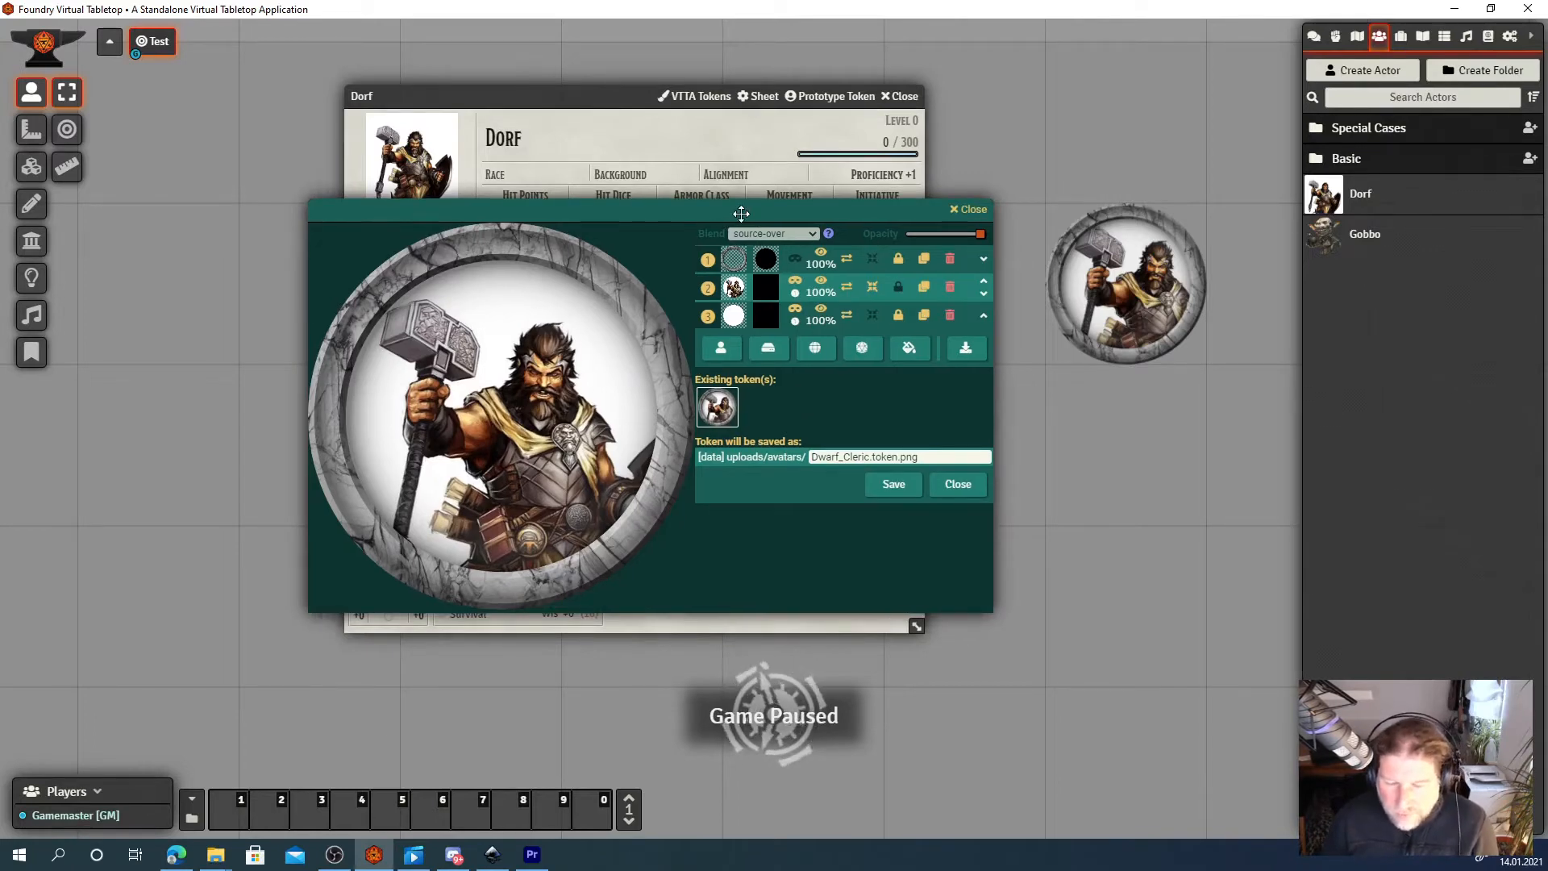
{"action": "mouse_move", "coordinate": [776, 309]}
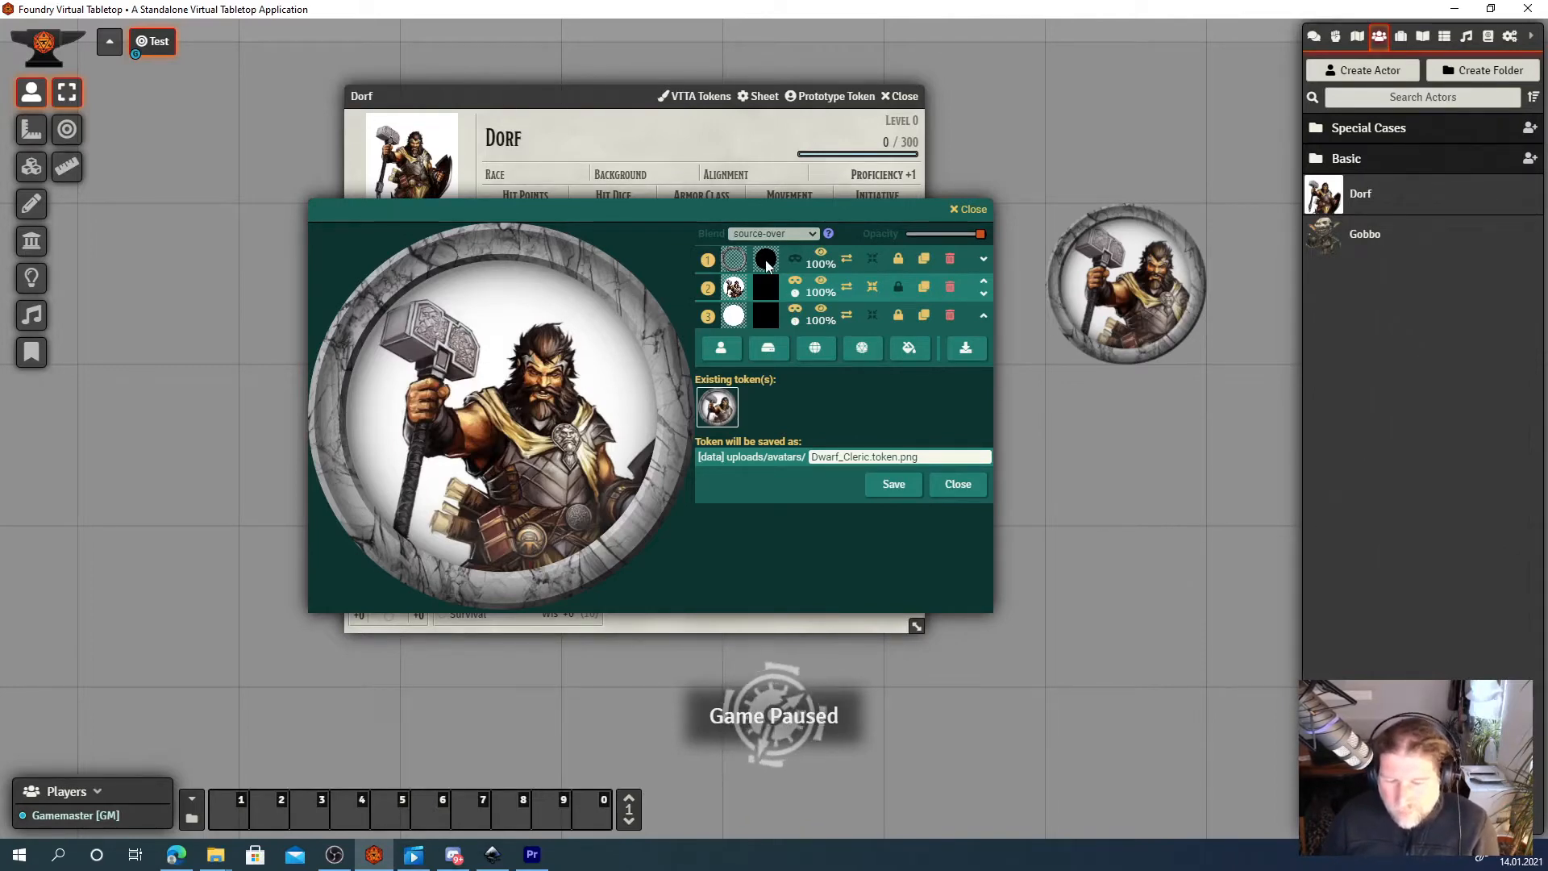
{"action": "mouse_move", "coordinate": [765, 259]}
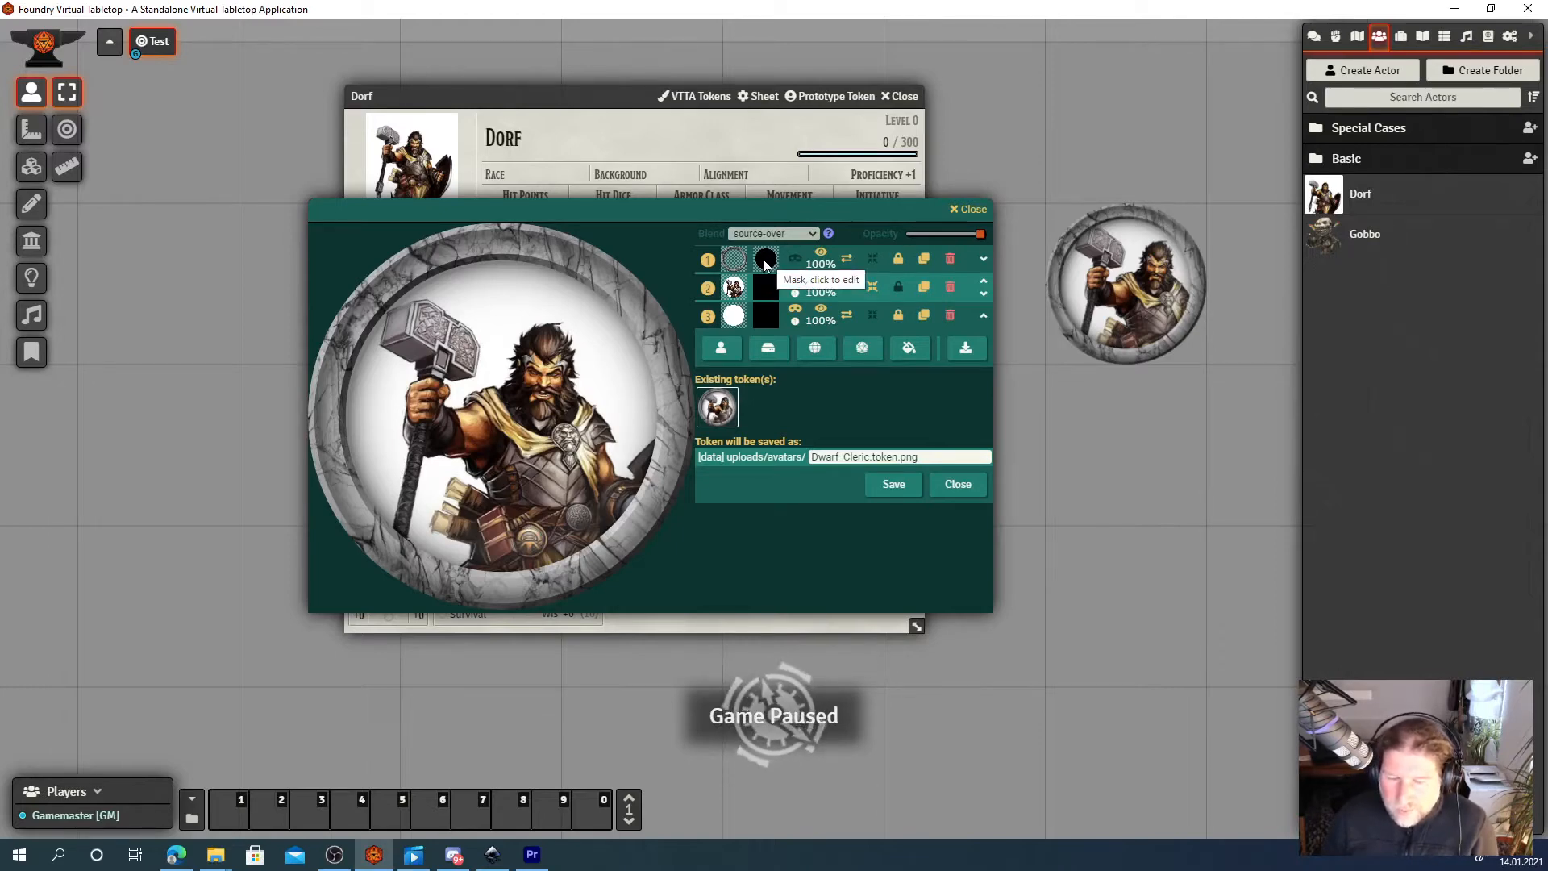
{"action": "mouse_move", "coordinate": [748, 263]}
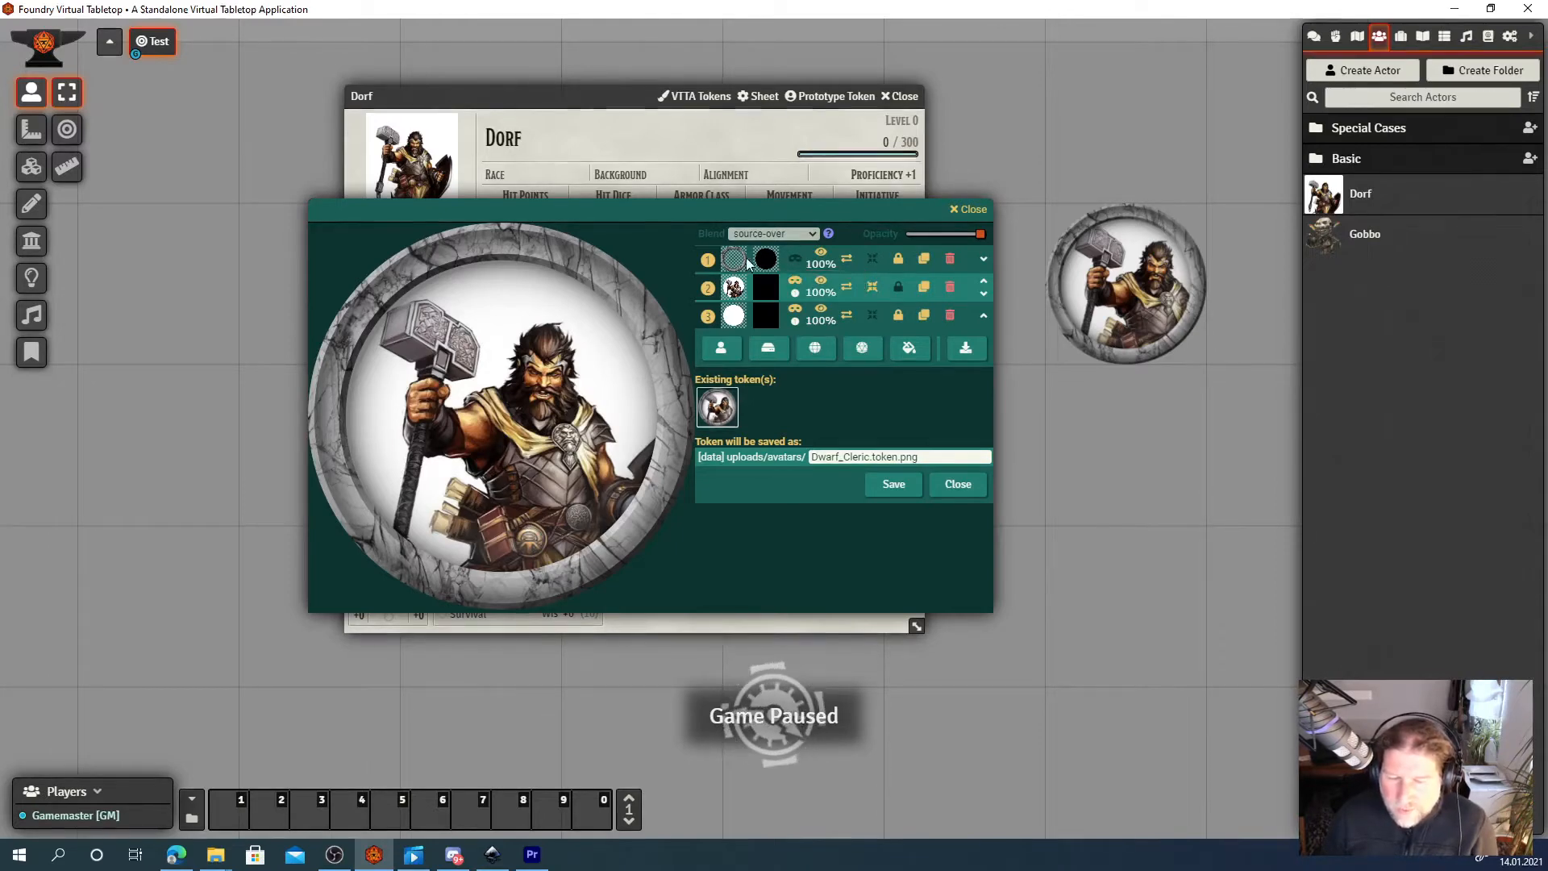
{"action": "mouse_move", "coordinate": [736, 261]}
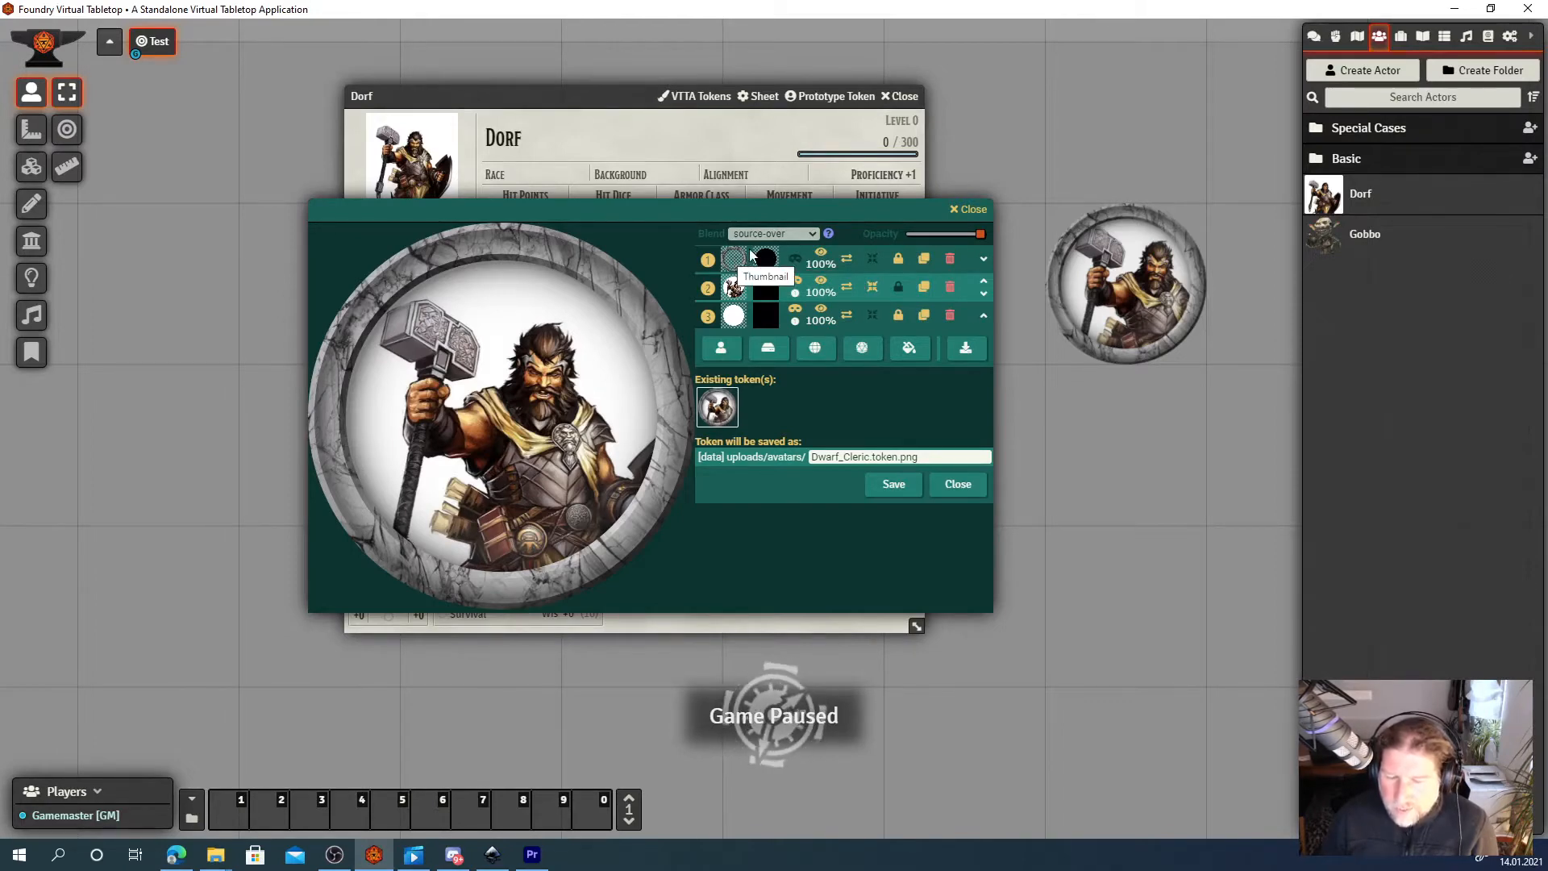
{"action": "mouse_move", "coordinate": [764, 258]}
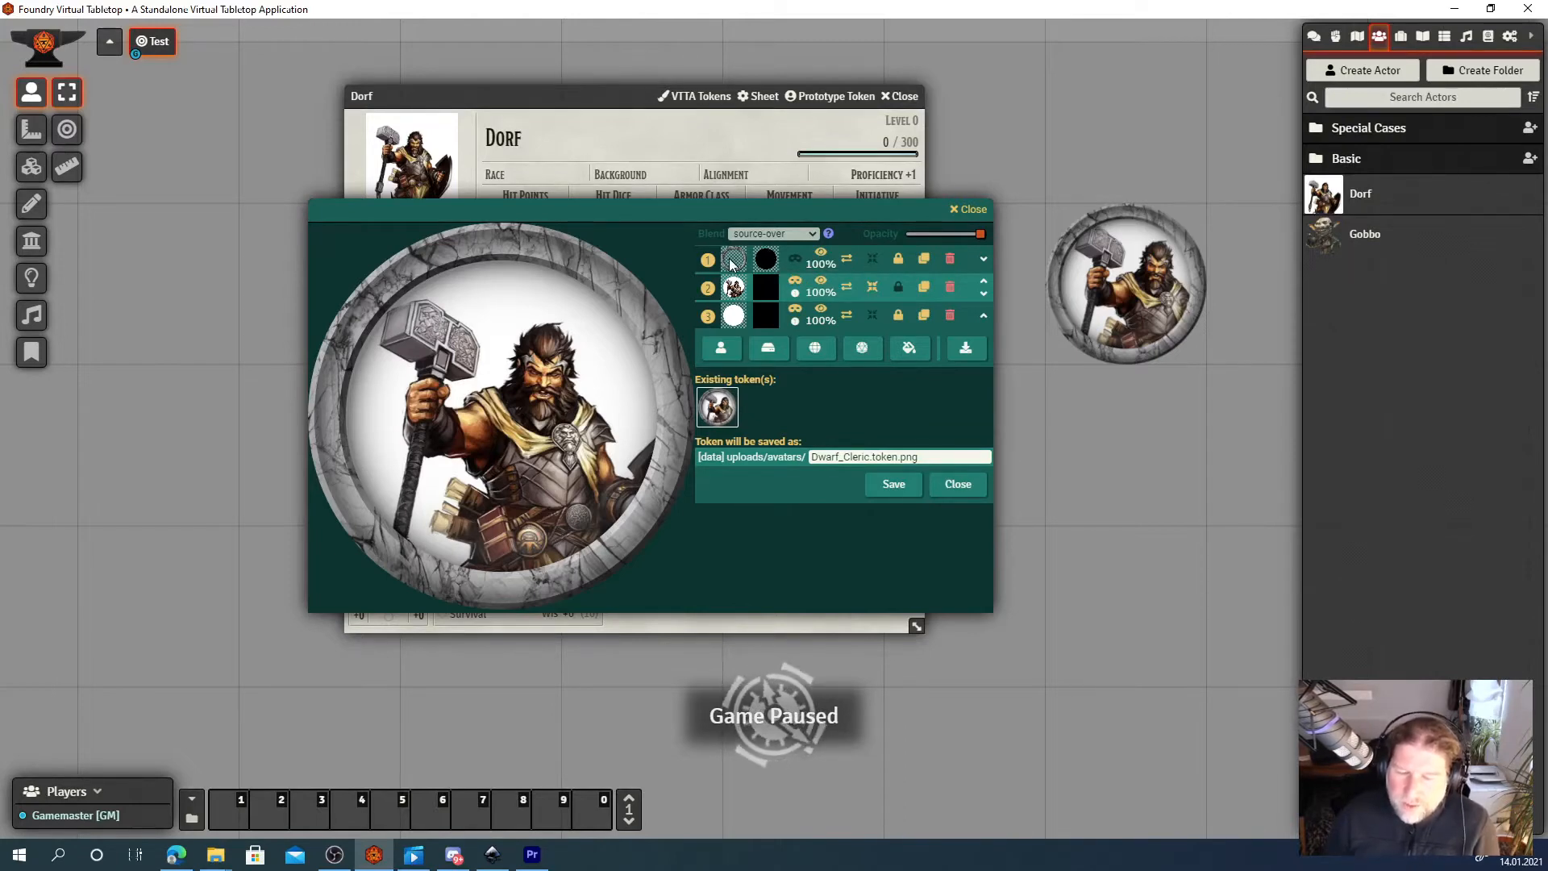
{"action": "mouse_move", "coordinate": [736, 263]}
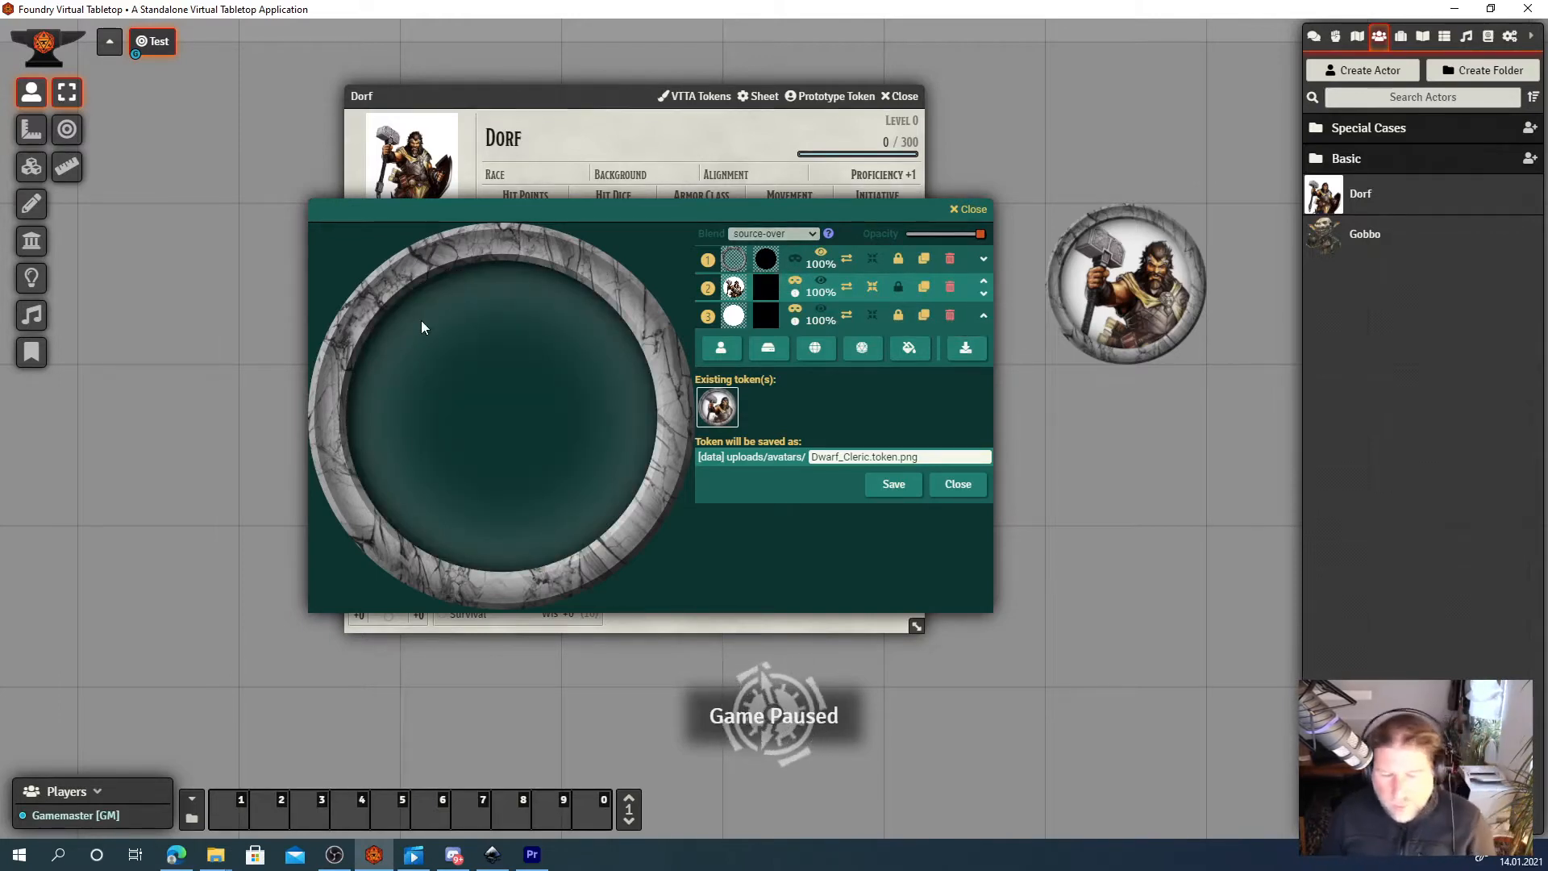
{"action": "mouse_move", "coordinate": [735, 258]}
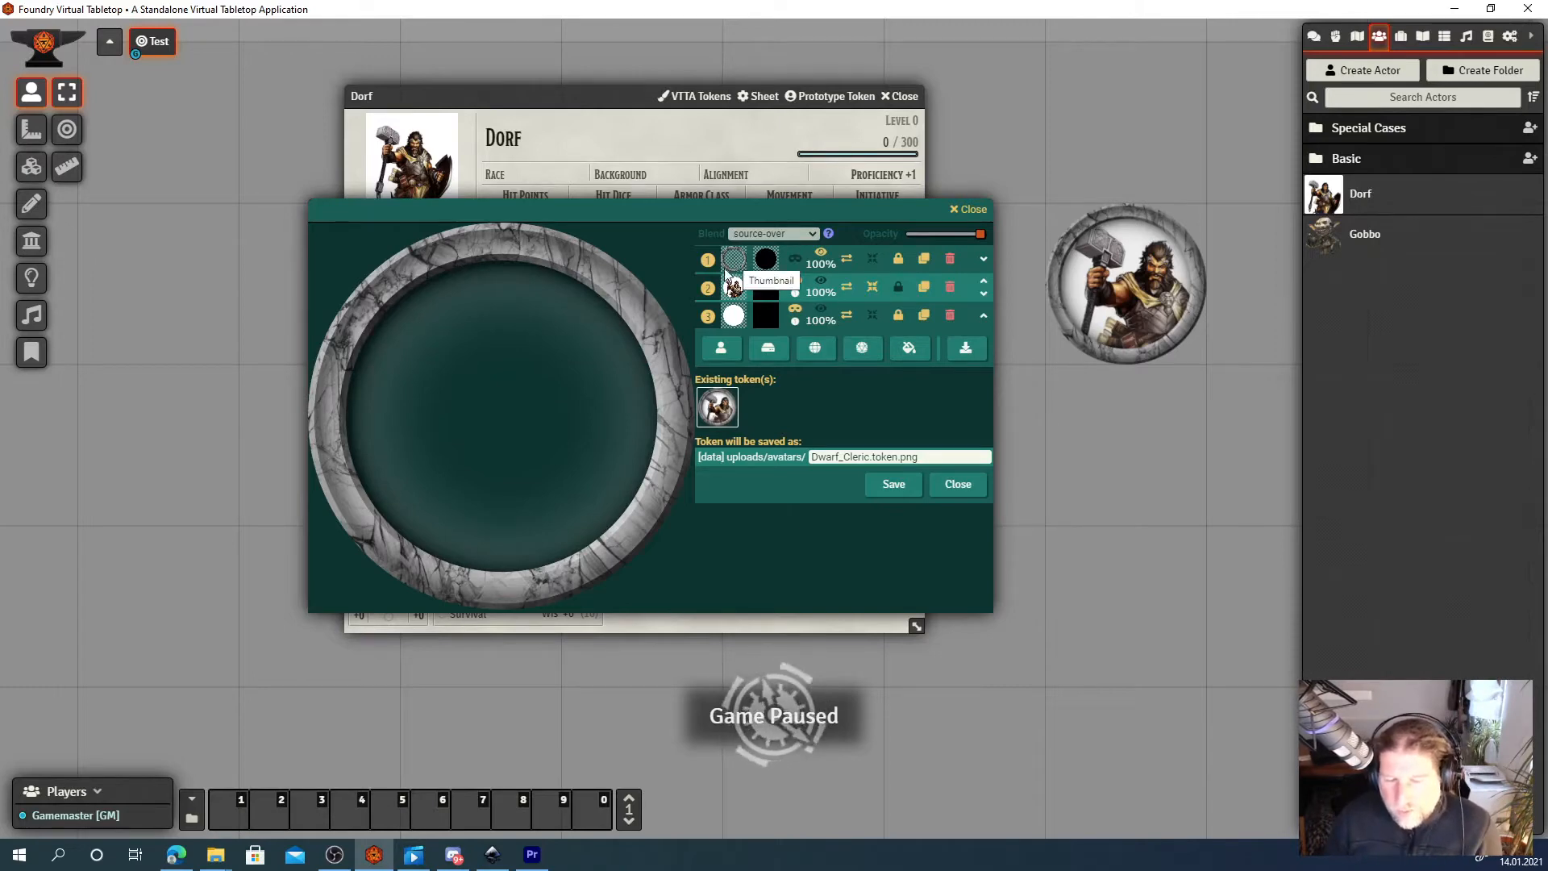
{"action": "mouse_move", "coordinate": [470, 513]}
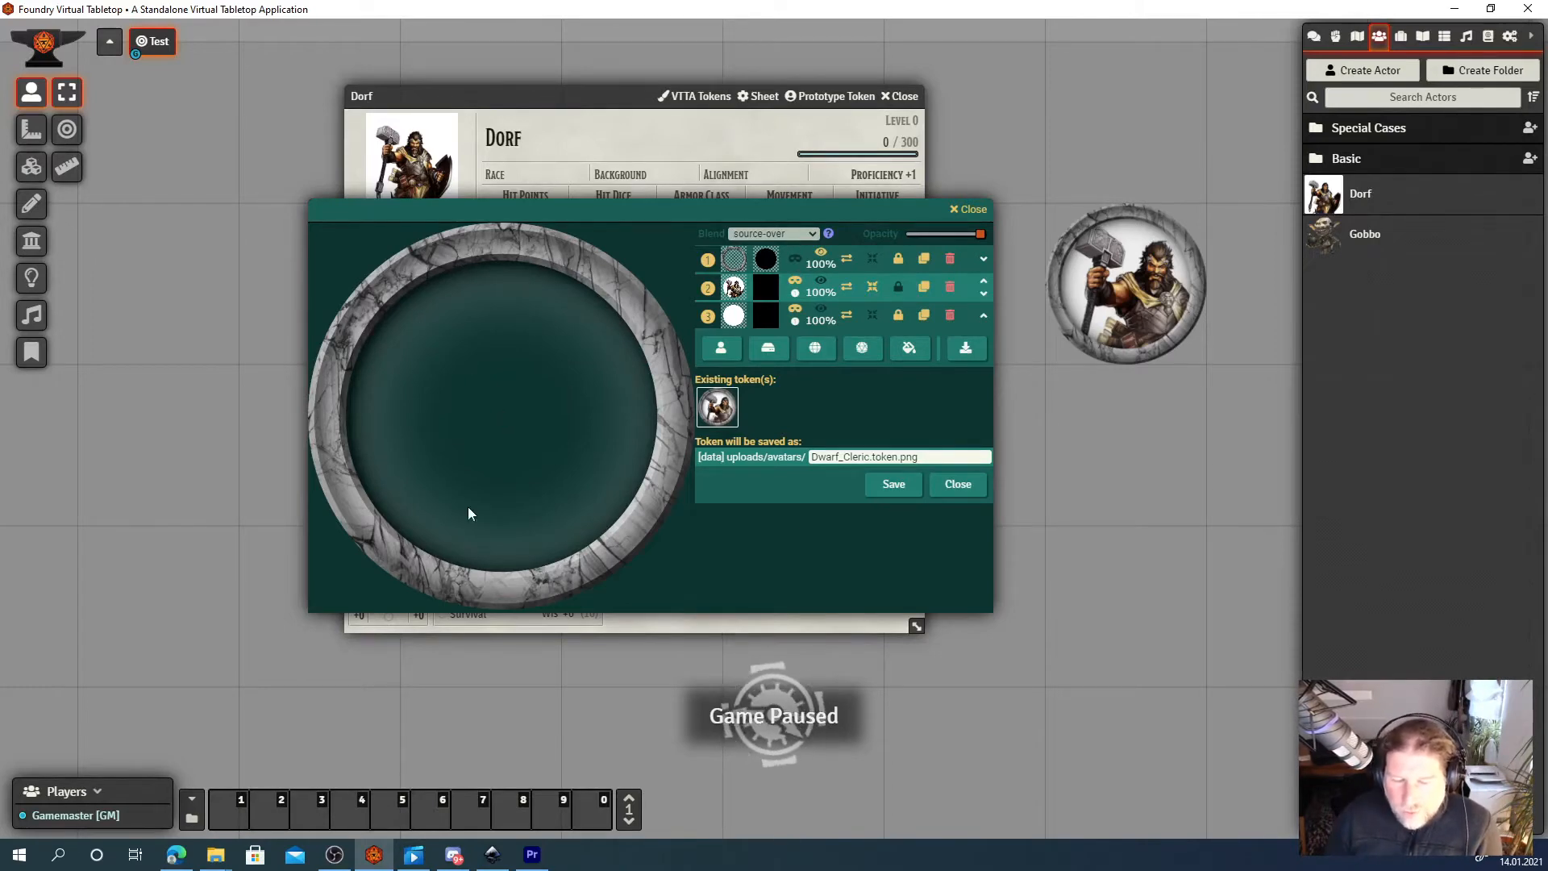
{"action": "mouse_move", "coordinate": [489, 413]}
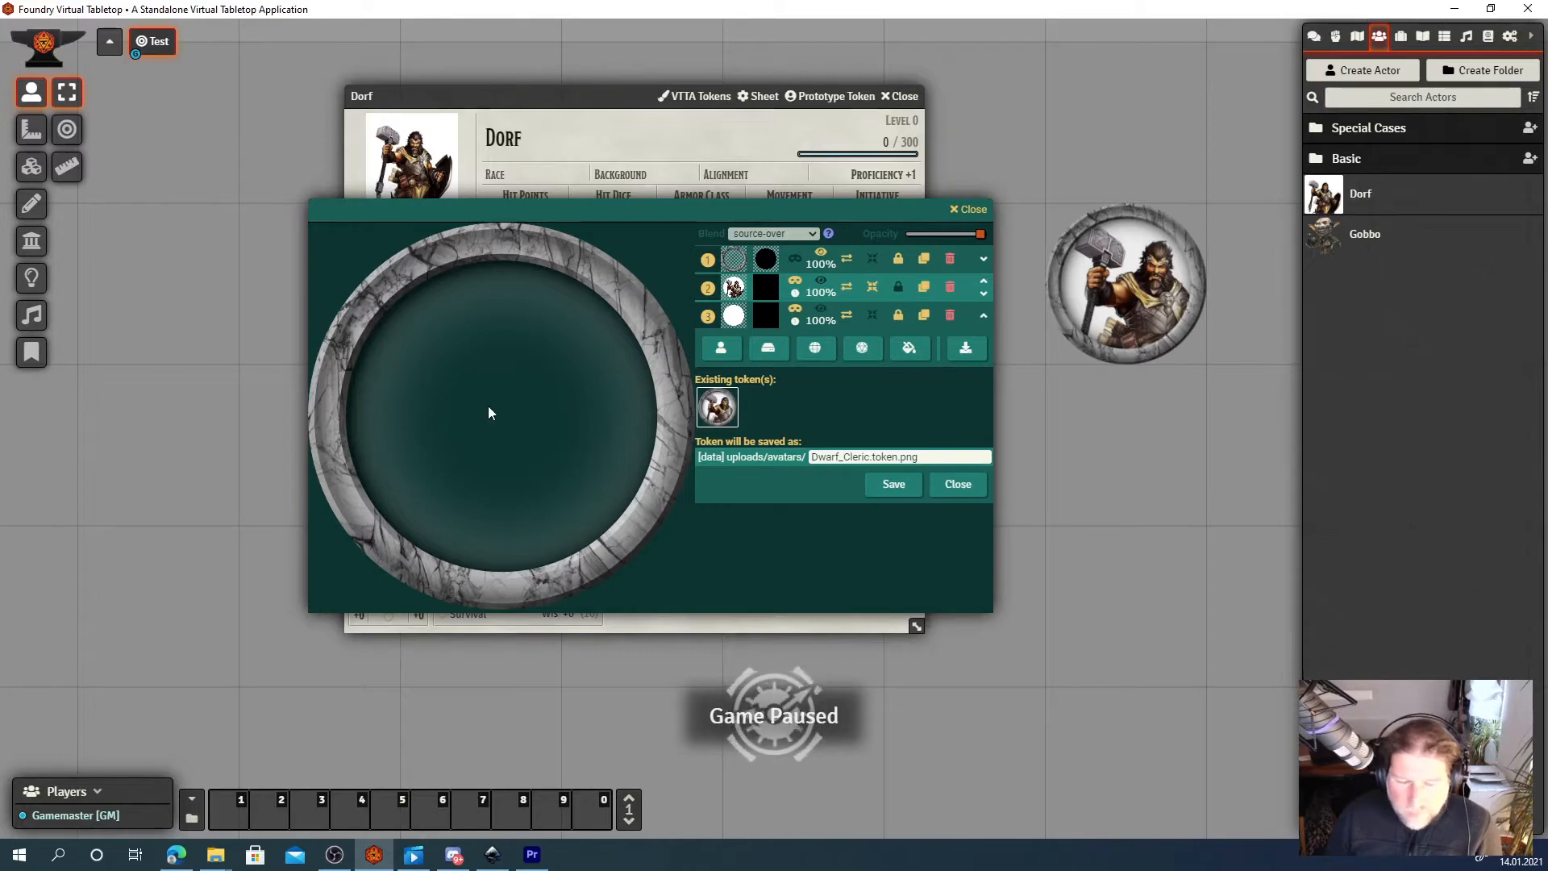
{"action": "mouse_move", "coordinate": [511, 245]}
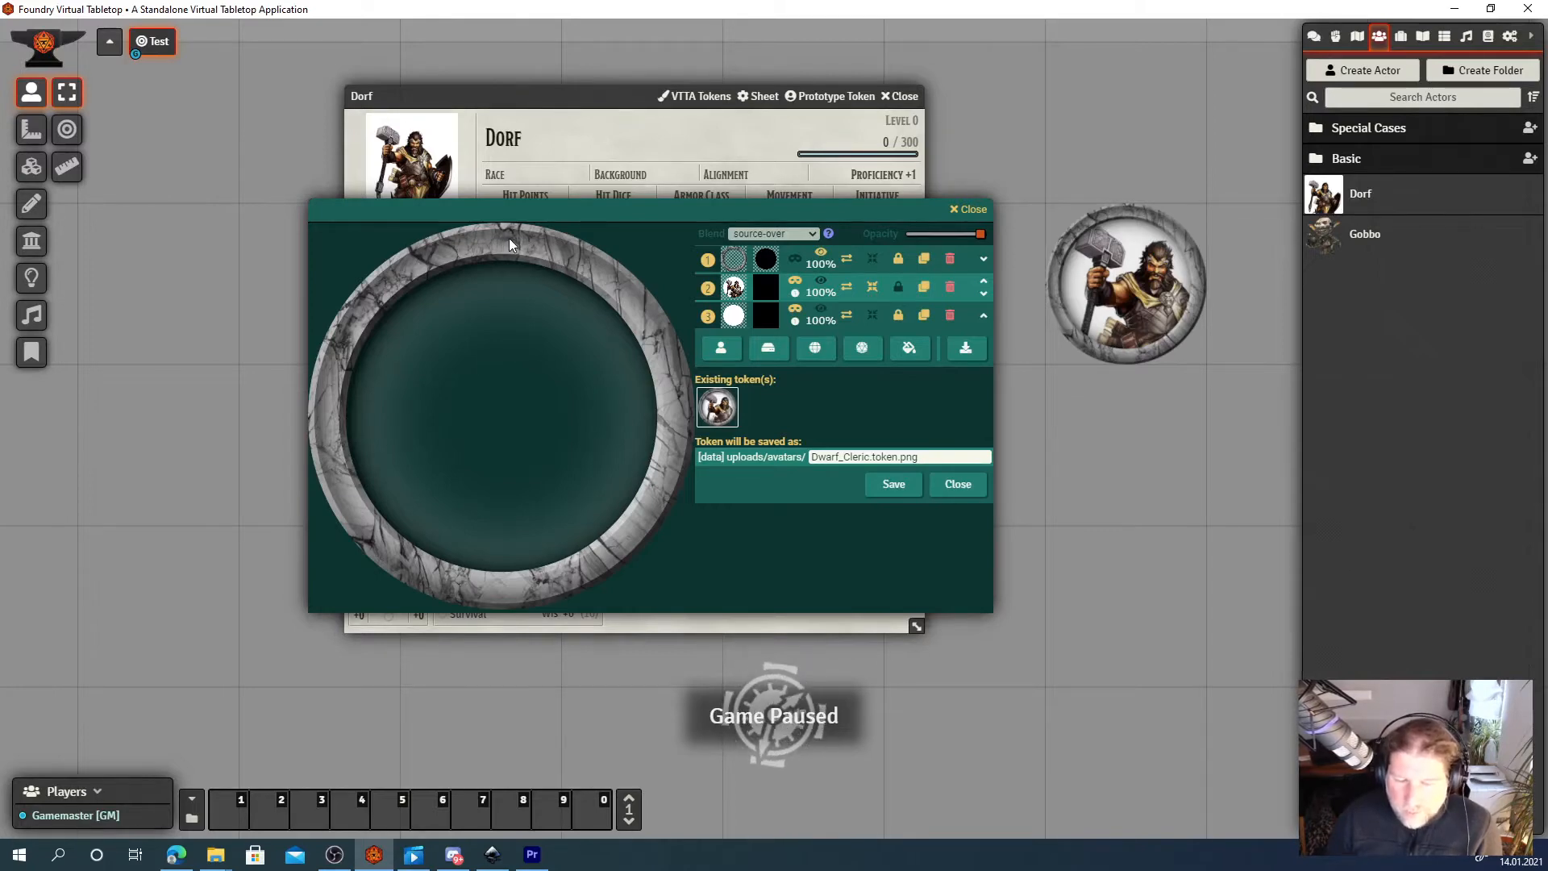
{"action": "mouse_move", "coordinate": [505, 246]}
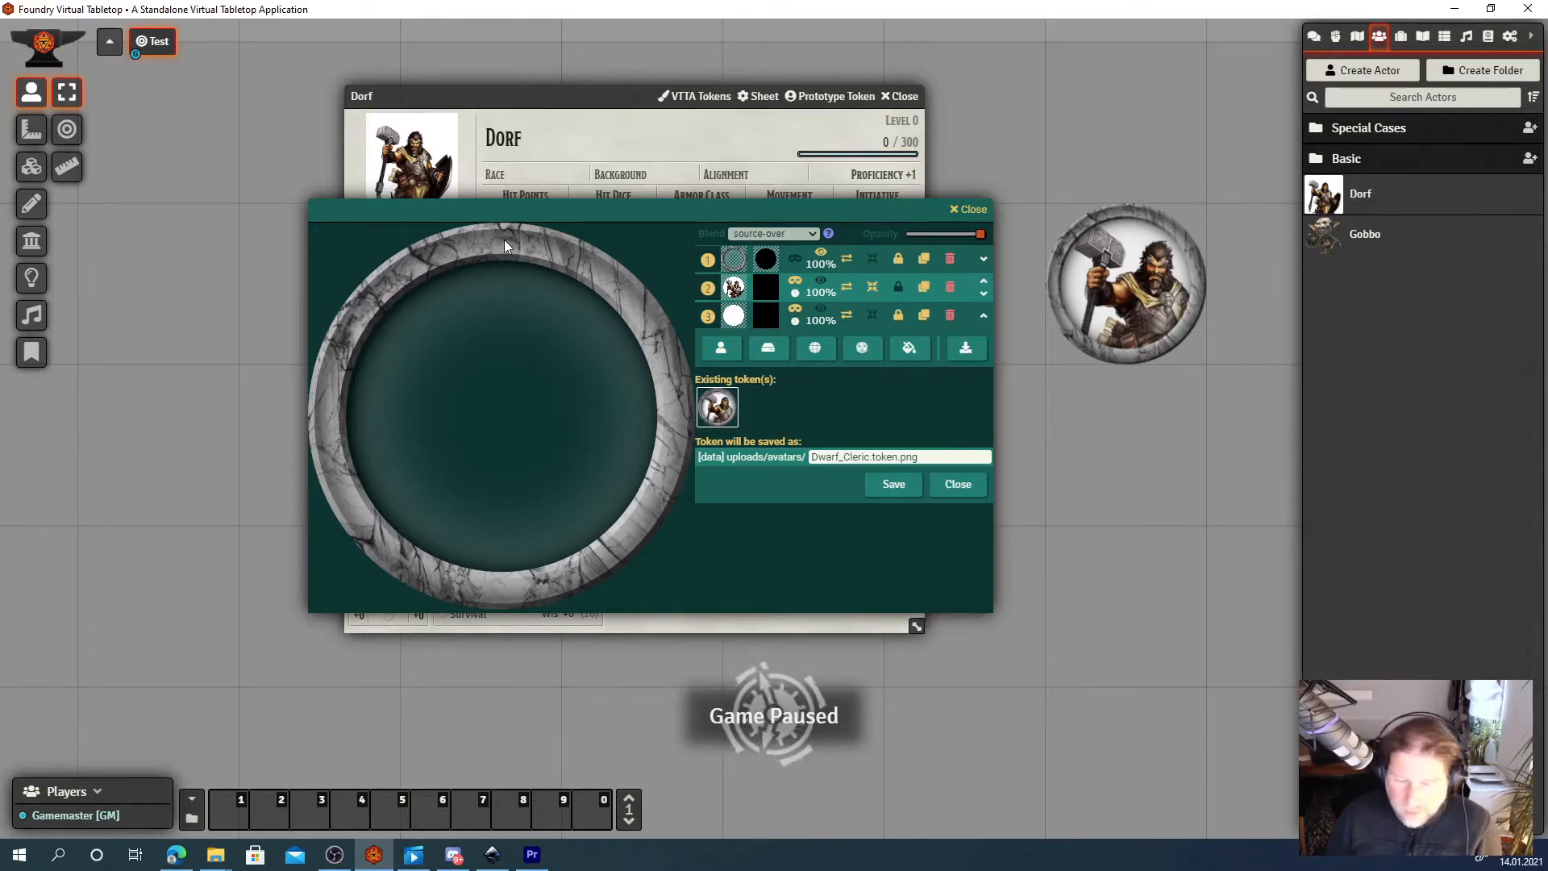
{"action": "mouse_move", "coordinate": [456, 566]}
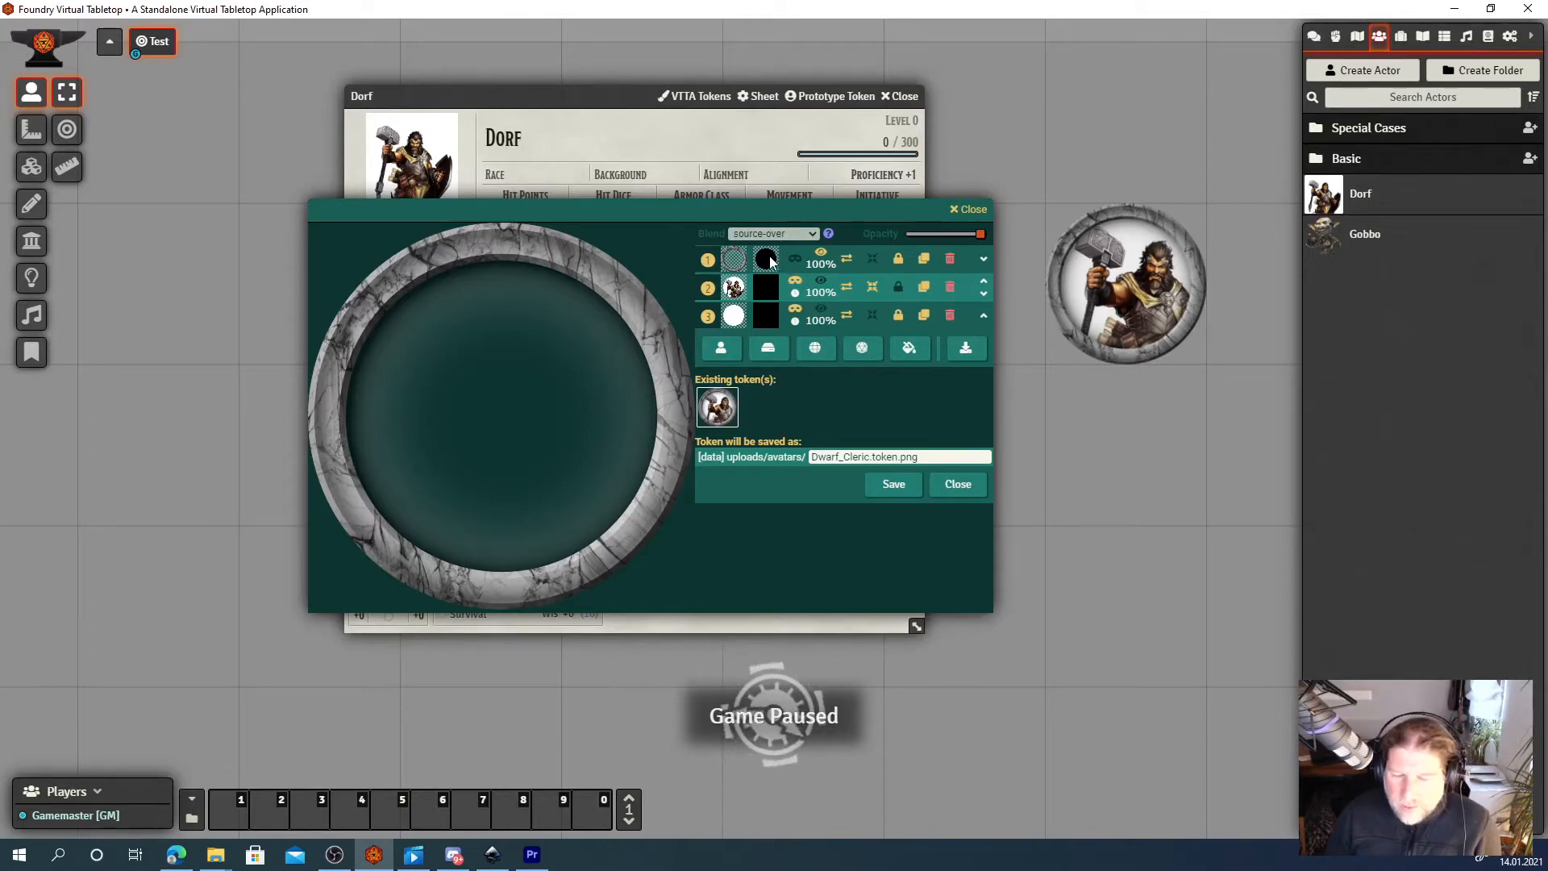
{"action": "mouse_move", "coordinate": [766, 258]}
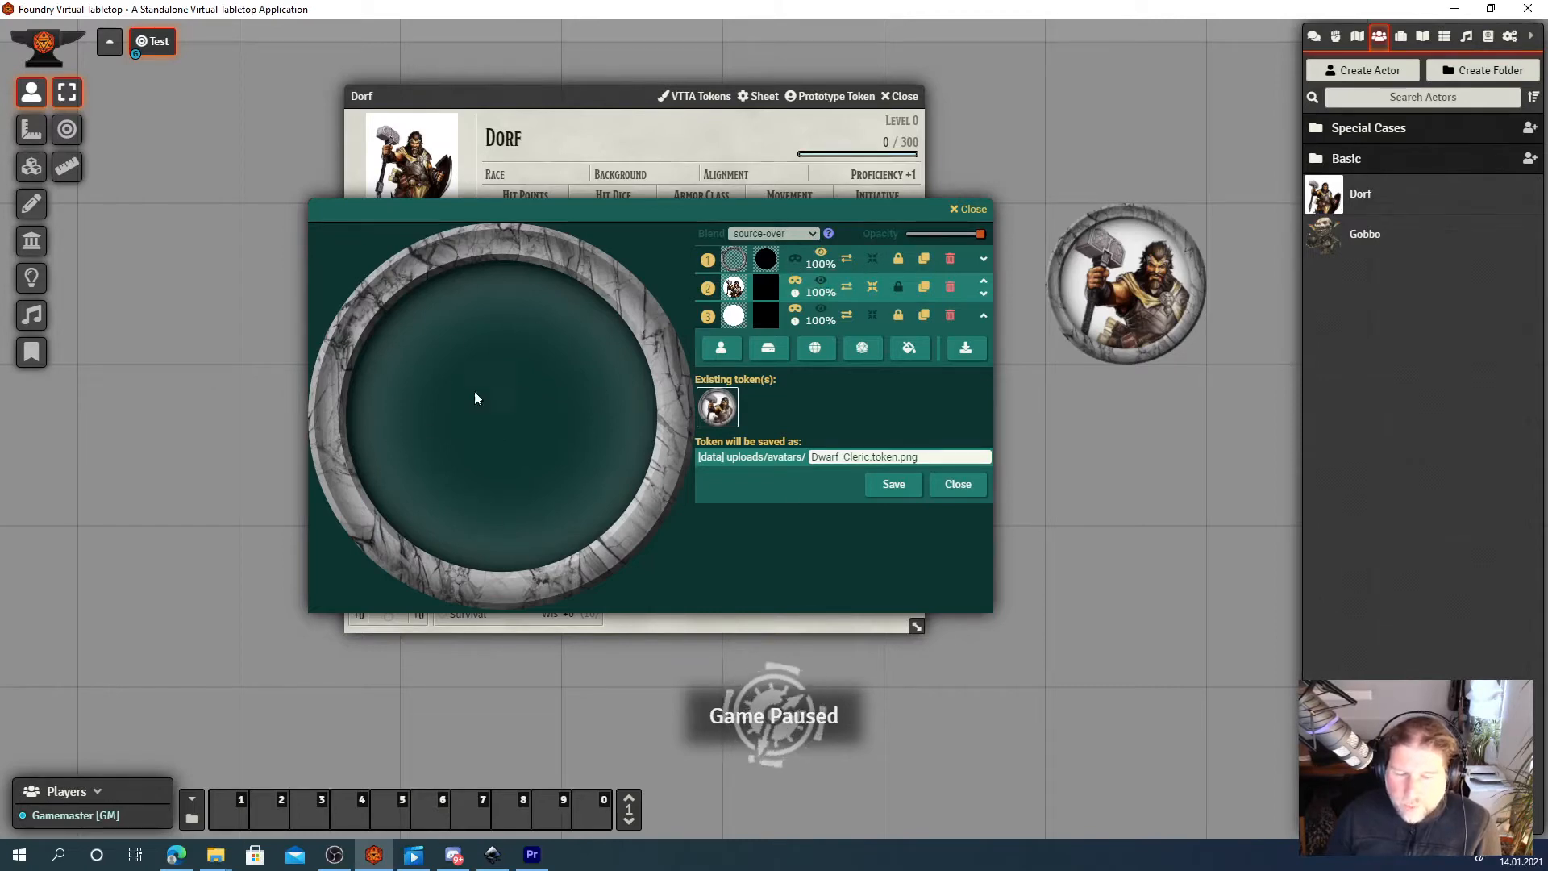
{"action": "mouse_move", "coordinate": [498, 411]}
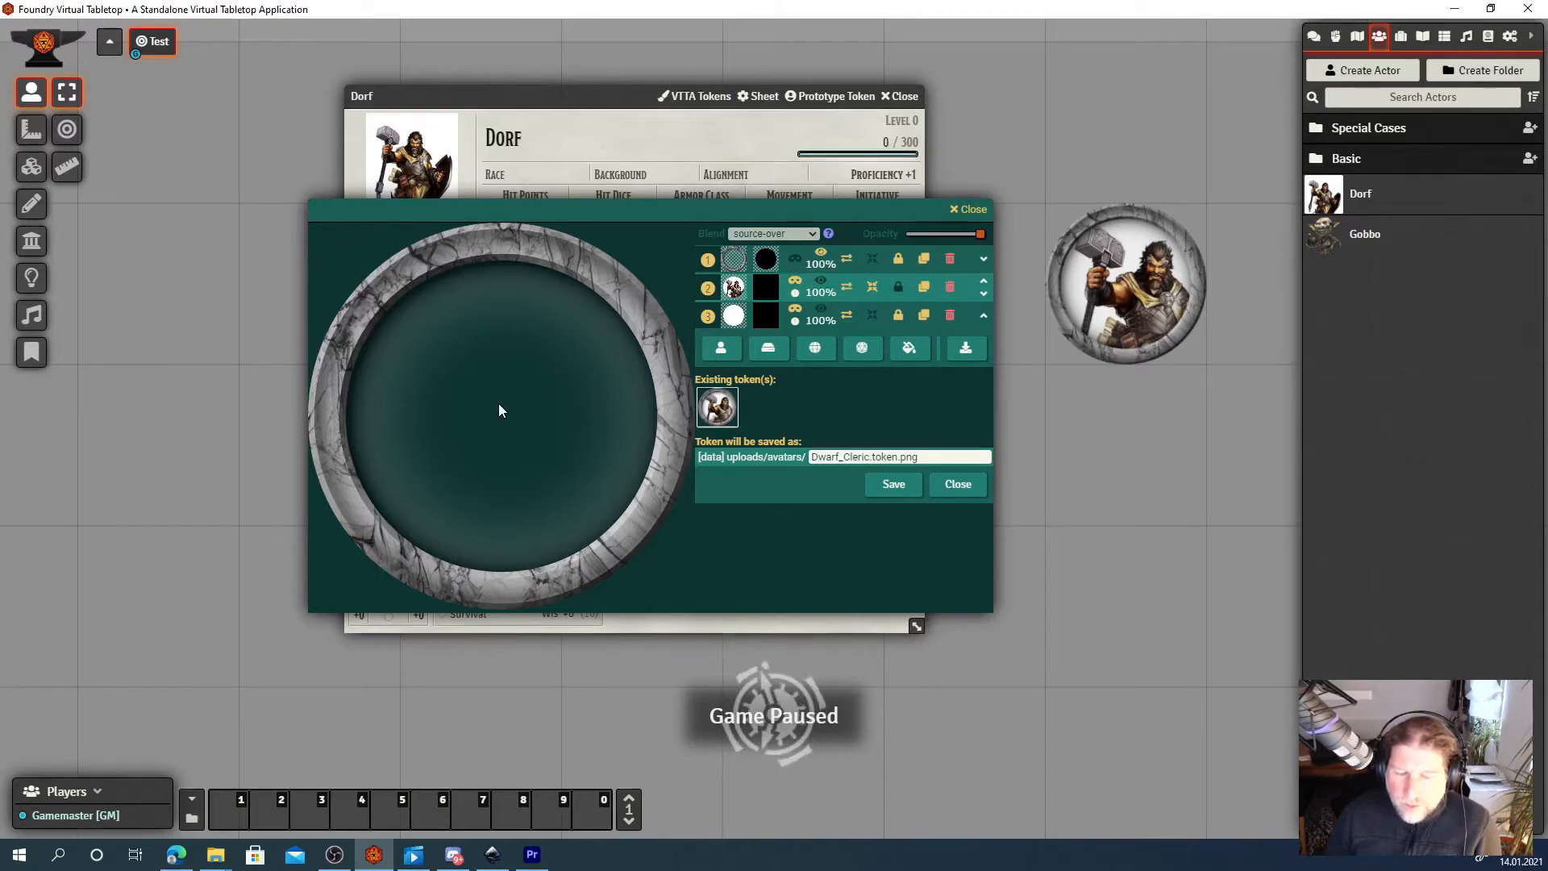
{"action": "mouse_move", "coordinate": [669, 518]}
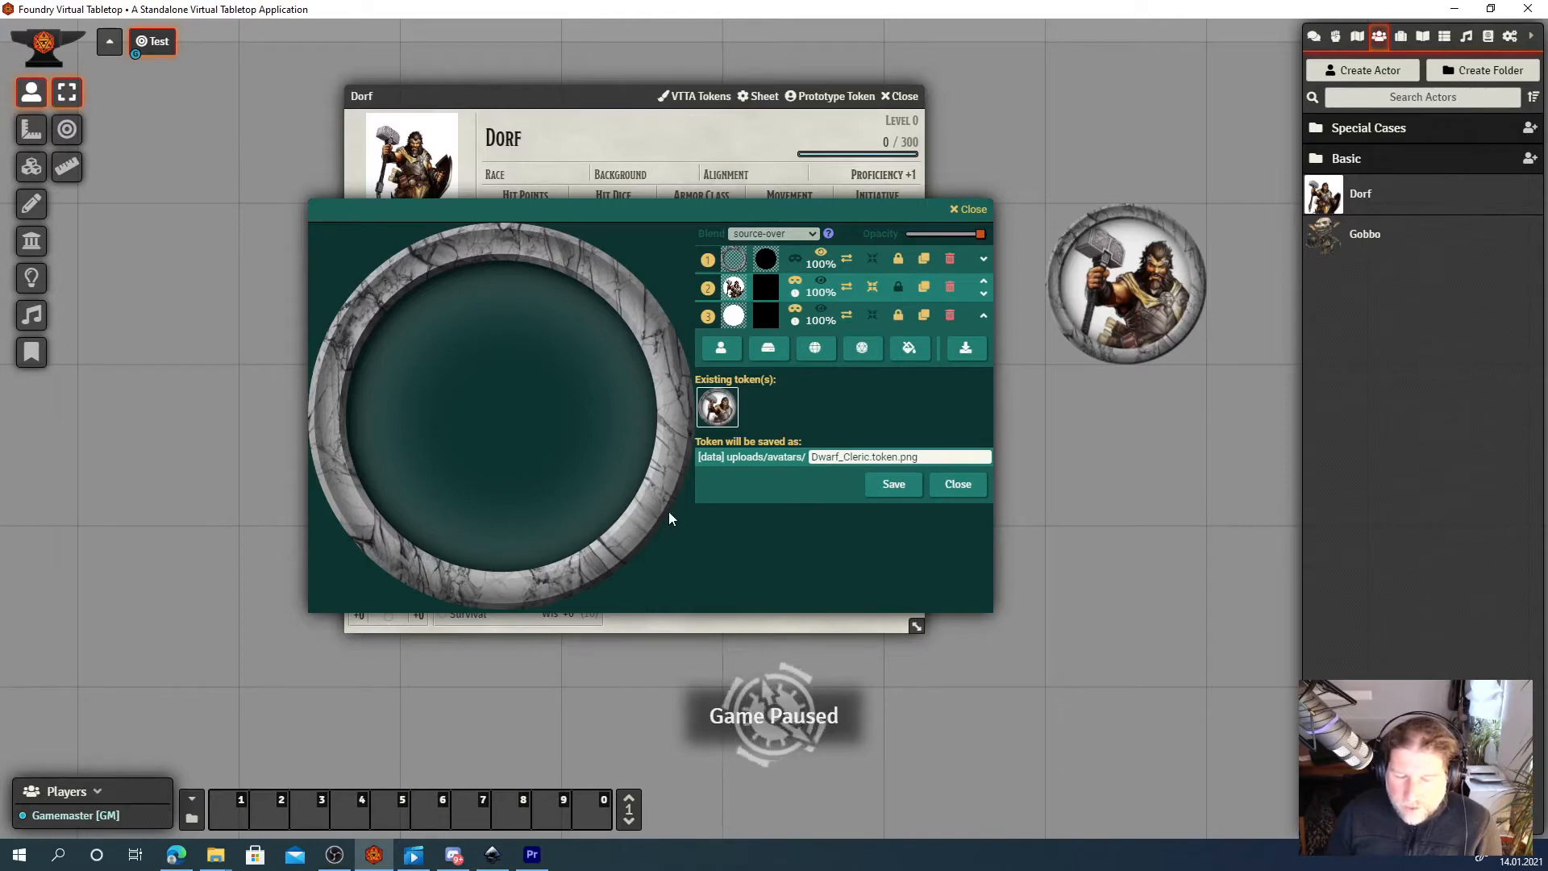
{"action": "mouse_move", "coordinate": [668, 497]}
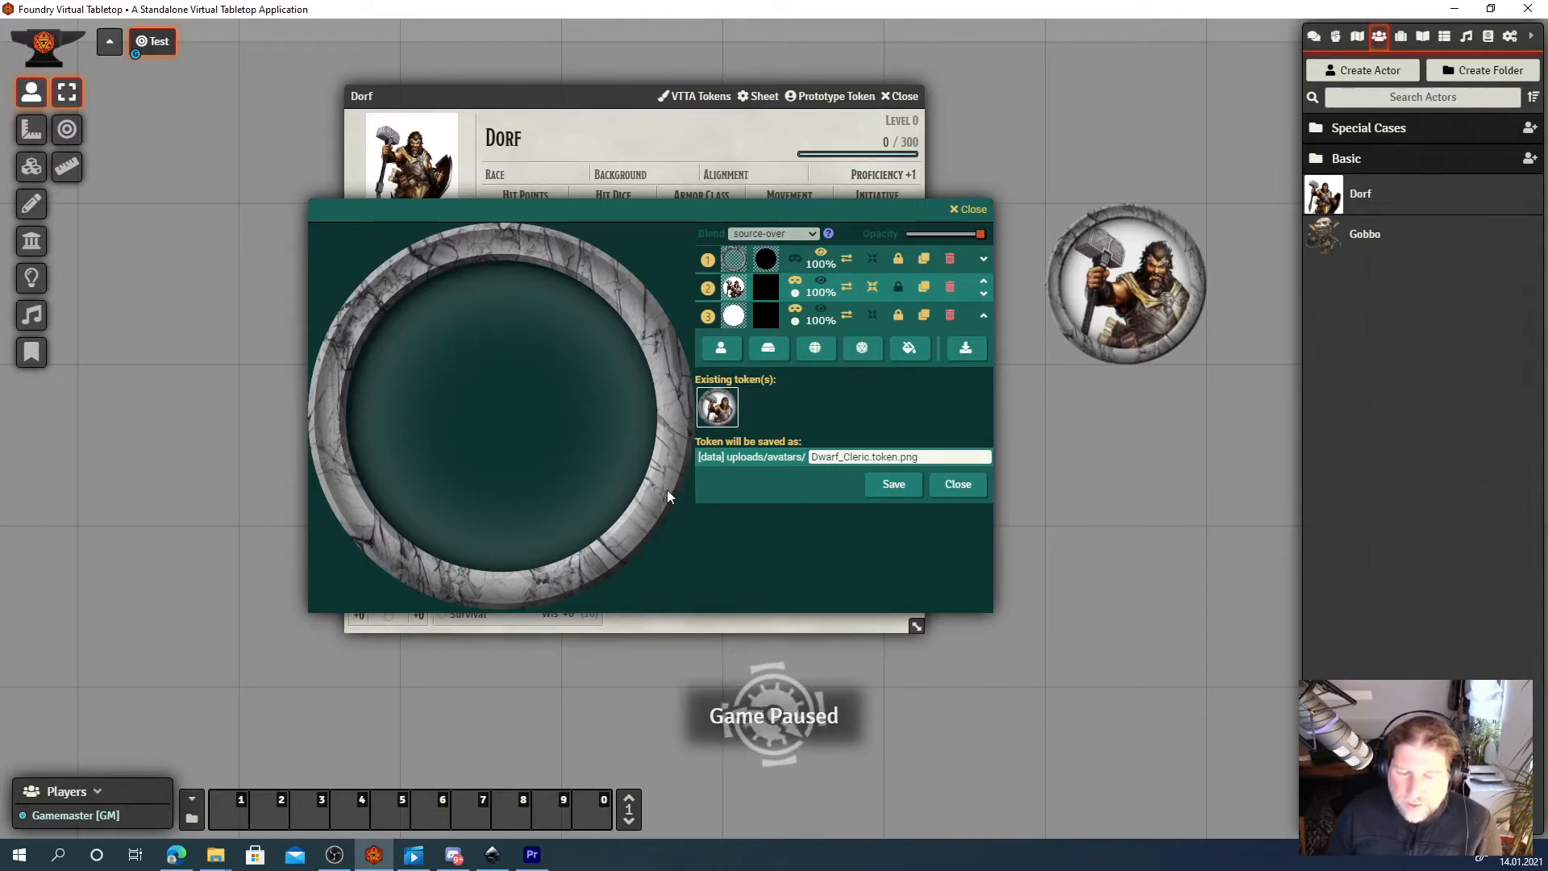
{"action": "mouse_move", "coordinate": [652, 559]}
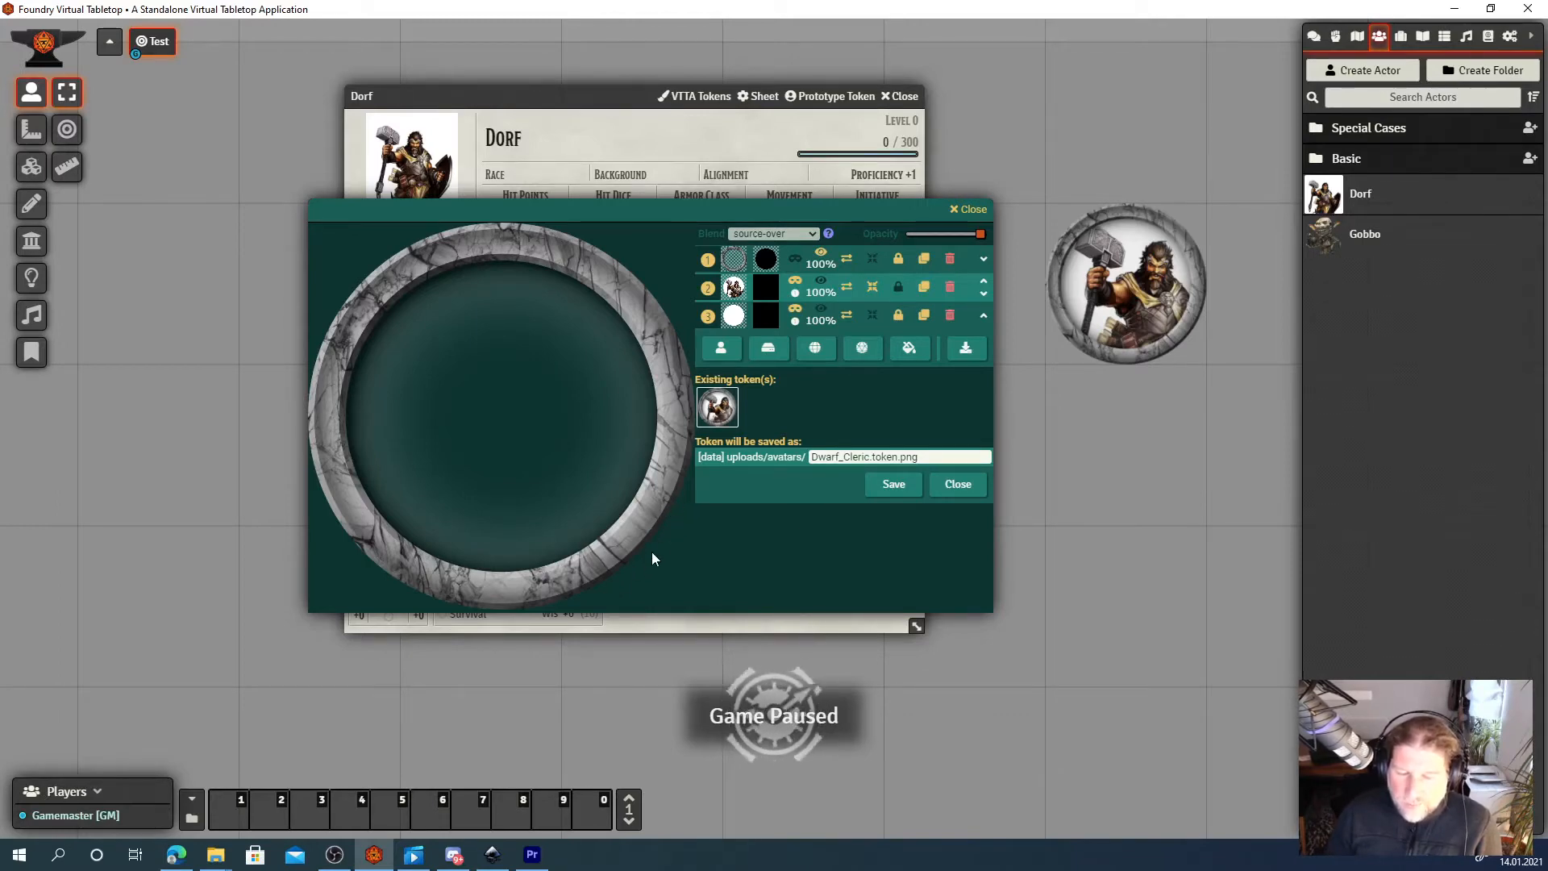
{"action": "mouse_move", "coordinate": [513, 420]}
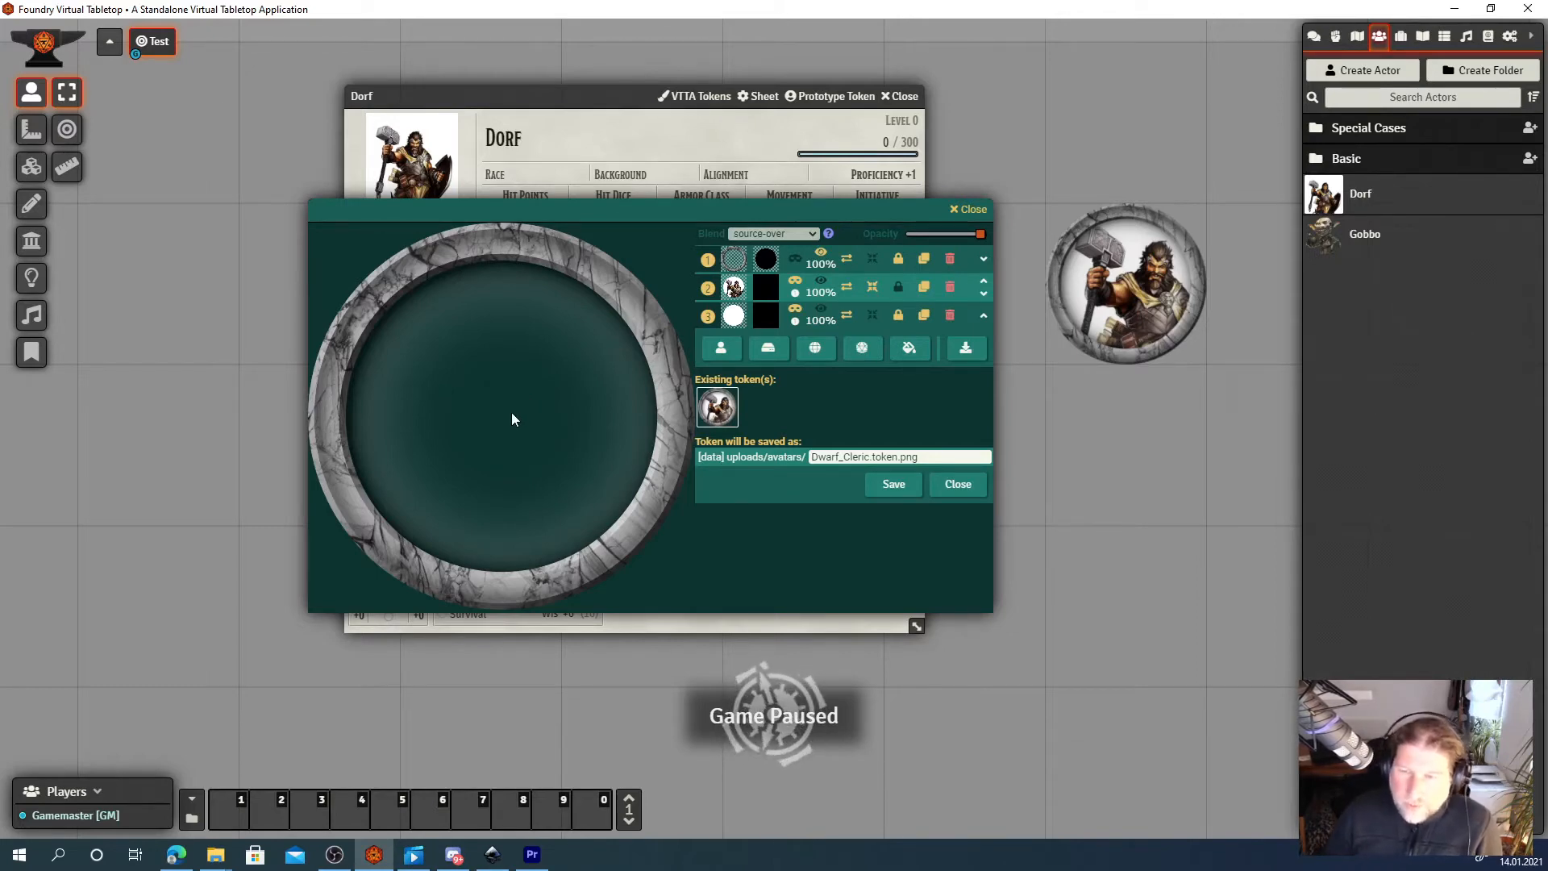
{"action": "mouse_move", "coordinate": [307, 218]}
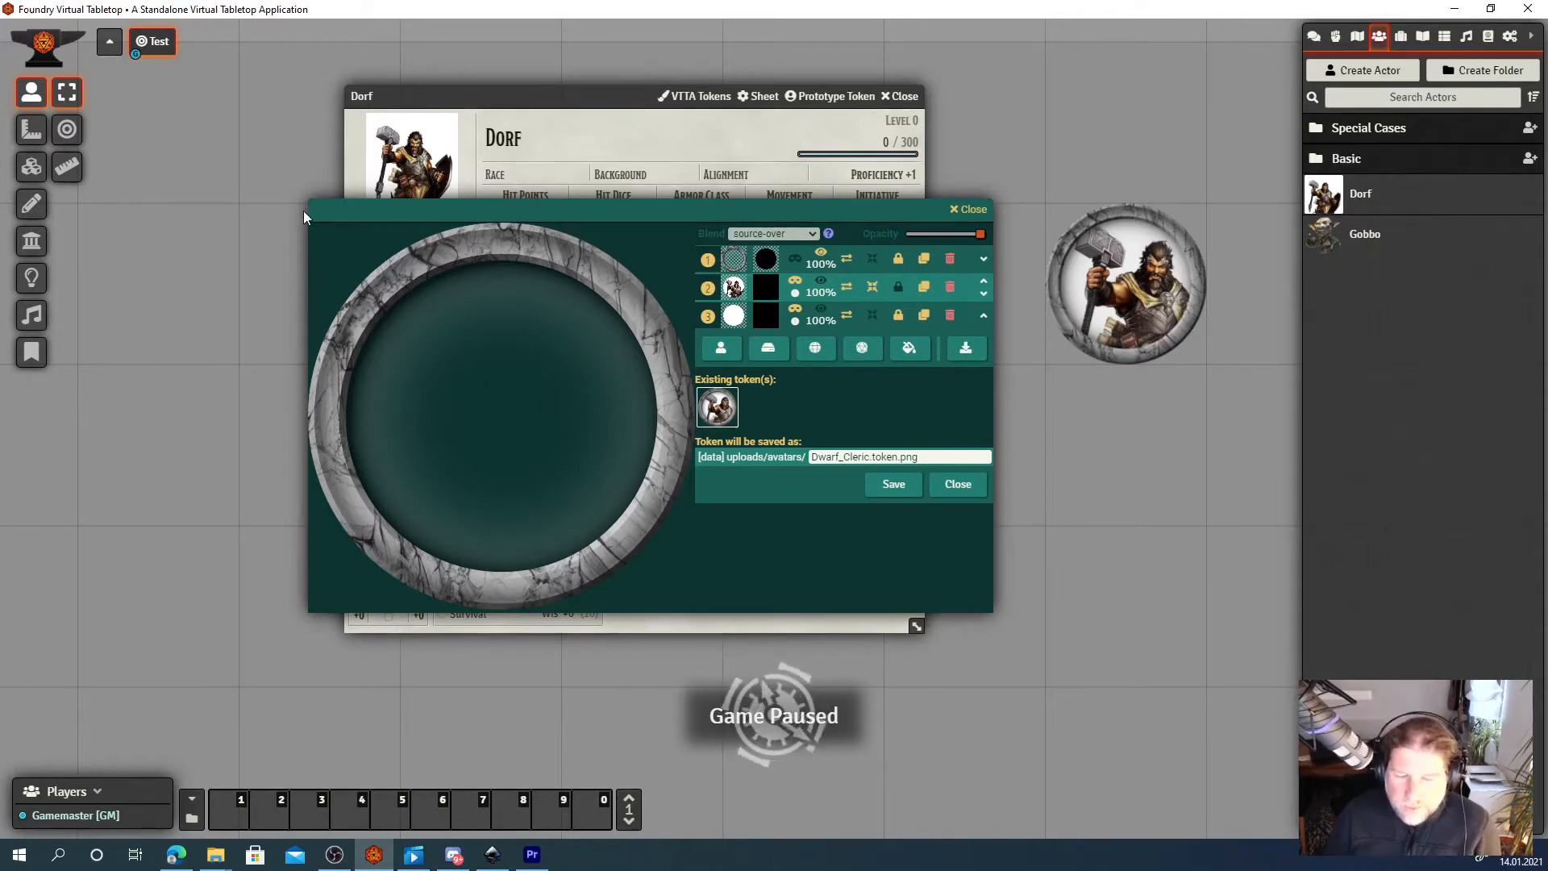
{"action": "mouse_move", "coordinate": [562, 250]}
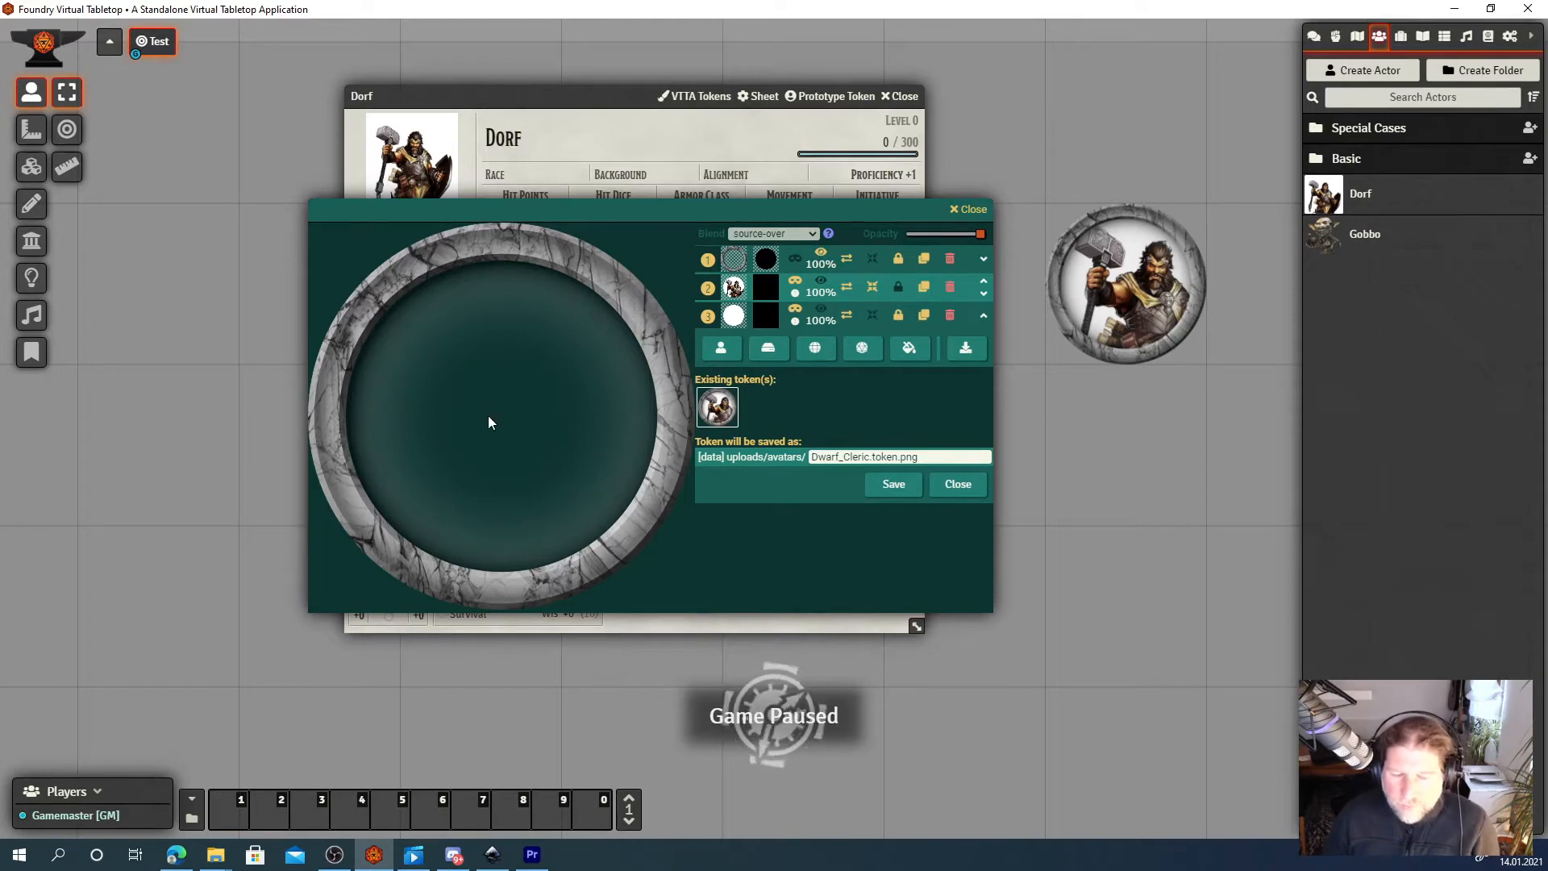
{"action": "mouse_move", "coordinate": [539, 434]}
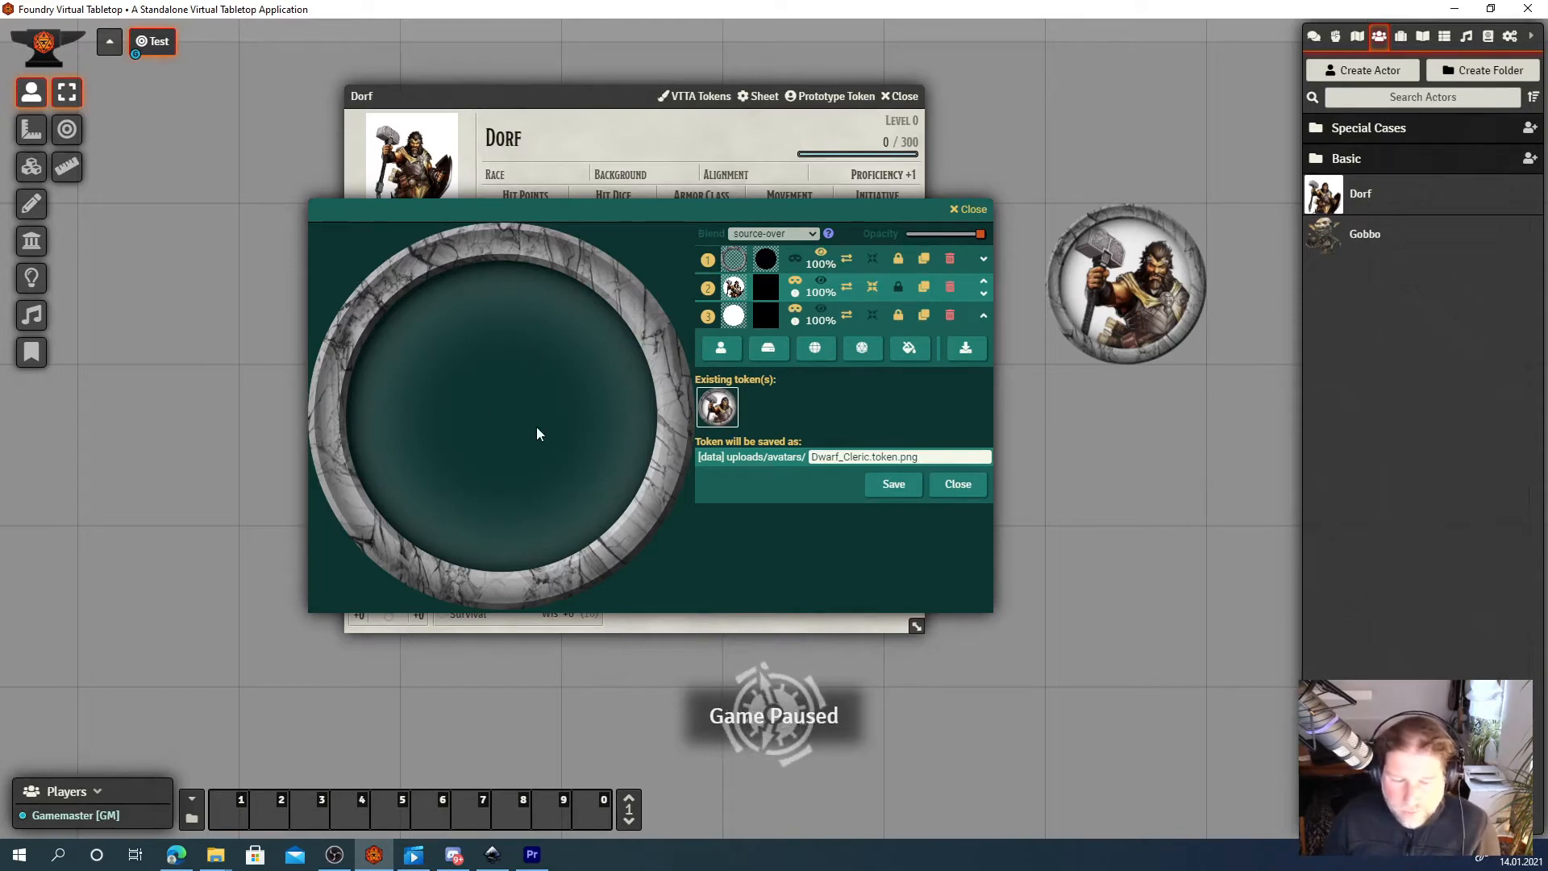
{"action": "mouse_move", "coordinate": [765, 258]}
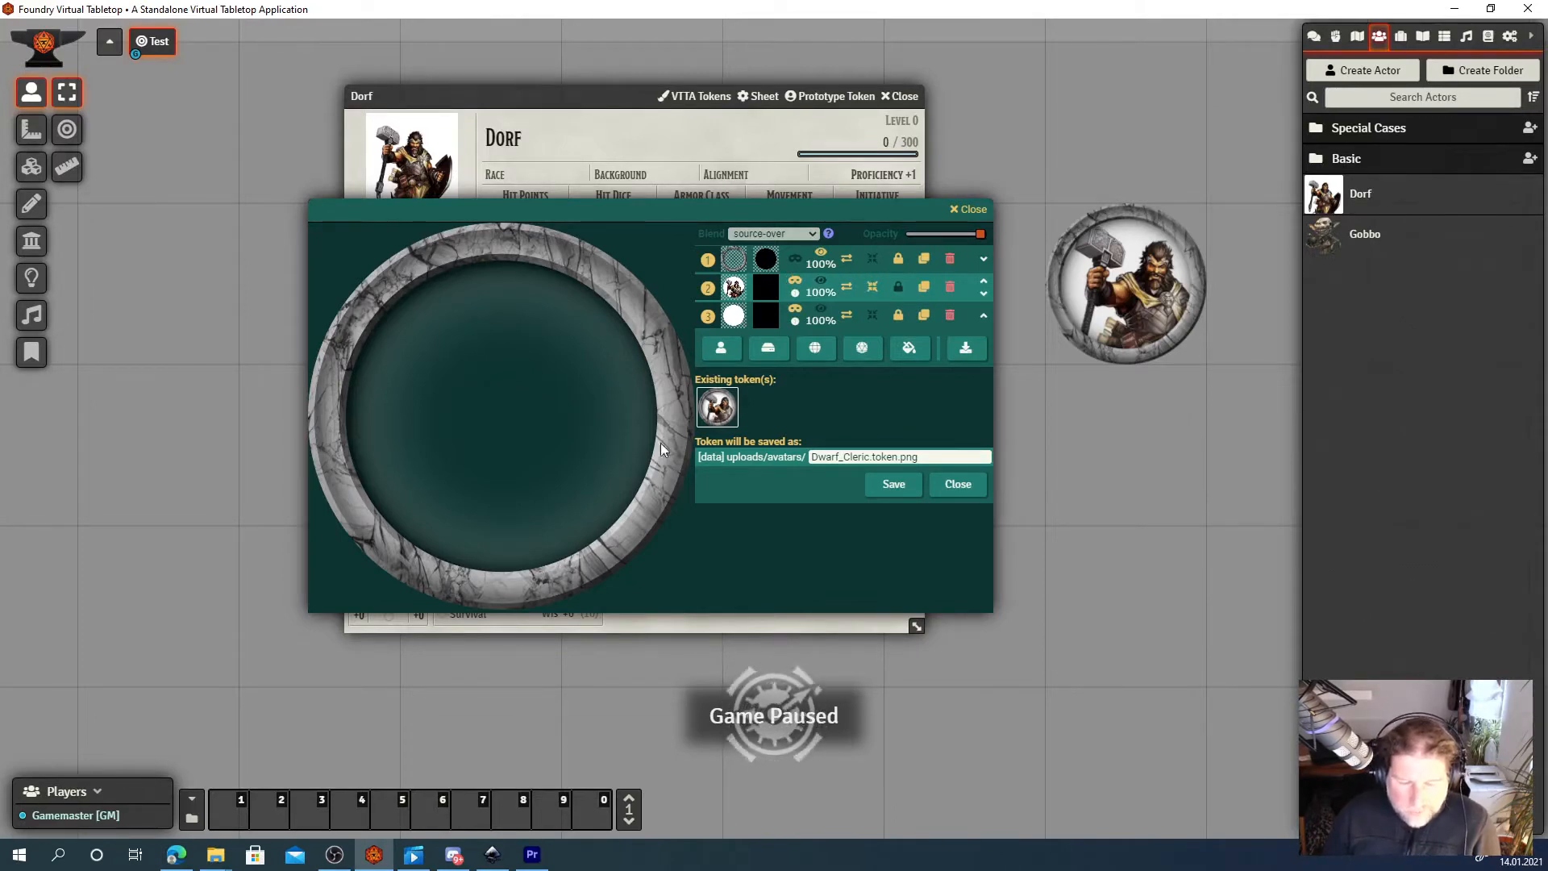
{"action": "mouse_move", "coordinate": [494, 855]}
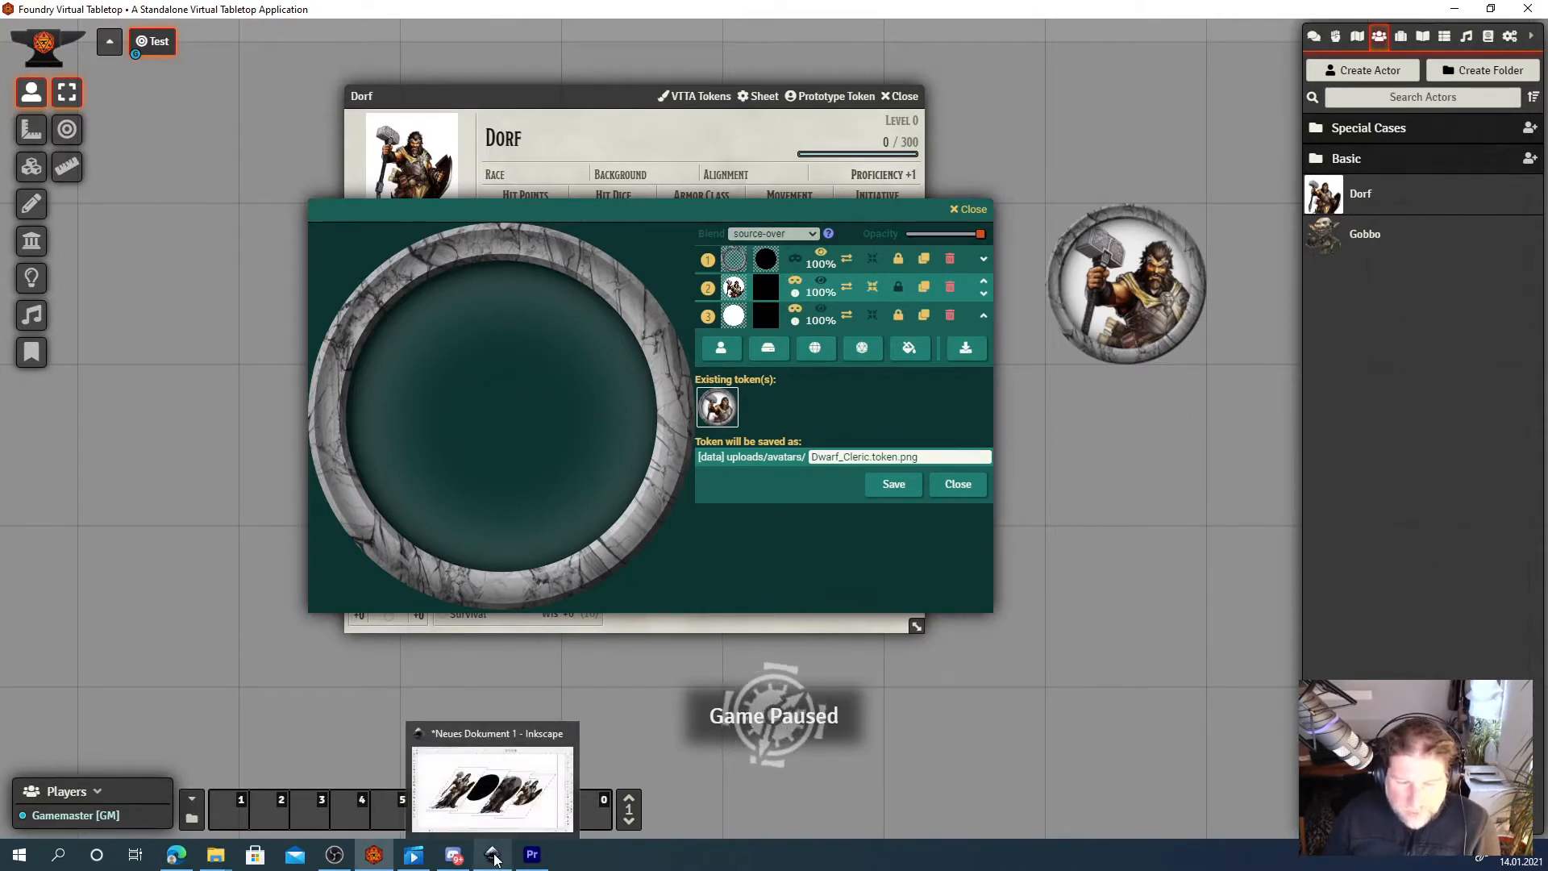
Switch to the Inkscape drawing showing artwork, black mask and masked result layers.
{"action": "left_click", "coordinate": [494, 786]}
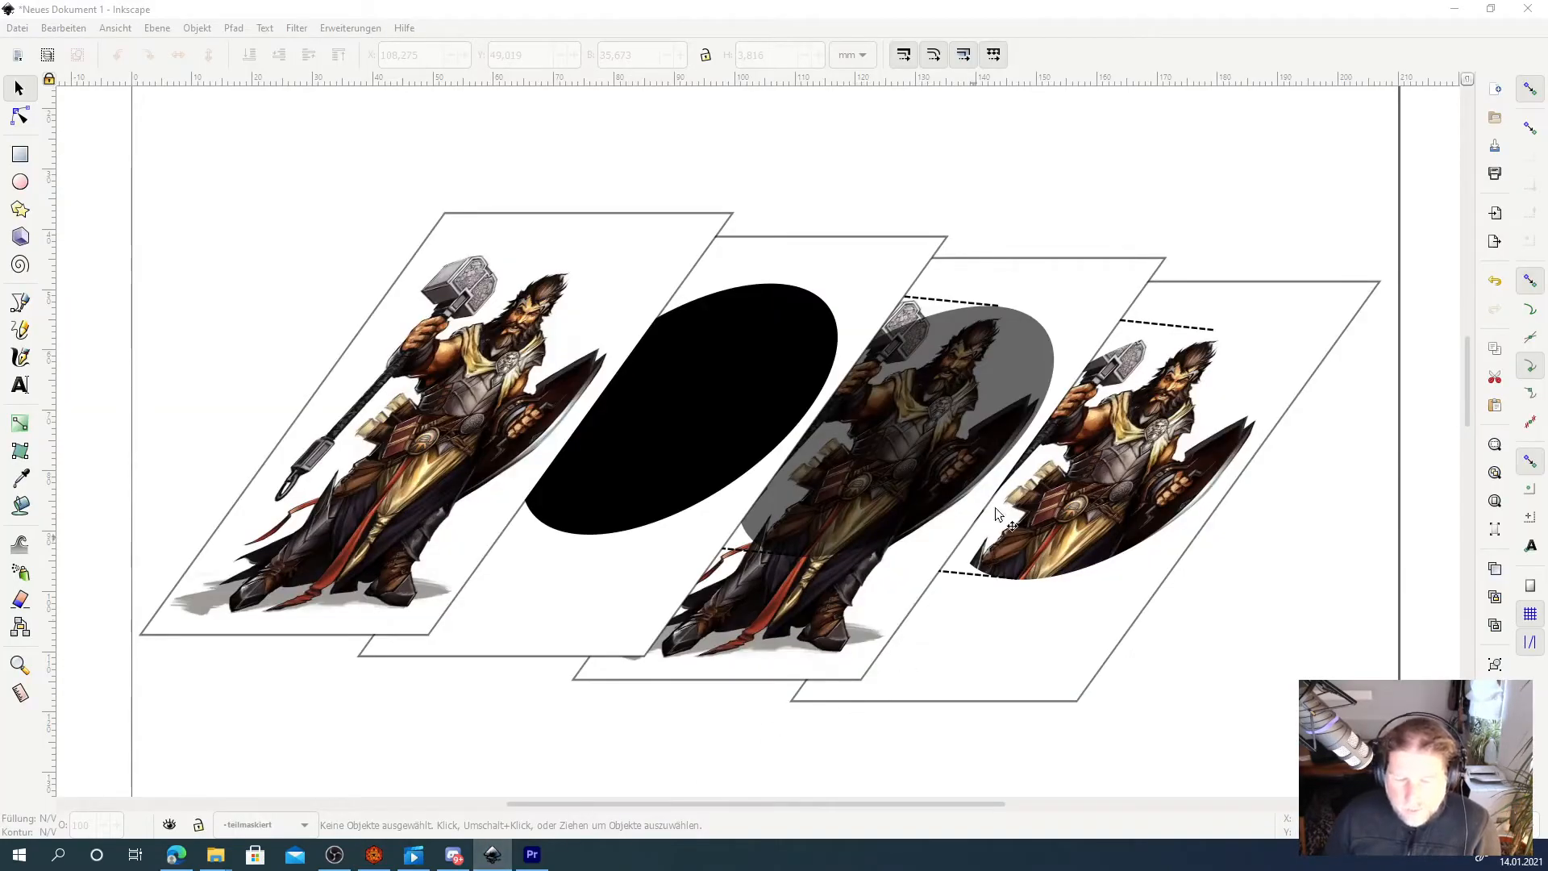
{"action": "mouse_move", "coordinate": [439, 210]}
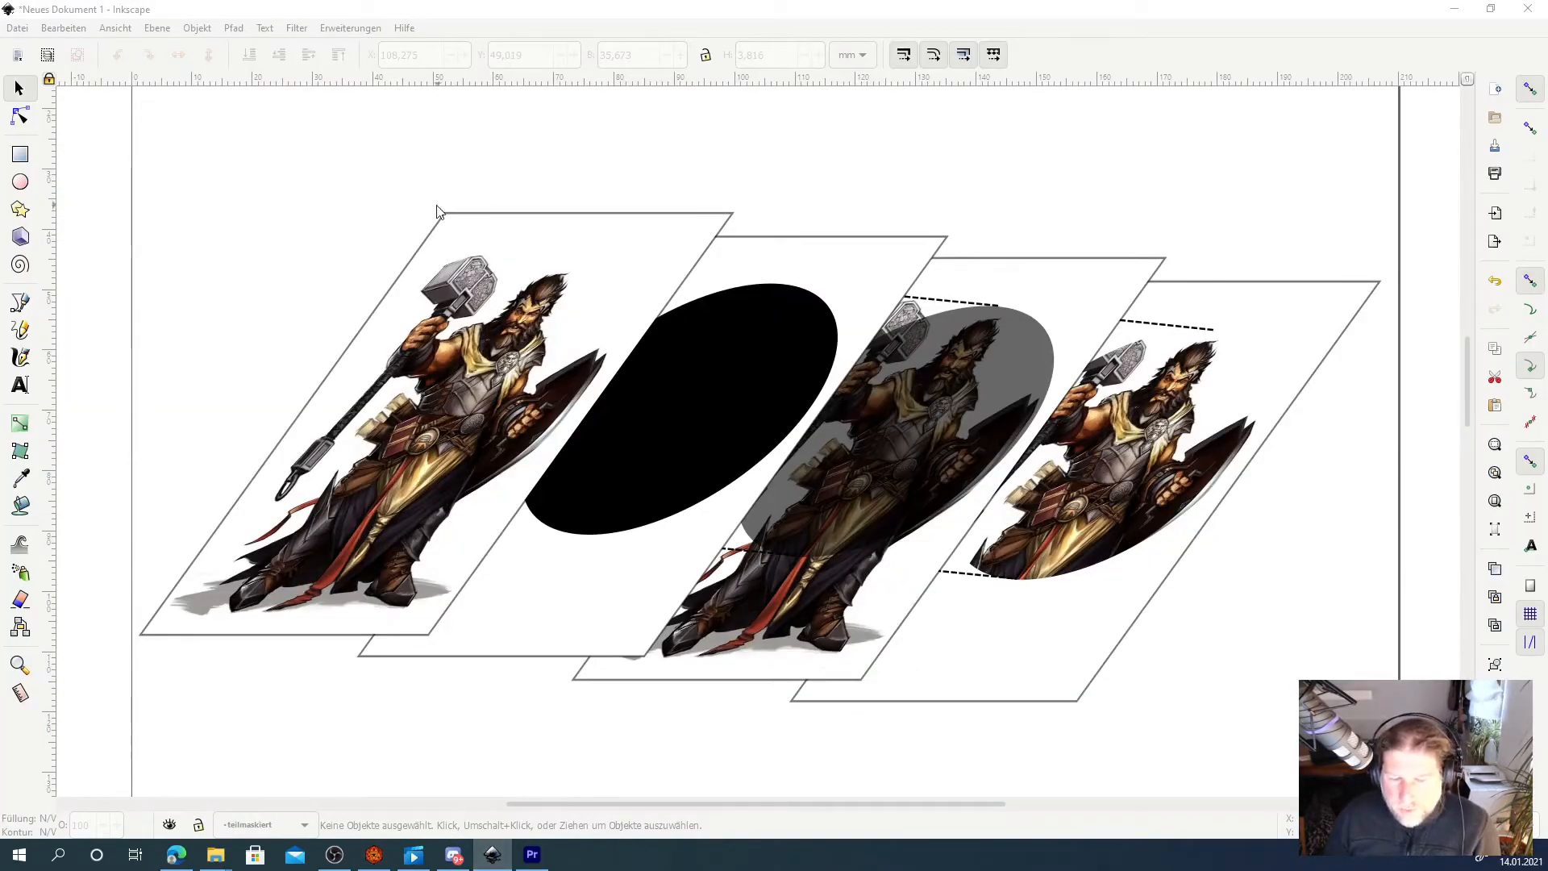
{"action": "mouse_move", "coordinate": [529, 159]}
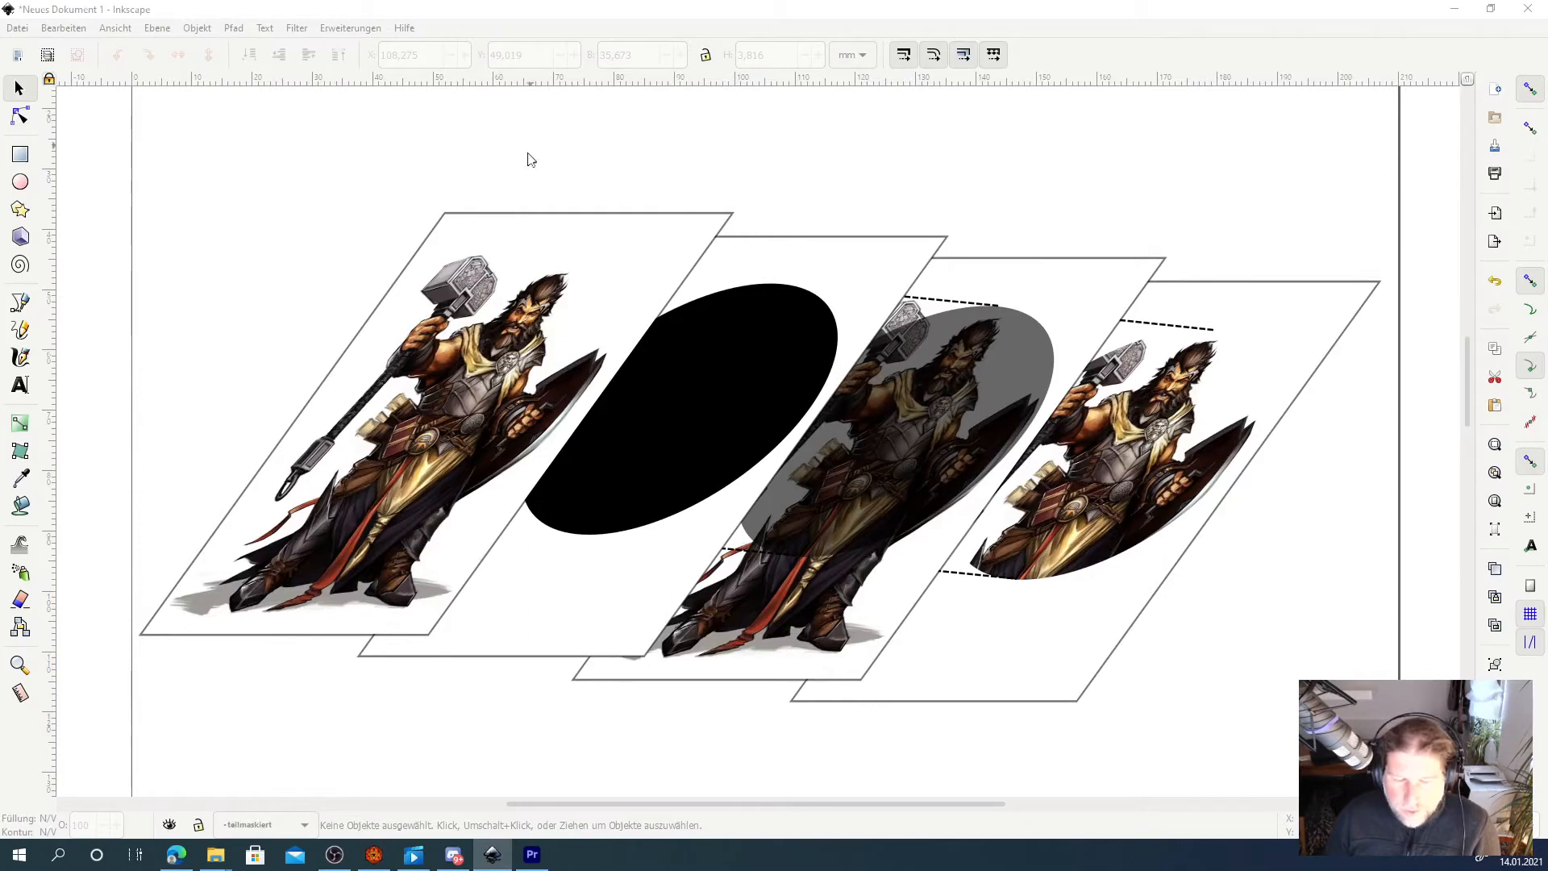
{"action": "mouse_move", "coordinate": [582, 363]}
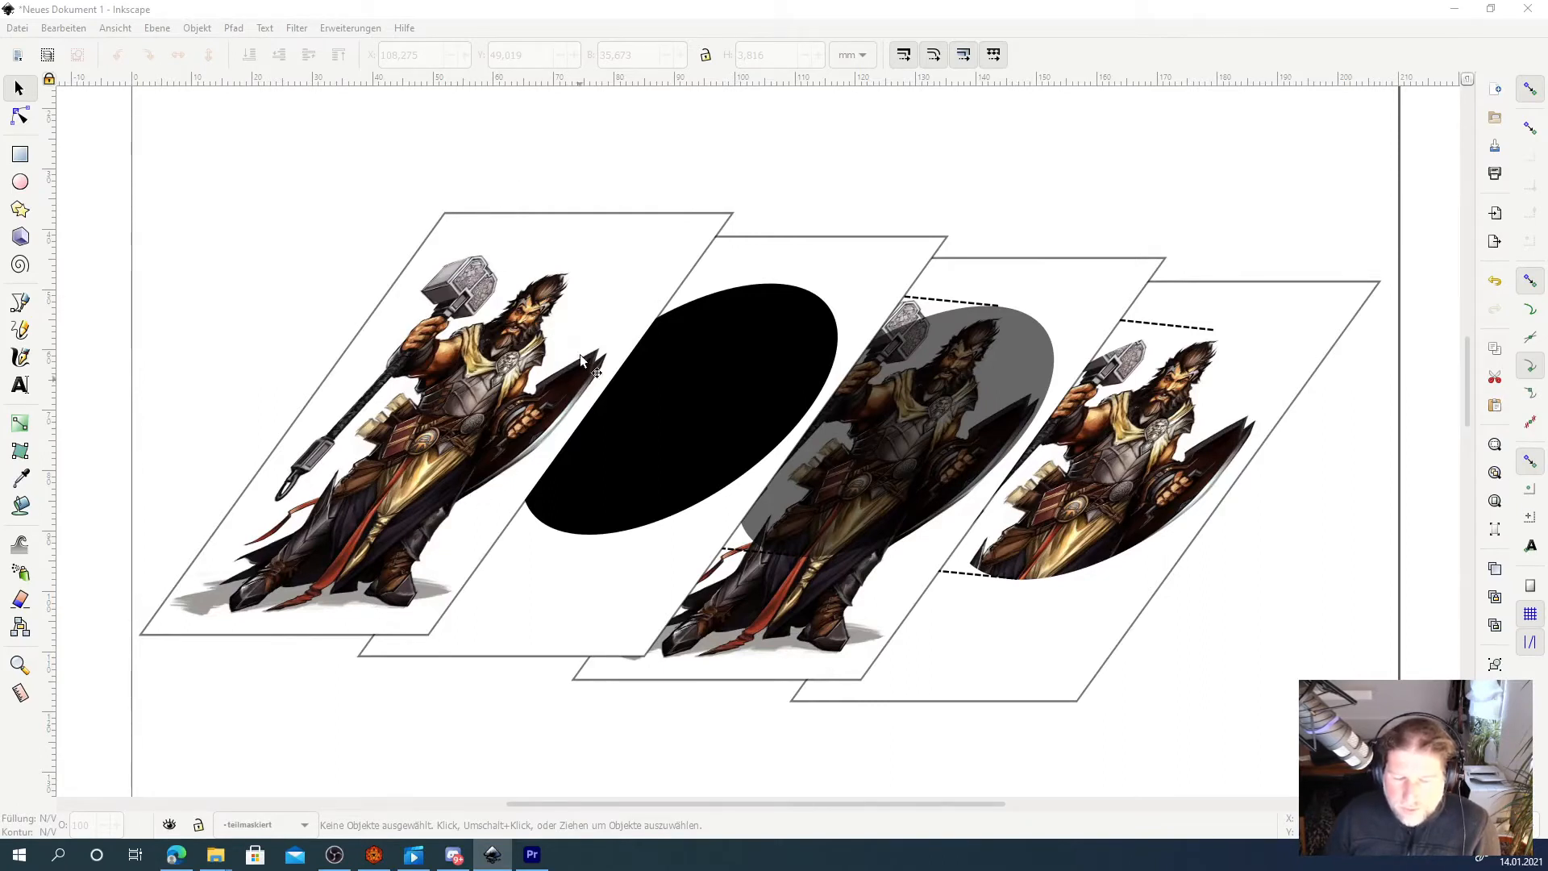
{"action": "mouse_move", "coordinate": [702, 333]}
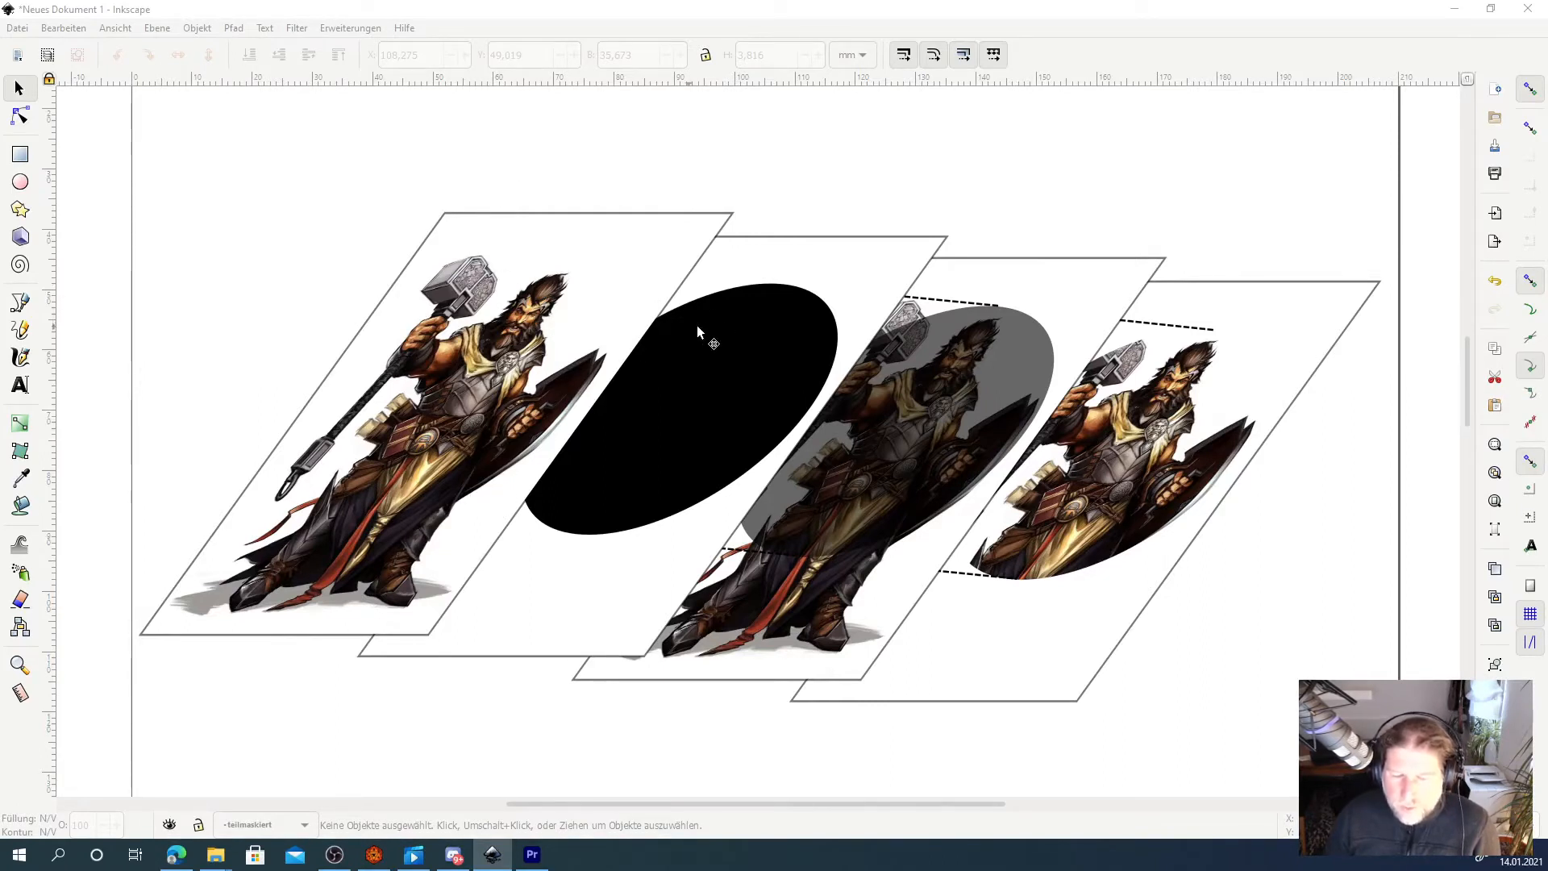
{"action": "mouse_move", "coordinate": [814, 308]}
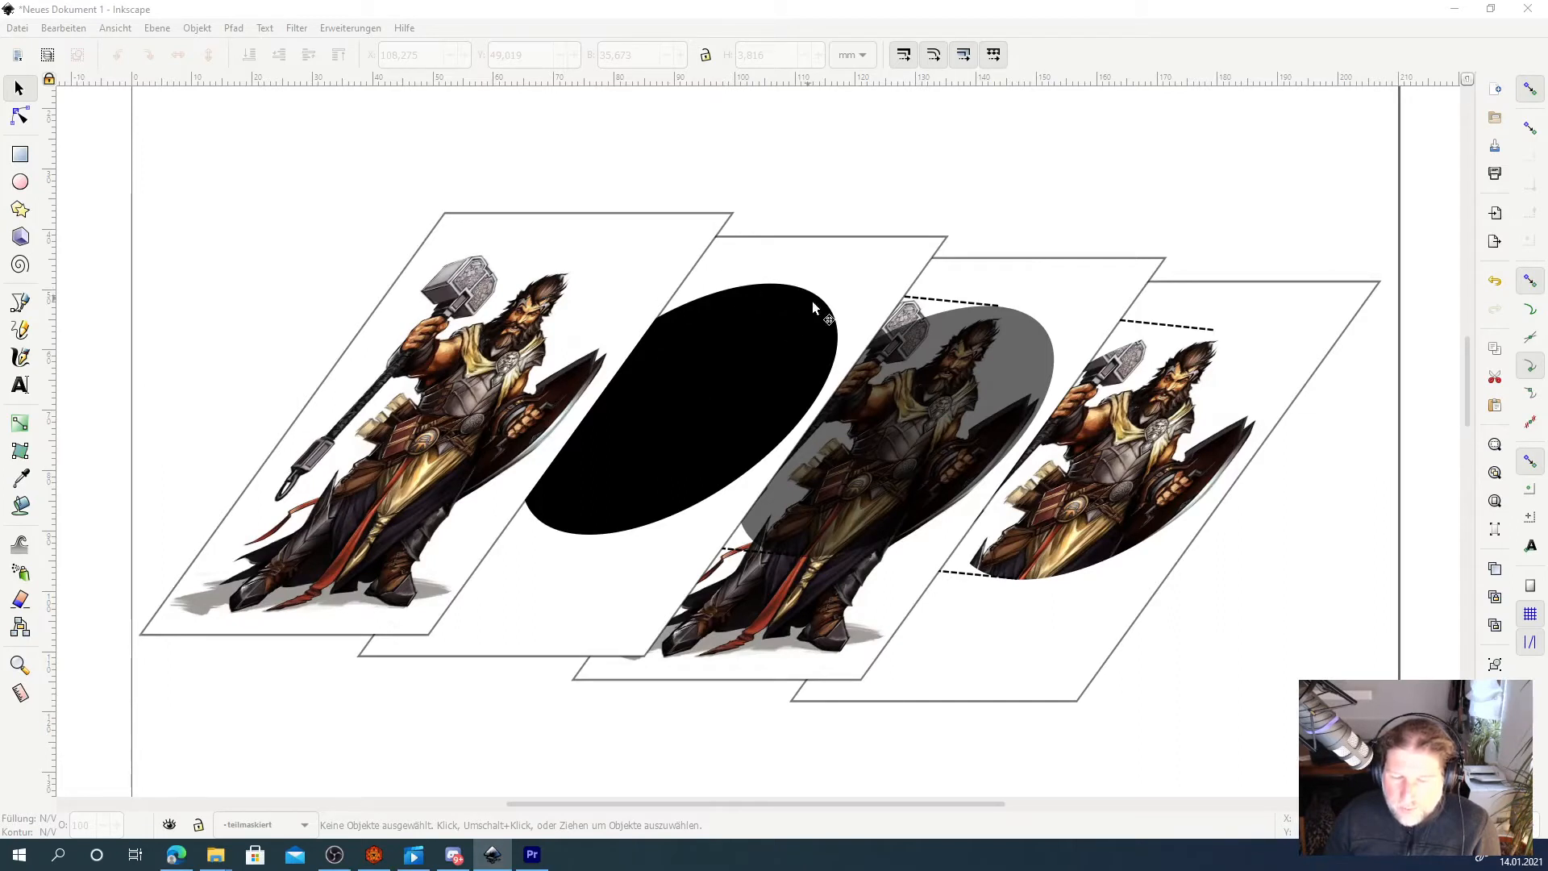
{"action": "mouse_move", "coordinate": [805, 405]}
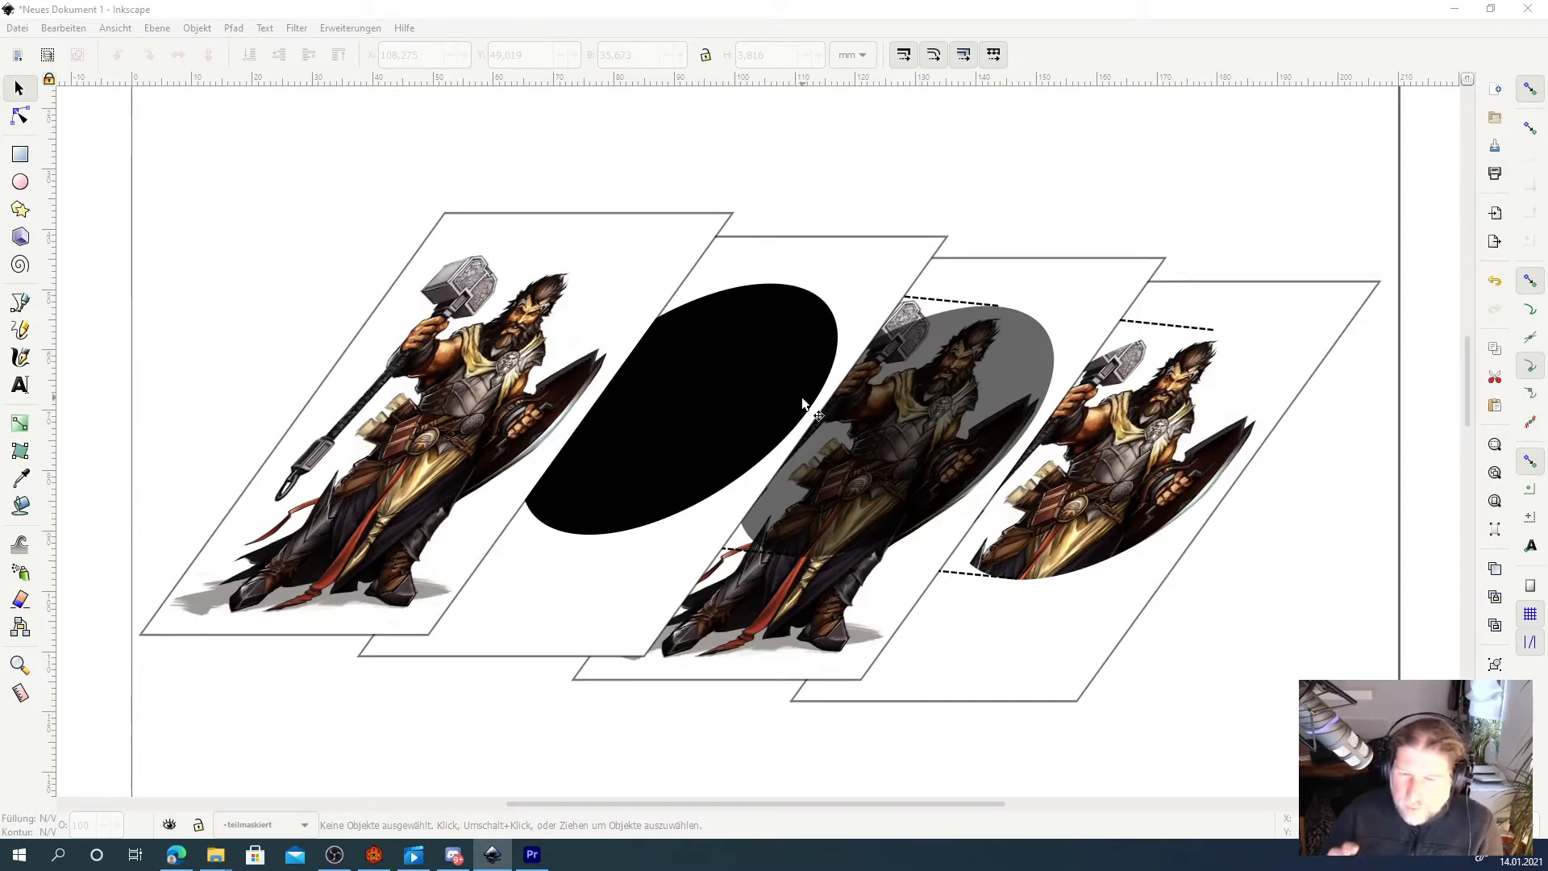
{"action": "mouse_move", "coordinate": [523, 336]}
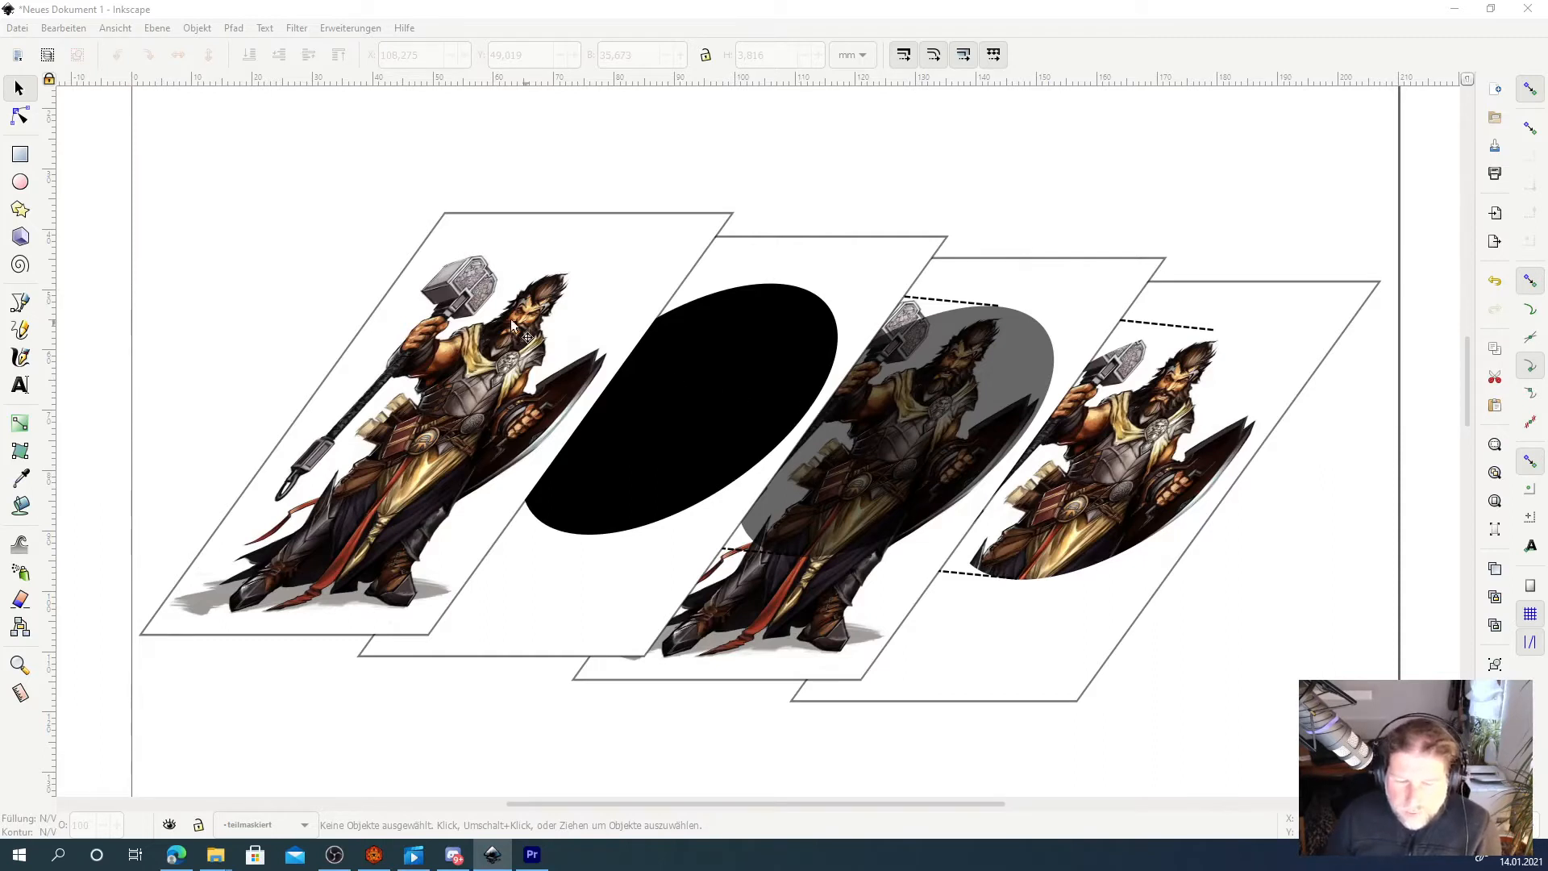
{"action": "mouse_move", "coordinate": [608, 340]}
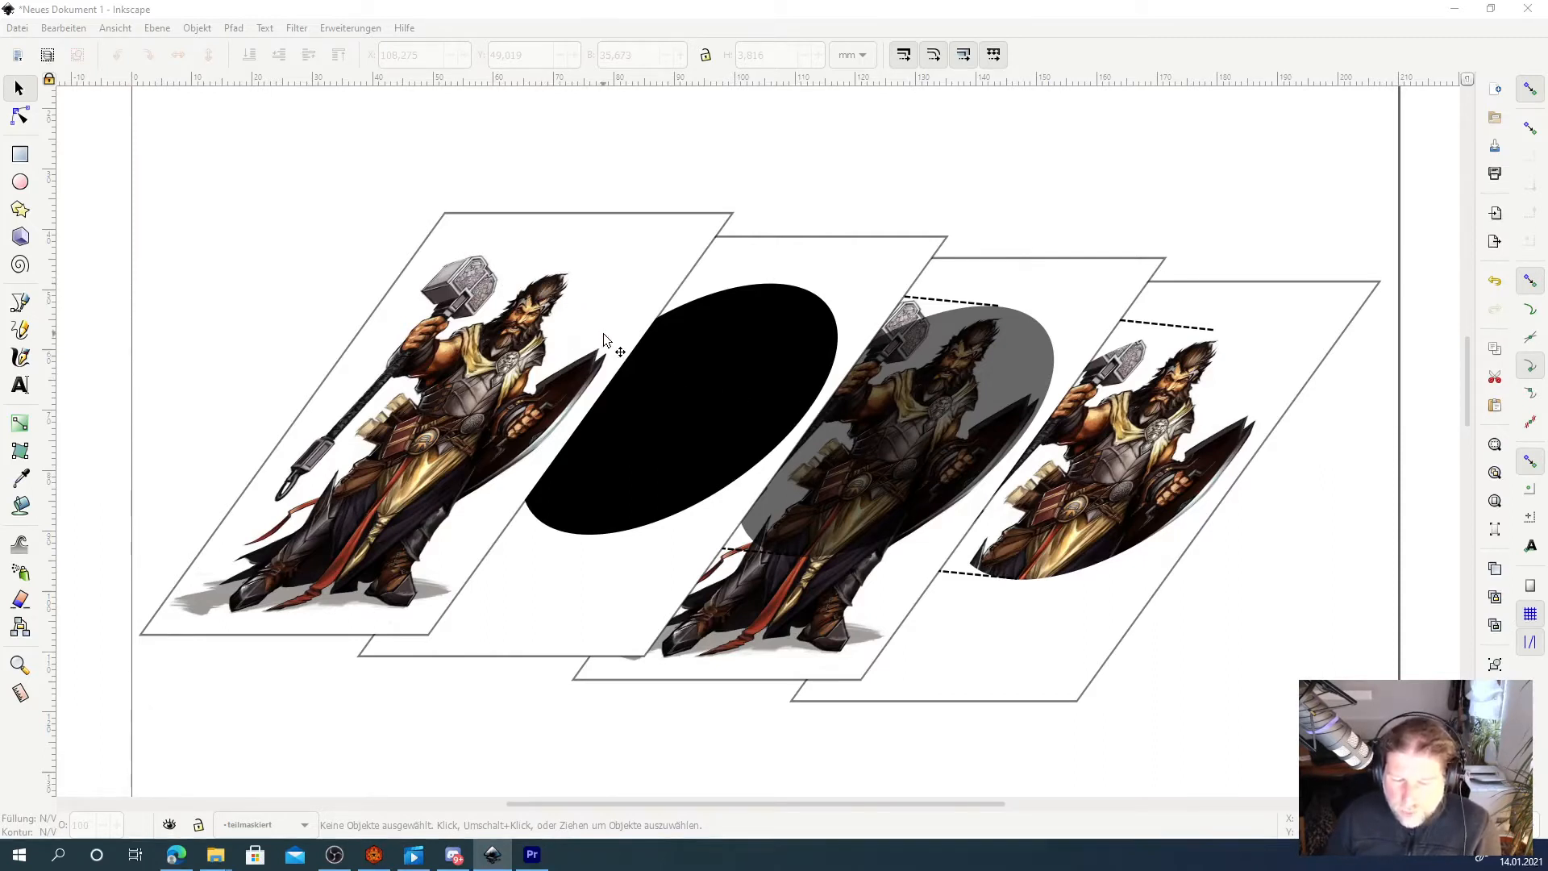
{"action": "mouse_move", "coordinate": [676, 488]}
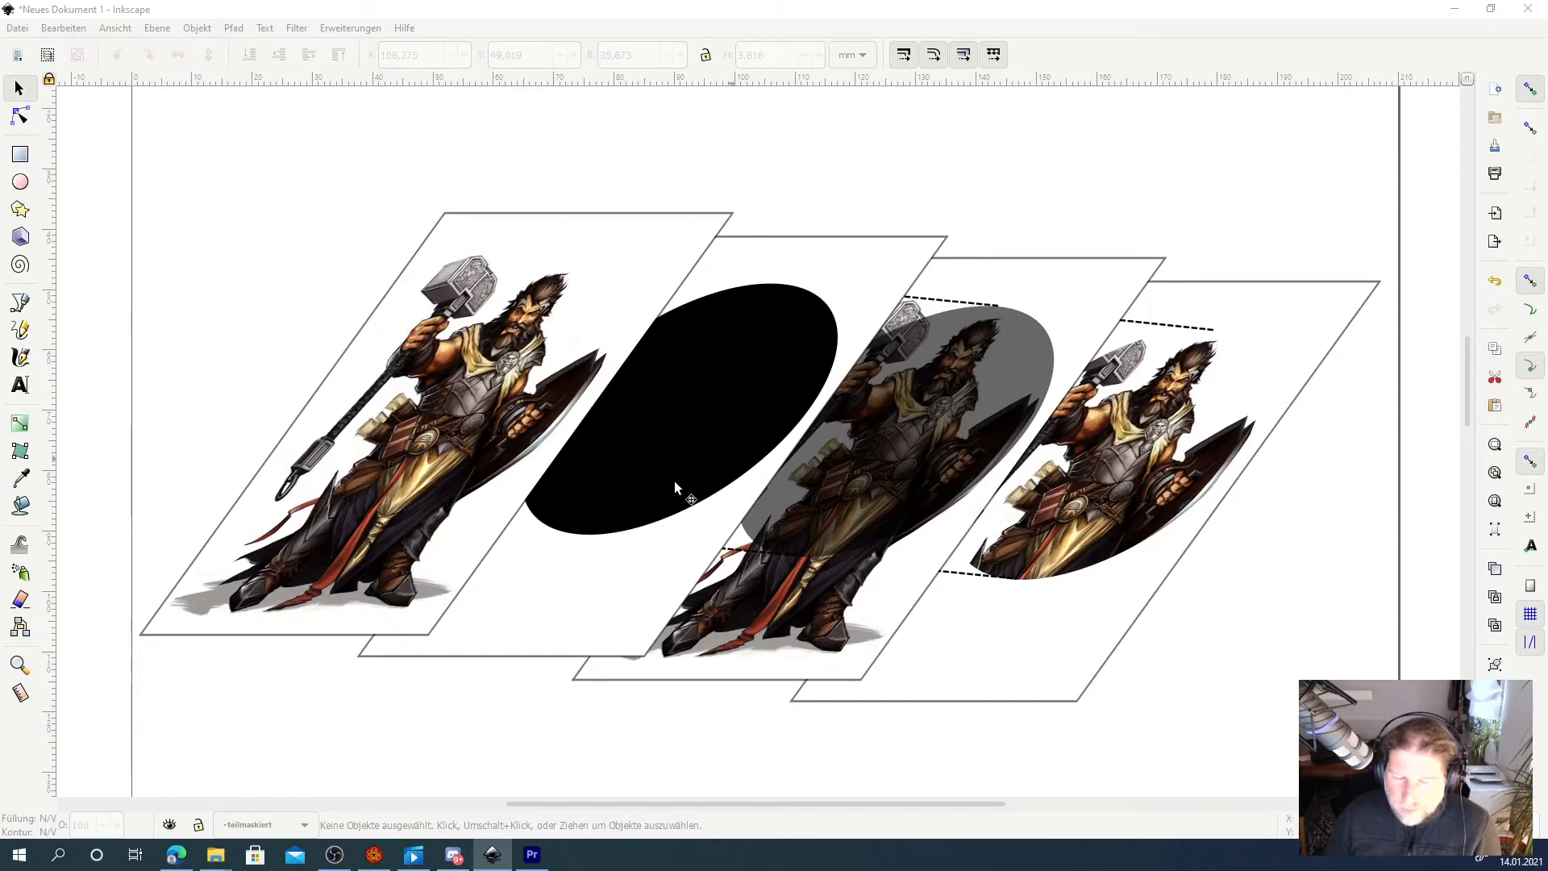
{"action": "mouse_move", "coordinate": [442, 366]}
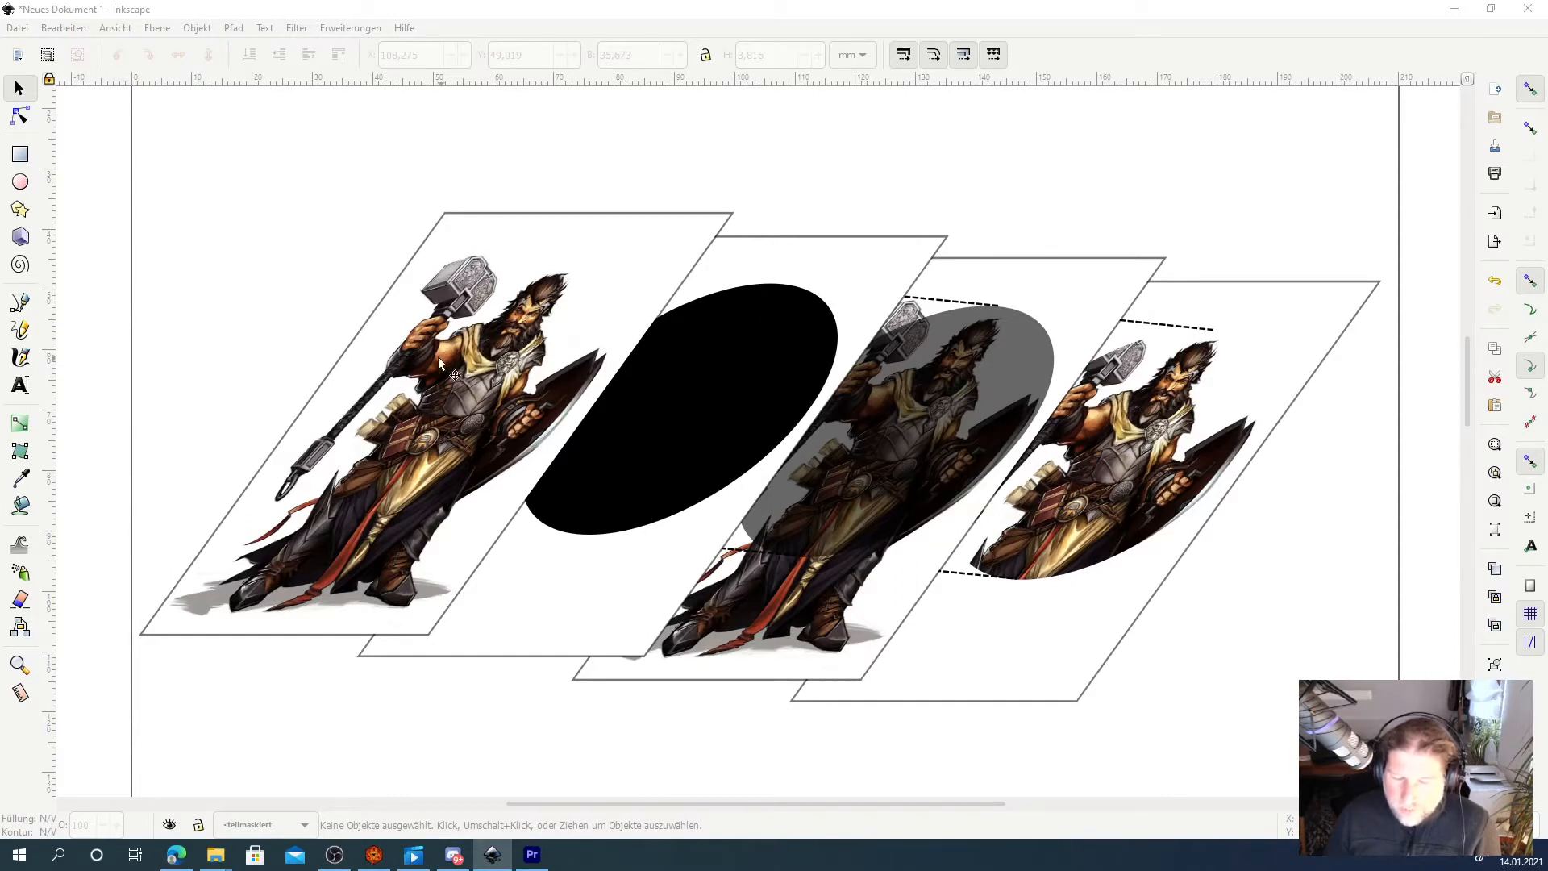
{"action": "mouse_move", "coordinate": [637, 330]}
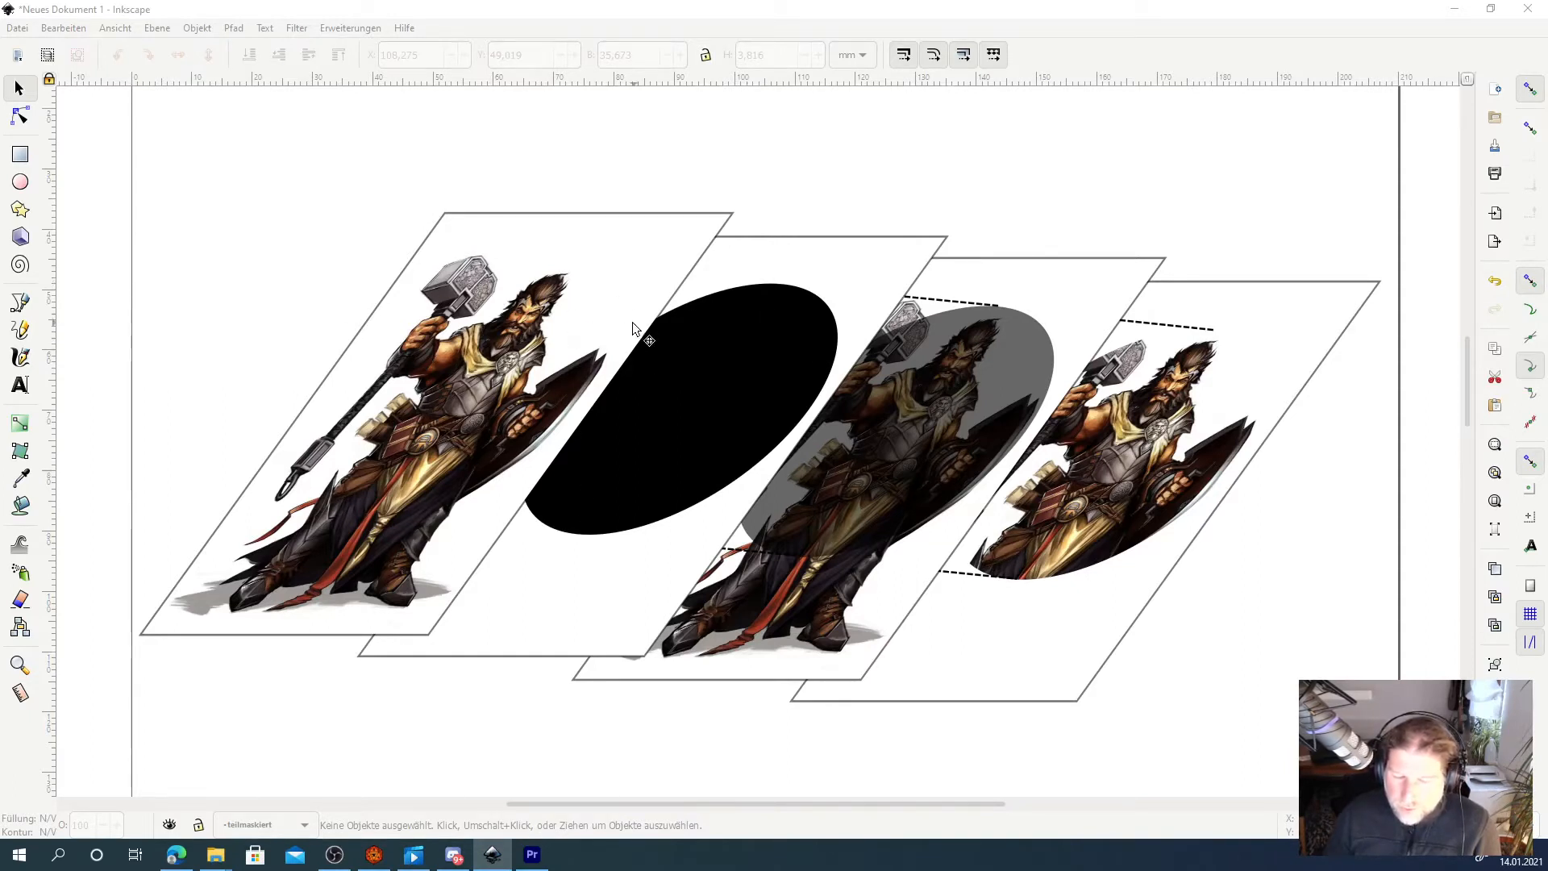
{"action": "mouse_move", "coordinate": [553, 316]}
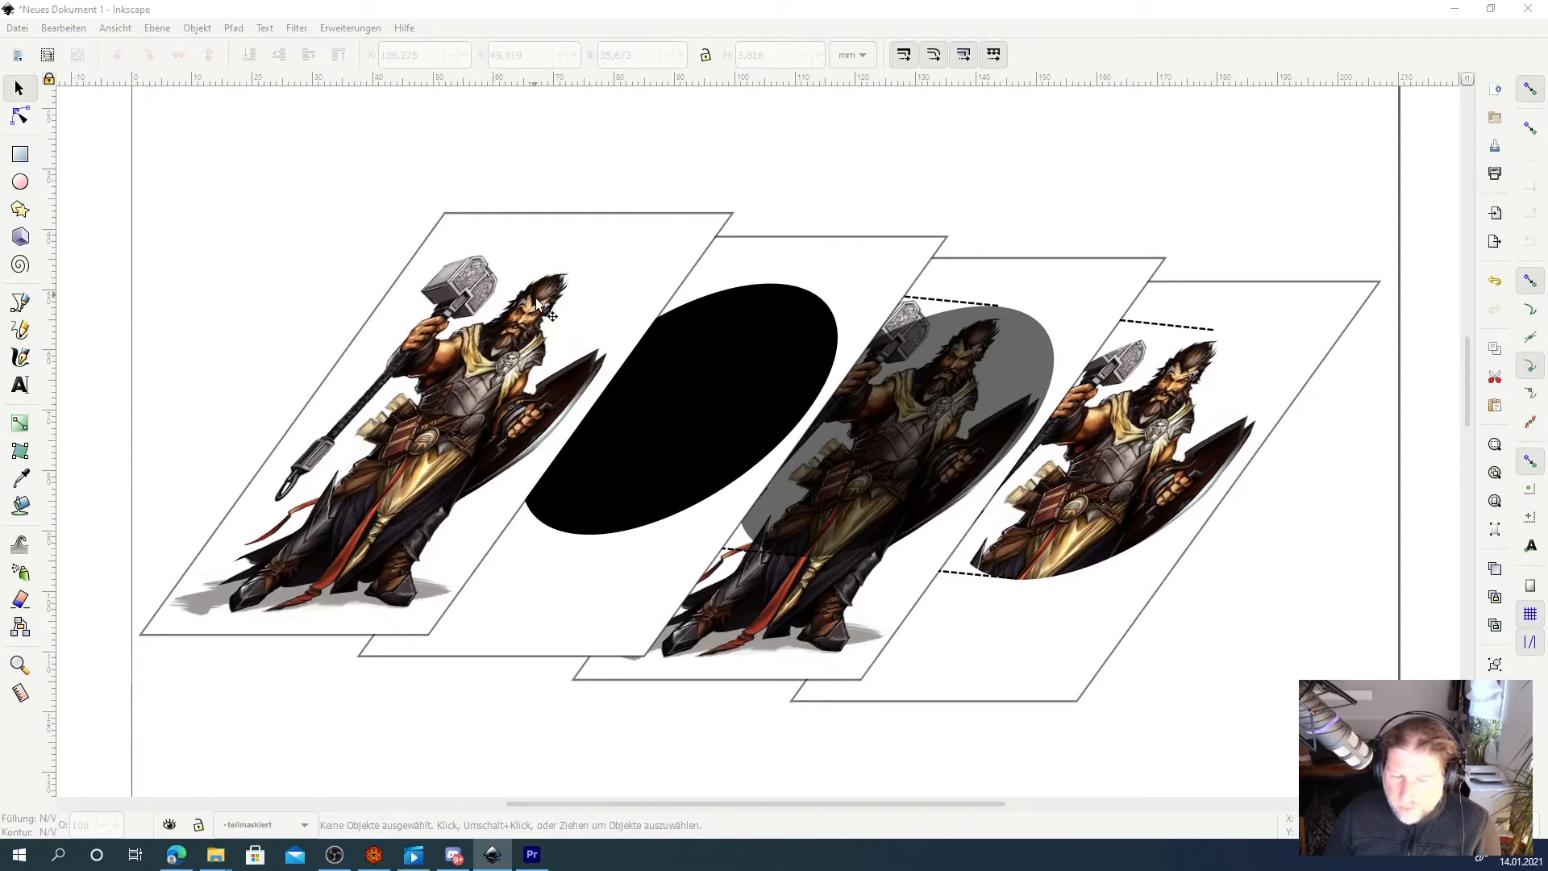
{"action": "mouse_move", "coordinate": [692, 358]}
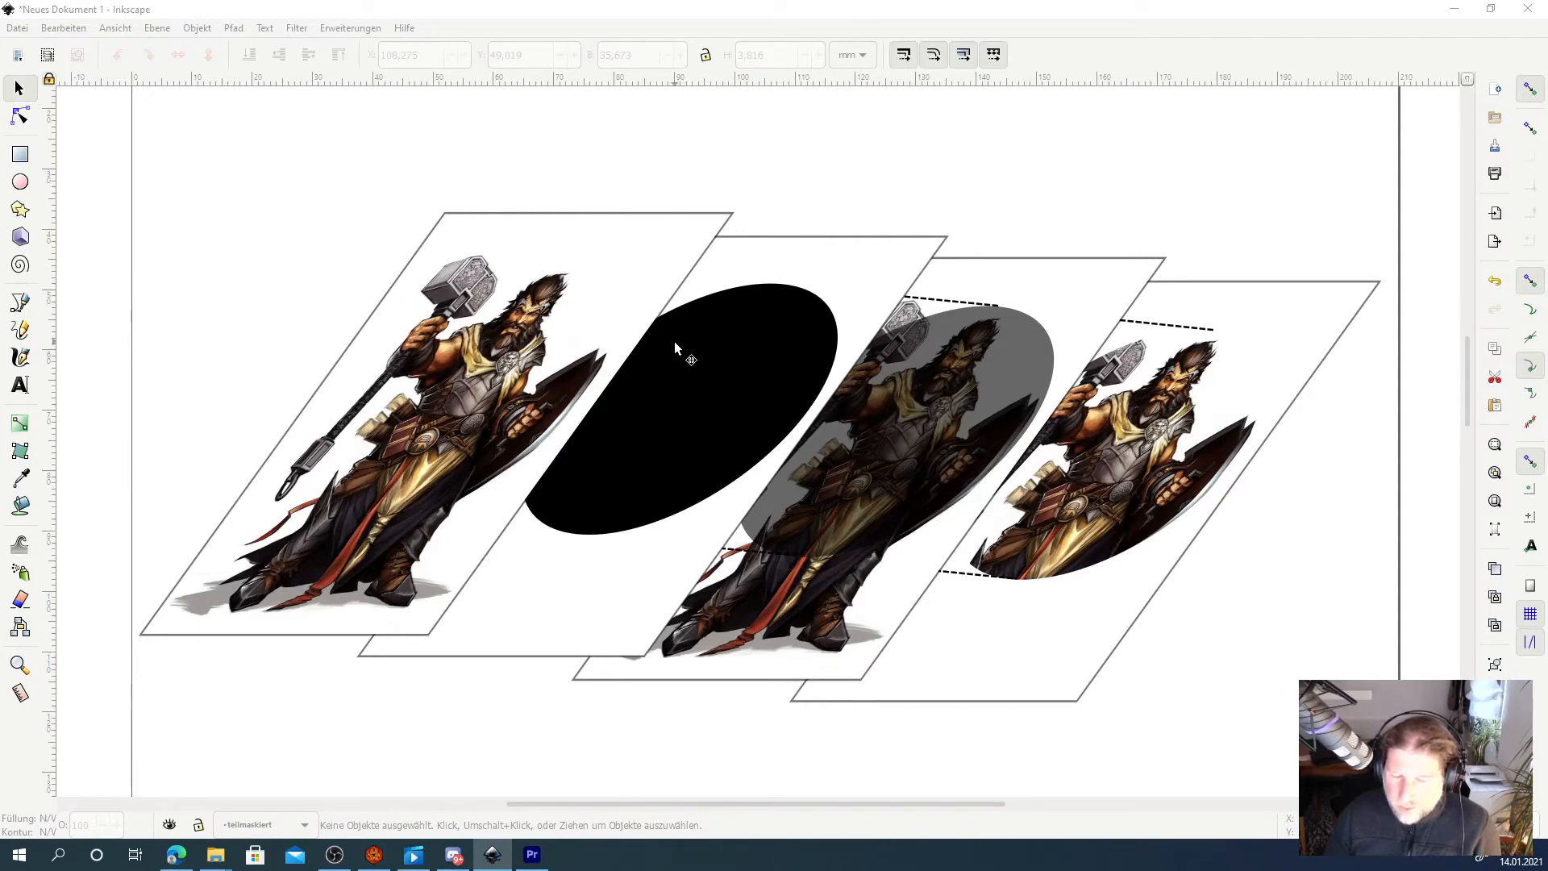
{"action": "mouse_move", "coordinate": [1131, 399]}
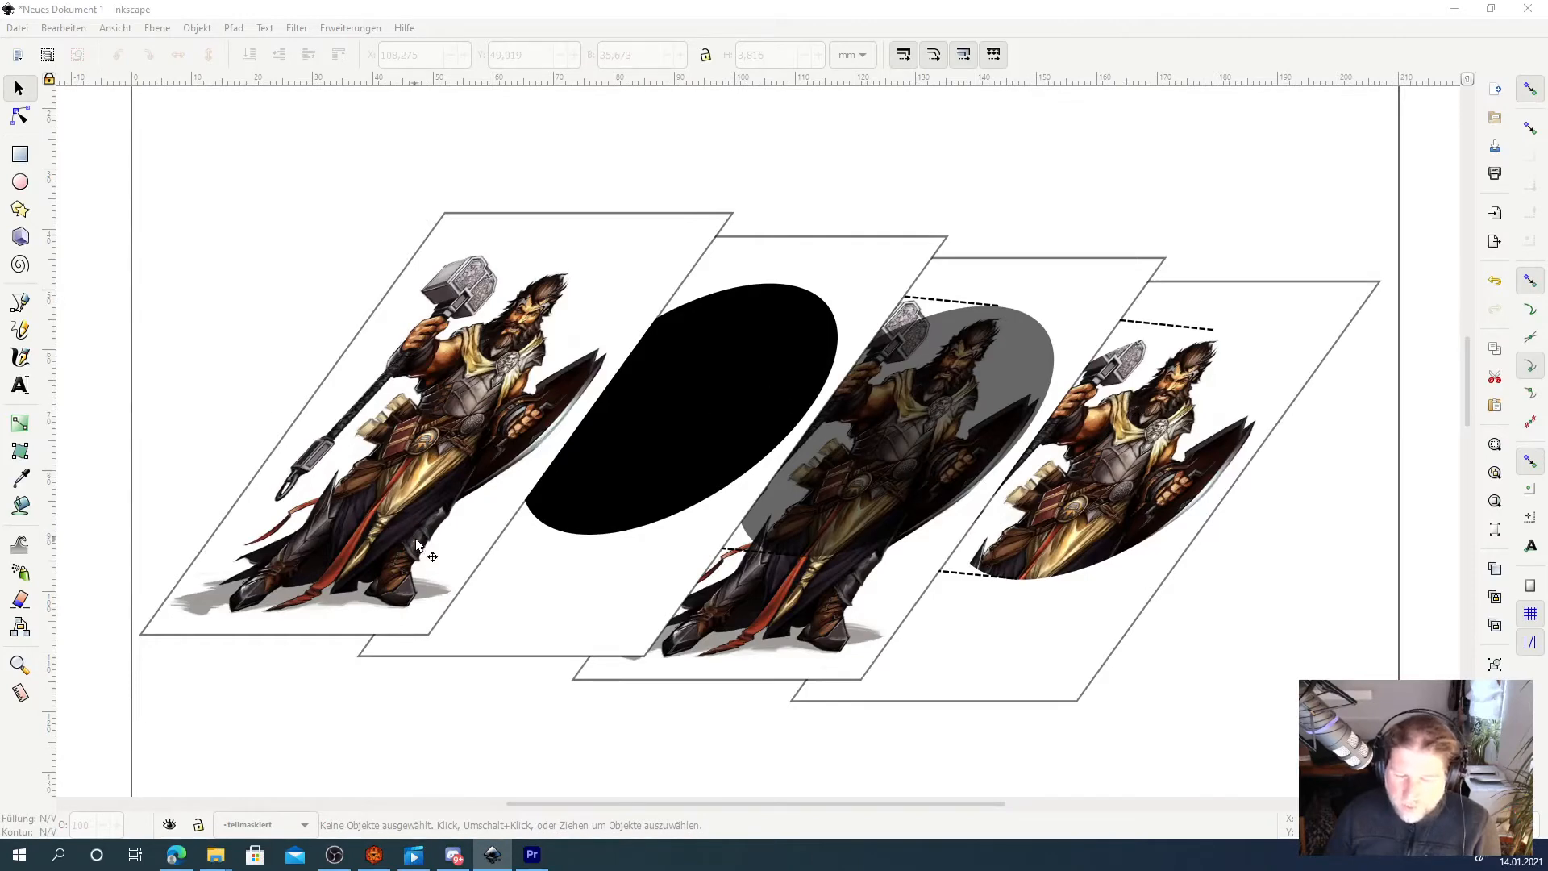
{"action": "mouse_move", "coordinate": [479, 530]}
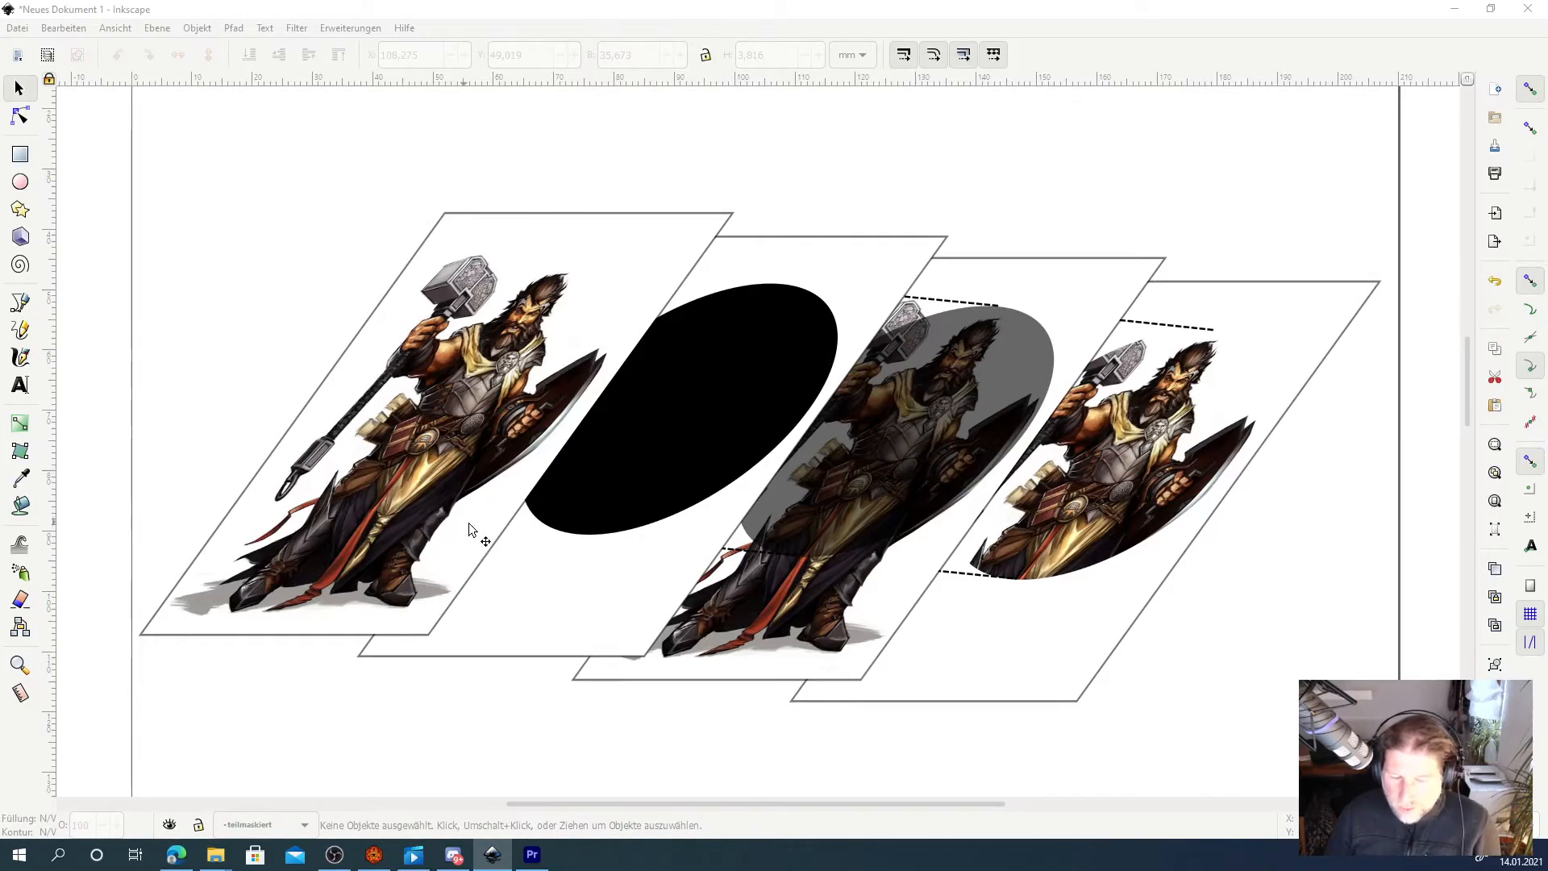
{"action": "mouse_move", "coordinate": [908, 592]}
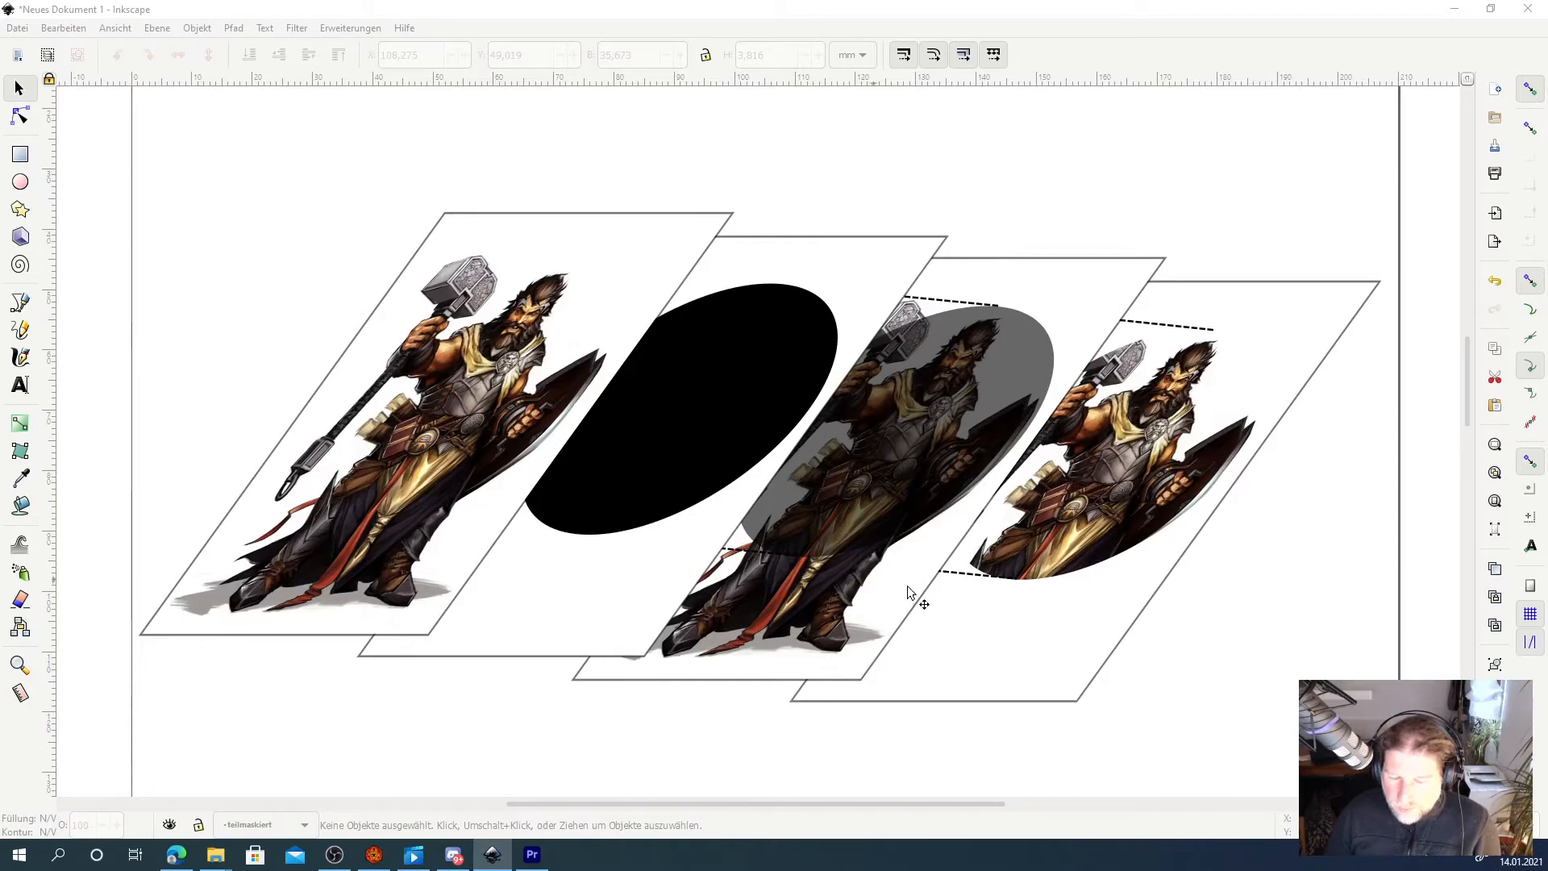
{"action": "mouse_move", "coordinate": [1080, 613]}
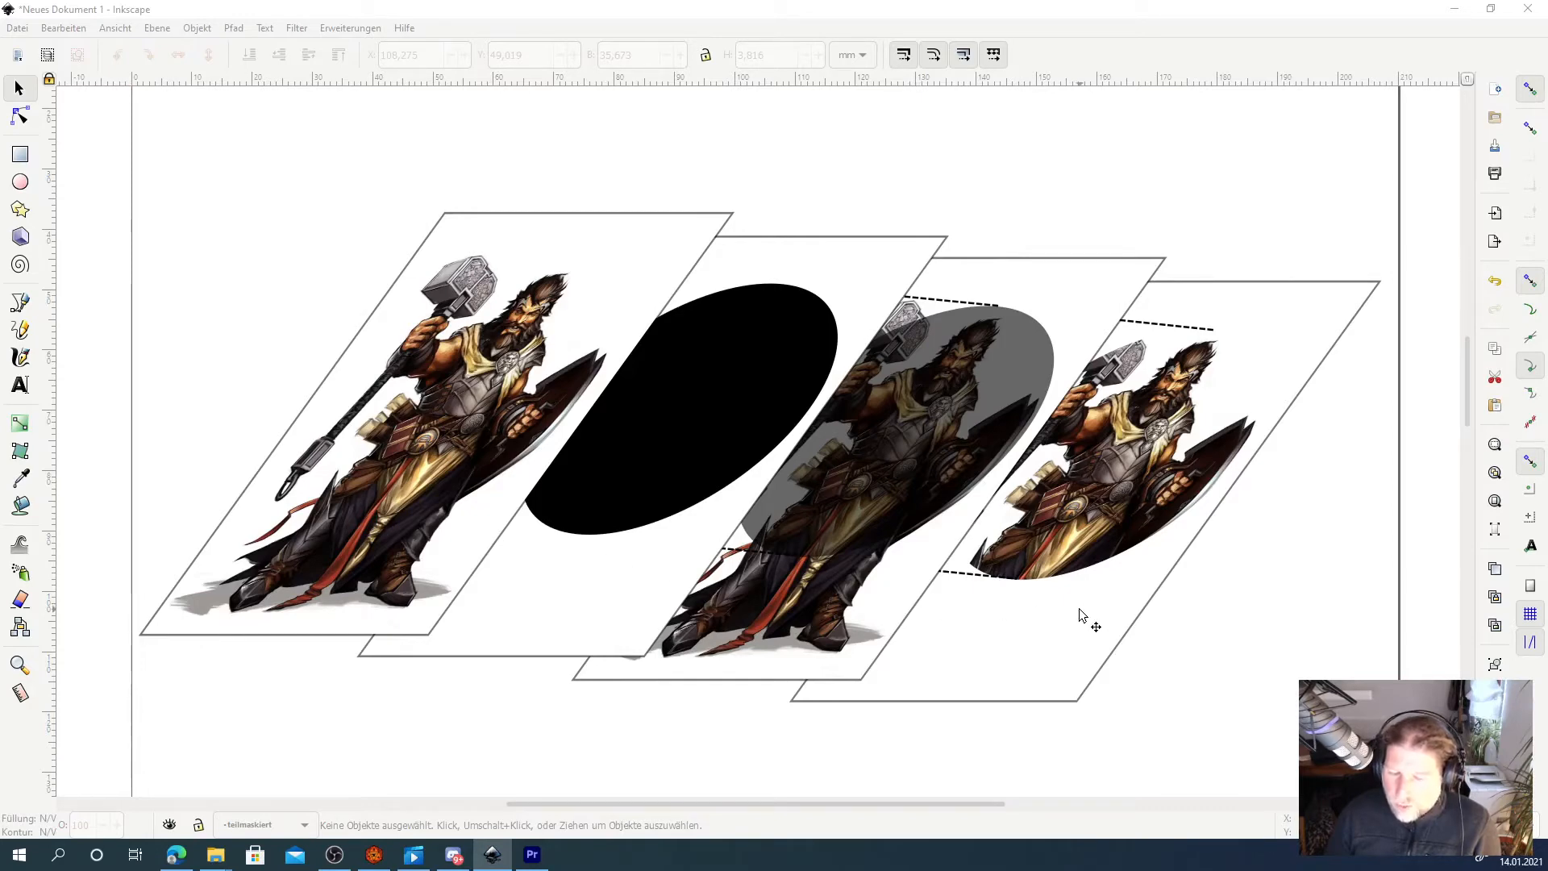
{"action": "mouse_move", "coordinate": [581, 484]}
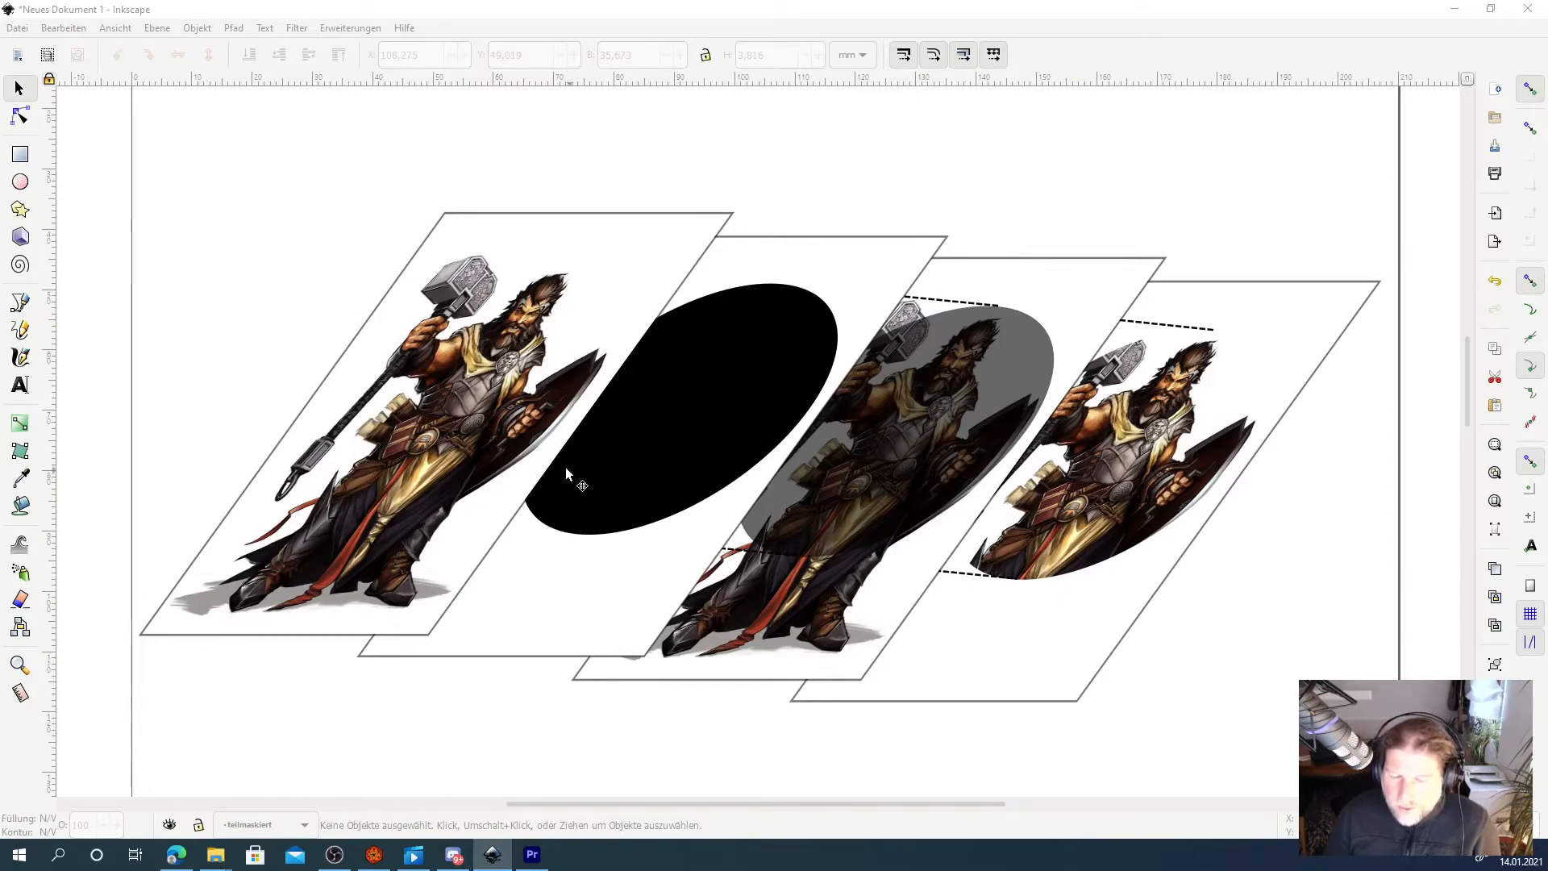
{"action": "mouse_move", "coordinate": [707, 335]}
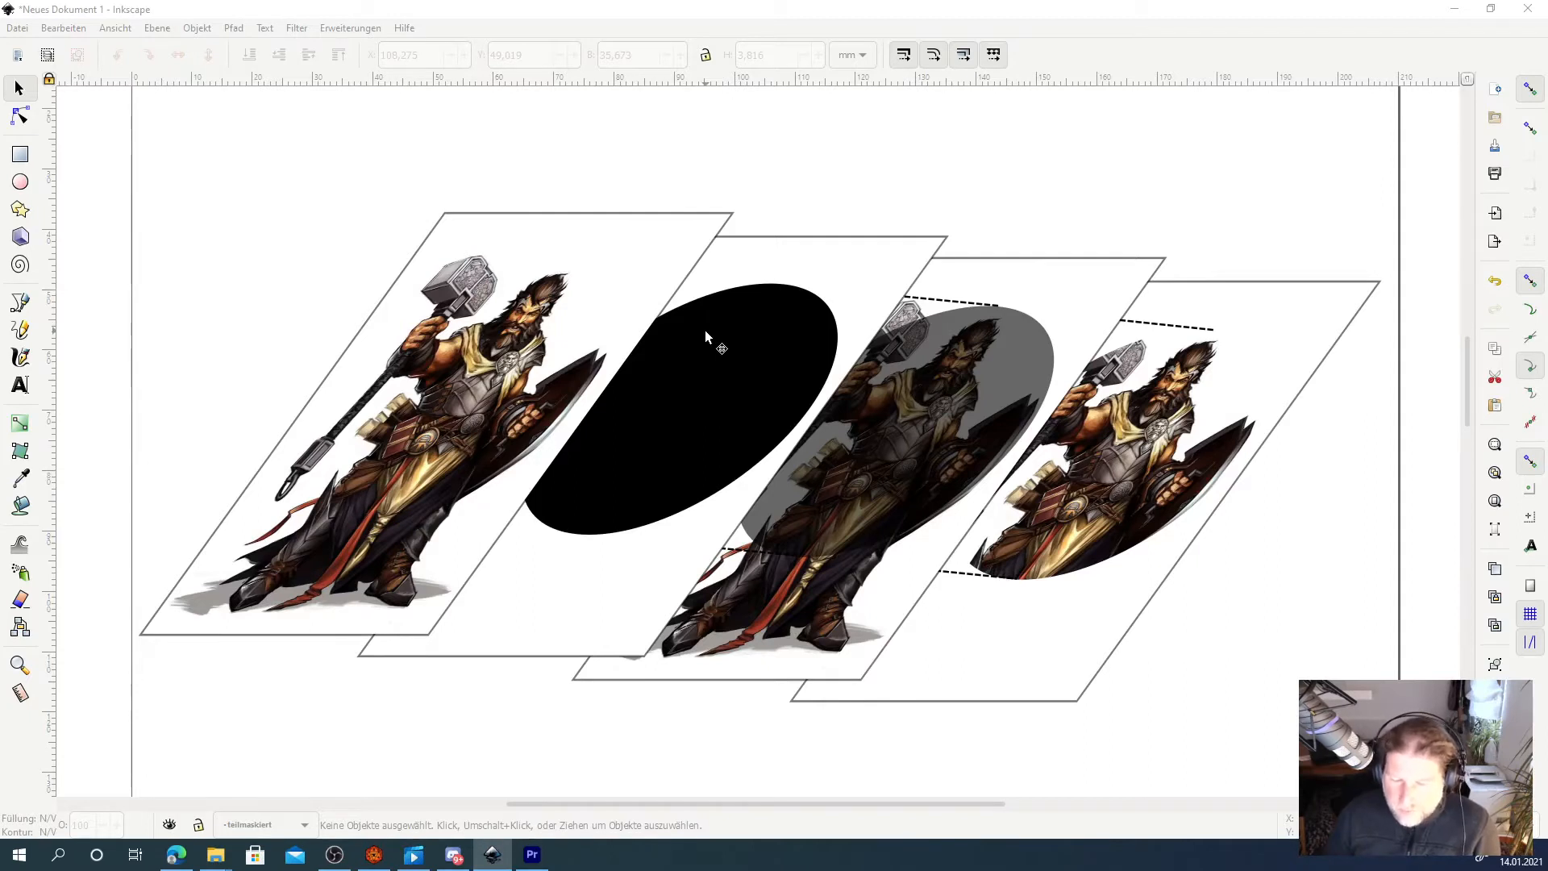
{"action": "mouse_move", "coordinate": [850, 266]}
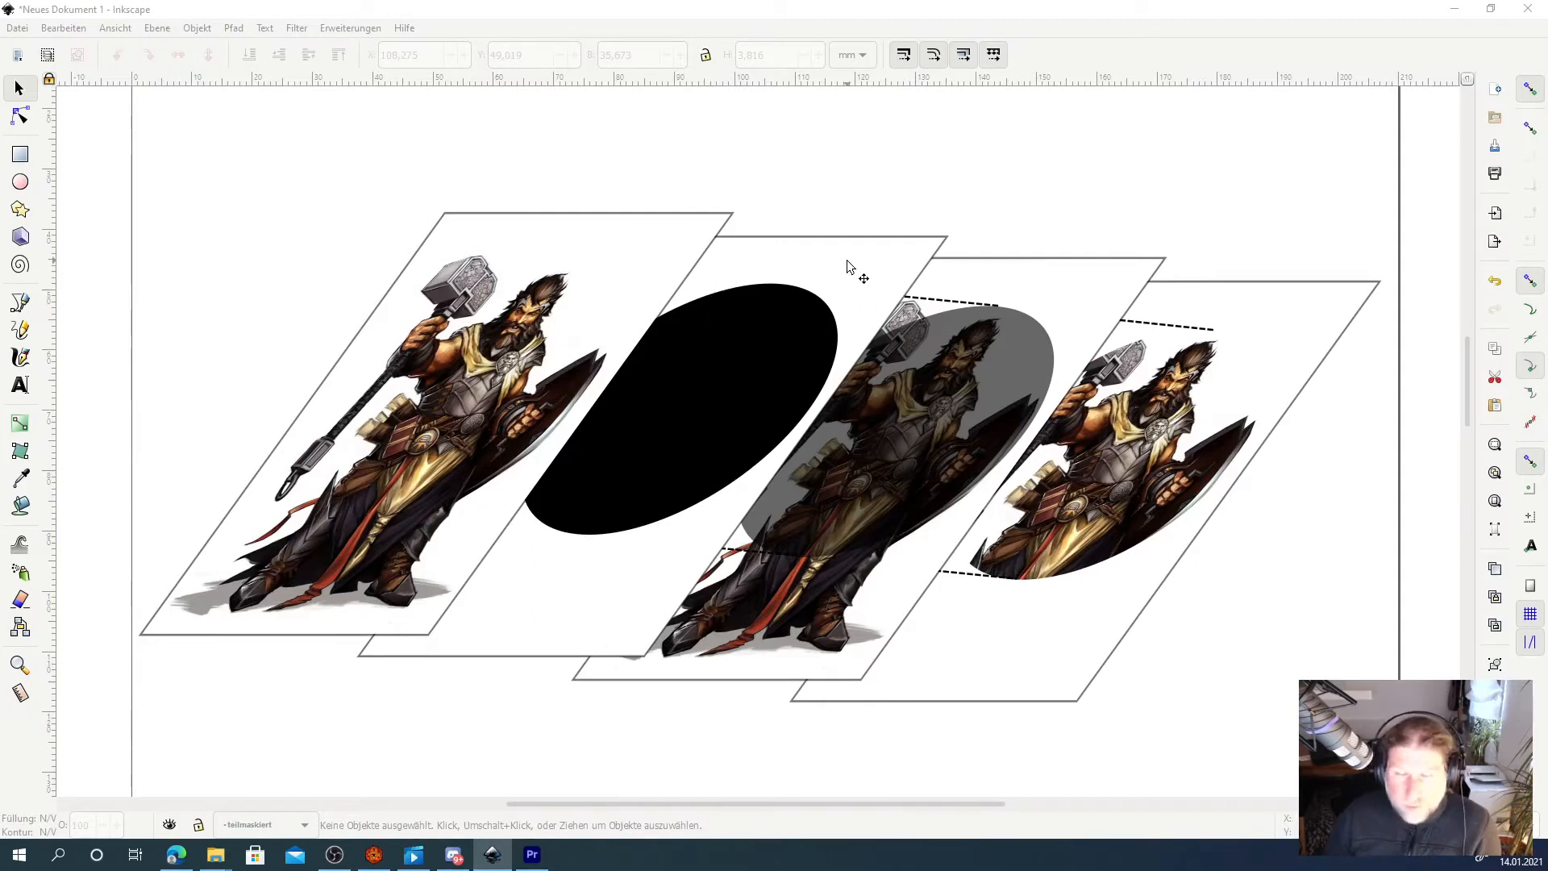
{"action": "mouse_move", "coordinate": [852, 284]}
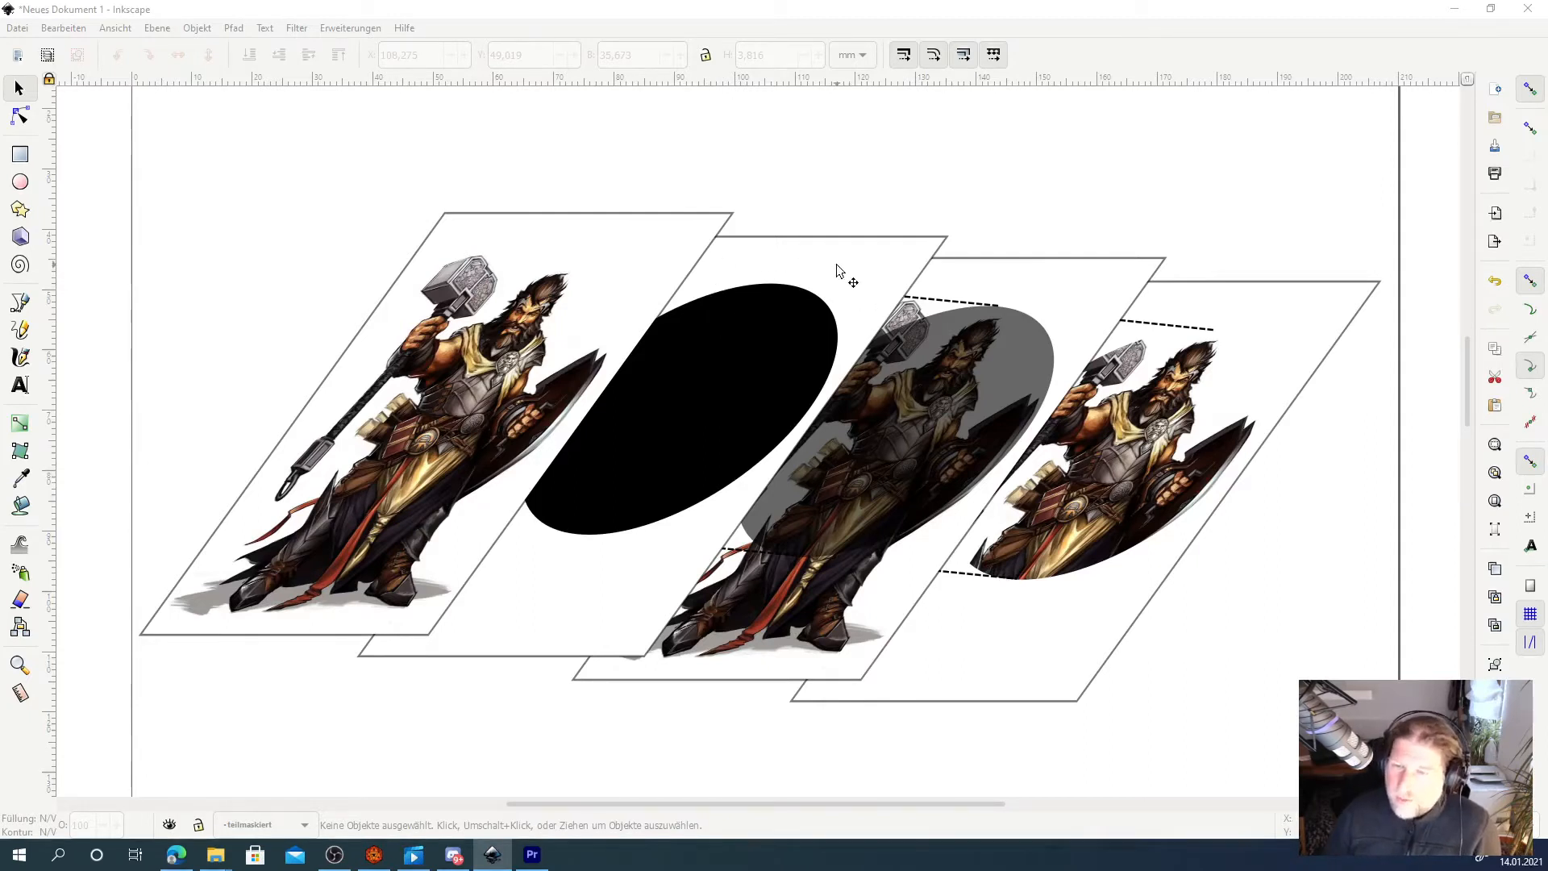
{"action": "mouse_move", "coordinate": [816, 358]}
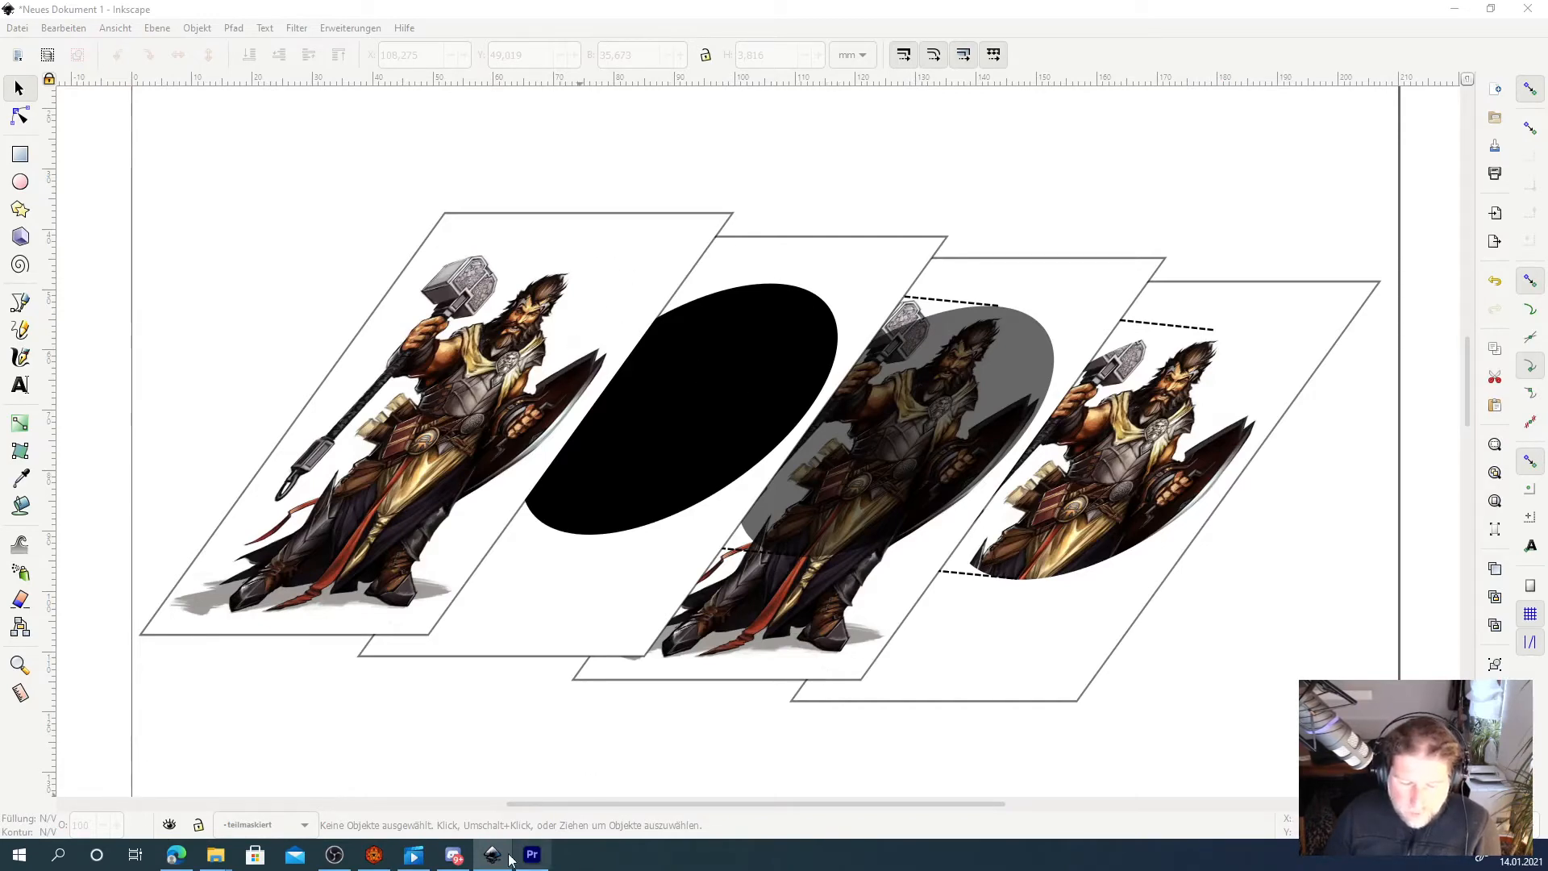
Return to Dorf's token editor showing only the empty stone frame.
{"action": "left_click", "coordinate": [491, 855]}
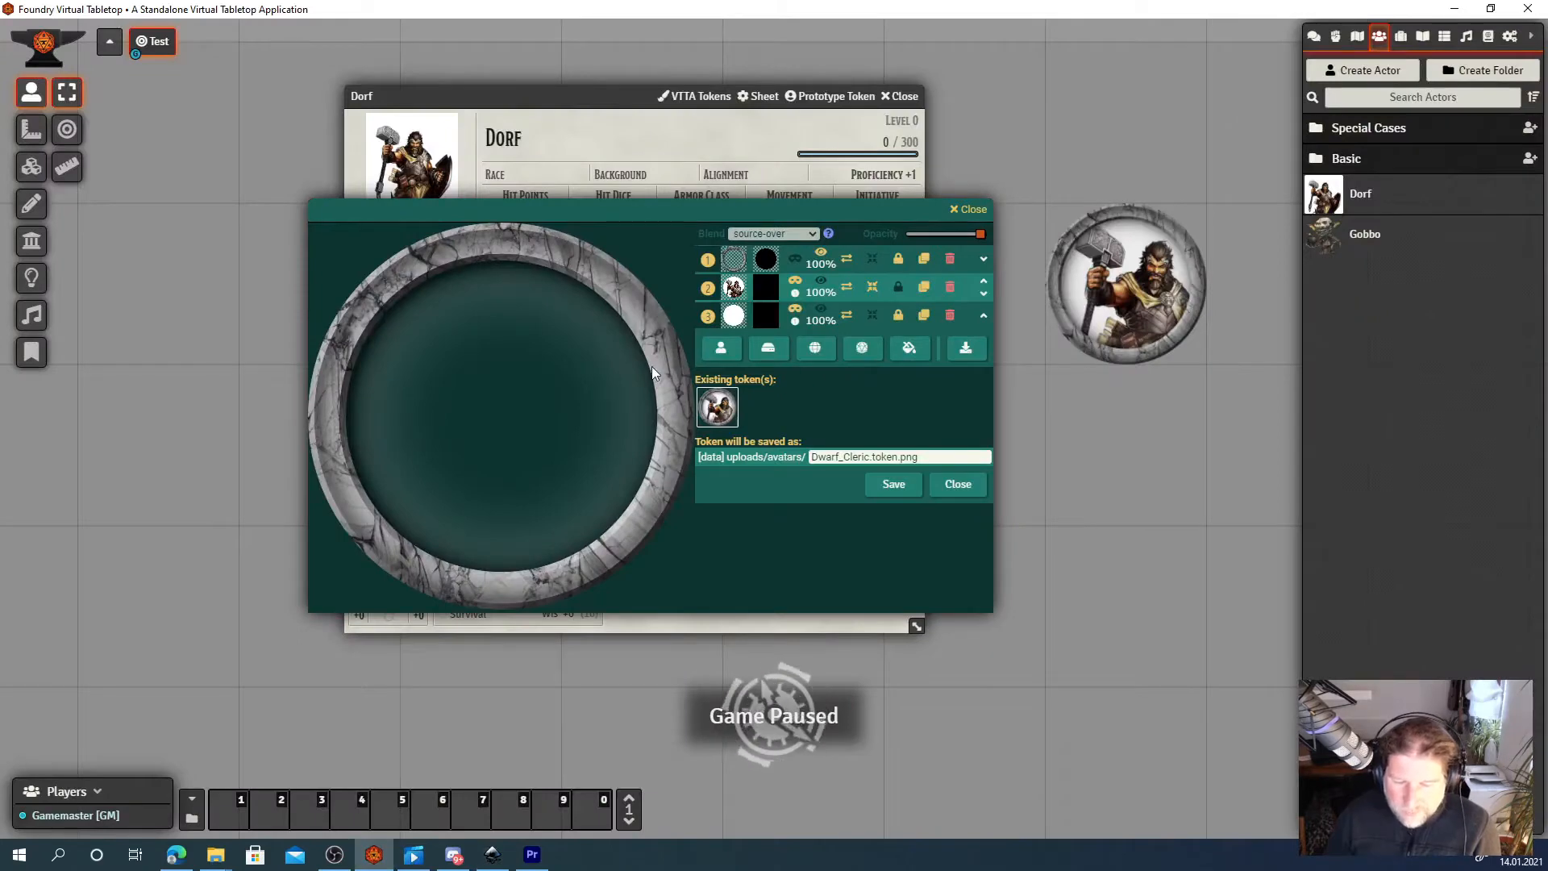
{"action": "mouse_move", "coordinate": [669, 244]}
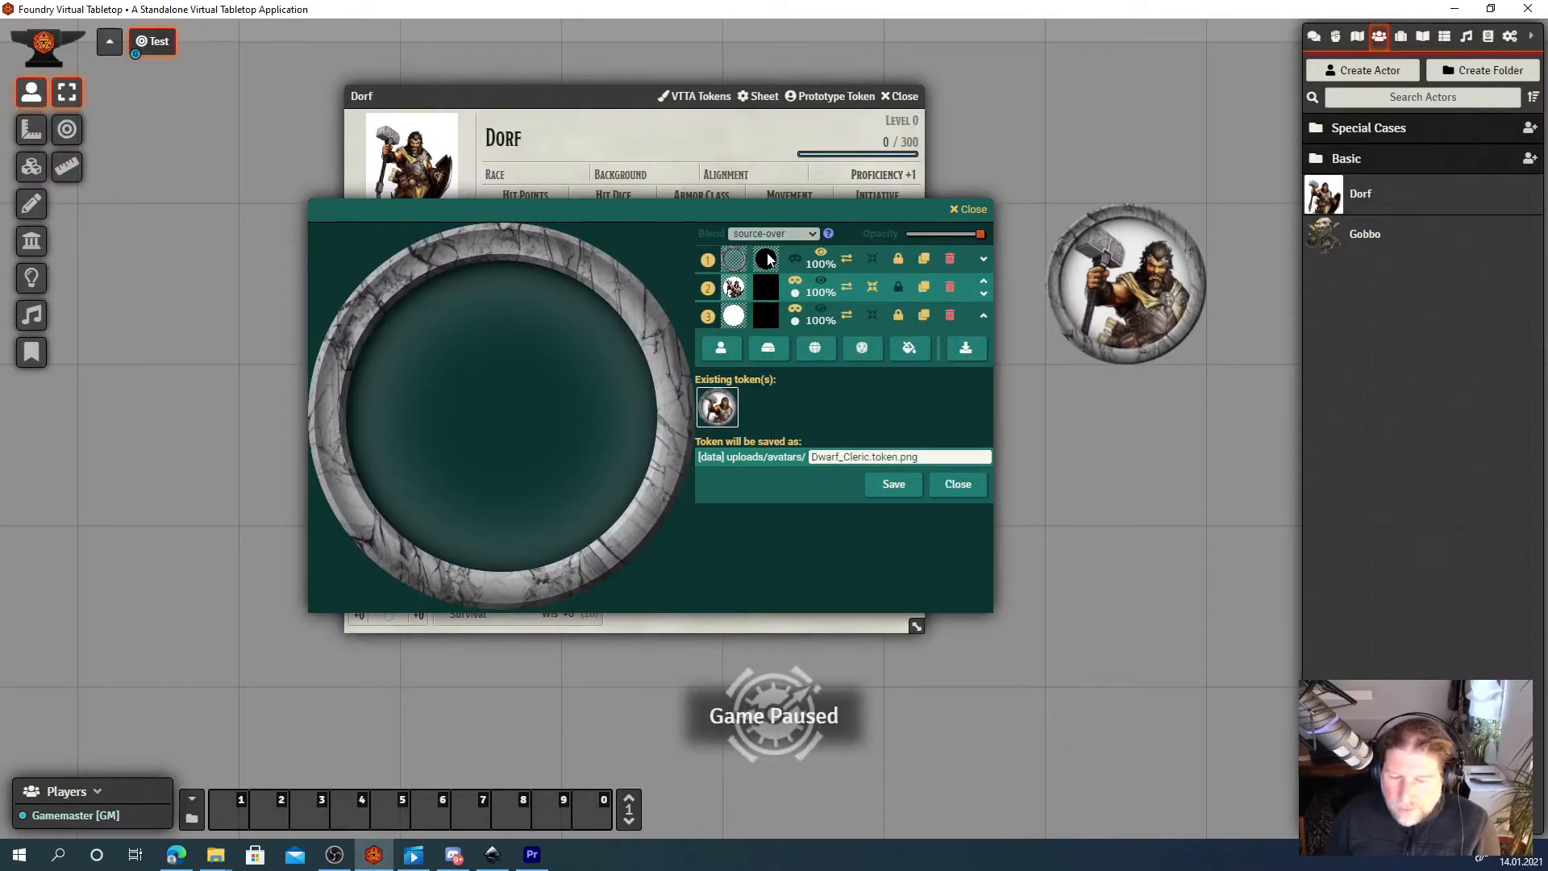
{"action": "mouse_move", "coordinate": [764, 258]}
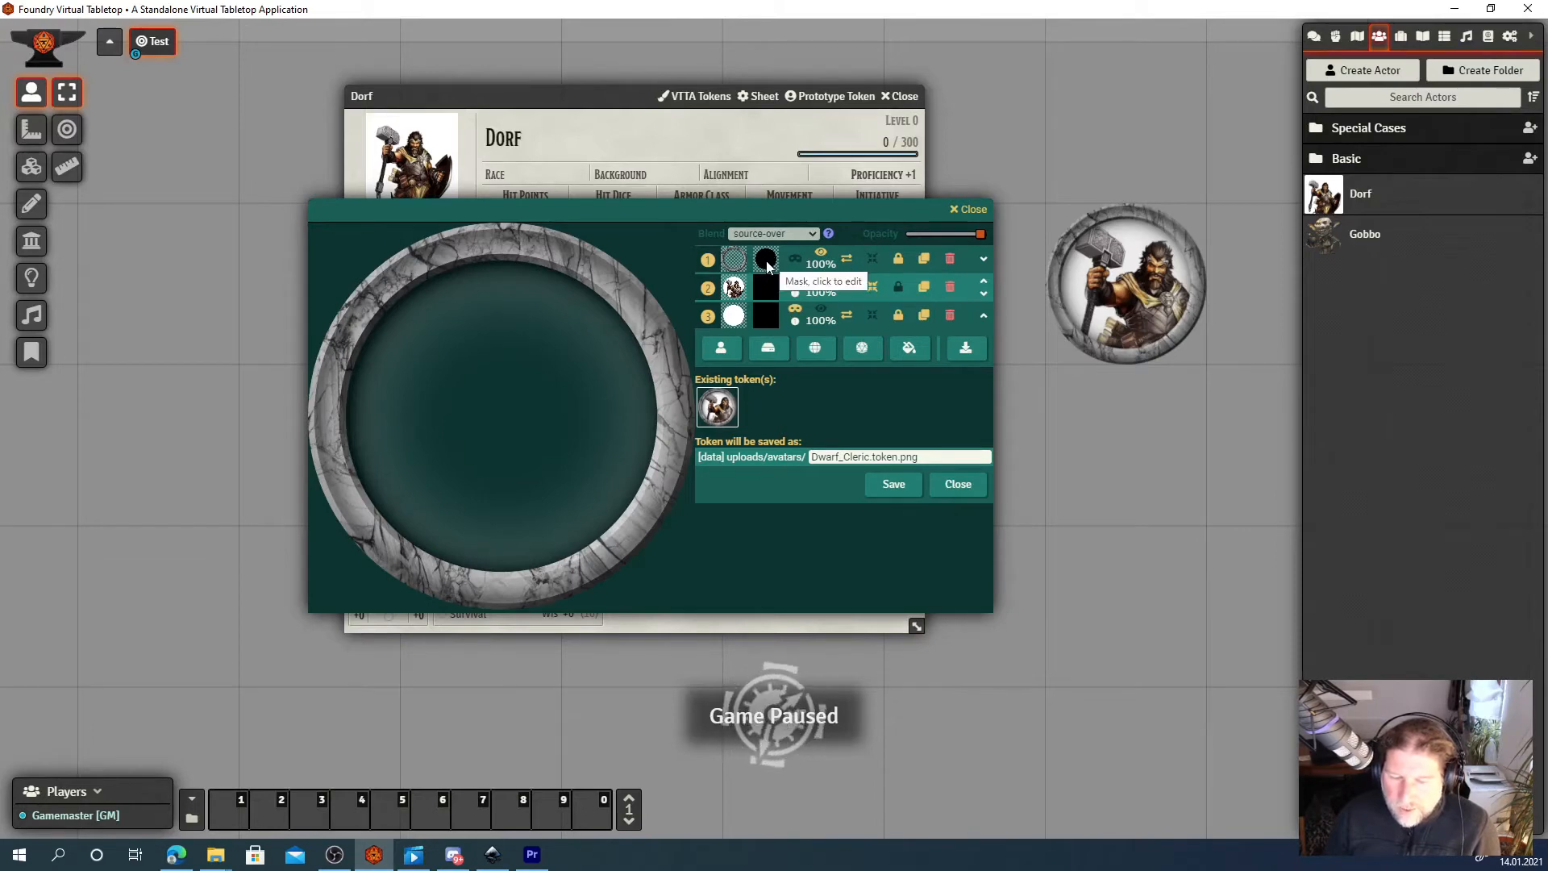
{"action": "mouse_move", "coordinate": [733, 265]}
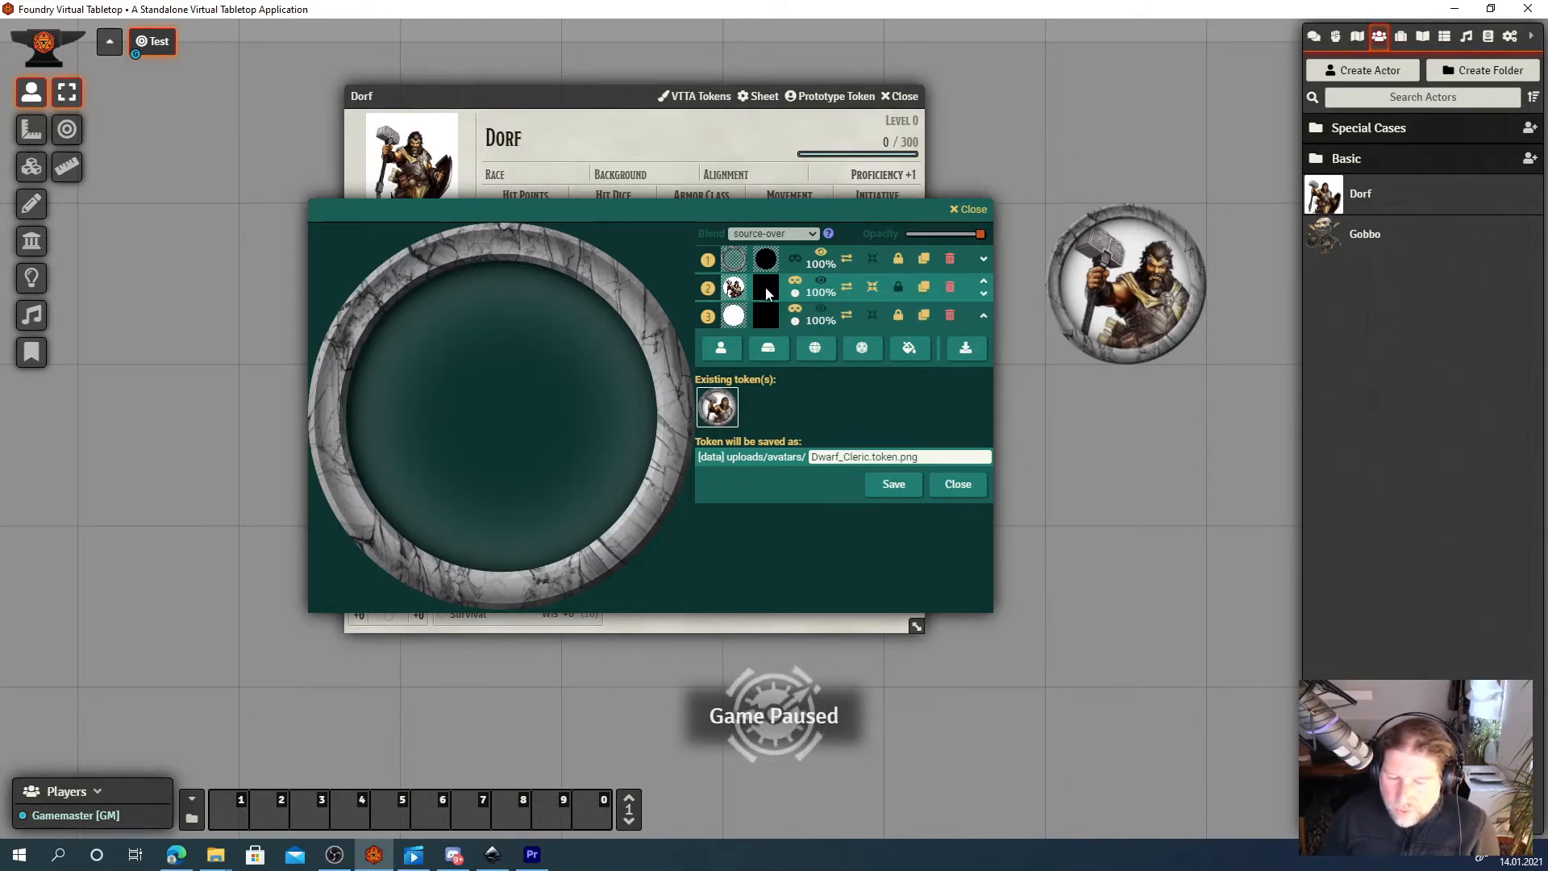
{"action": "mouse_move", "coordinate": [796, 287]}
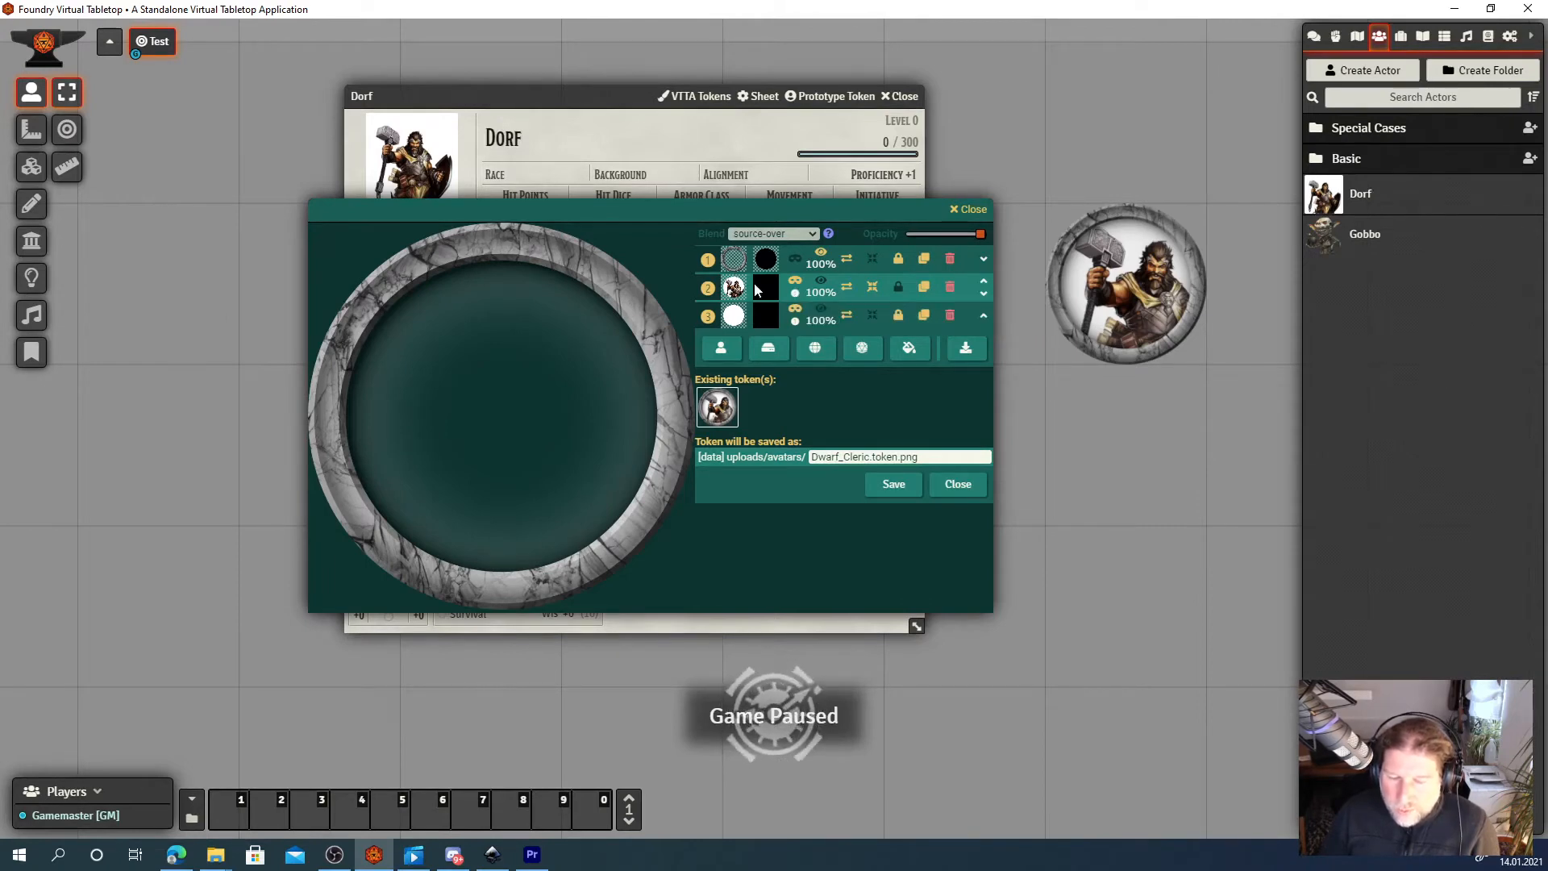
{"action": "mouse_move", "coordinate": [795, 287]}
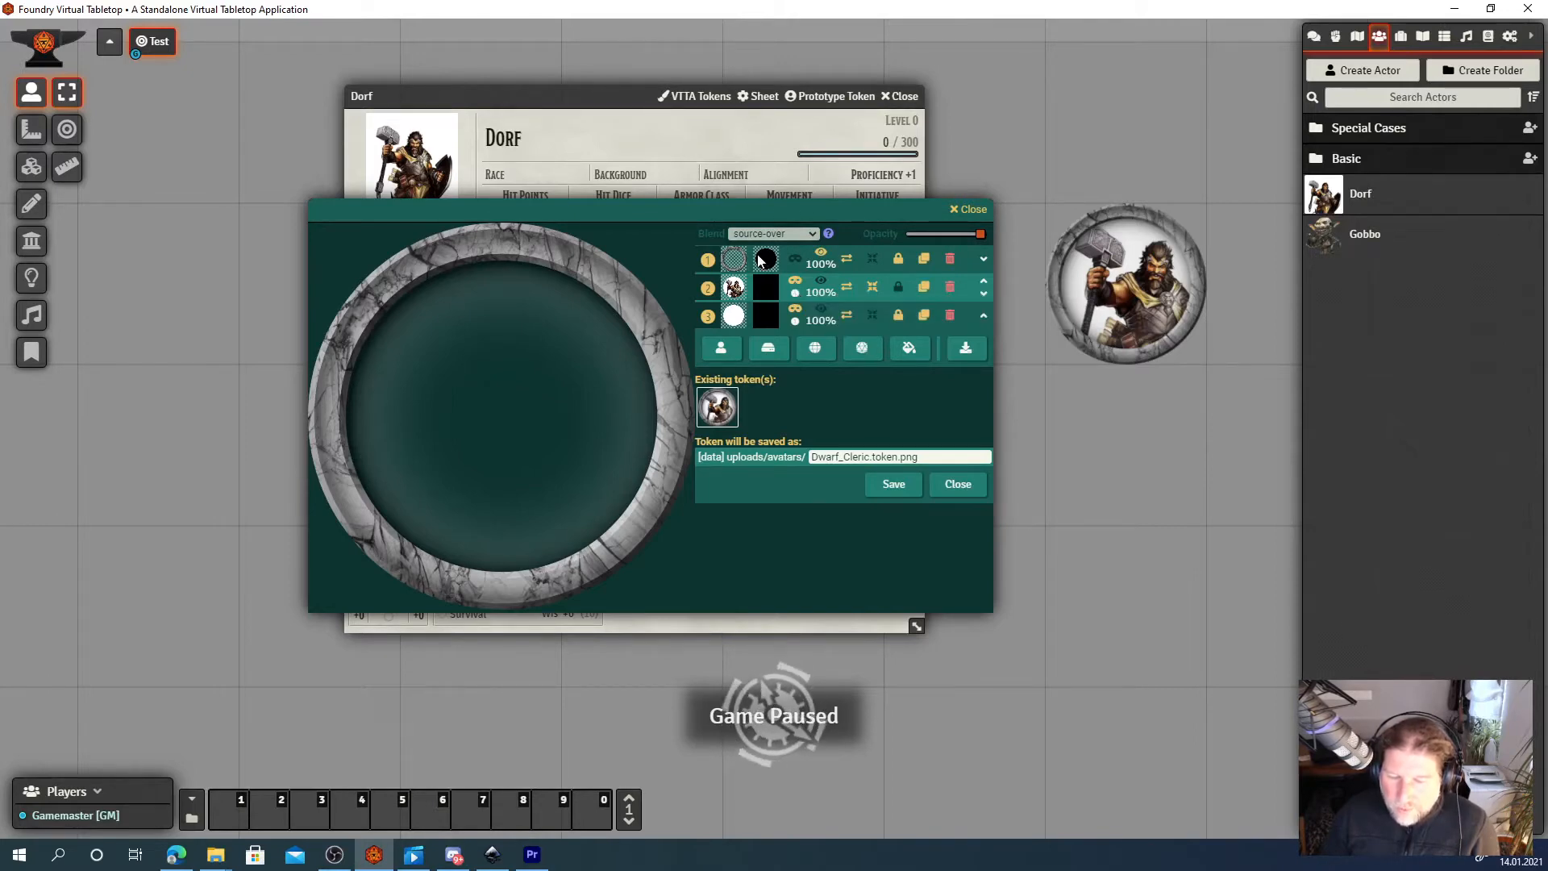
{"action": "mouse_move", "coordinate": [764, 258]}
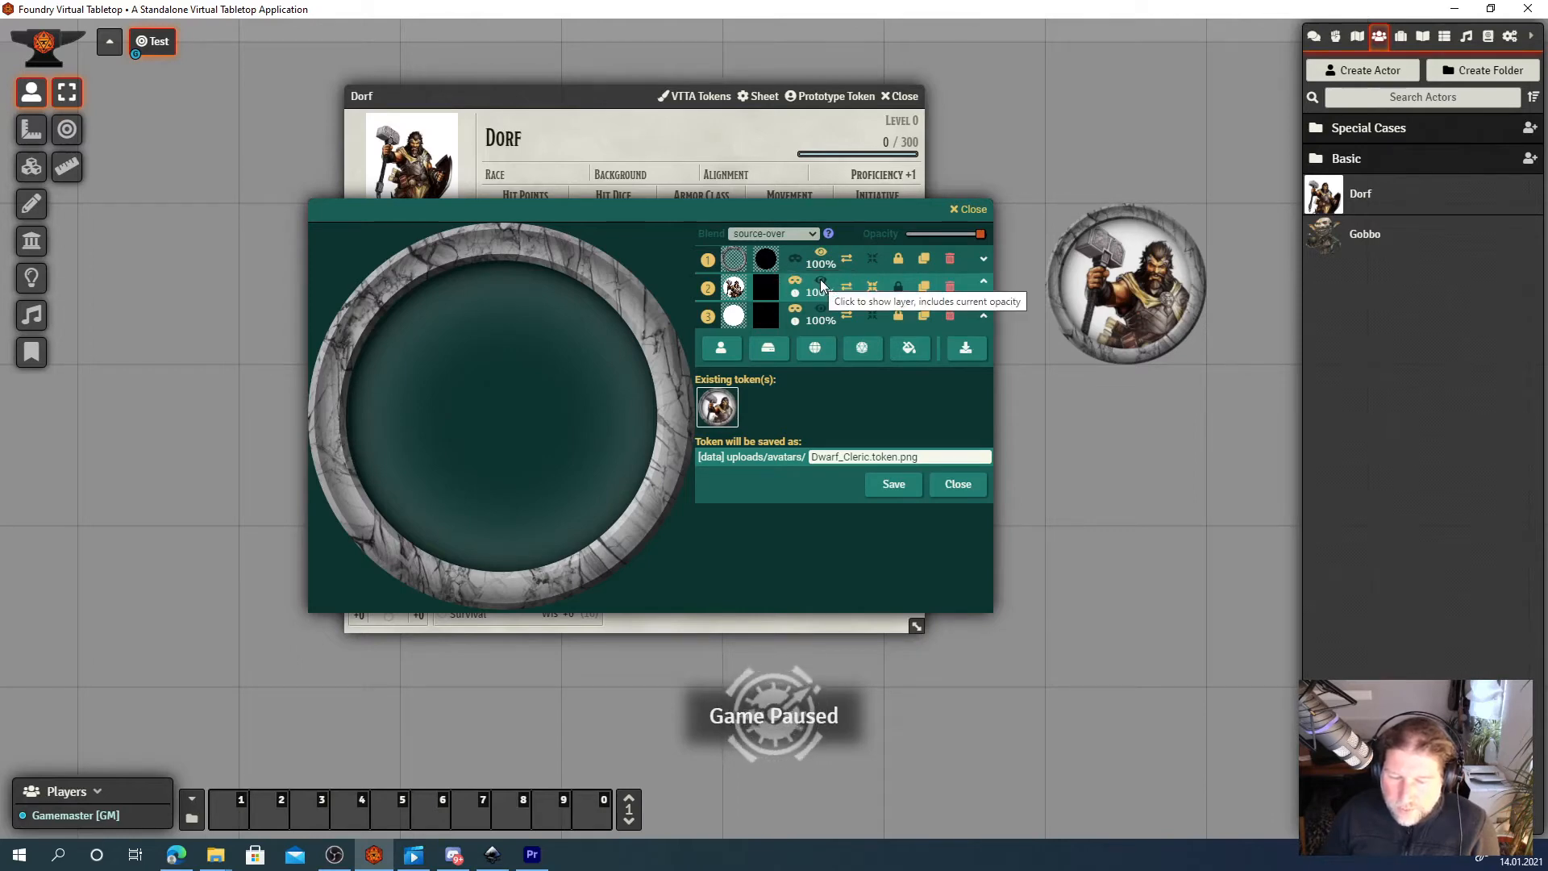
Make Dorf's portrait layer visible again inside the stone frame.
{"action": "left_click", "coordinate": [795, 286]}
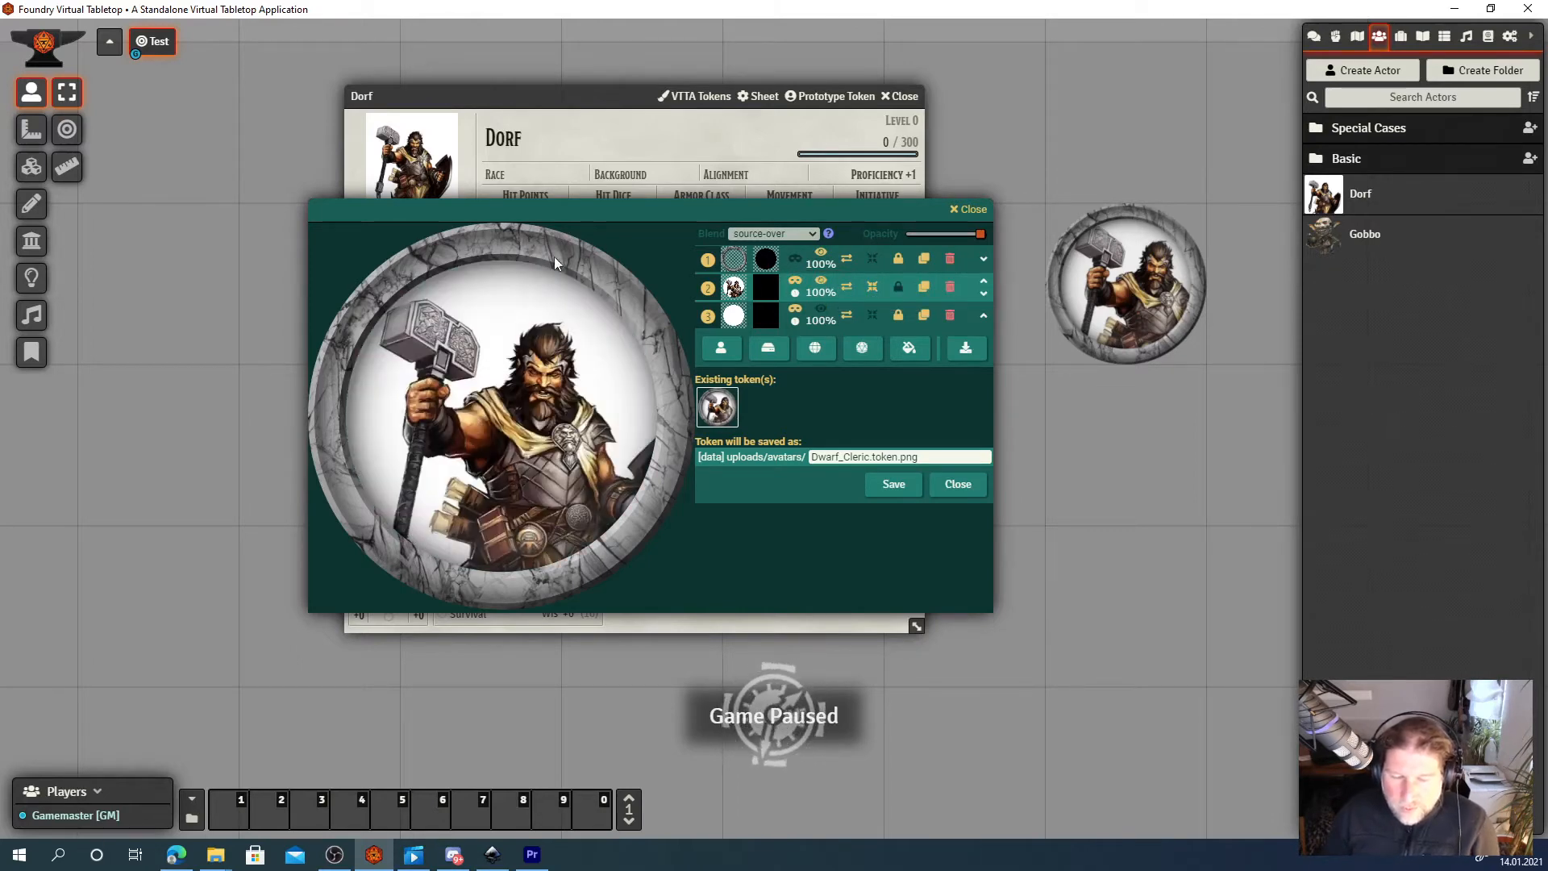
{"action": "mouse_move", "coordinate": [485, 239]}
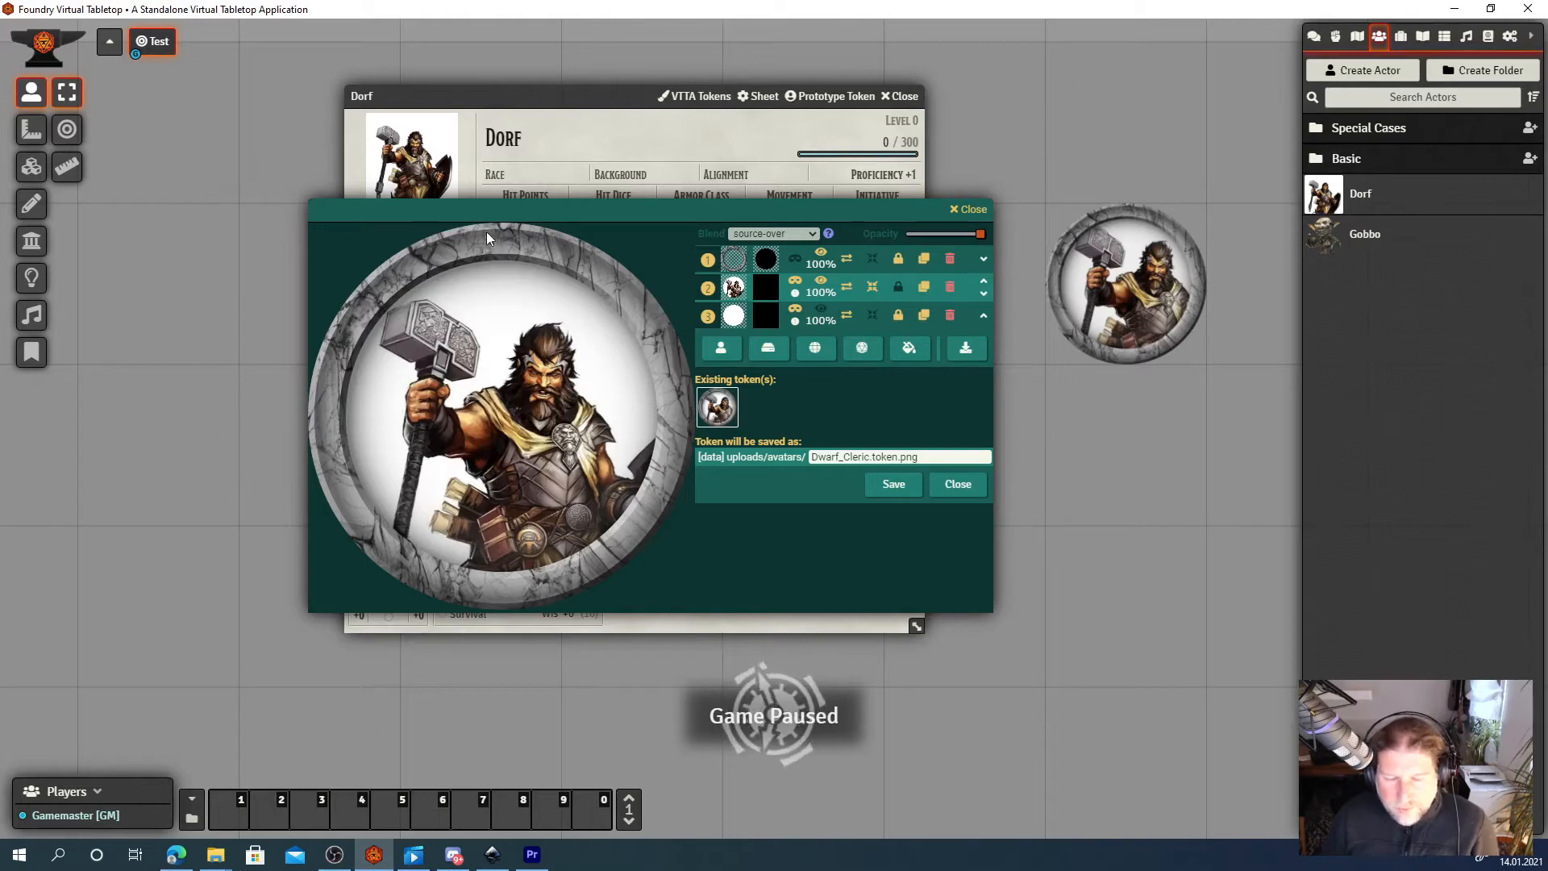
{"action": "mouse_move", "coordinate": [395, 276]}
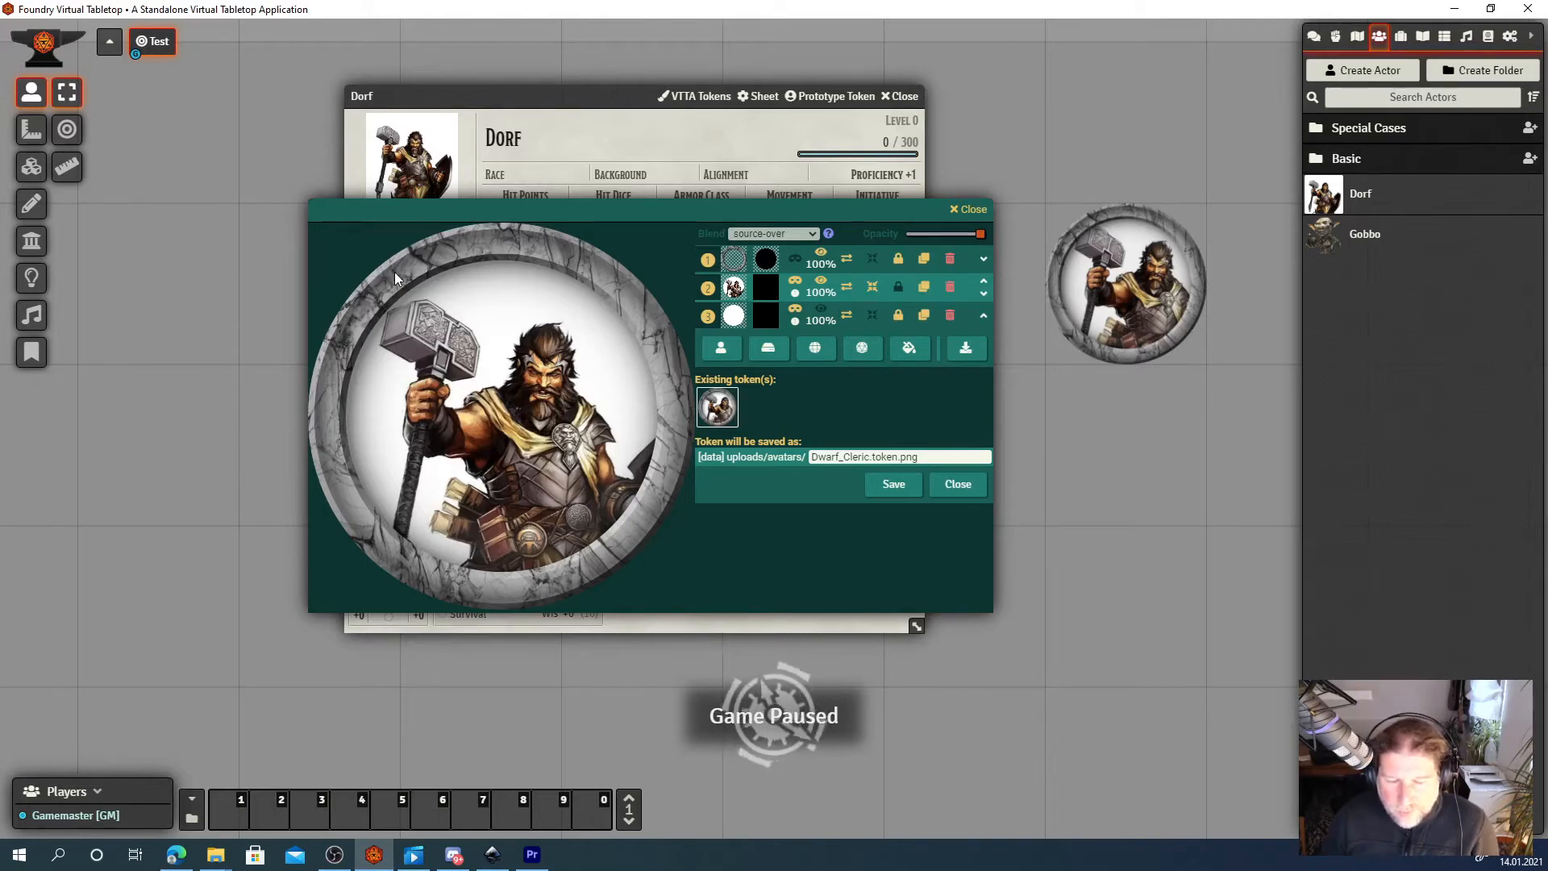
{"action": "mouse_move", "coordinate": [540, 581]}
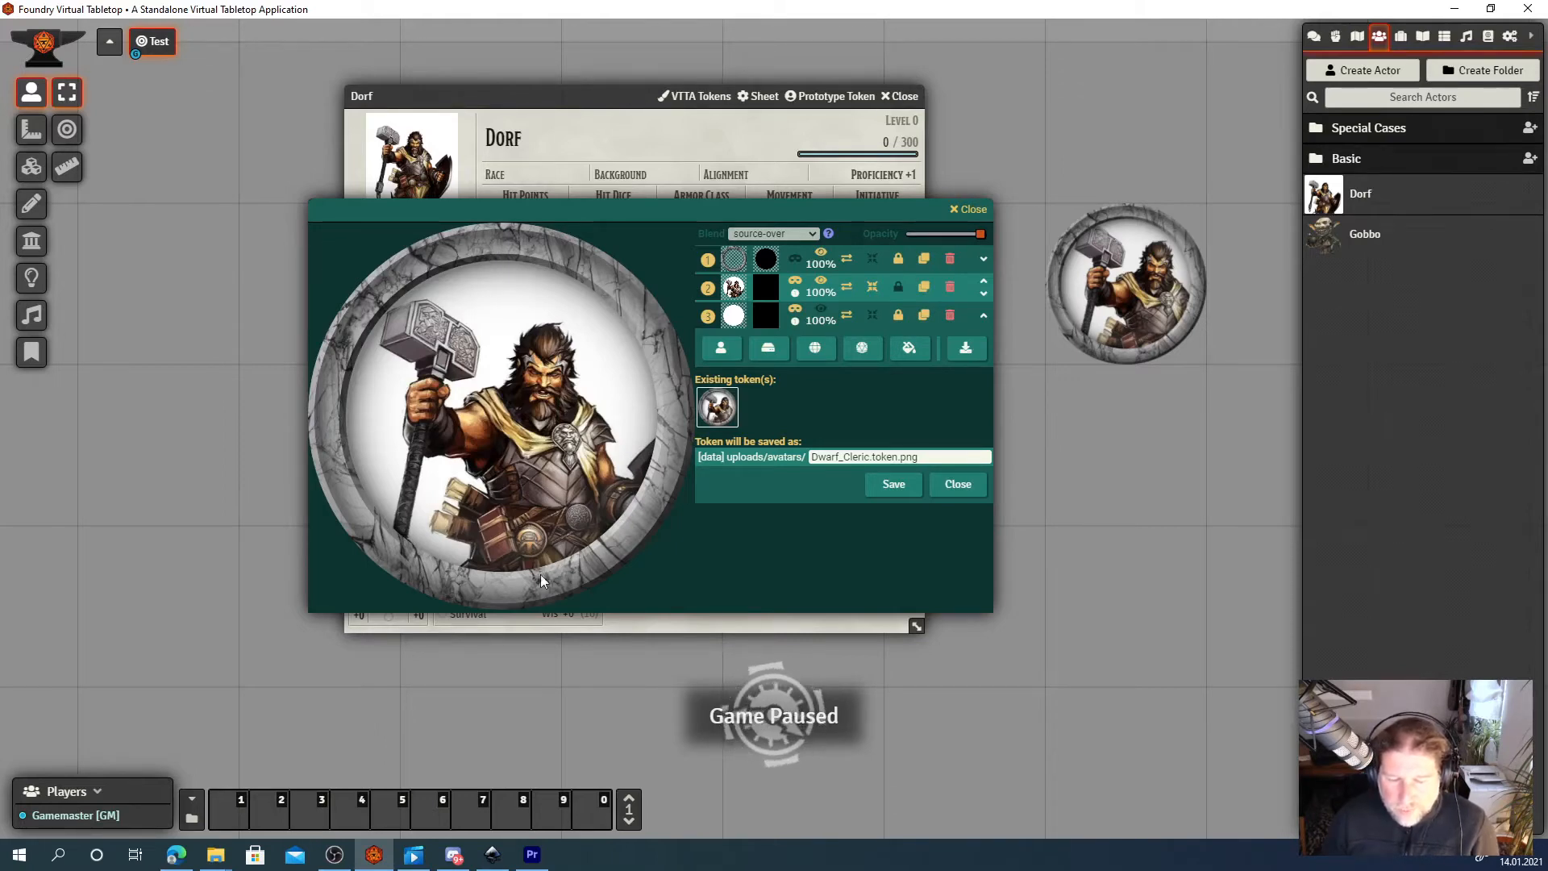
{"action": "mouse_move", "coordinate": [497, 474]}
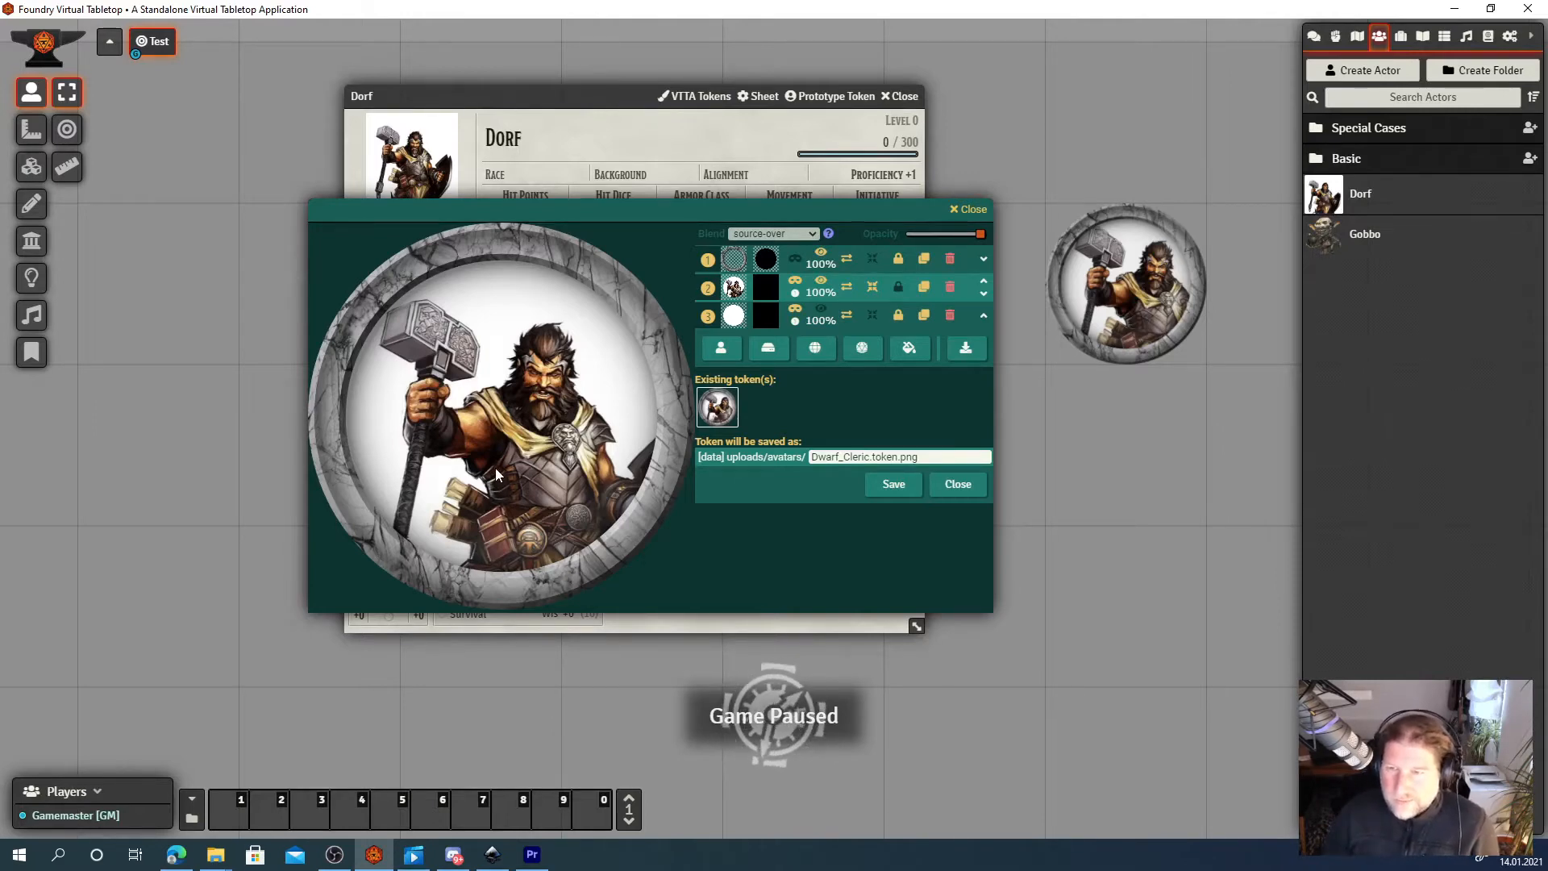
{"action": "mouse_move", "coordinate": [661, 299]}
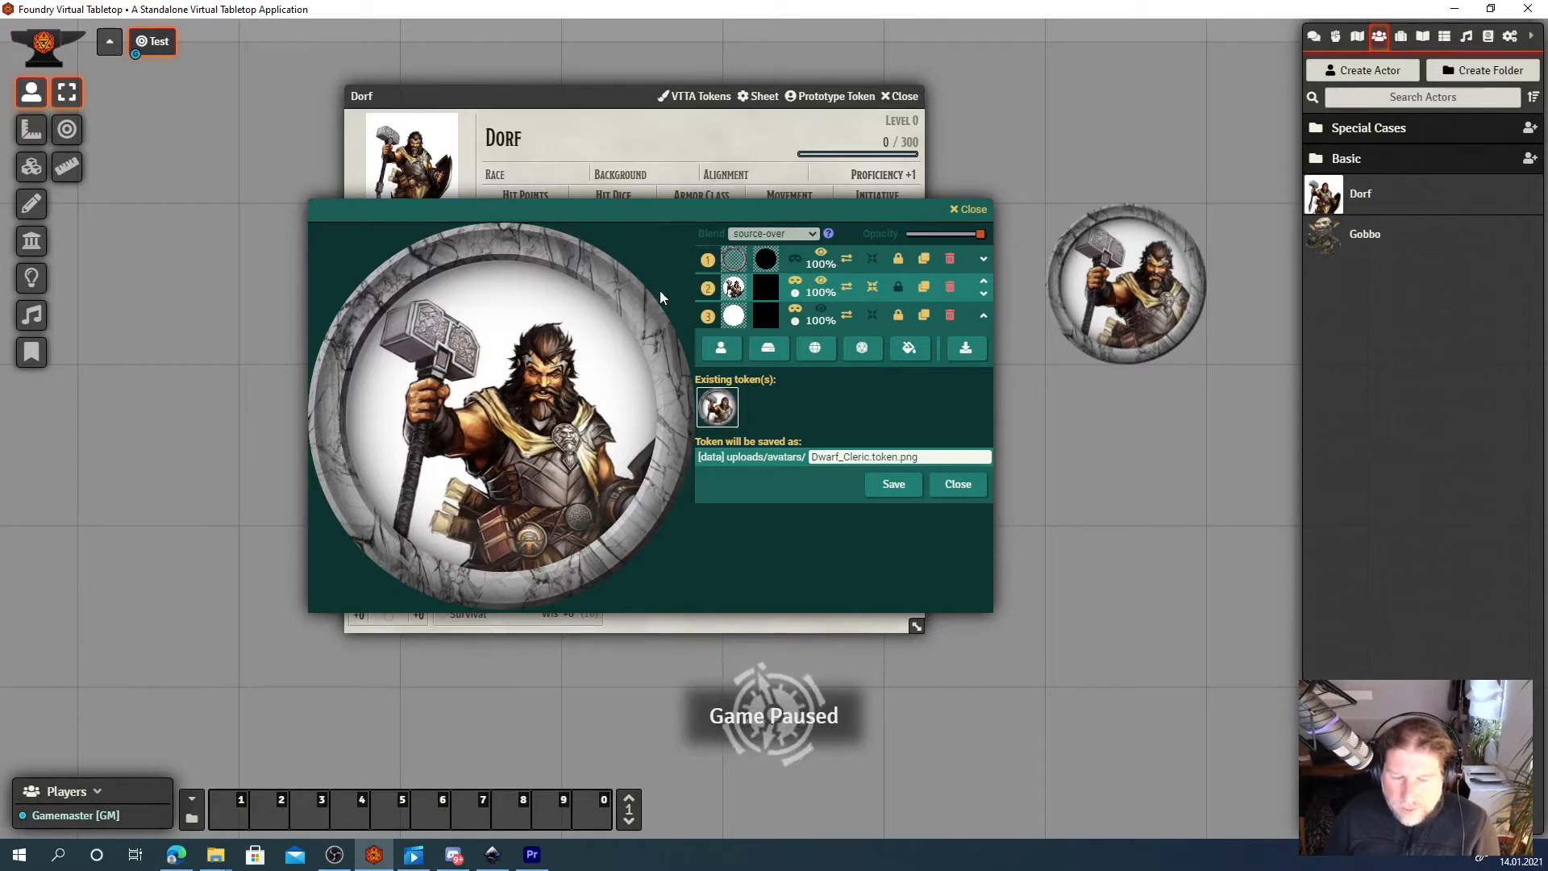
{"action": "mouse_move", "coordinate": [731, 289]}
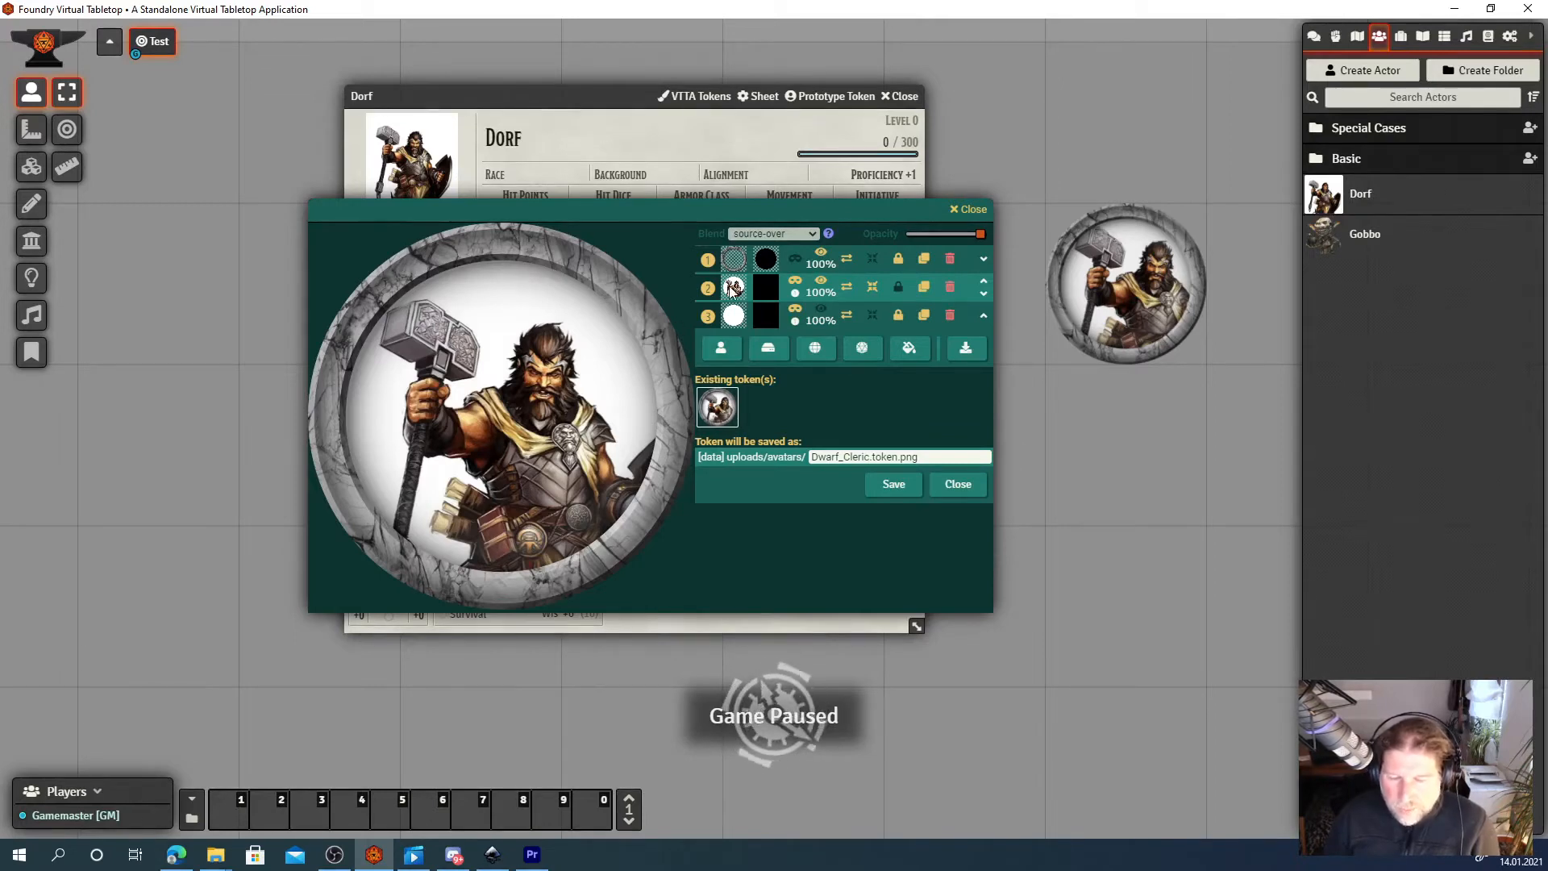
{"action": "mouse_move", "coordinate": [734, 287]}
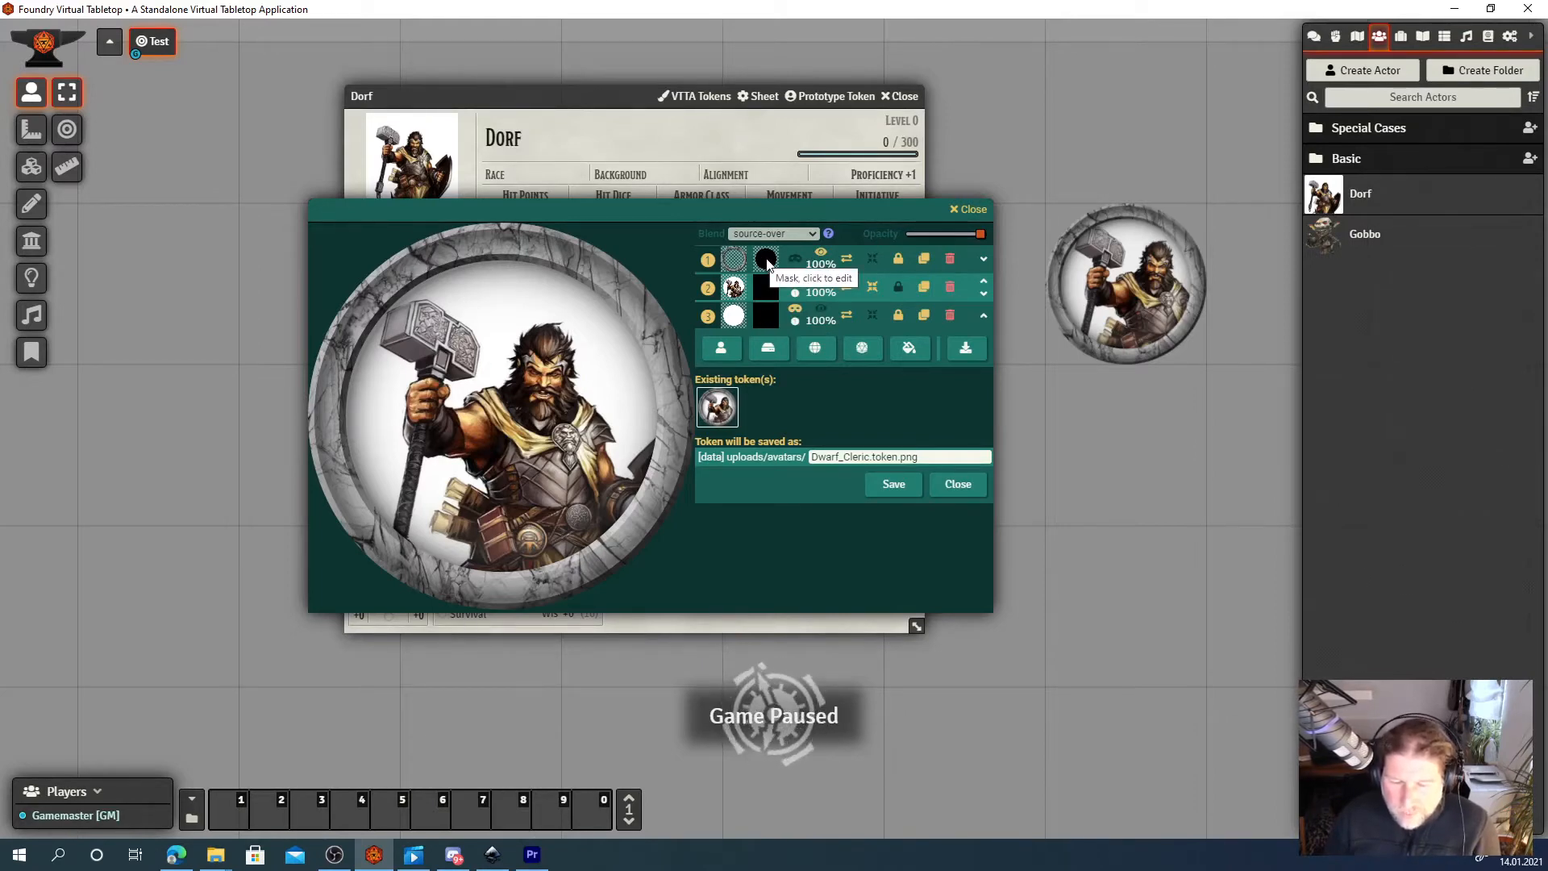
Paint the frame layer's mask along the ring's upper-left inner edge.
{"action": "left_click", "coordinate": [764, 259]}
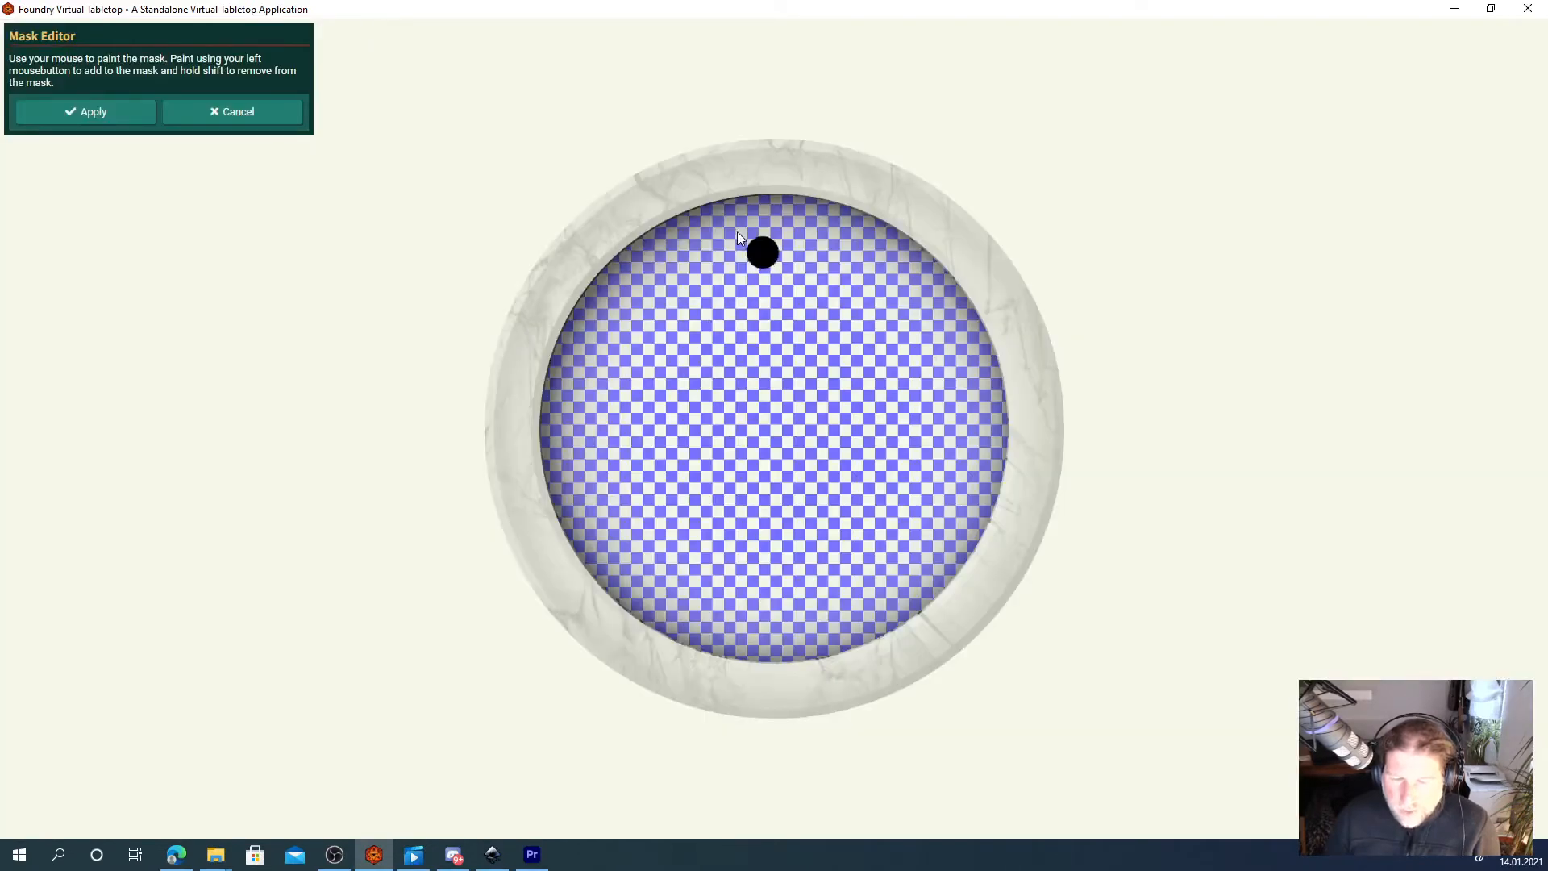
{"action": "mouse_move", "coordinate": [884, 205]}
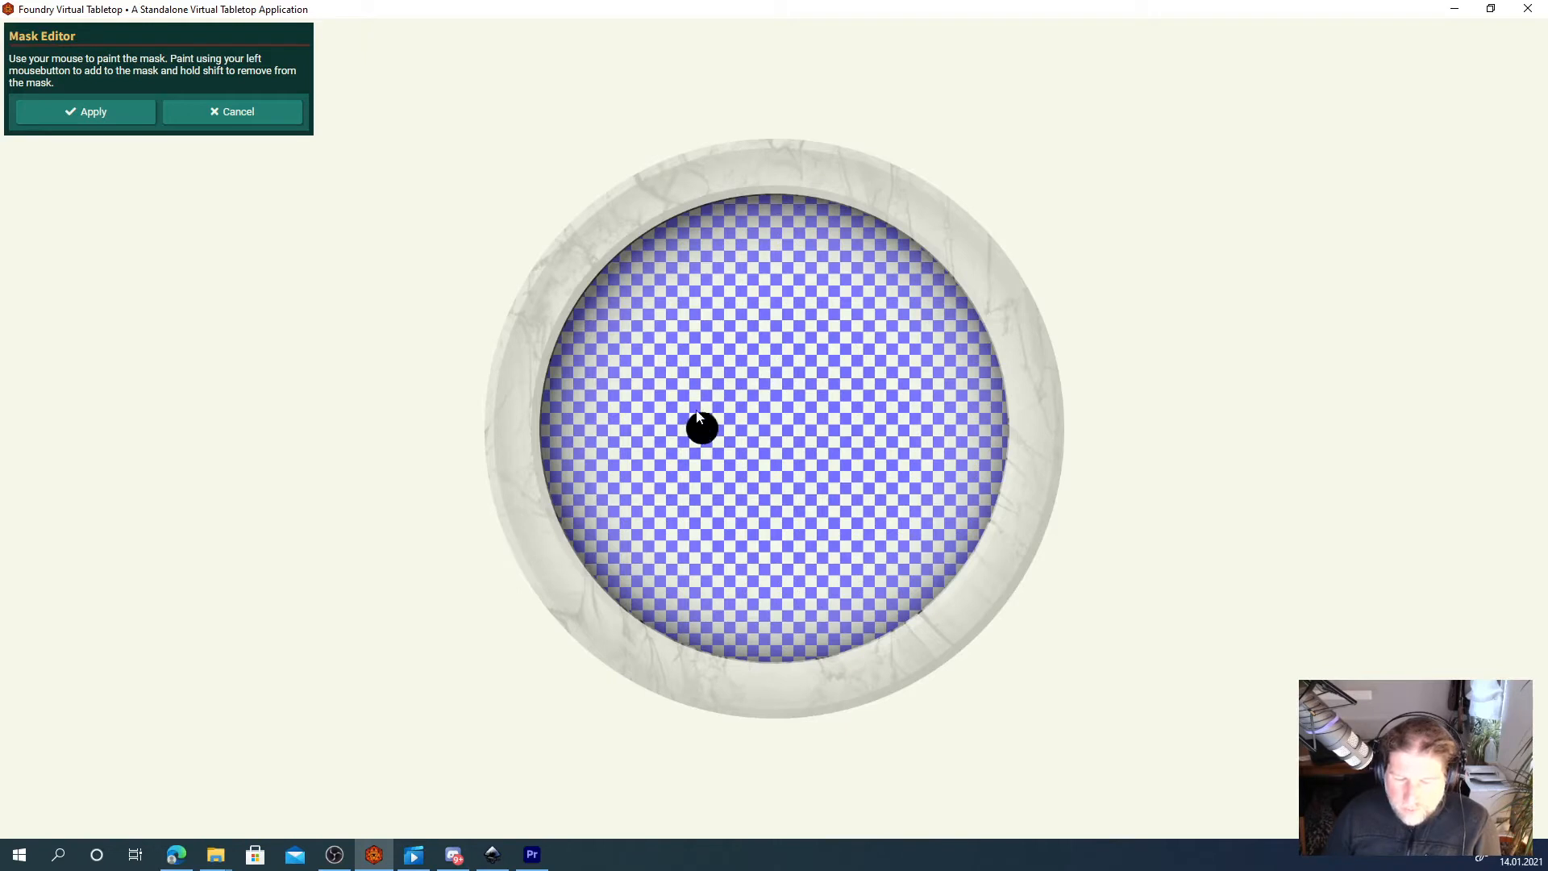
{"action": "mouse_move", "coordinate": [765, 411]}
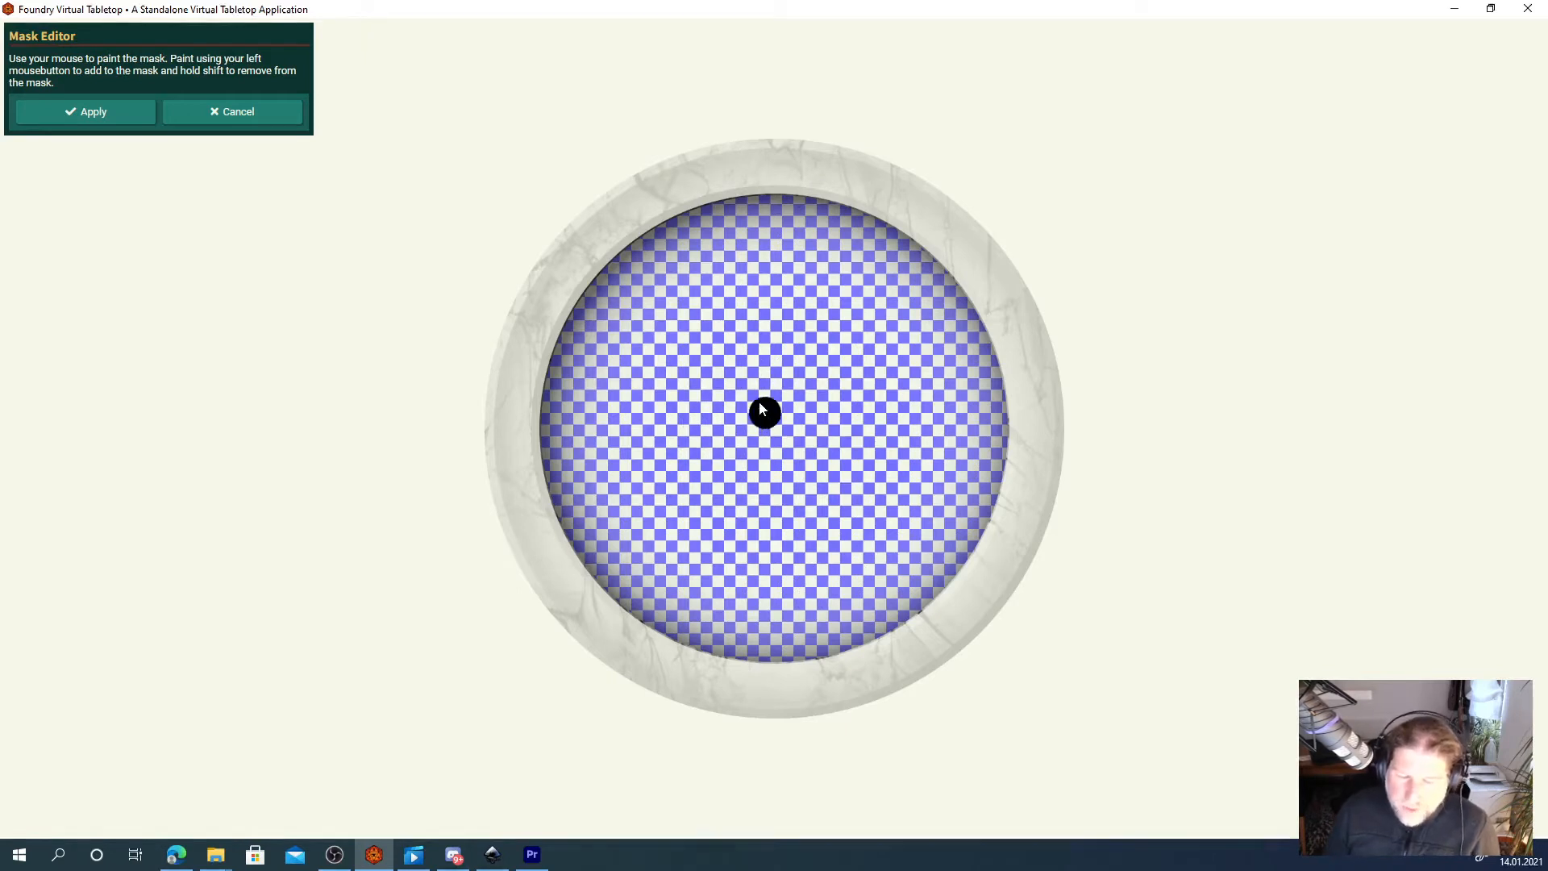
{"action": "mouse_move", "coordinate": [636, 255]}
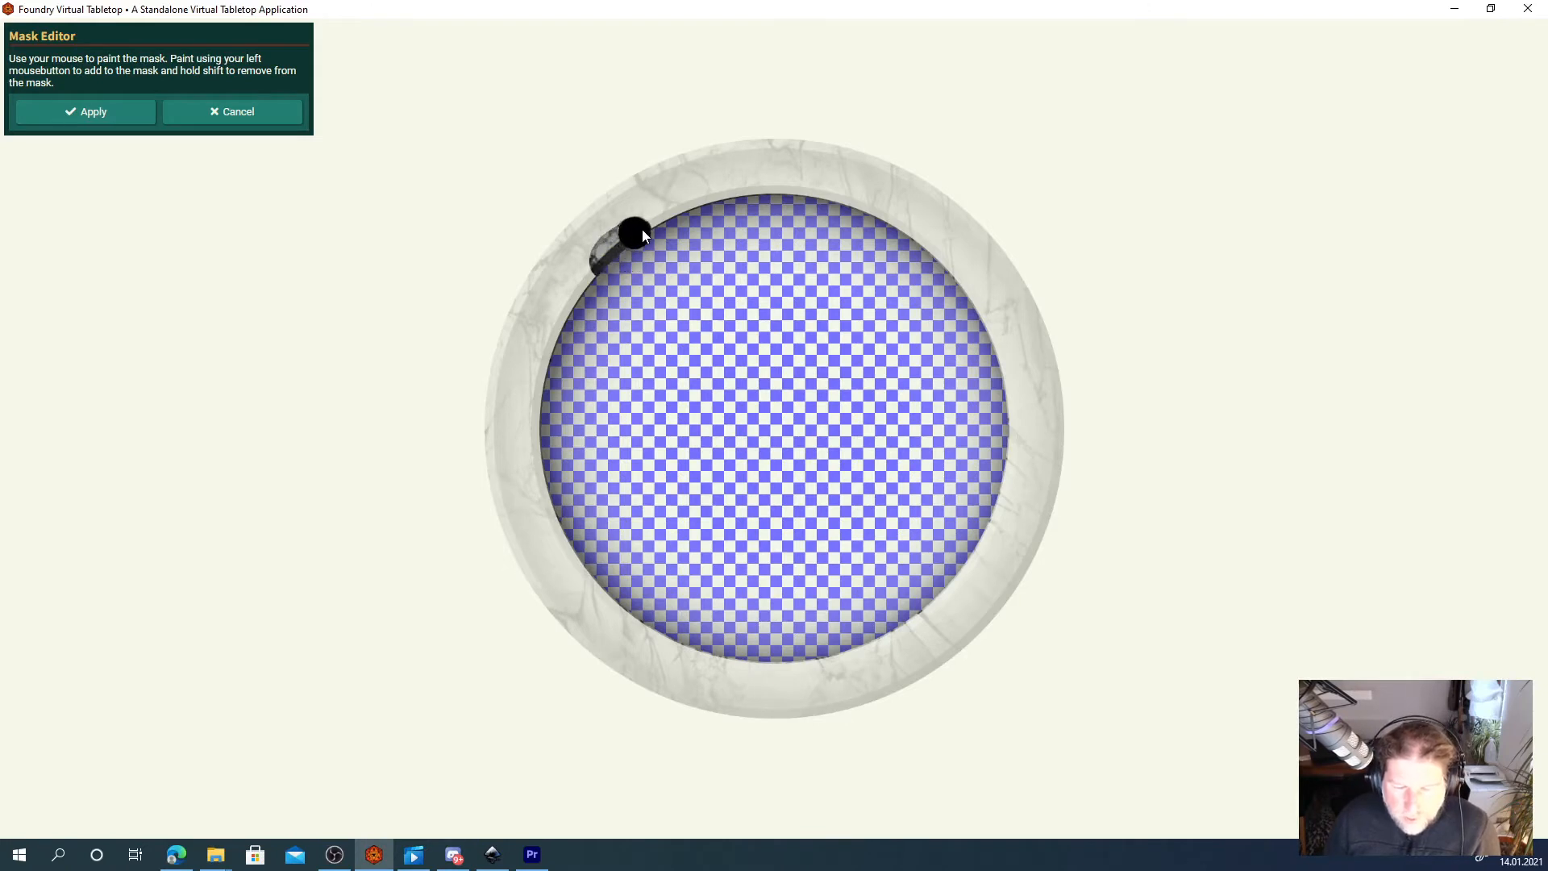
{"action": "left_click_drag", "start_coordinate": [632, 233], "coordinate": [555, 358]}
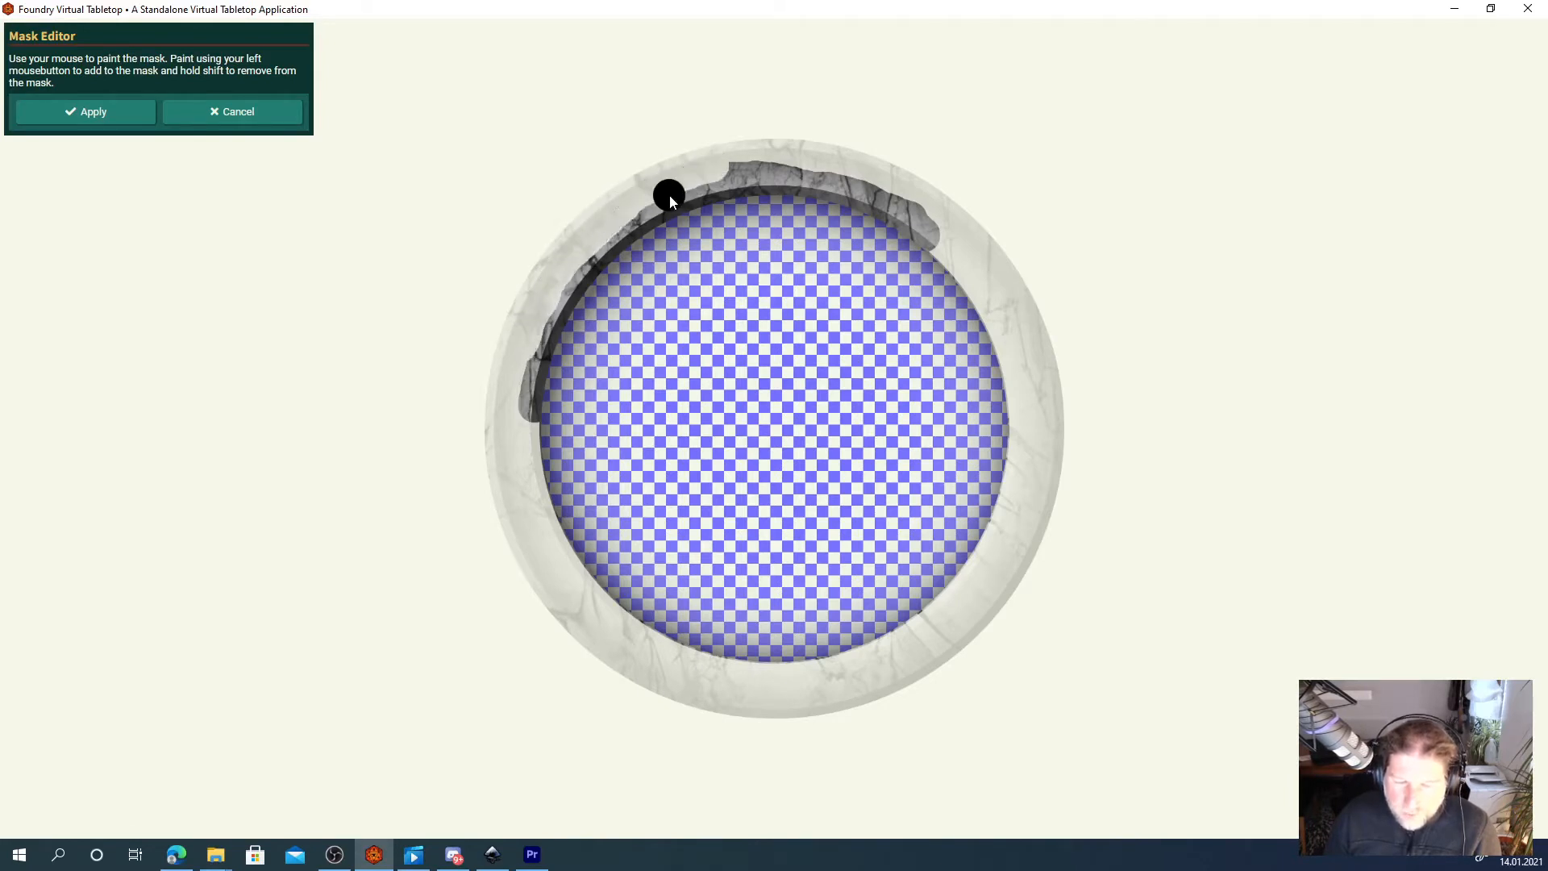
{"action": "mouse_move", "coordinate": [746, 190]}
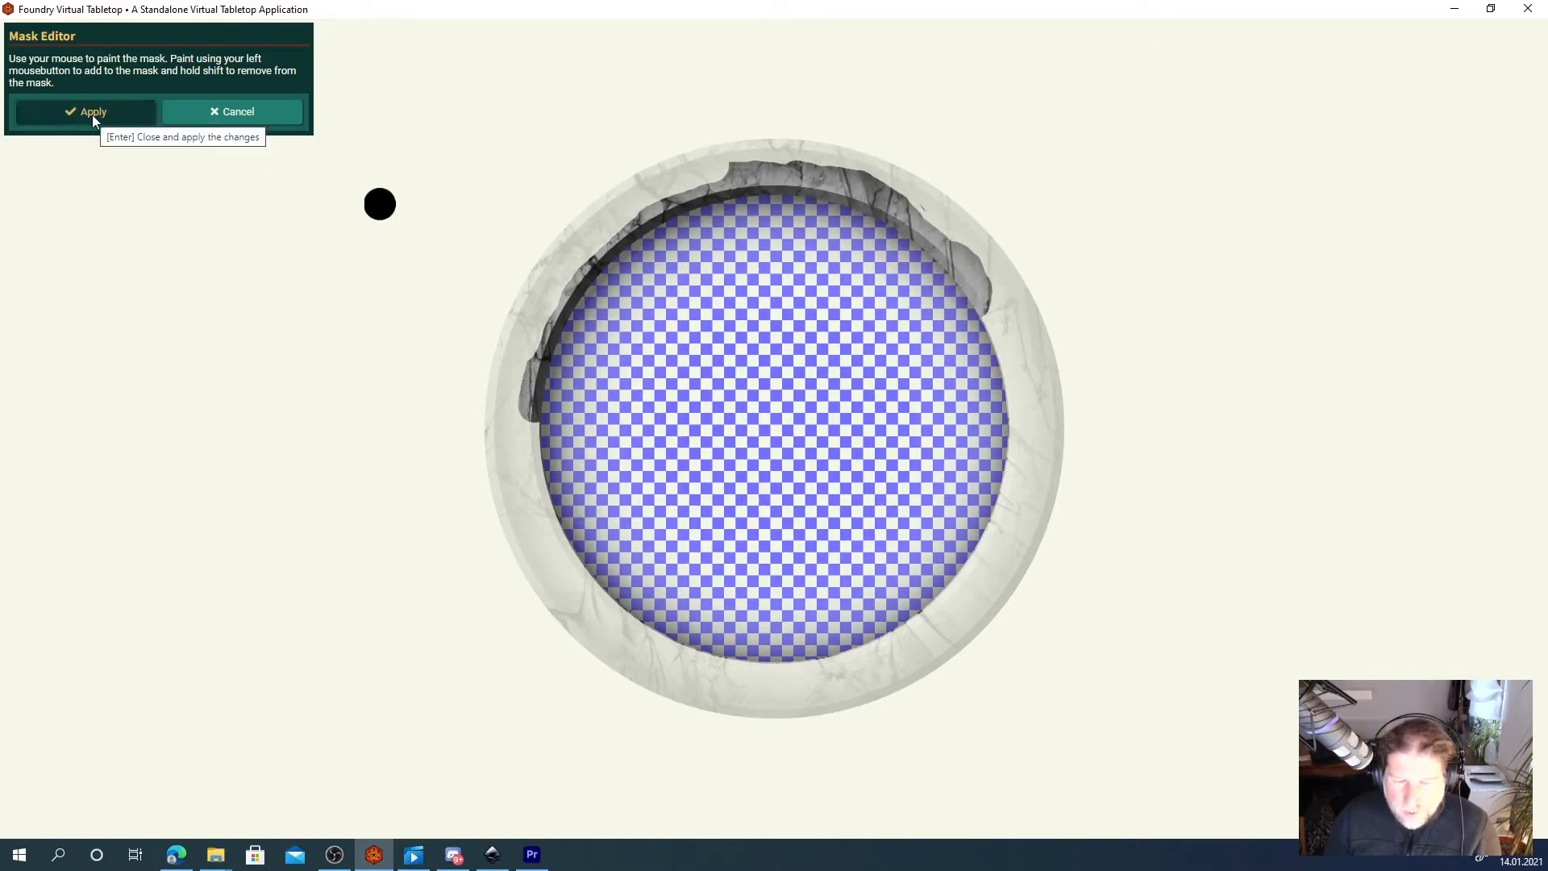
{"action": "mouse_move", "coordinate": [768, 185]}
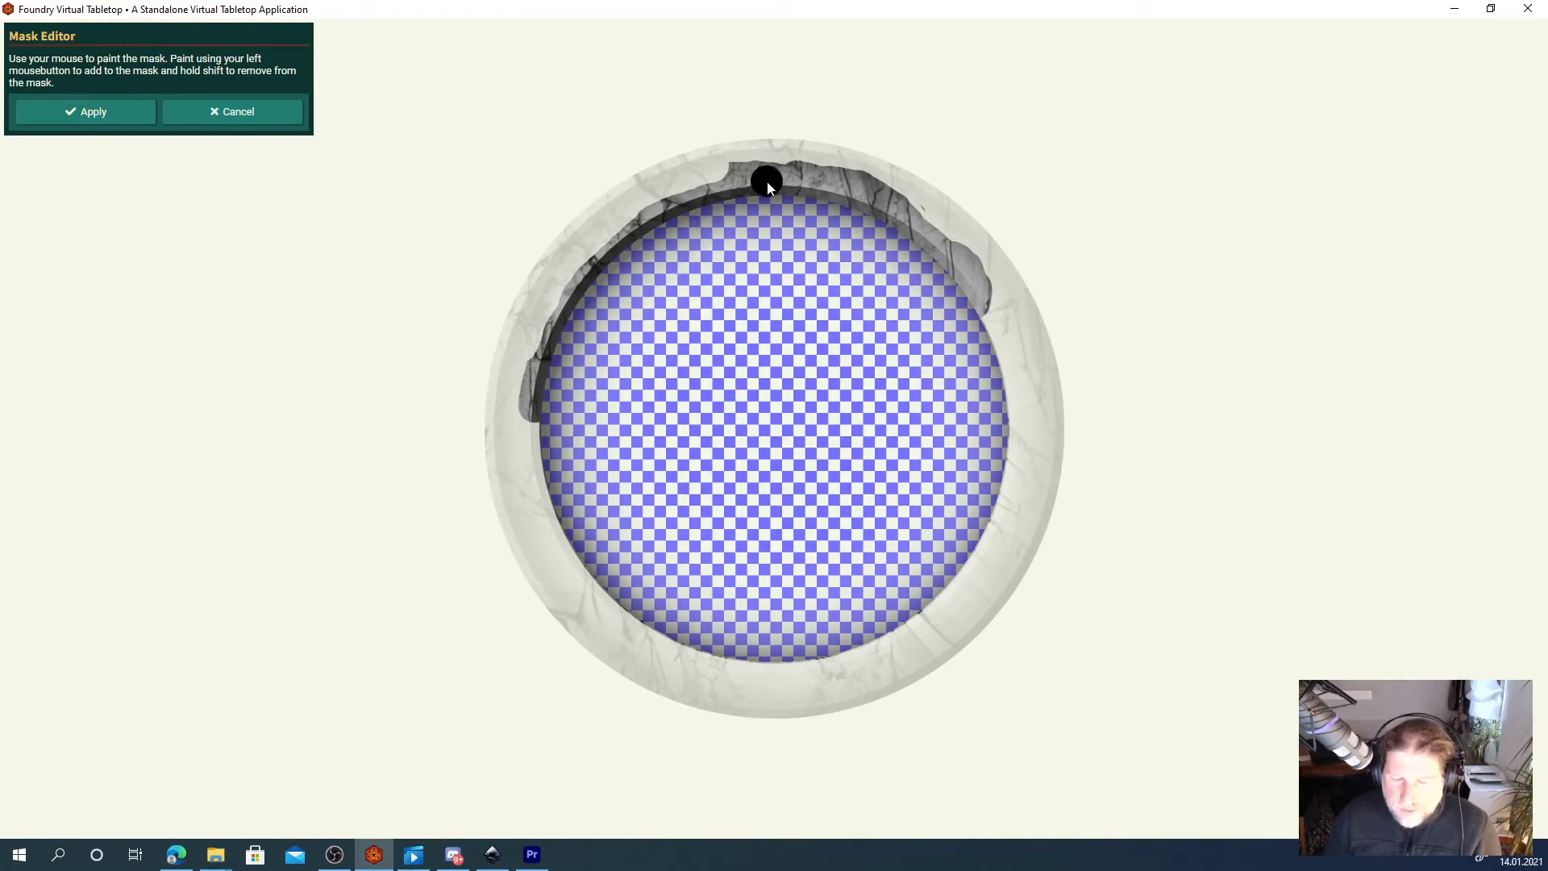
{"action": "mouse_move", "coordinate": [403, 179]}
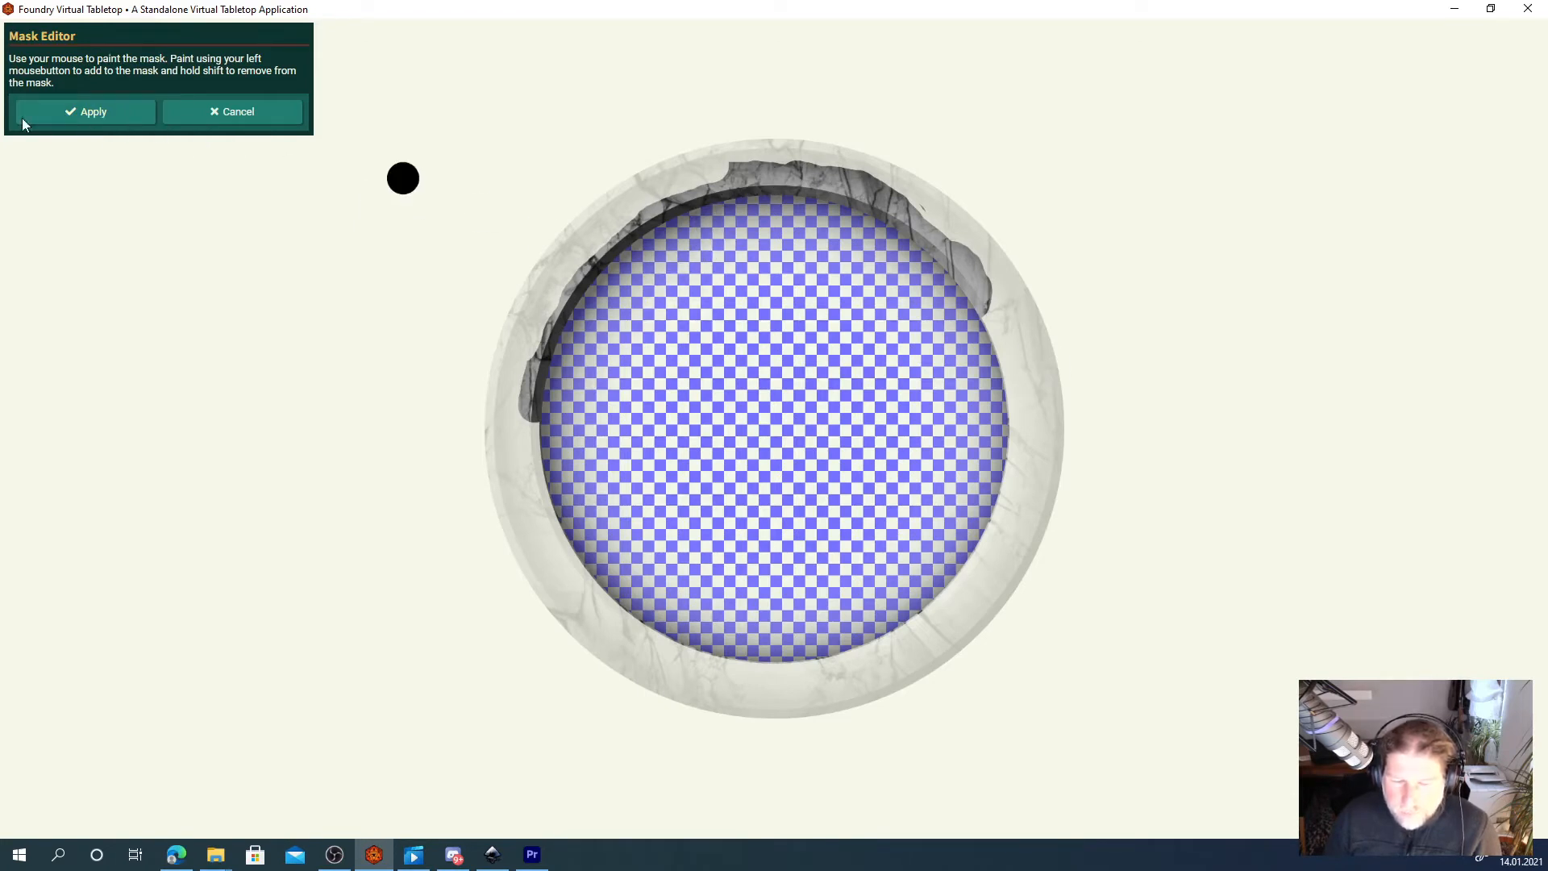
Apply the painted mask so Dorf's hammer breaks over the frame's edge.
{"action": "left_click", "coordinate": [84, 111]}
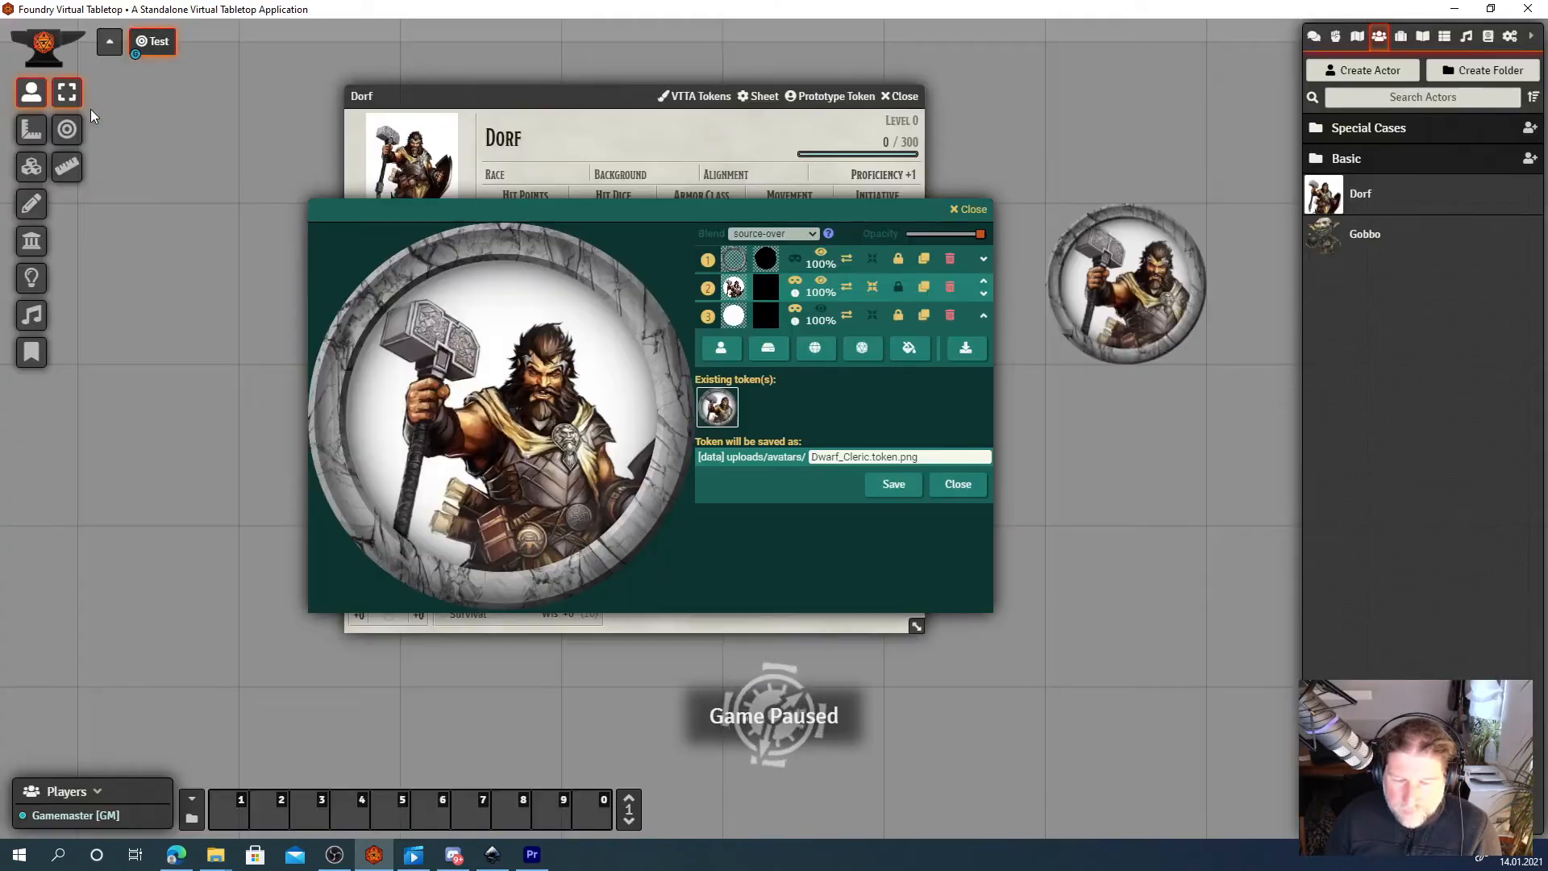
{"action": "mouse_move", "coordinate": [503, 255]}
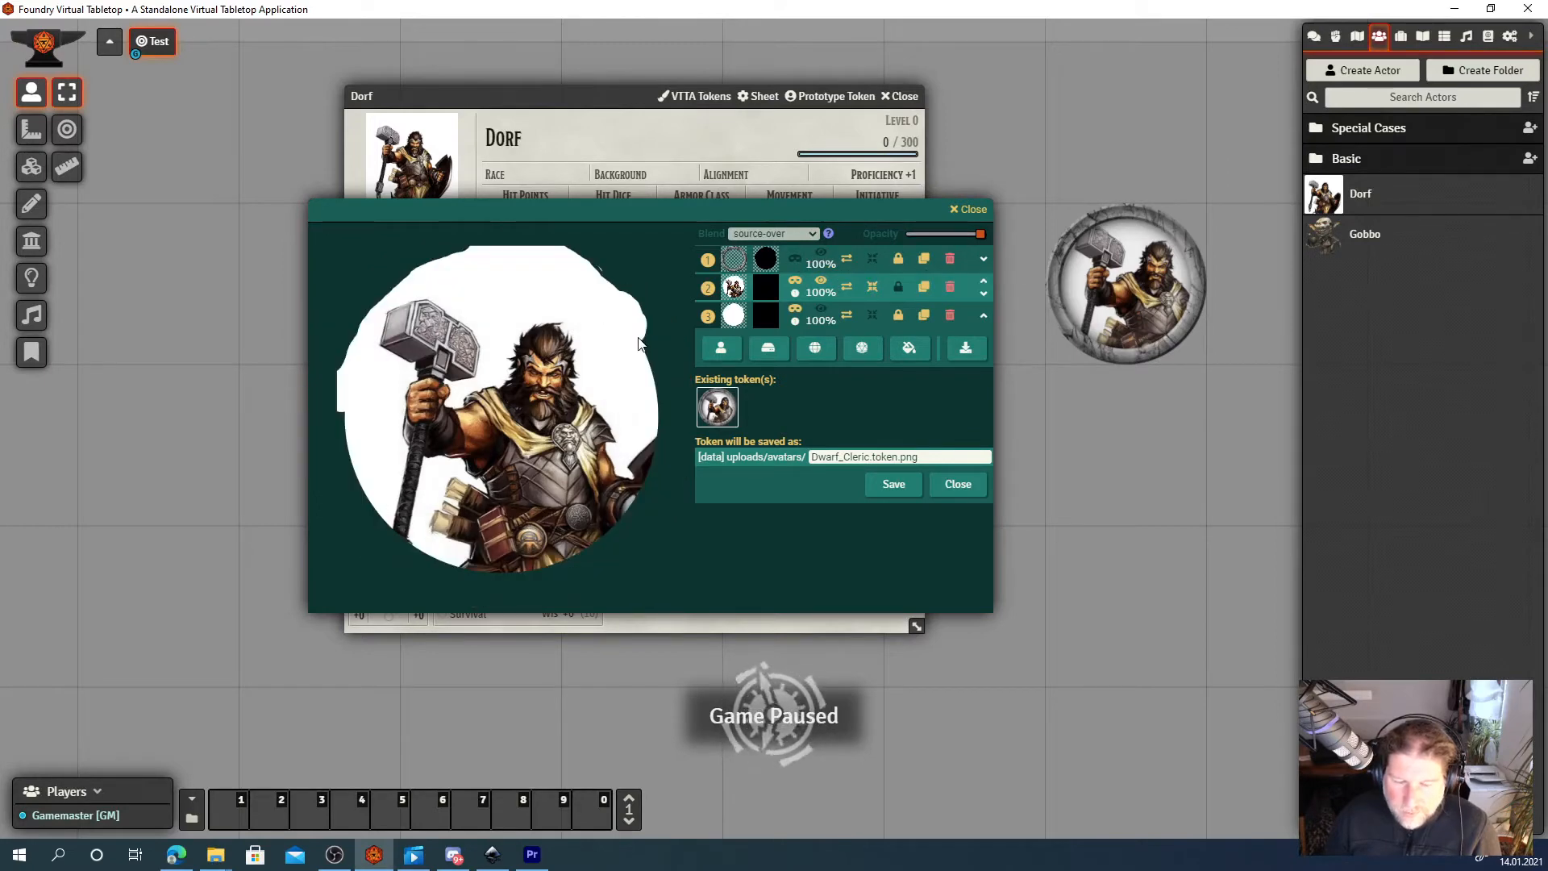
{"action": "mouse_move", "coordinate": [438, 264]}
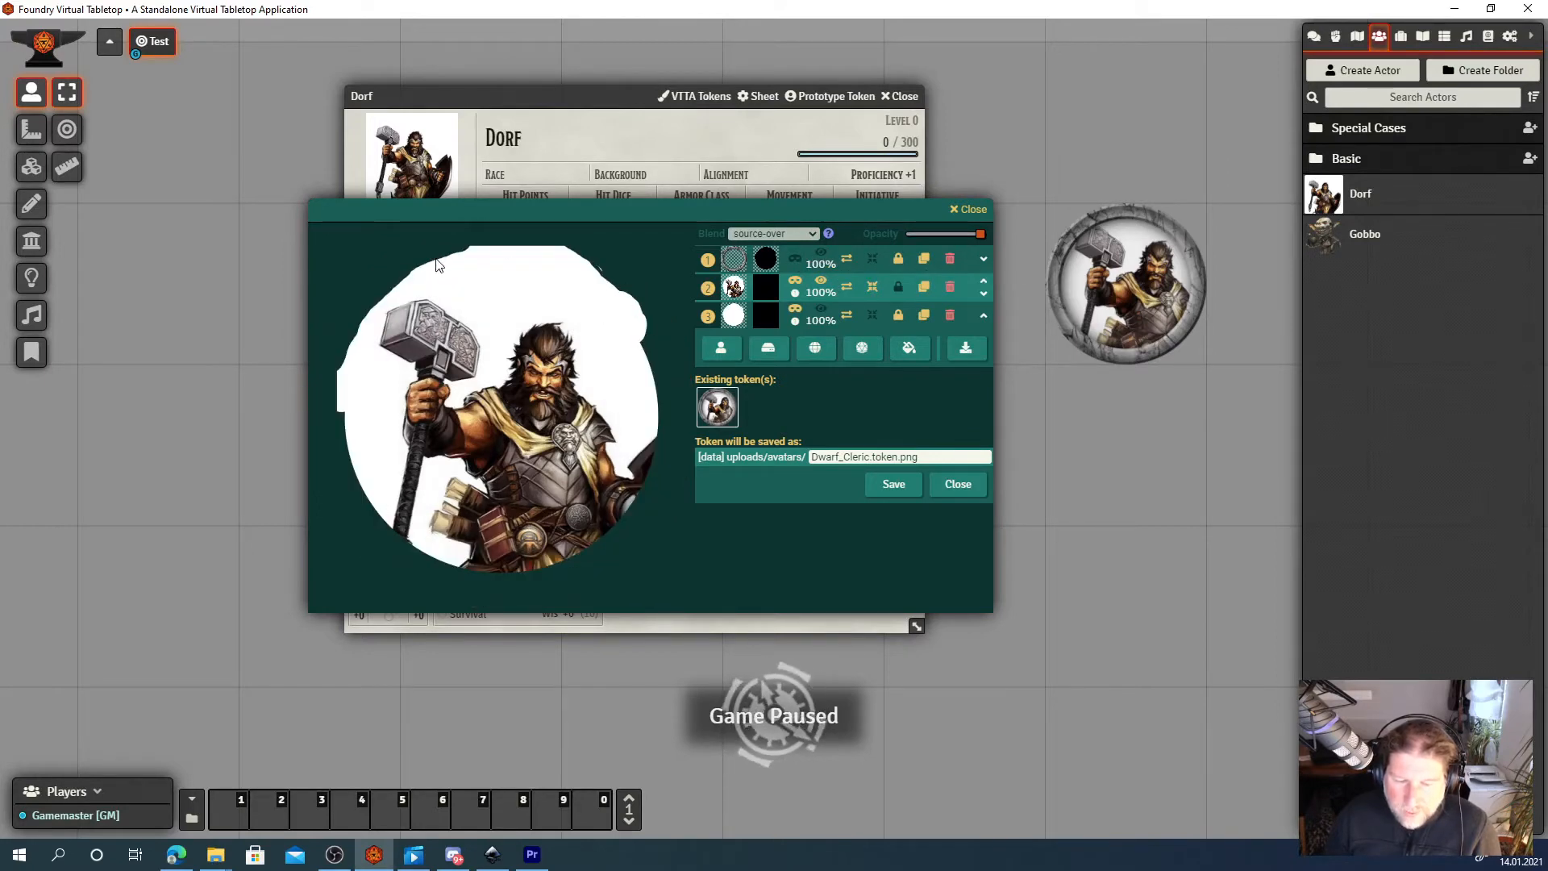
{"action": "mouse_move", "coordinate": [625, 307]}
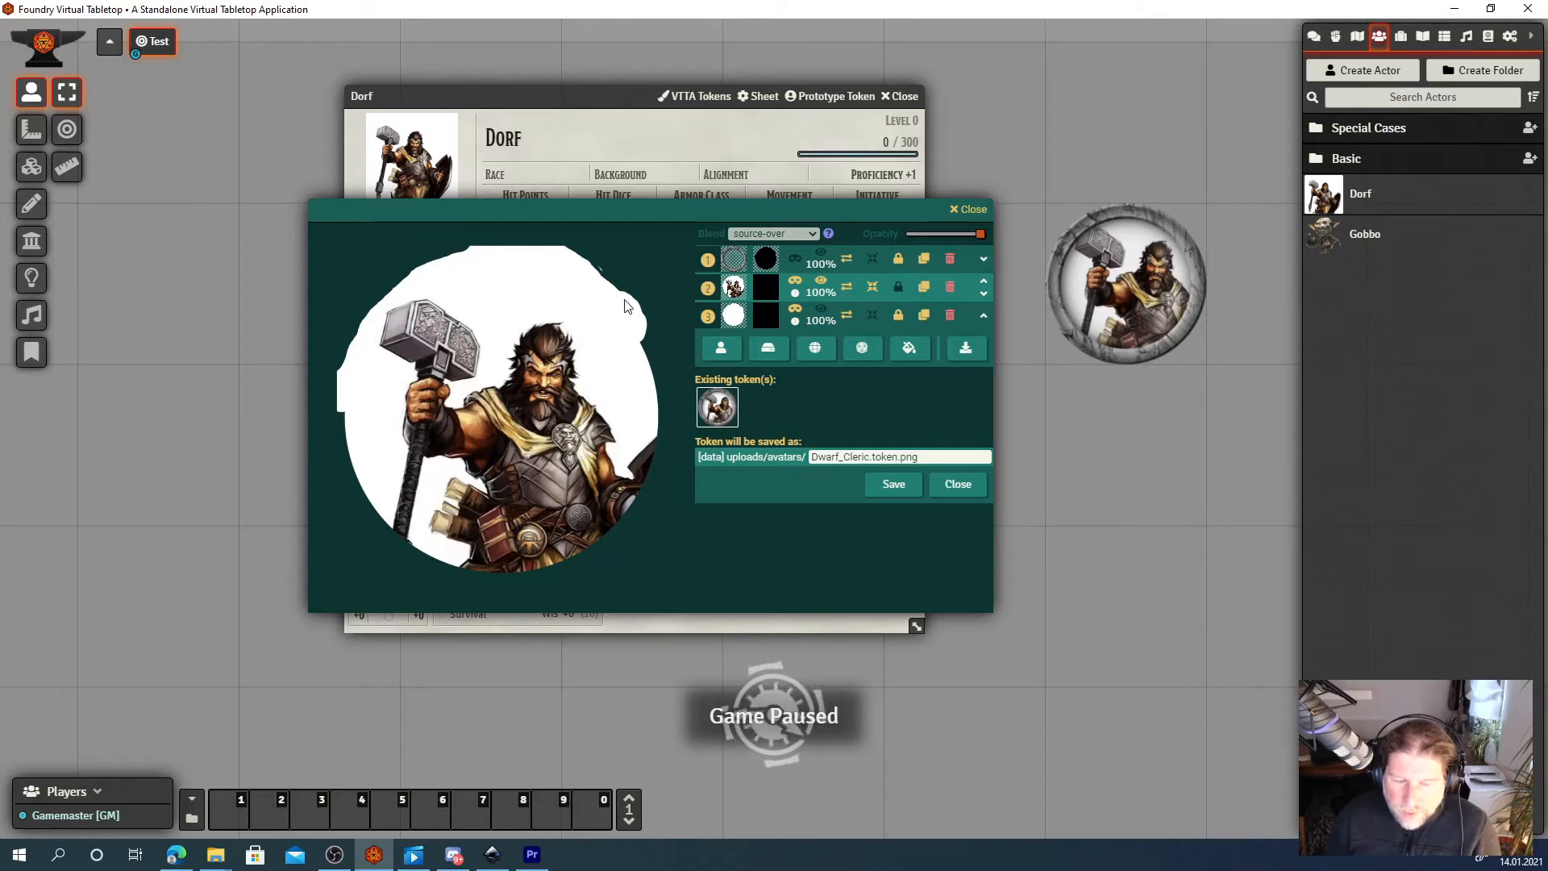
{"action": "mouse_move", "coordinate": [824, 258]}
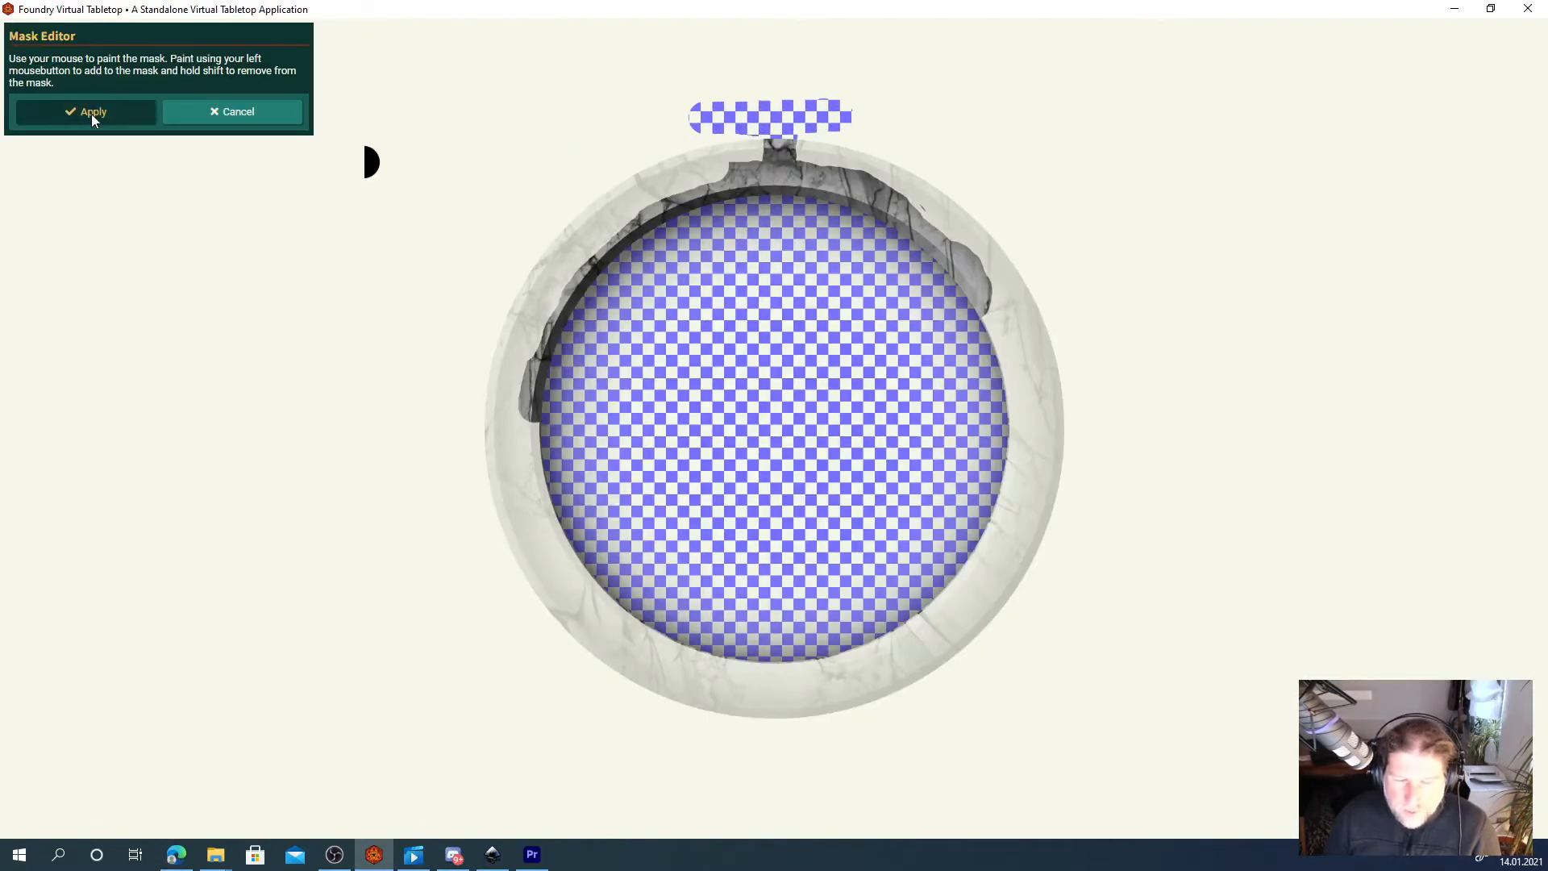
Apply the mask extended over the ring's top and right side.
{"action": "left_click", "coordinate": [85, 112]}
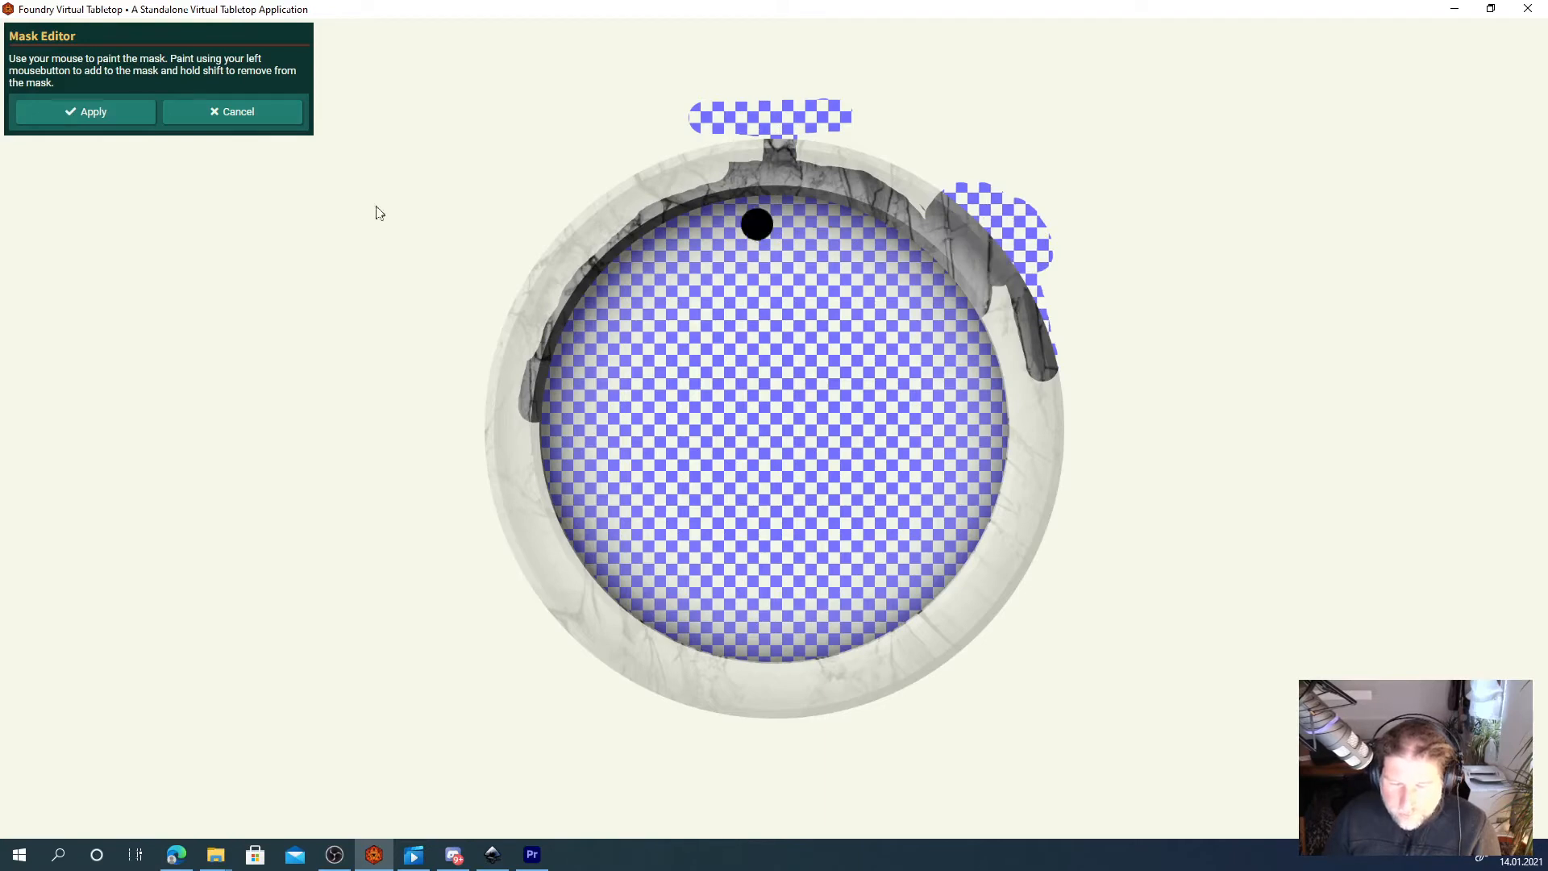
{"action": "left_click", "coordinate": [85, 112]}
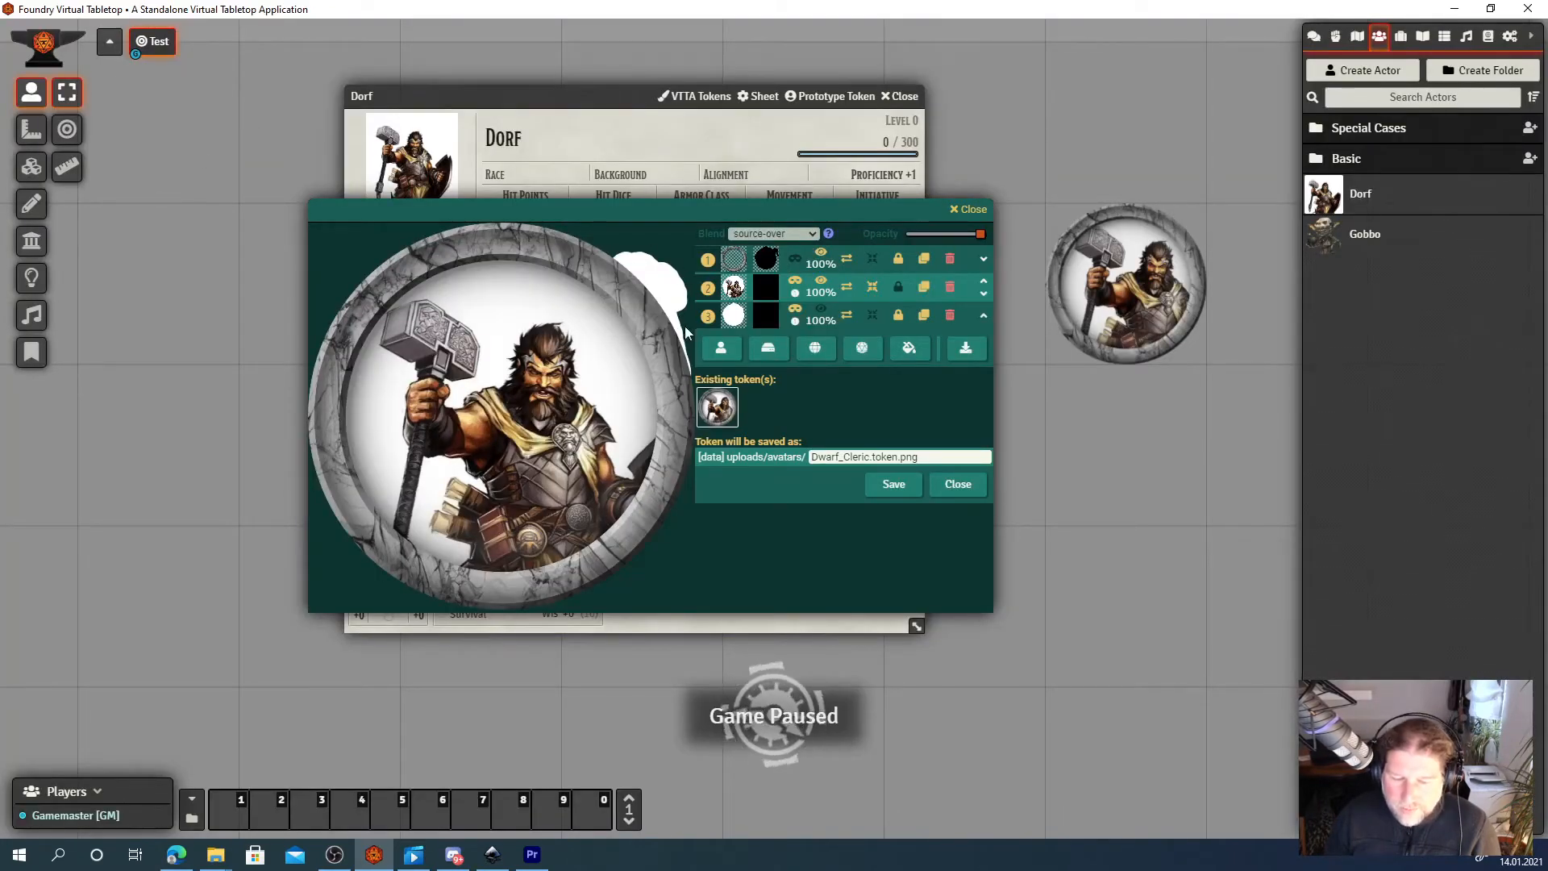
{"action": "mouse_move", "coordinate": [671, 316]}
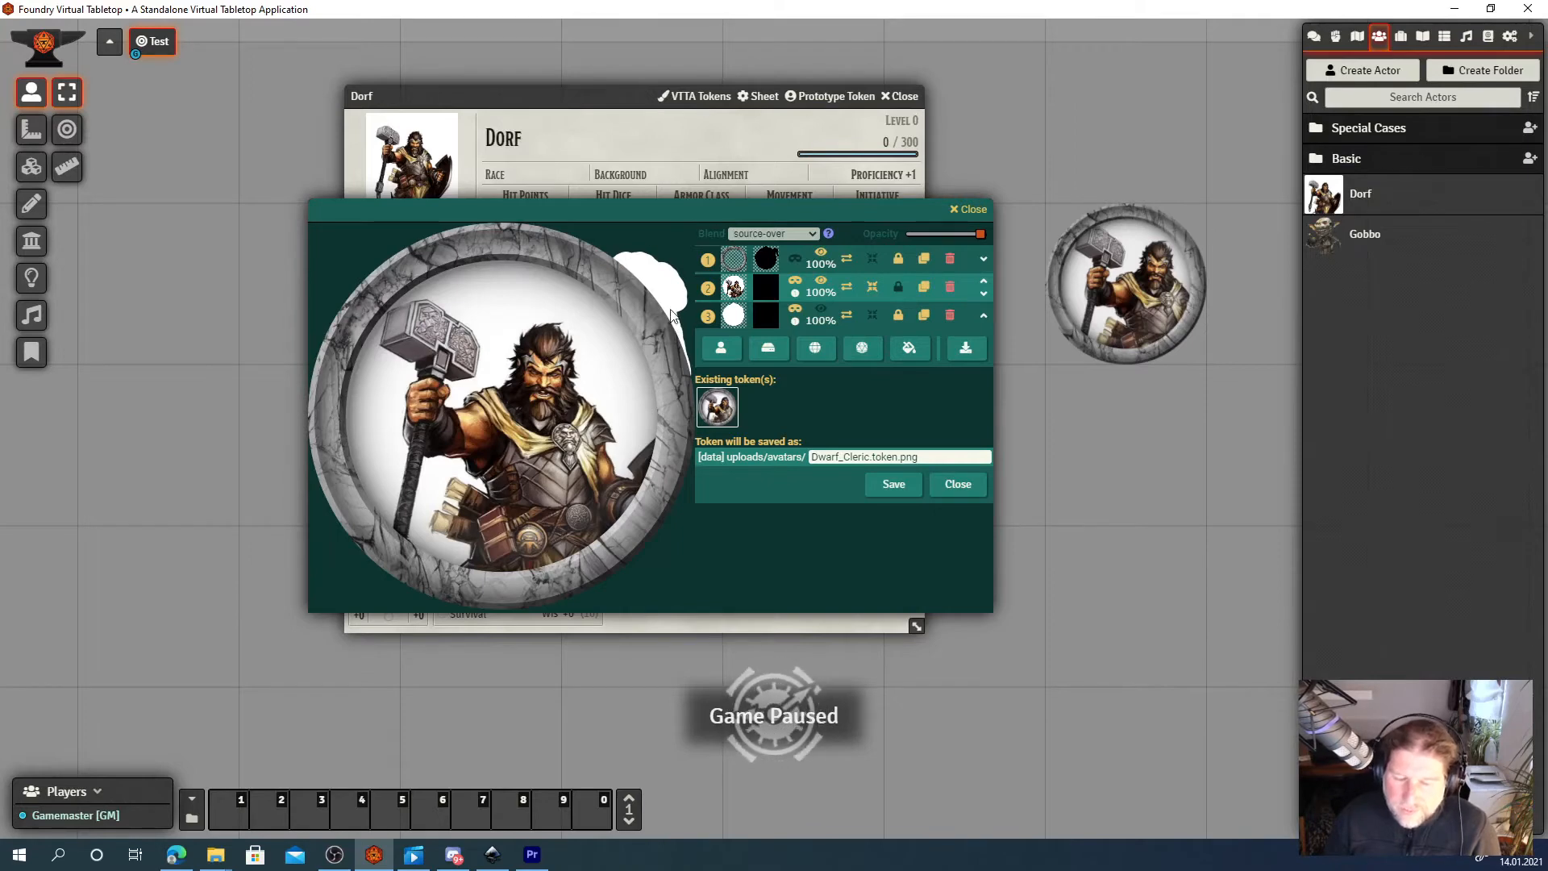
{"action": "mouse_move", "coordinate": [671, 359]}
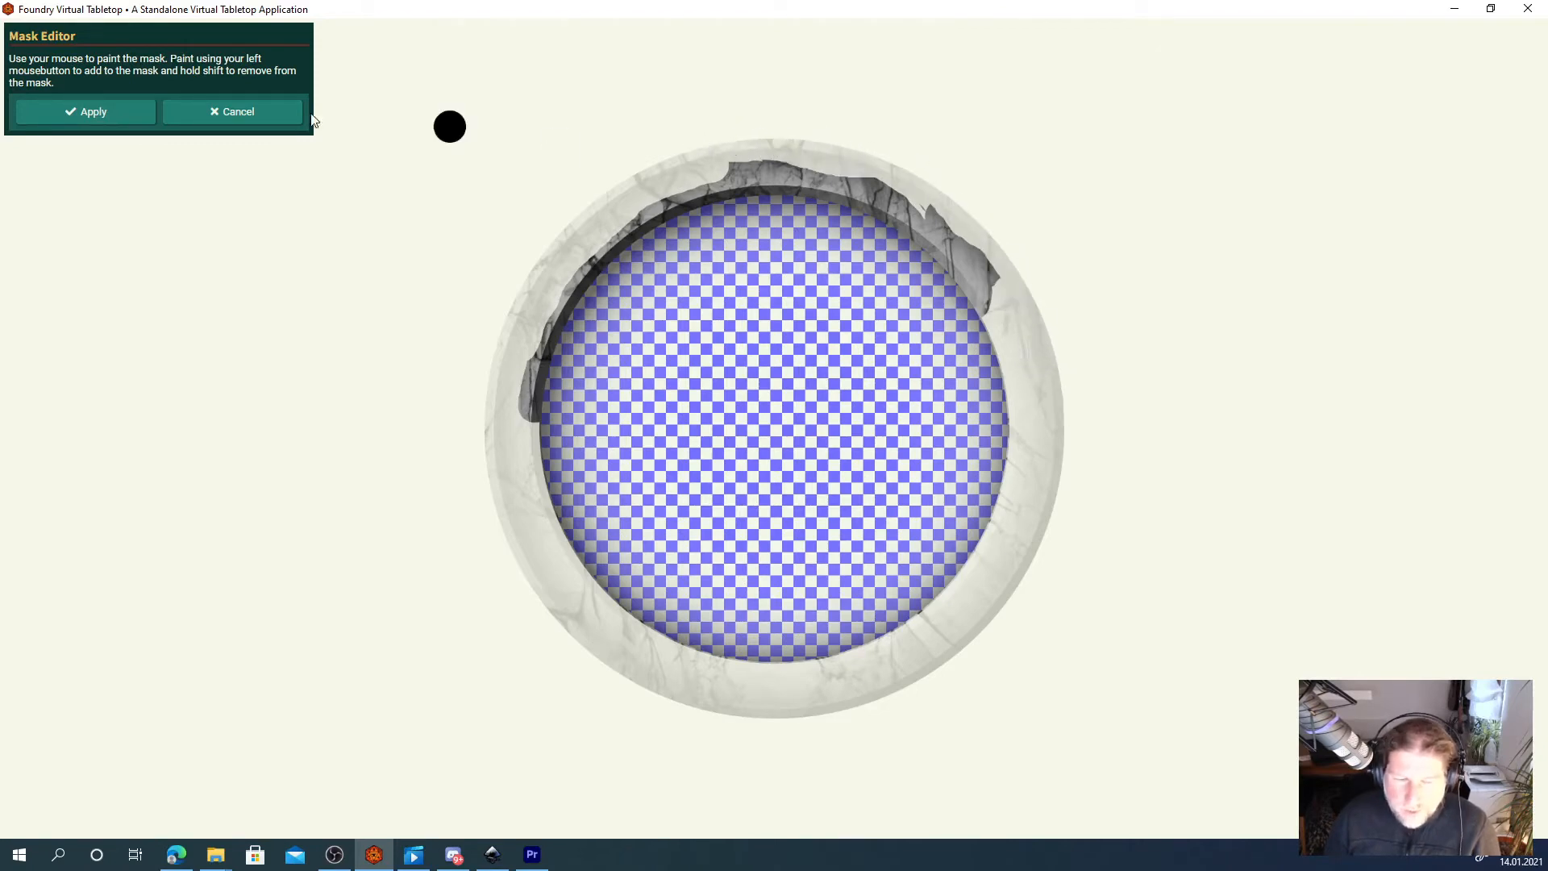
Apply the corrected mask with the stray upper-right patches erased.
{"action": "left_click", "coordinate": [85, 112]}
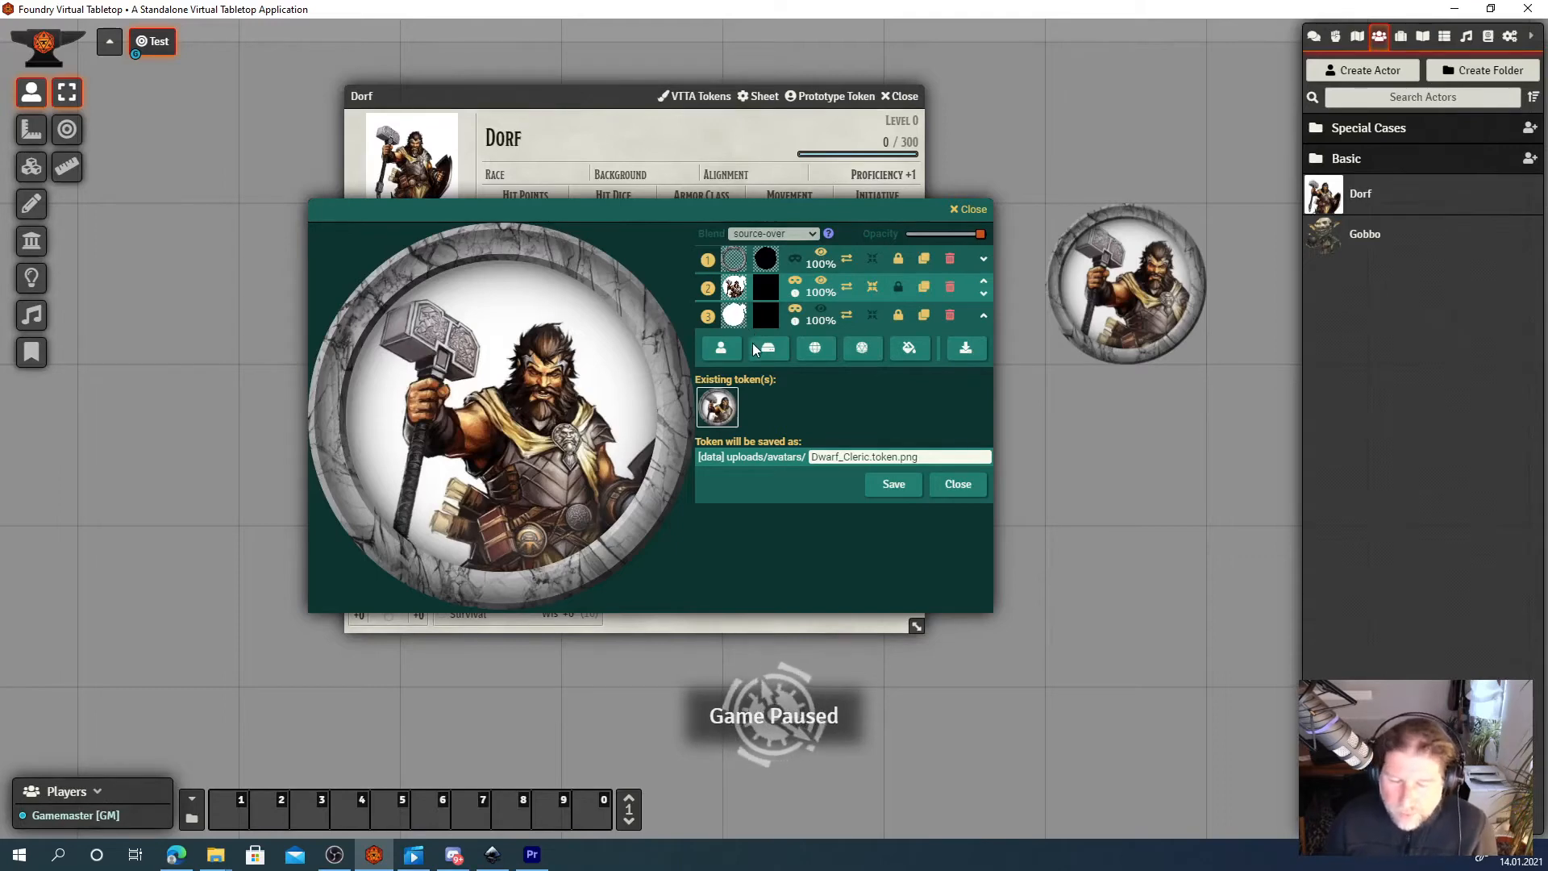
{"action": "mouse_move", "coordinate": [758, 368]}
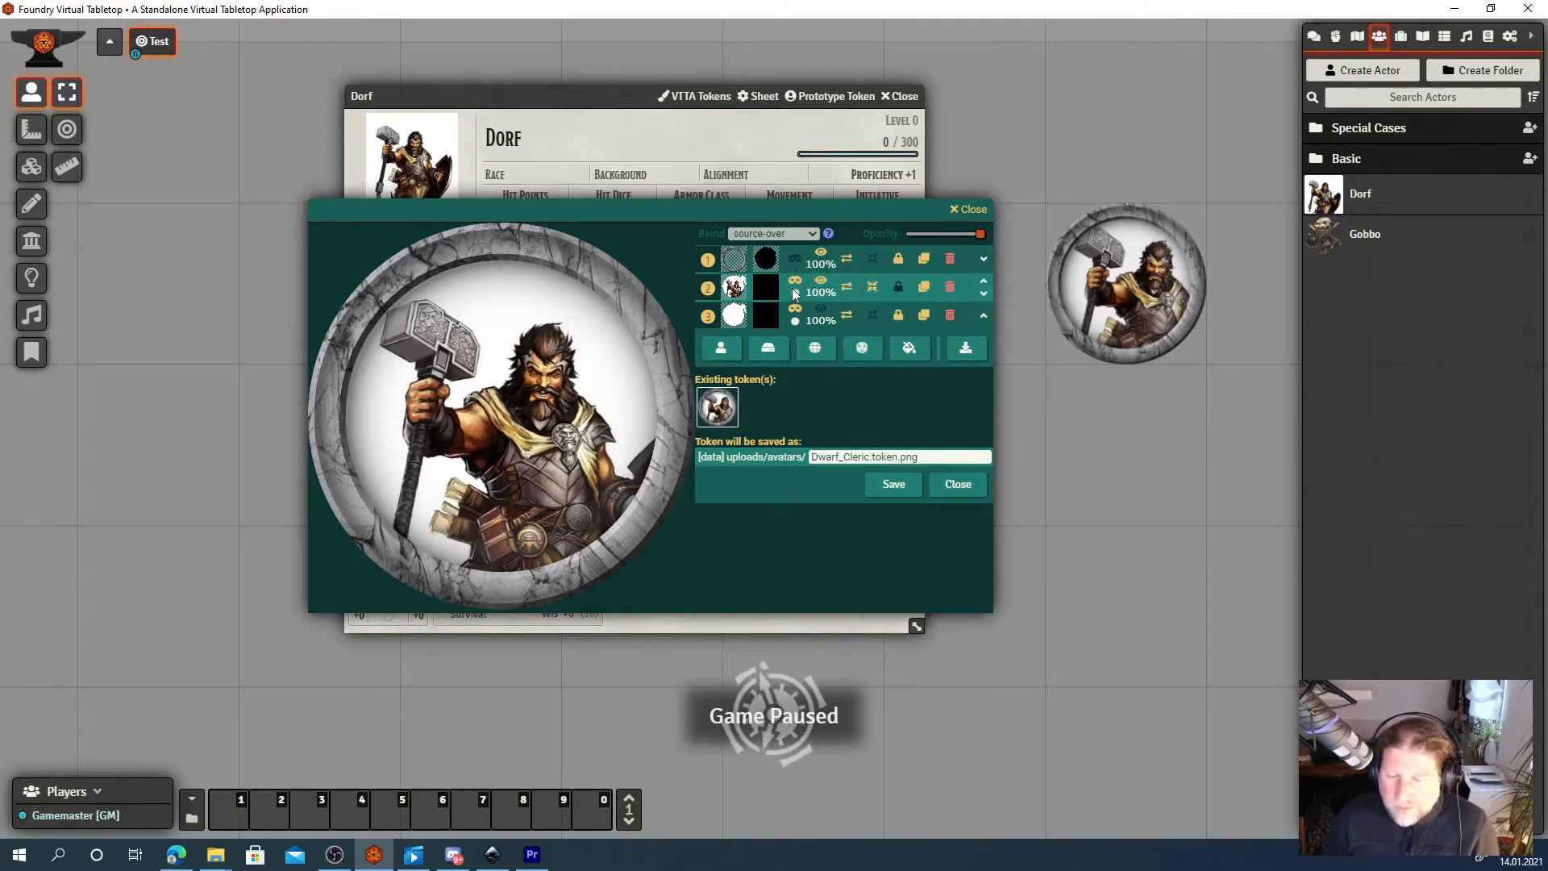
{"action": "mouse_move", "coordinate": [795, 287]}
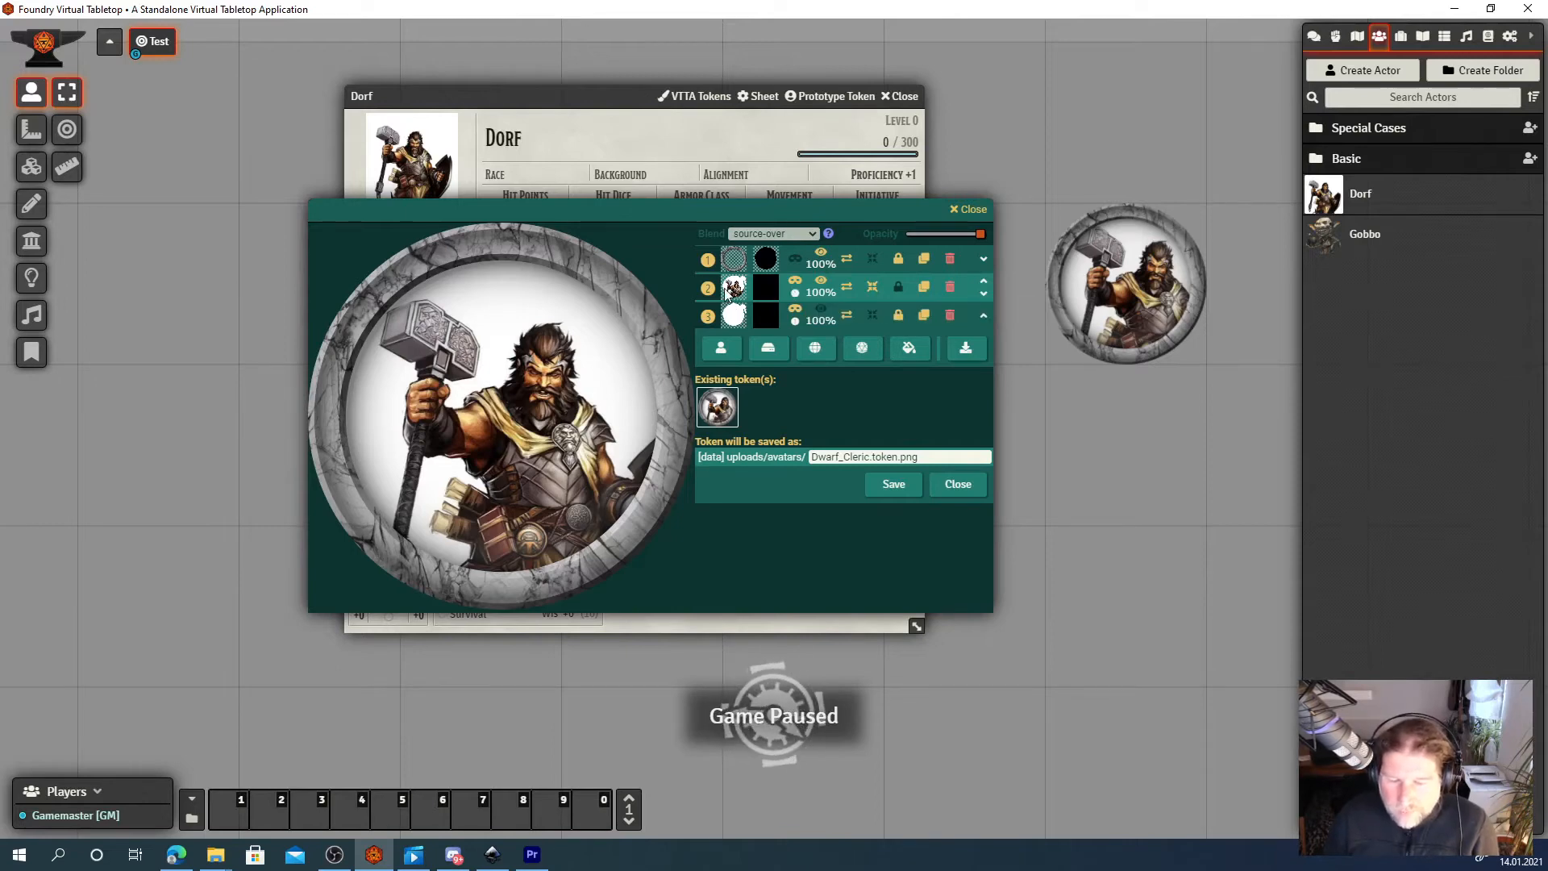
{"action": "mouse_move", "coordinate": [764, 288]}
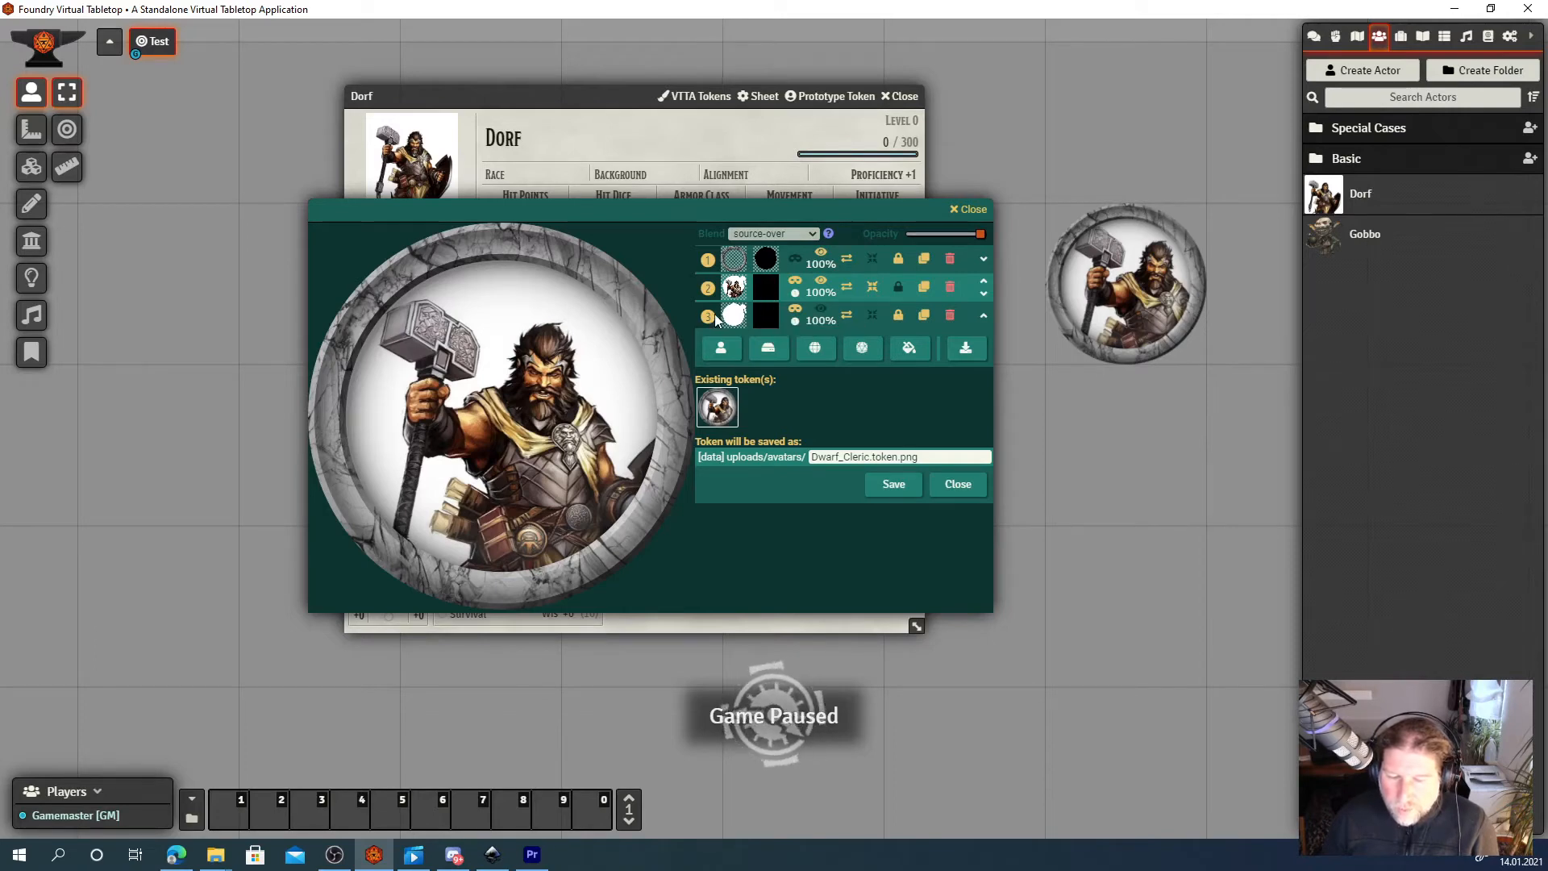
{"action": "mouse_move", "coordinate": [708, 316]}
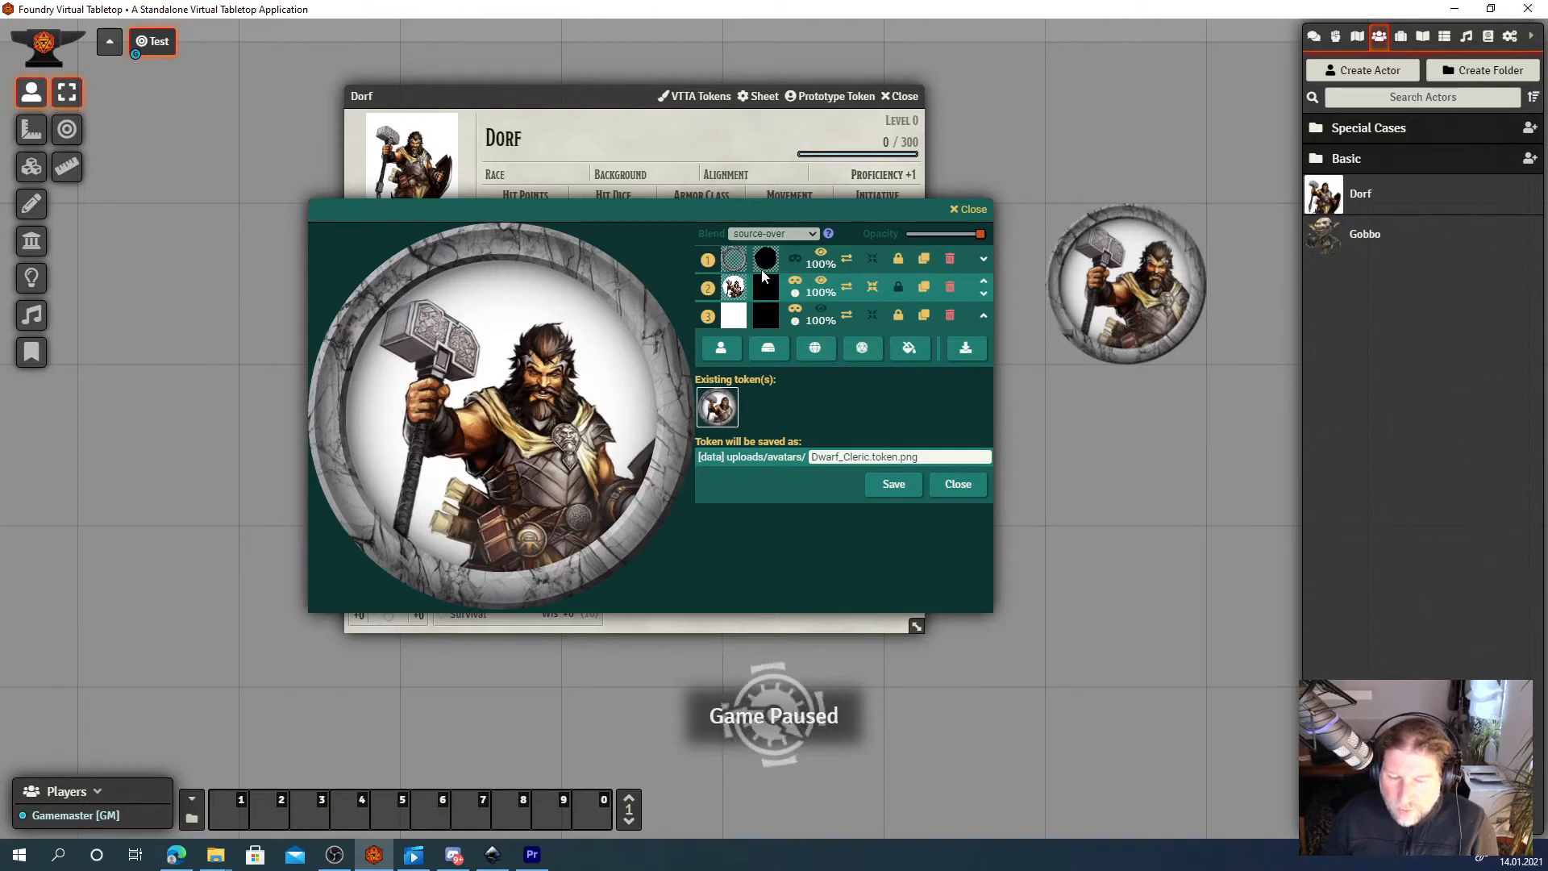
{"action": "mouse_move", "coordinate": [764, 287]}
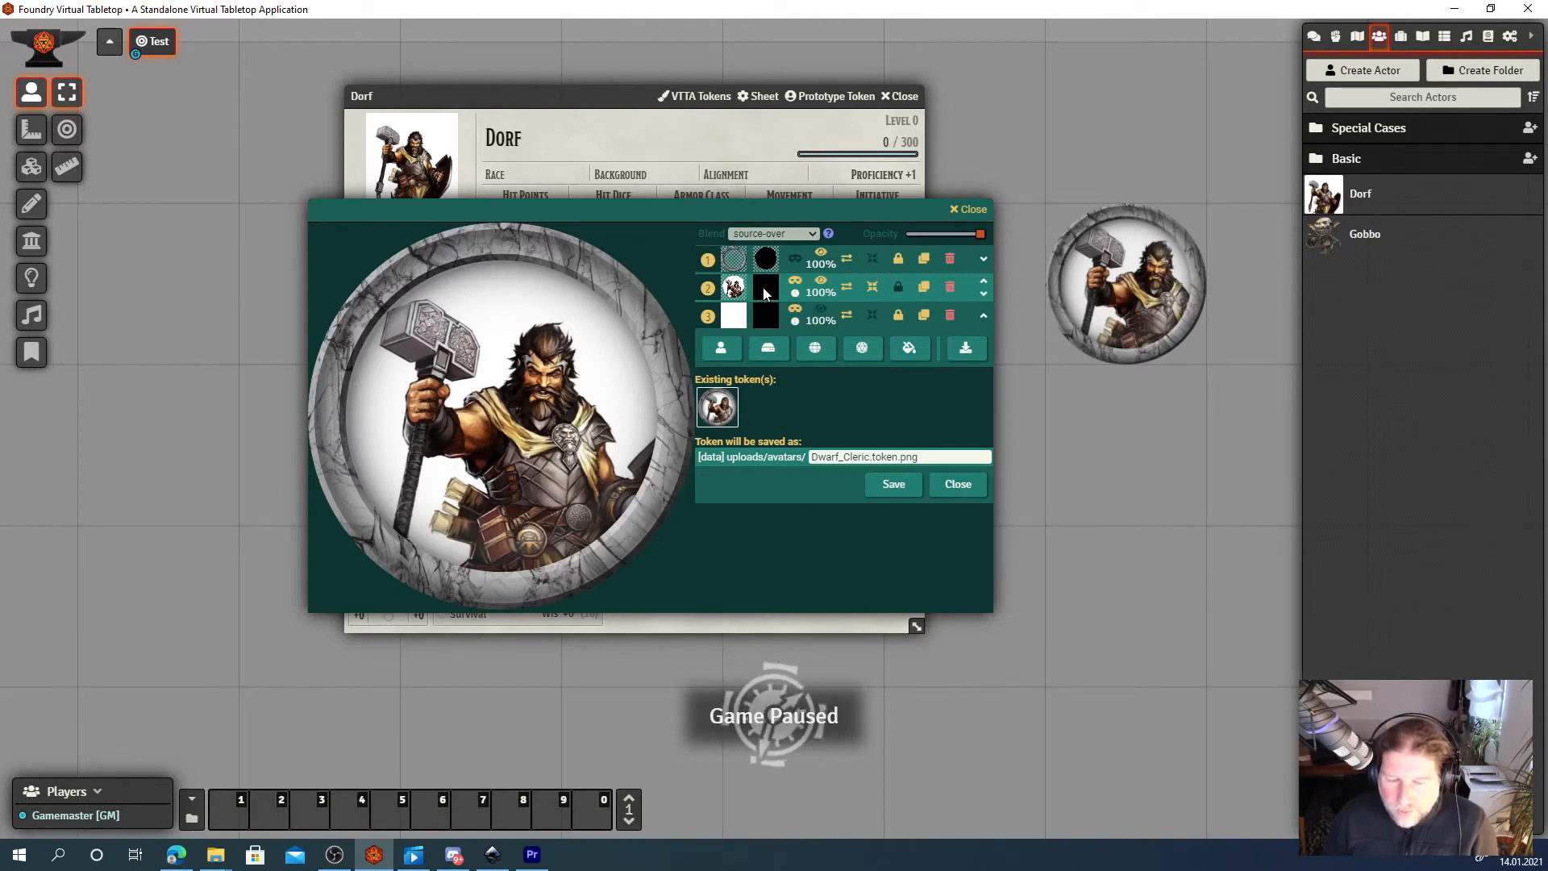
Paint and apply a mask over Dorf's torso and background on the portrait layer.
{"action": "left_click", "coordinate": [910, 348]}
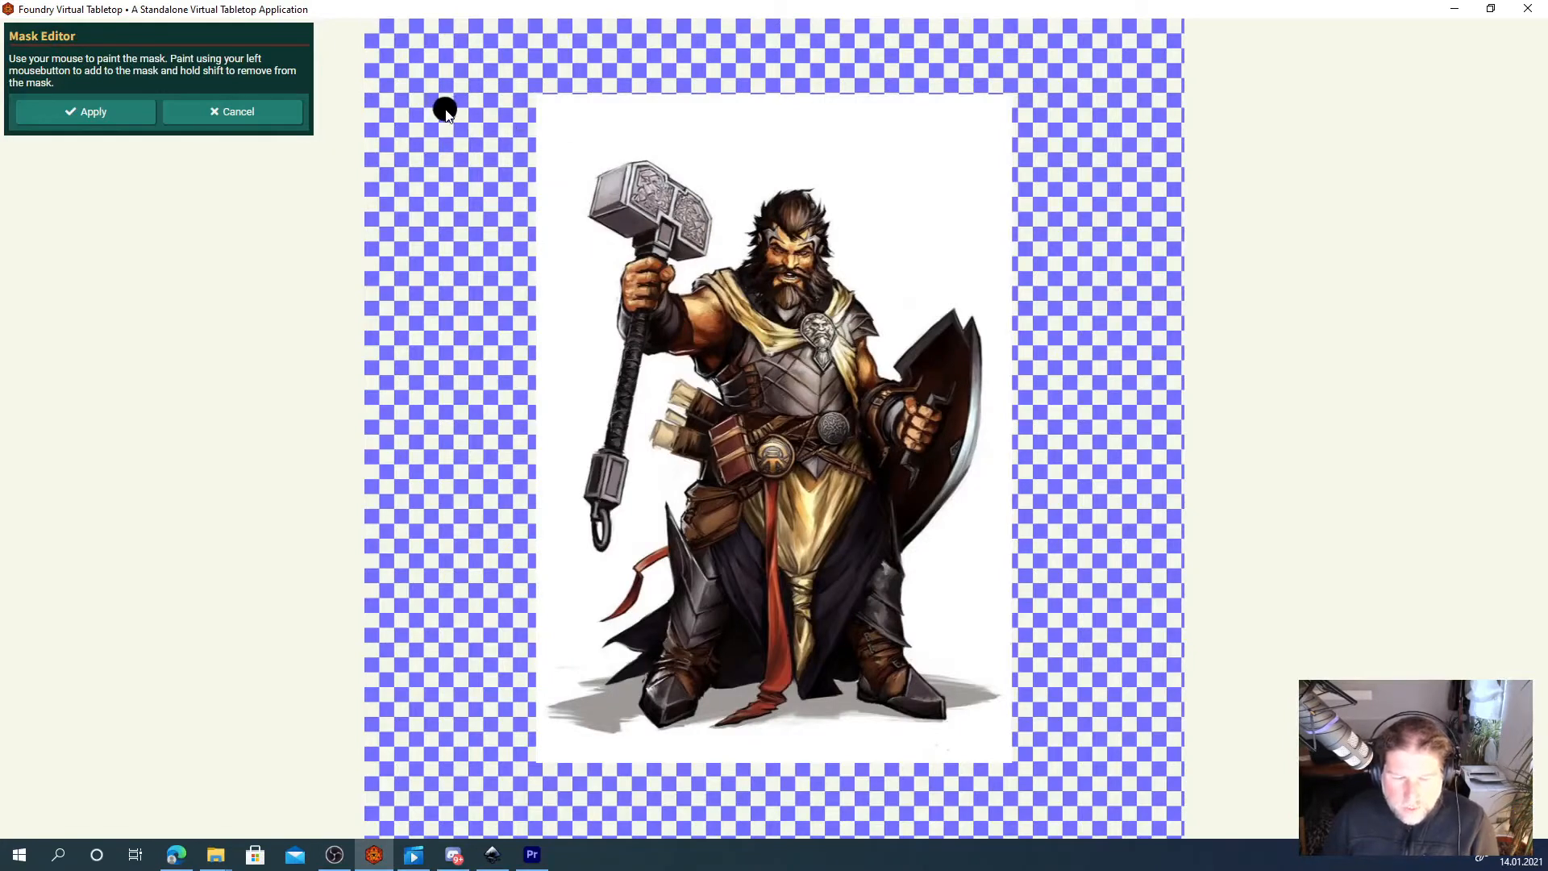
{"action": "mouse_move", "coordinate": [445, 126]}
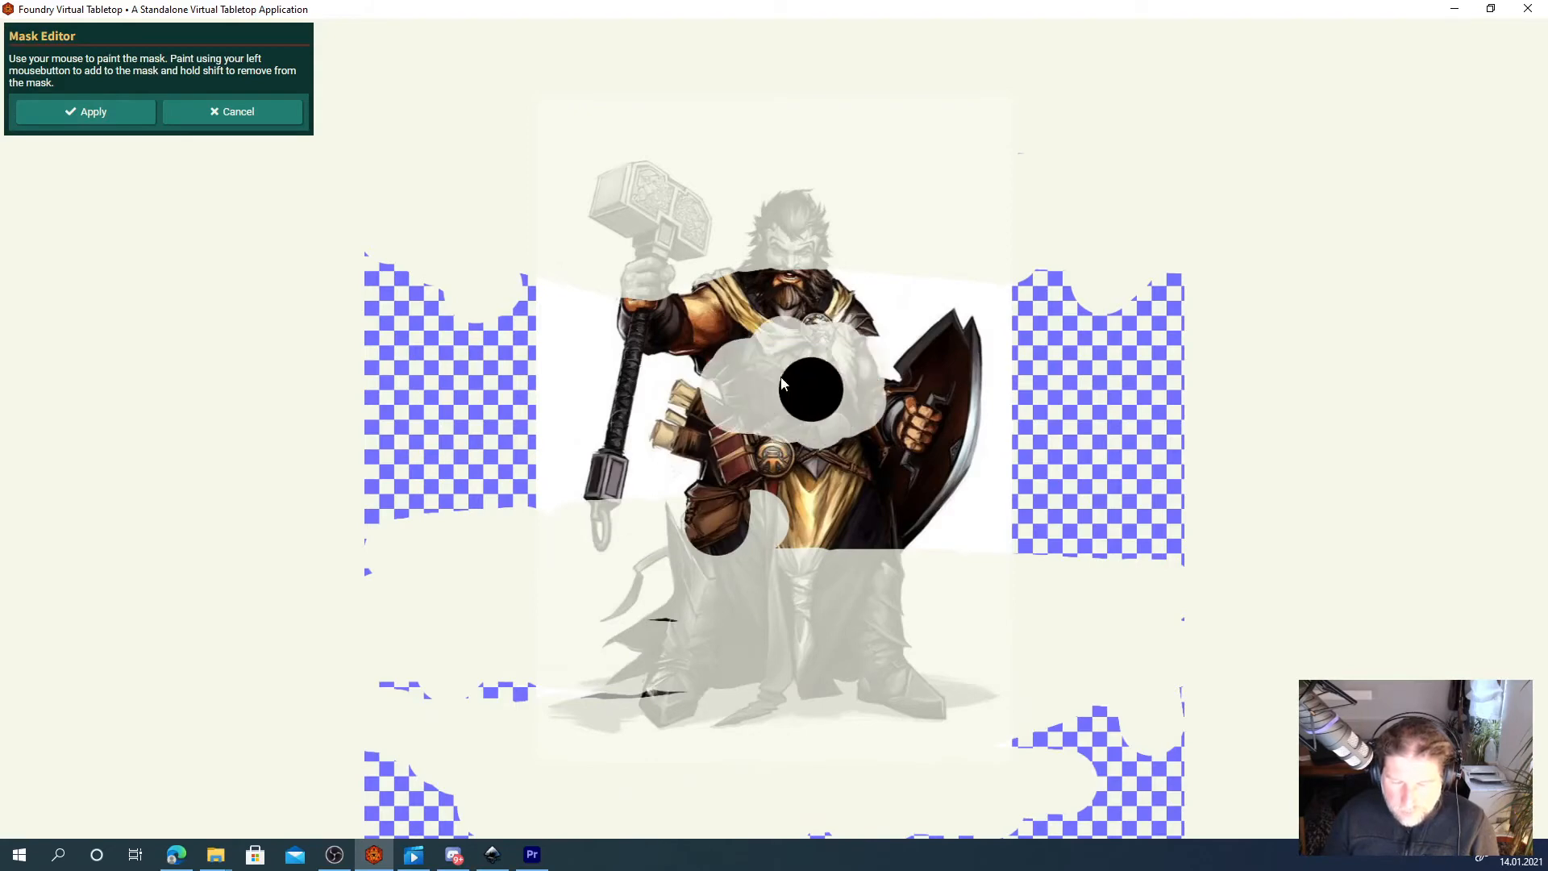
{"action": "left_click", "coordinate": [84, 112]}
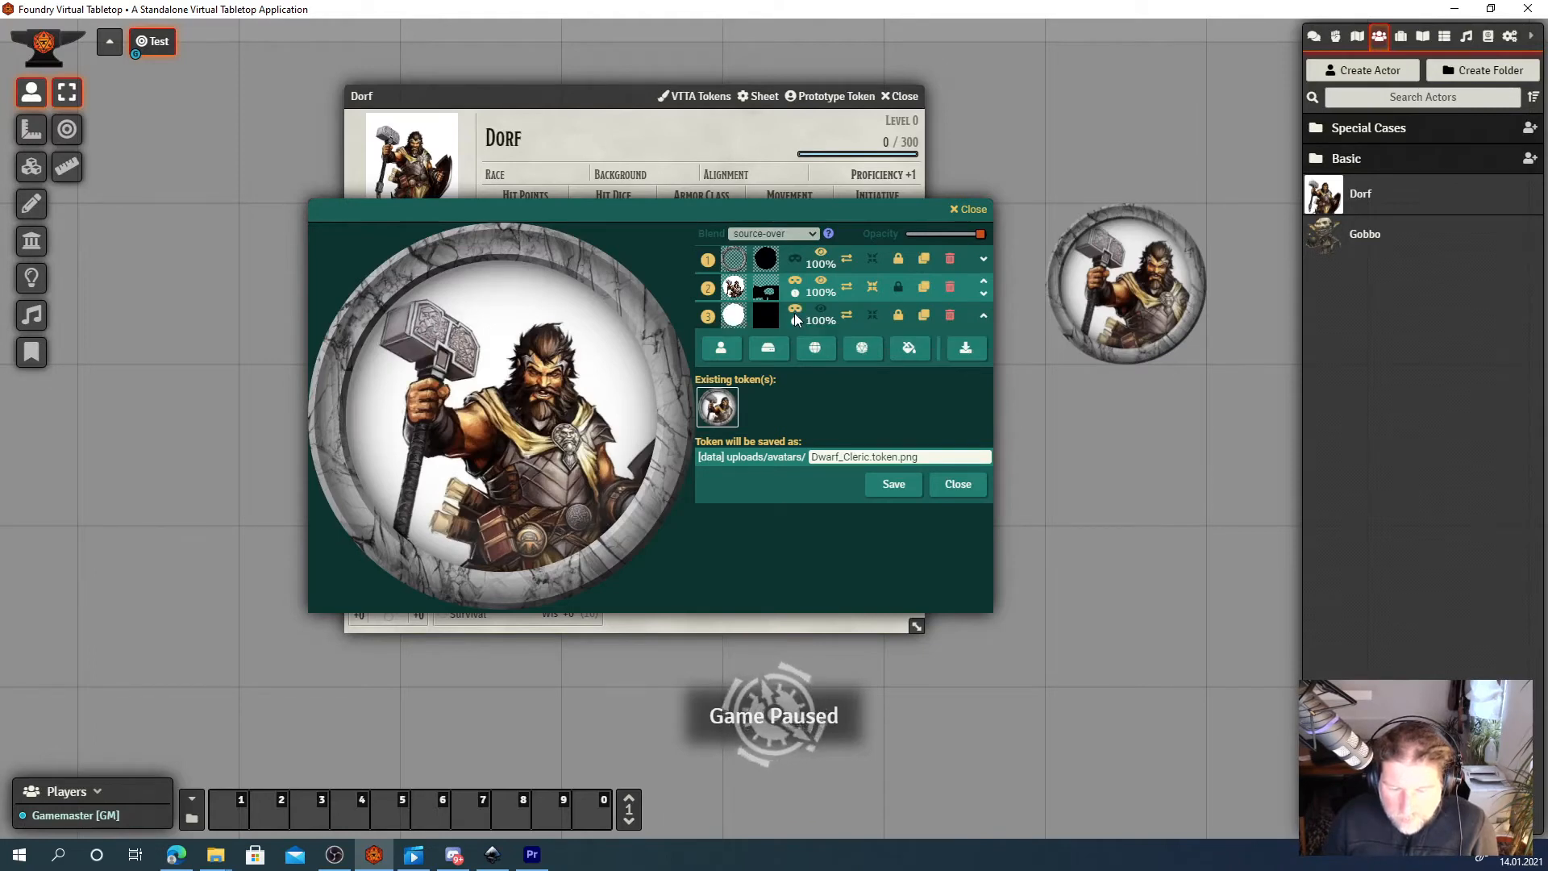
{"action": "mouse_move", "coordinate": [735, 321]}
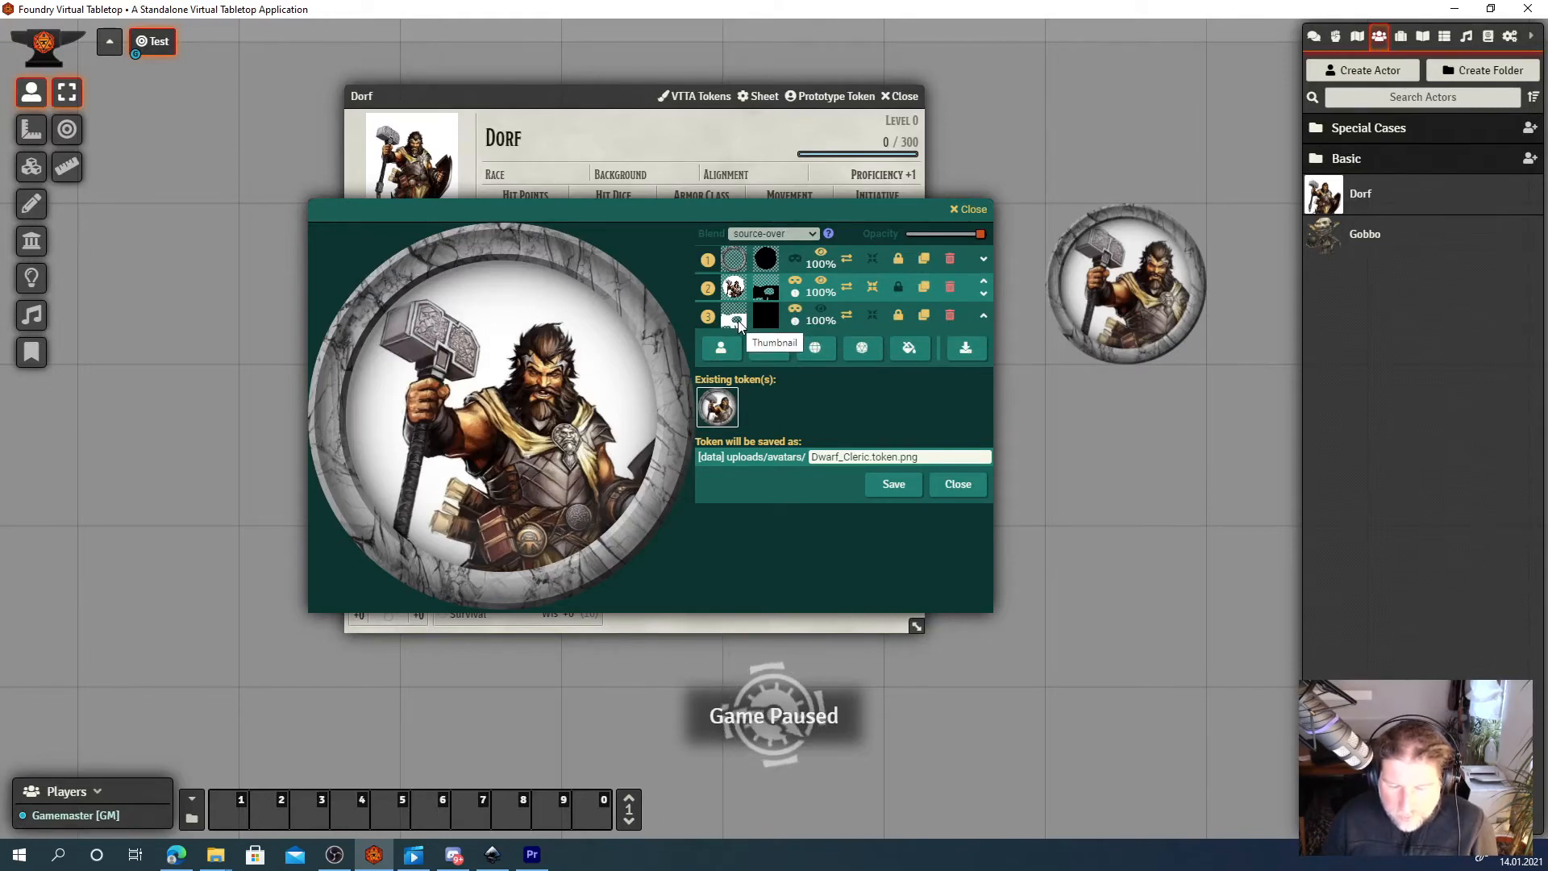
Apply the painted mask so the preview shows only a white cut-out shape.
{"action": "left_click", "coordinate": [795, 285]}
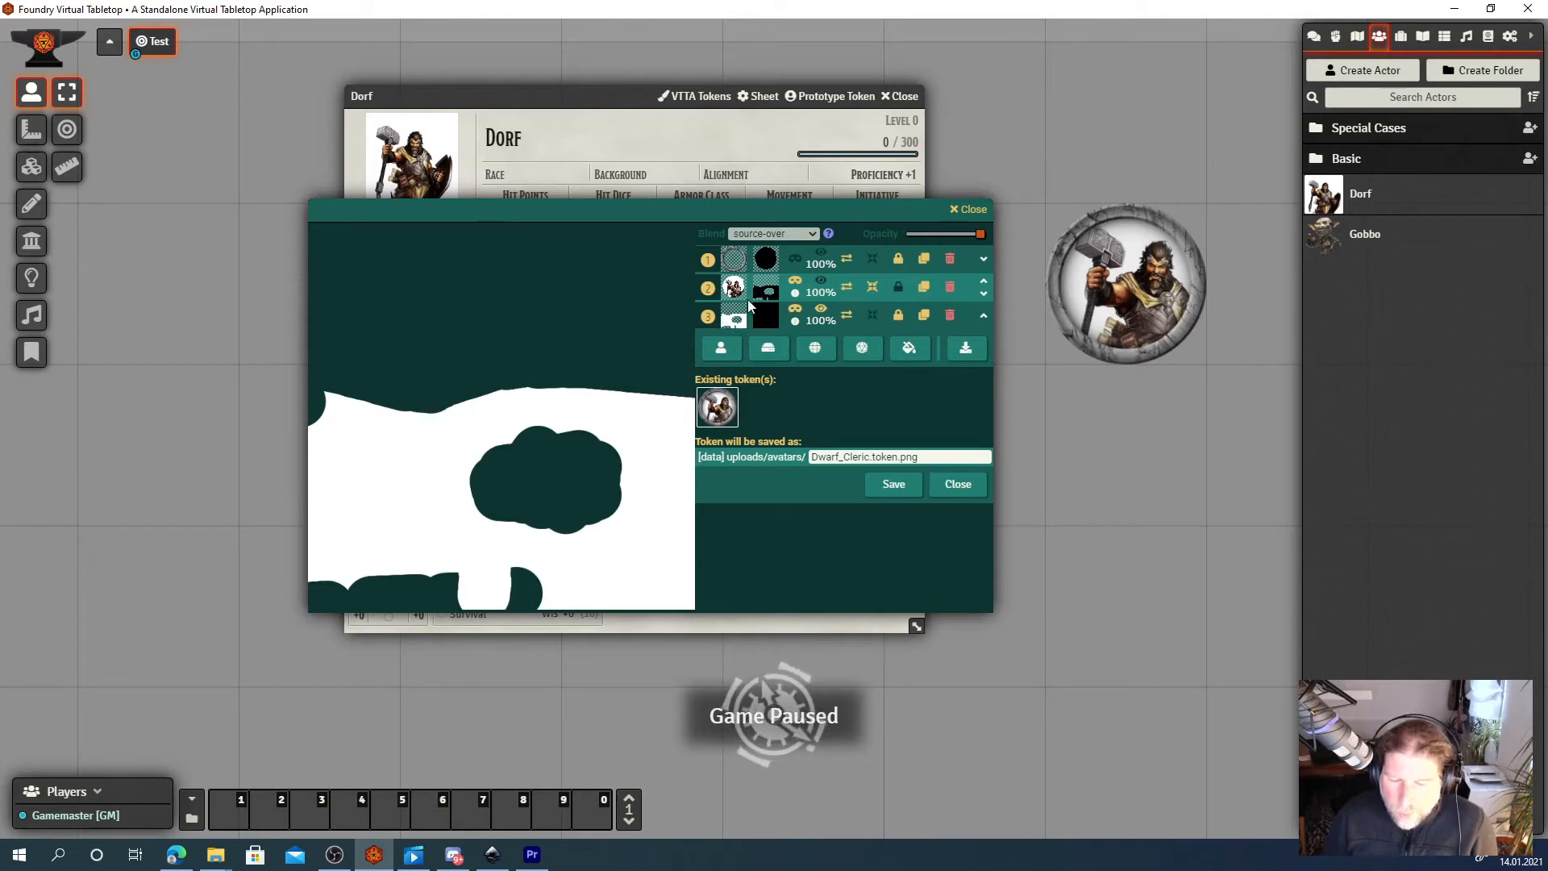
{"action": "mouse_move", "coordinate": [760, 281]}
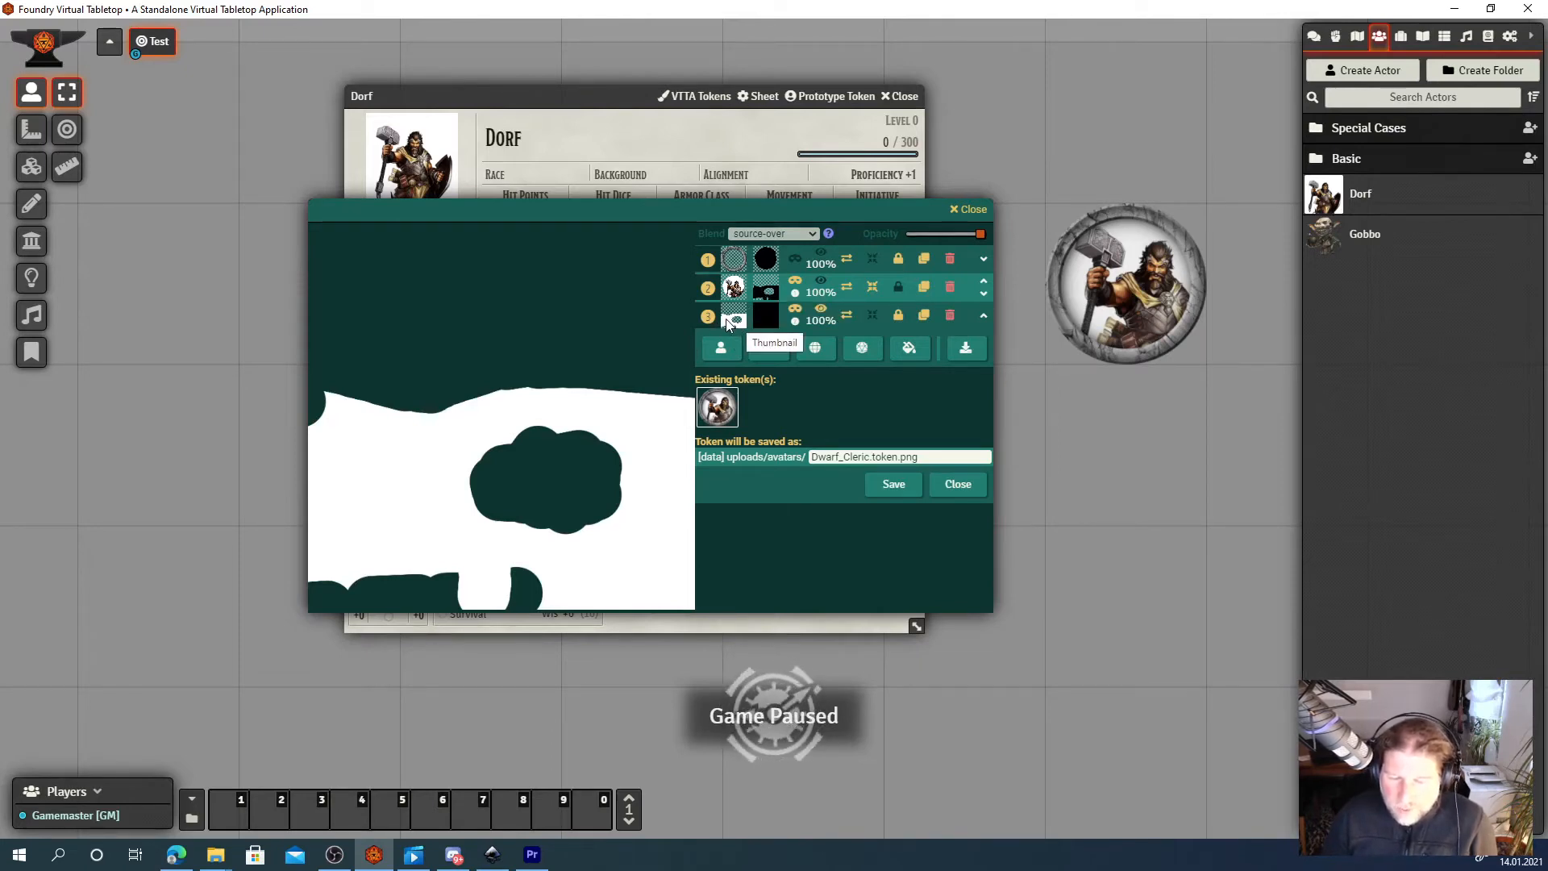
{"action": "mouse_move", "coordinate": [650, 297]}
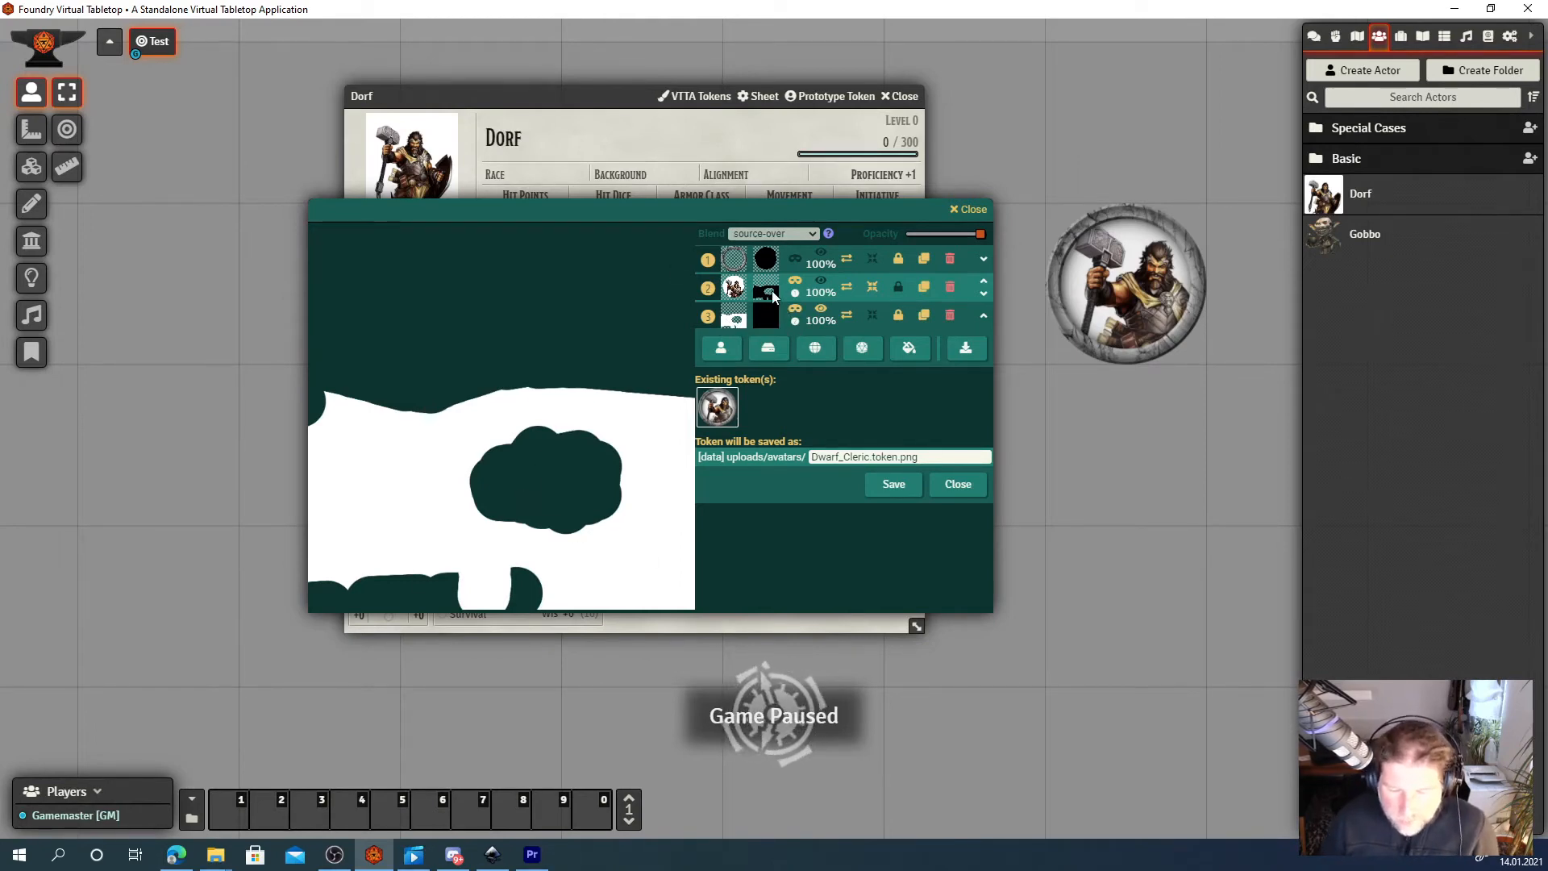
{"action": "mouse_move", "coordinate": [765, 292]}
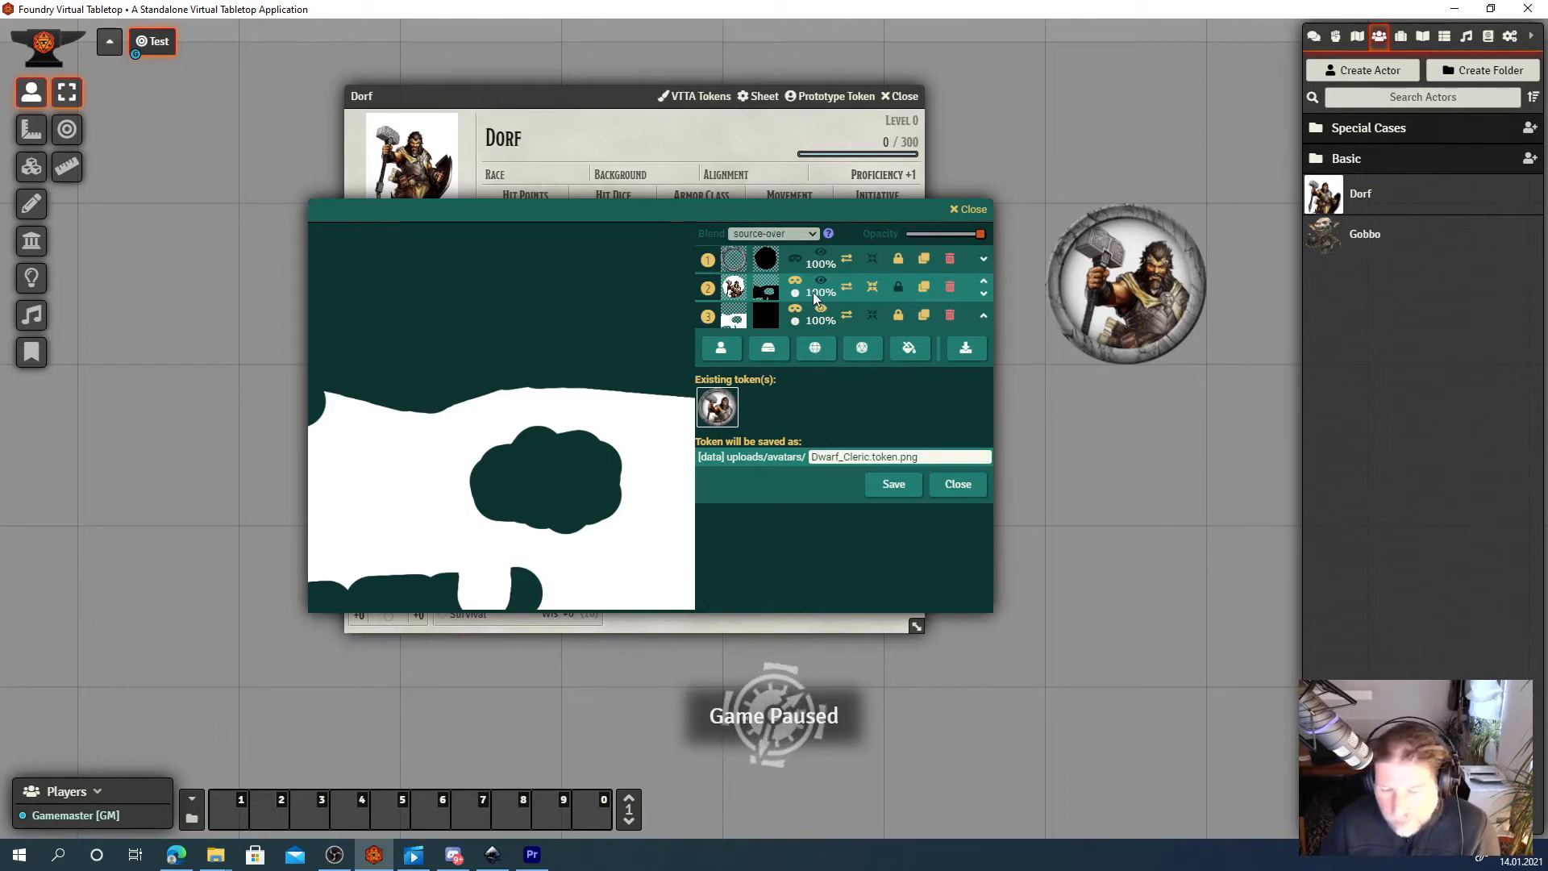
{"action": "mouse_move", "coordinate": [771, 341]}
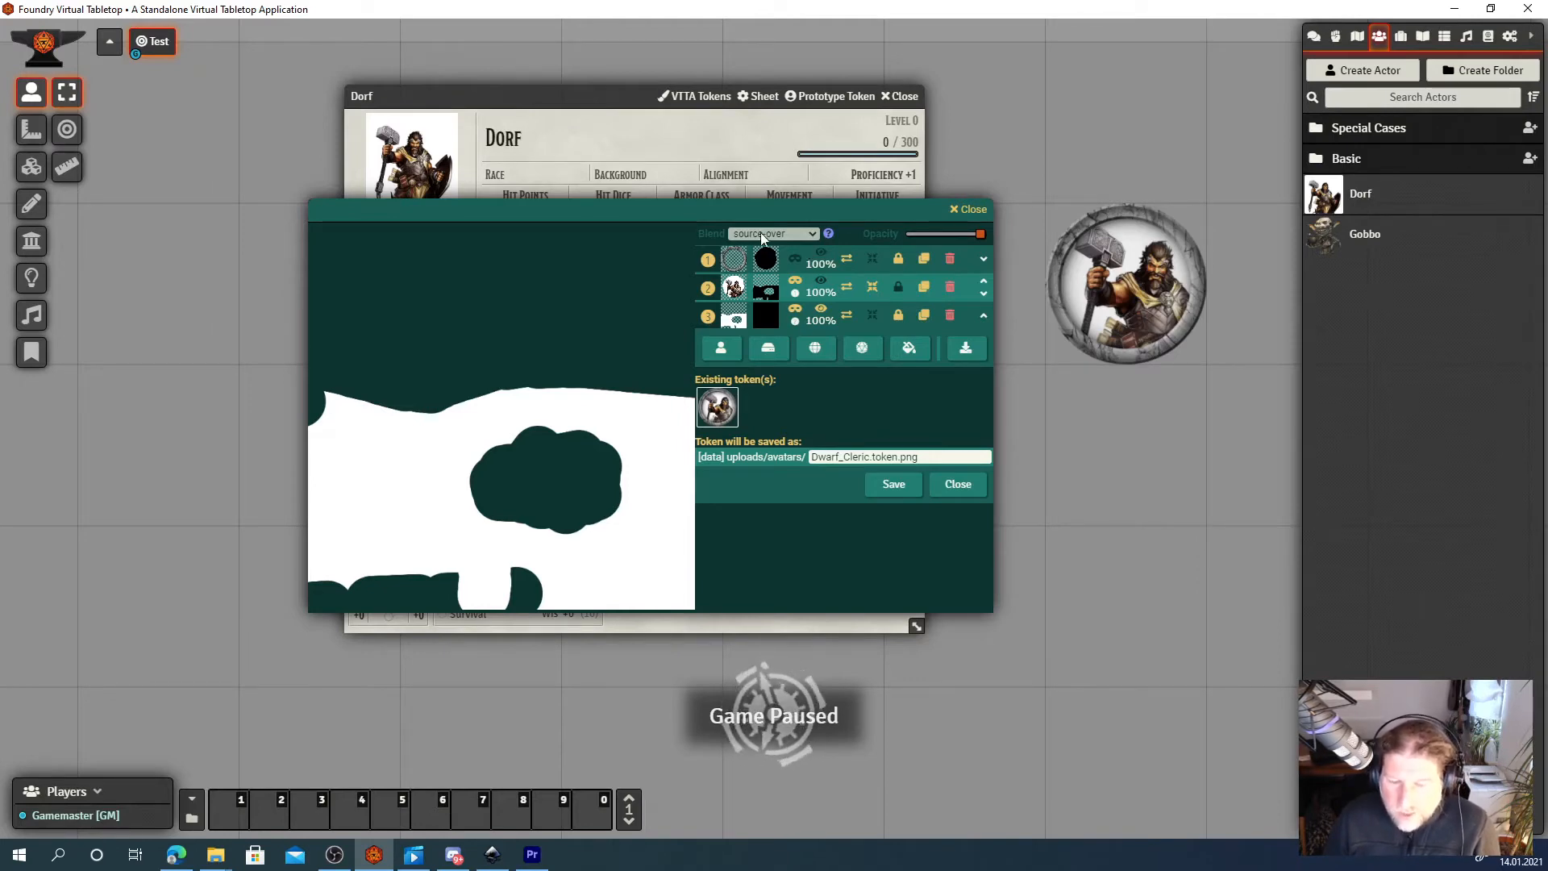
{"action": "mouse_move", "coordinate": [805, 275]}
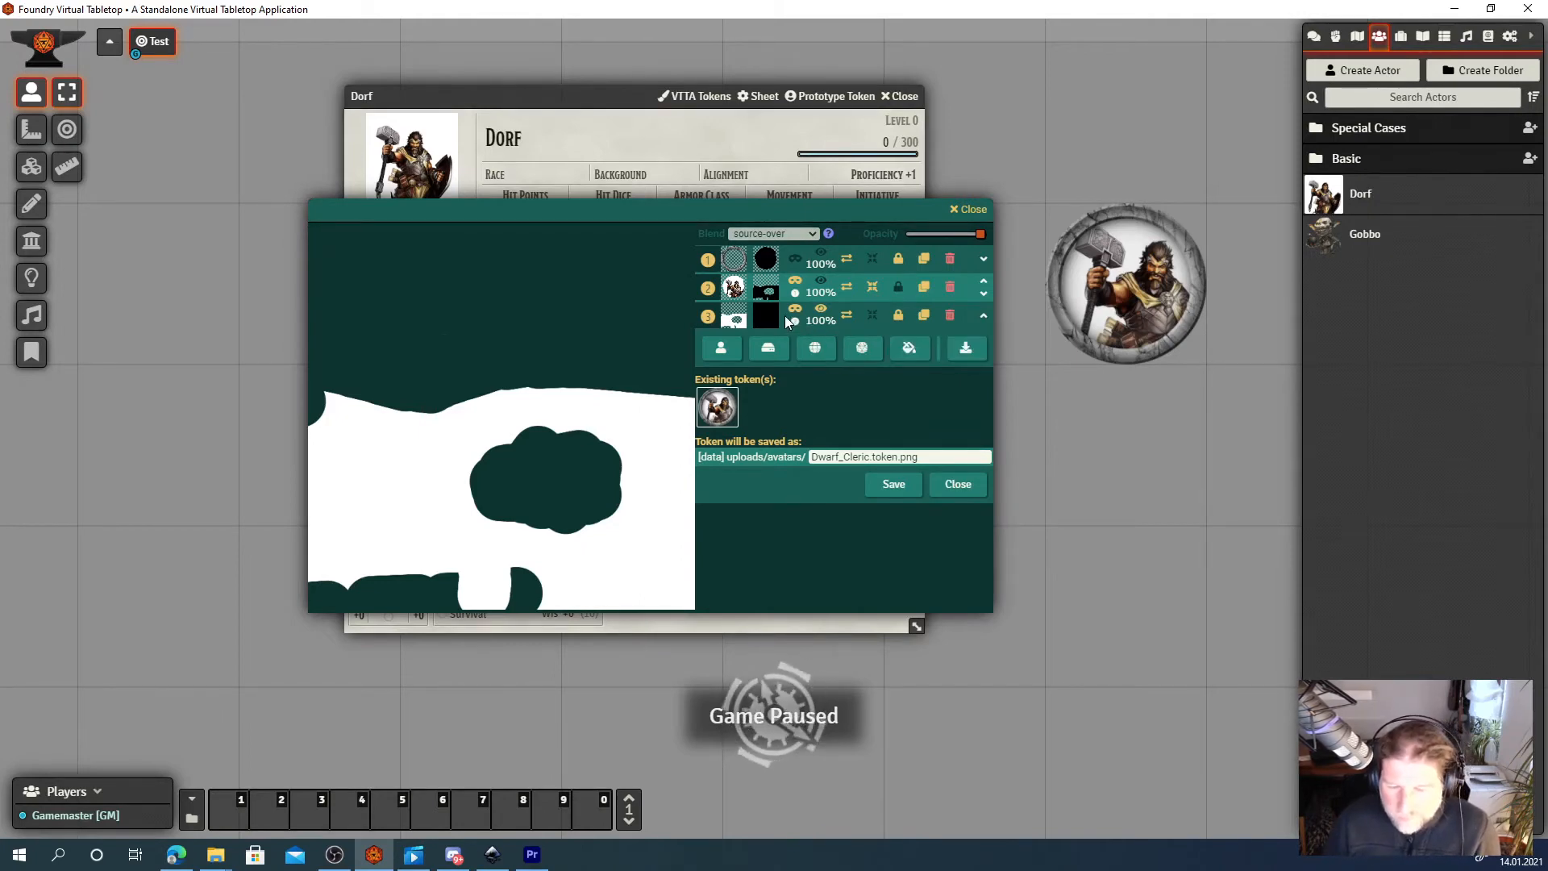
{"action": "mouse_move", "coordinate": [834, 316]}
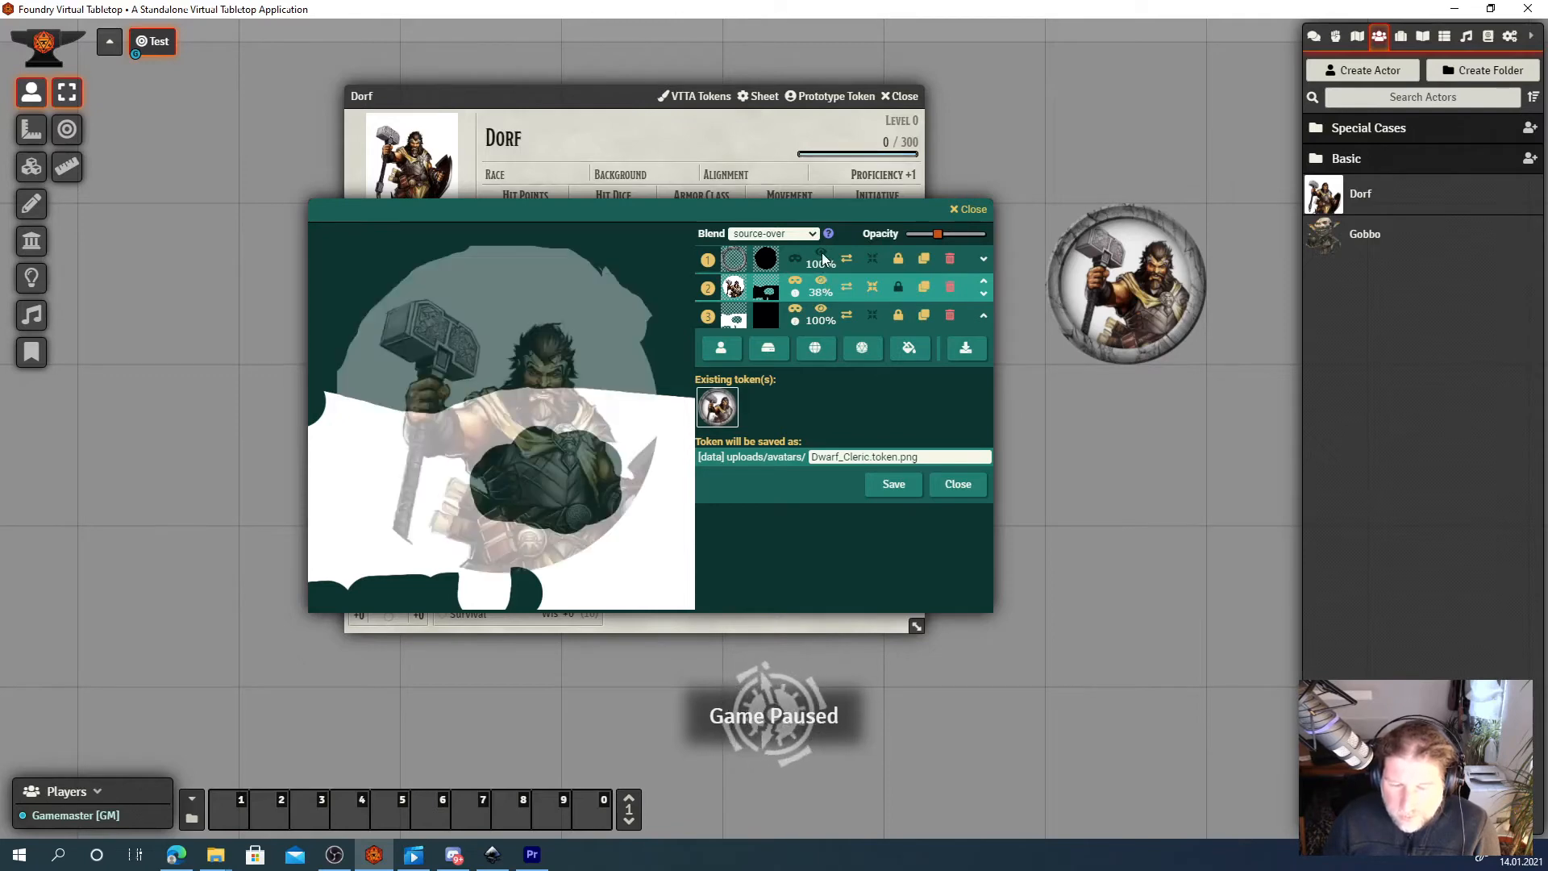
Restore the stone frame and flip Dorf's portrait layer vertically.
{"action": "left_click", "coordinate": [795, 258]}
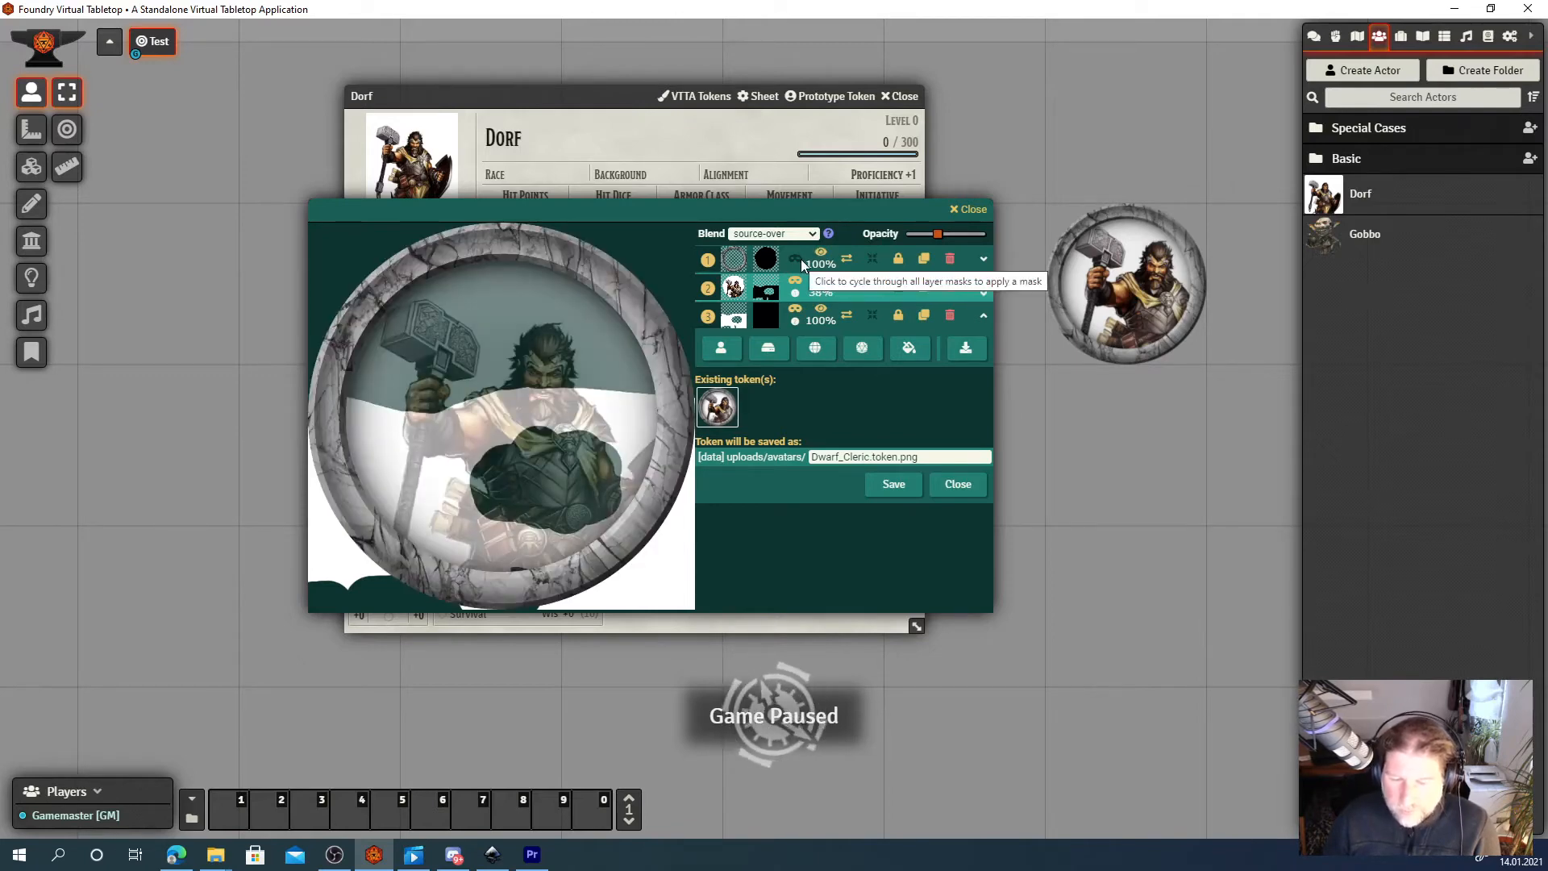
{"action": "mouse_move", "coordinate": [837, 324]}
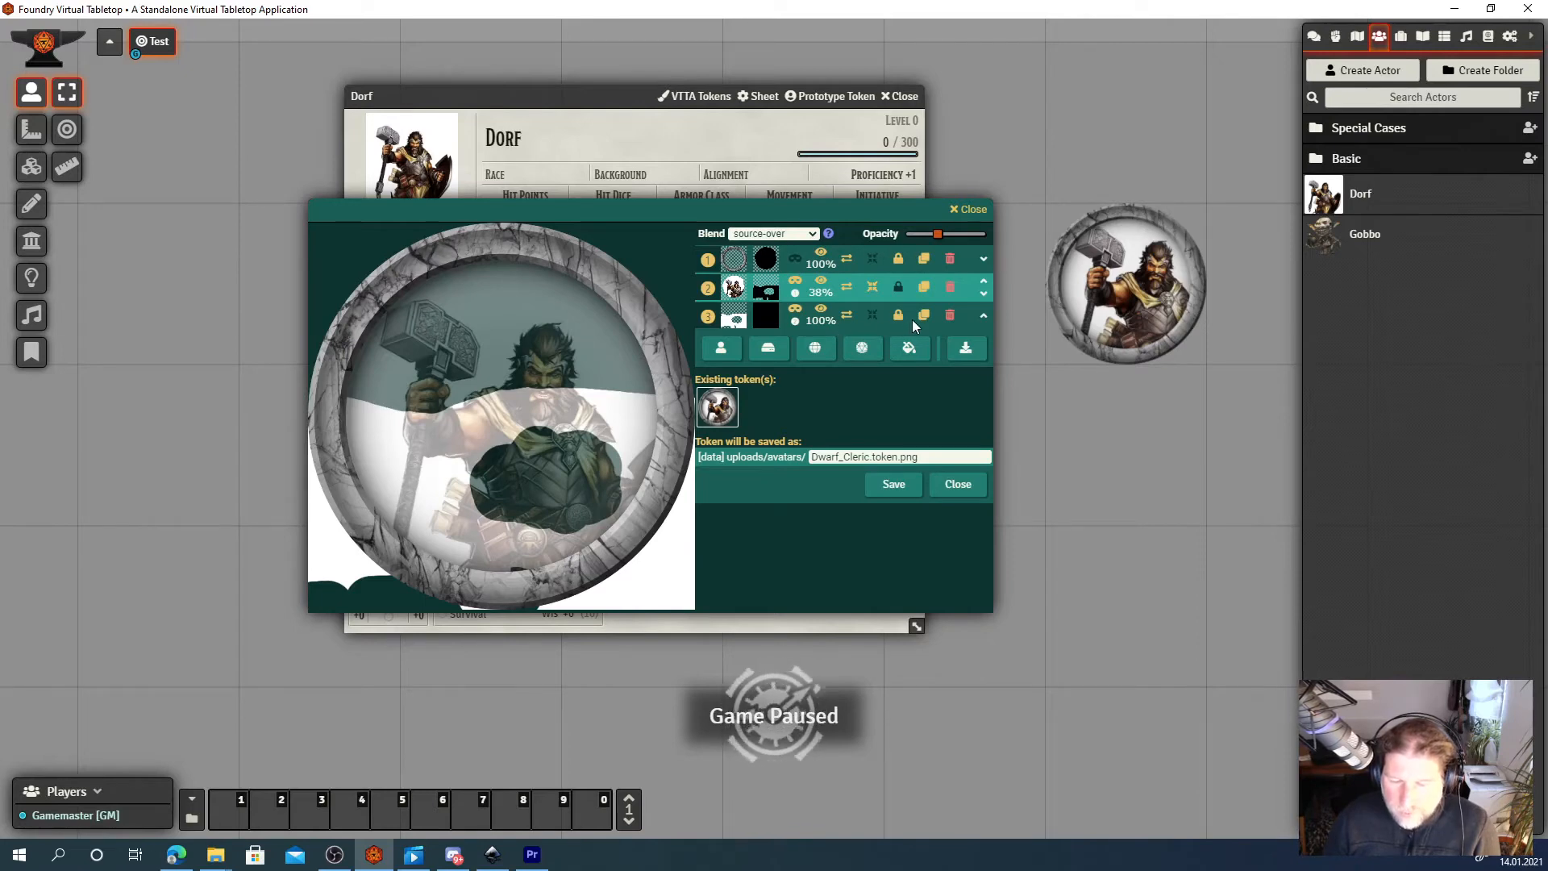
{"action": "mouse_move", "coordinate": [908, 250]}
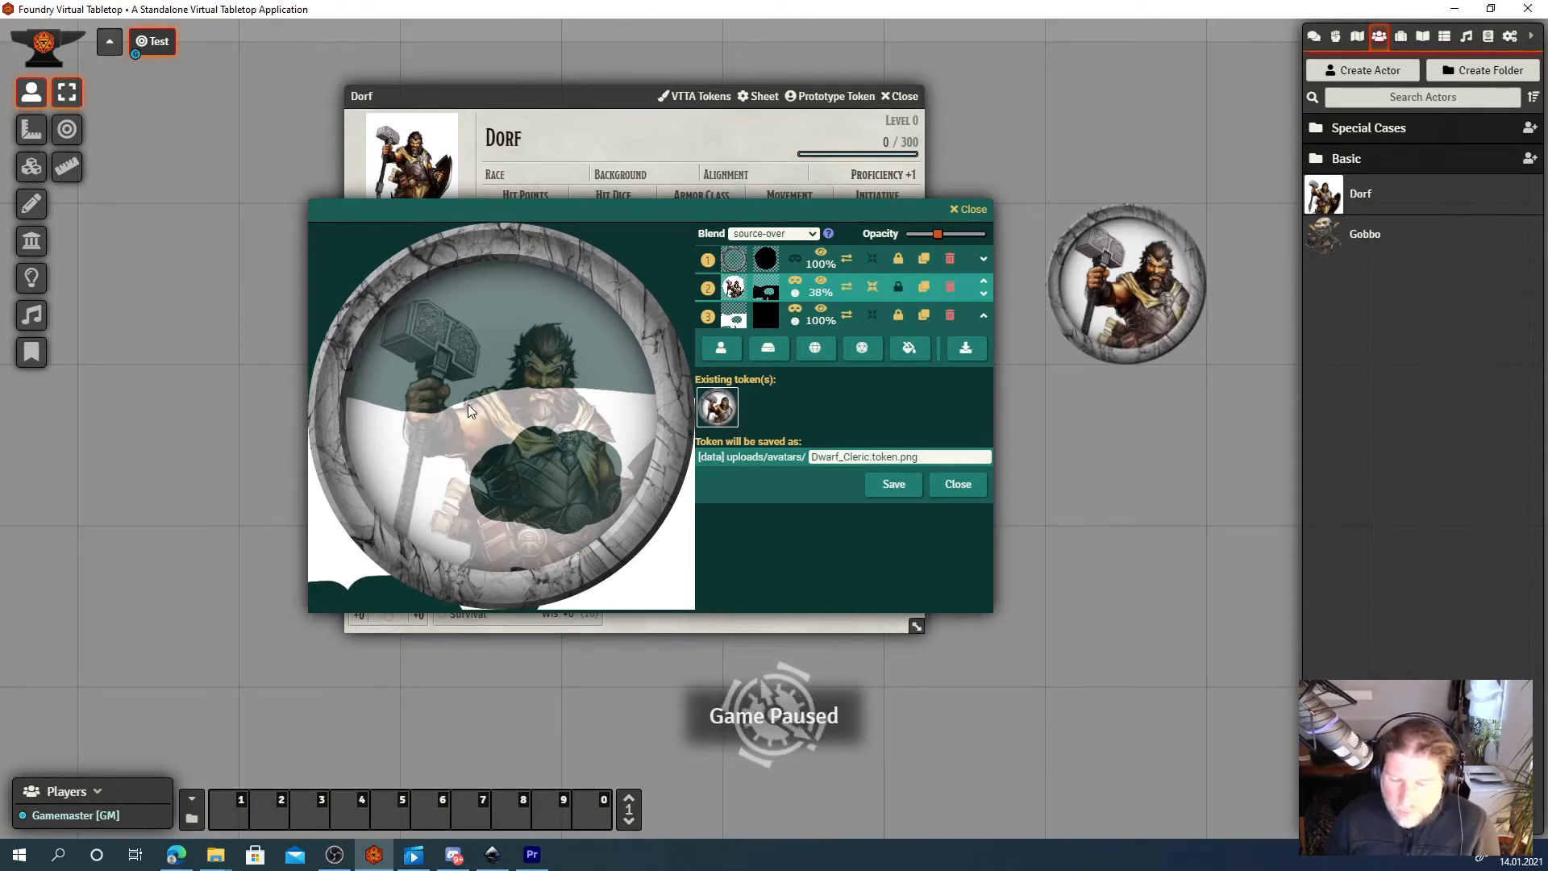
{"action": "mouse_move", "coordinate": [847, 287]}
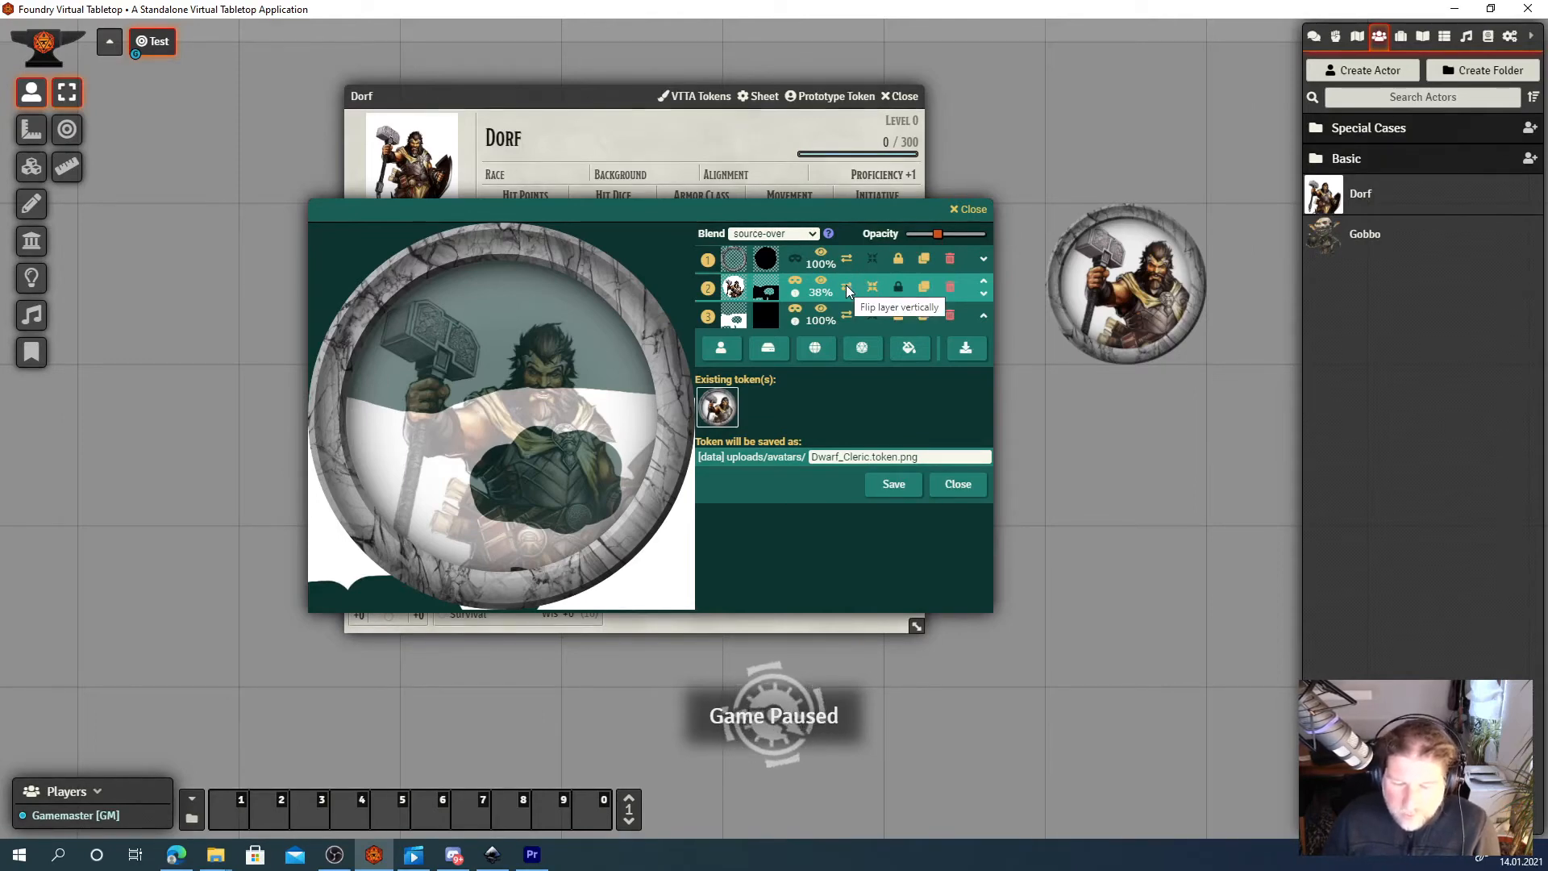
{"action": "left_click", "coordinate": [846, 287]}
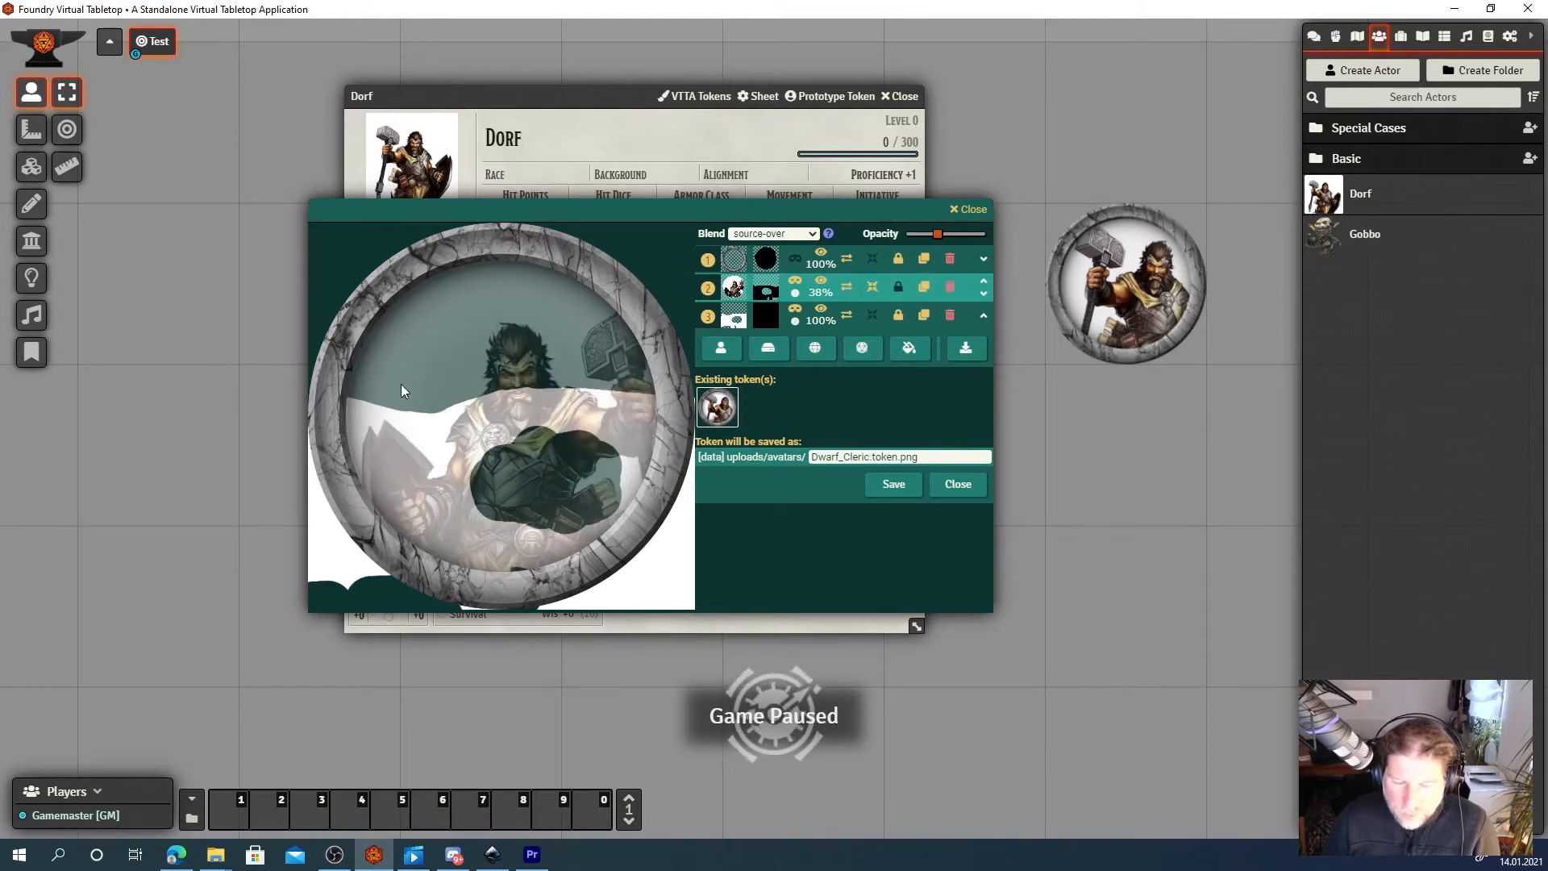
{"action": "mouse_move", "coordinate": [850, 279]}
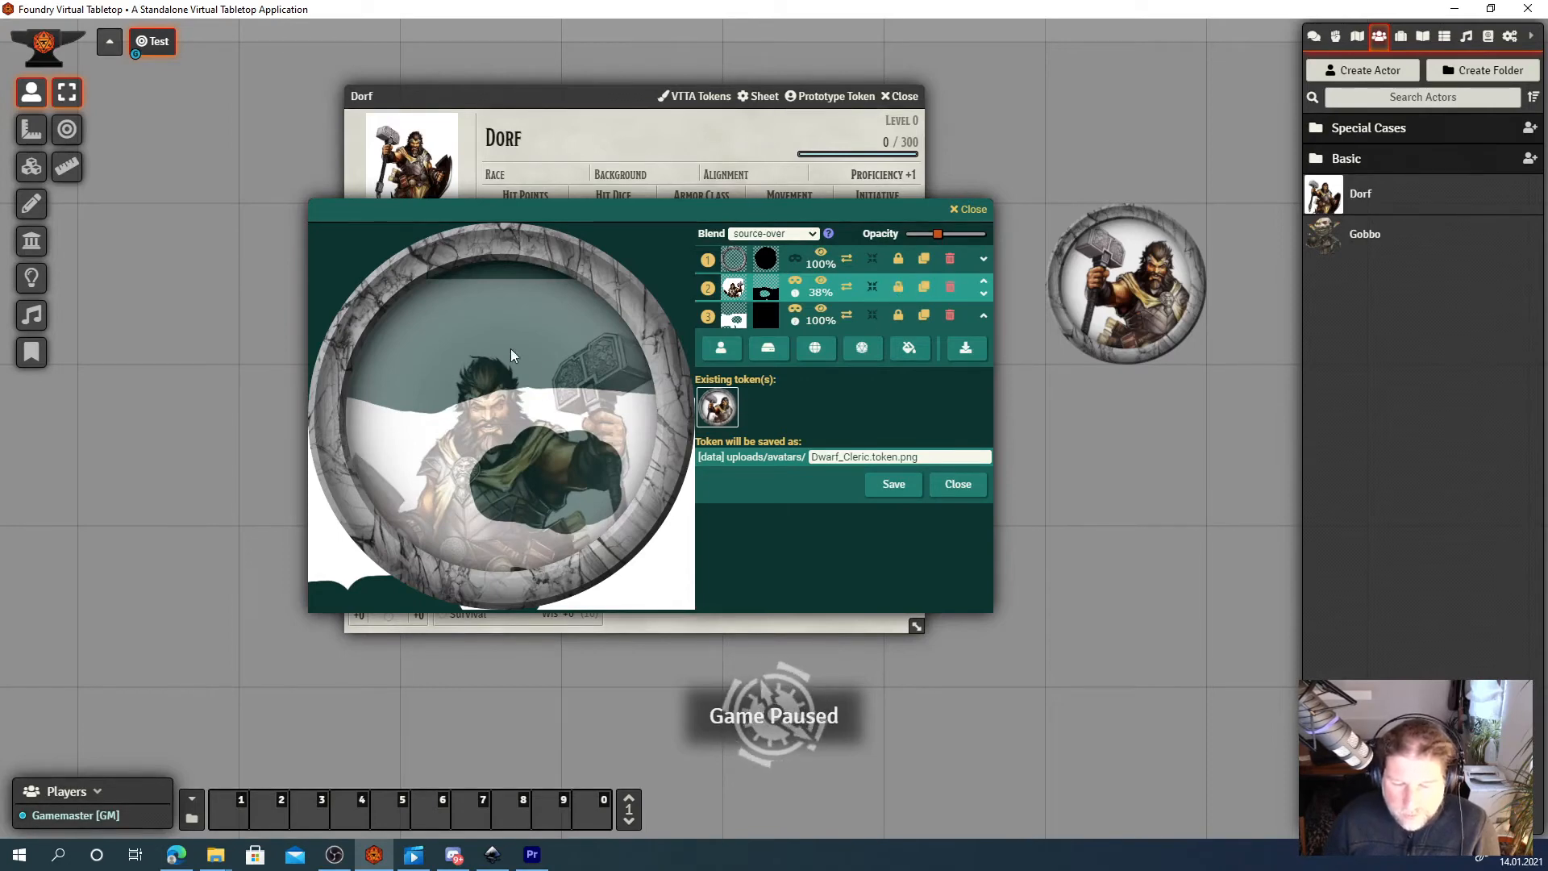
{"action": "mouse_move", "coordinate": [457, 384]}
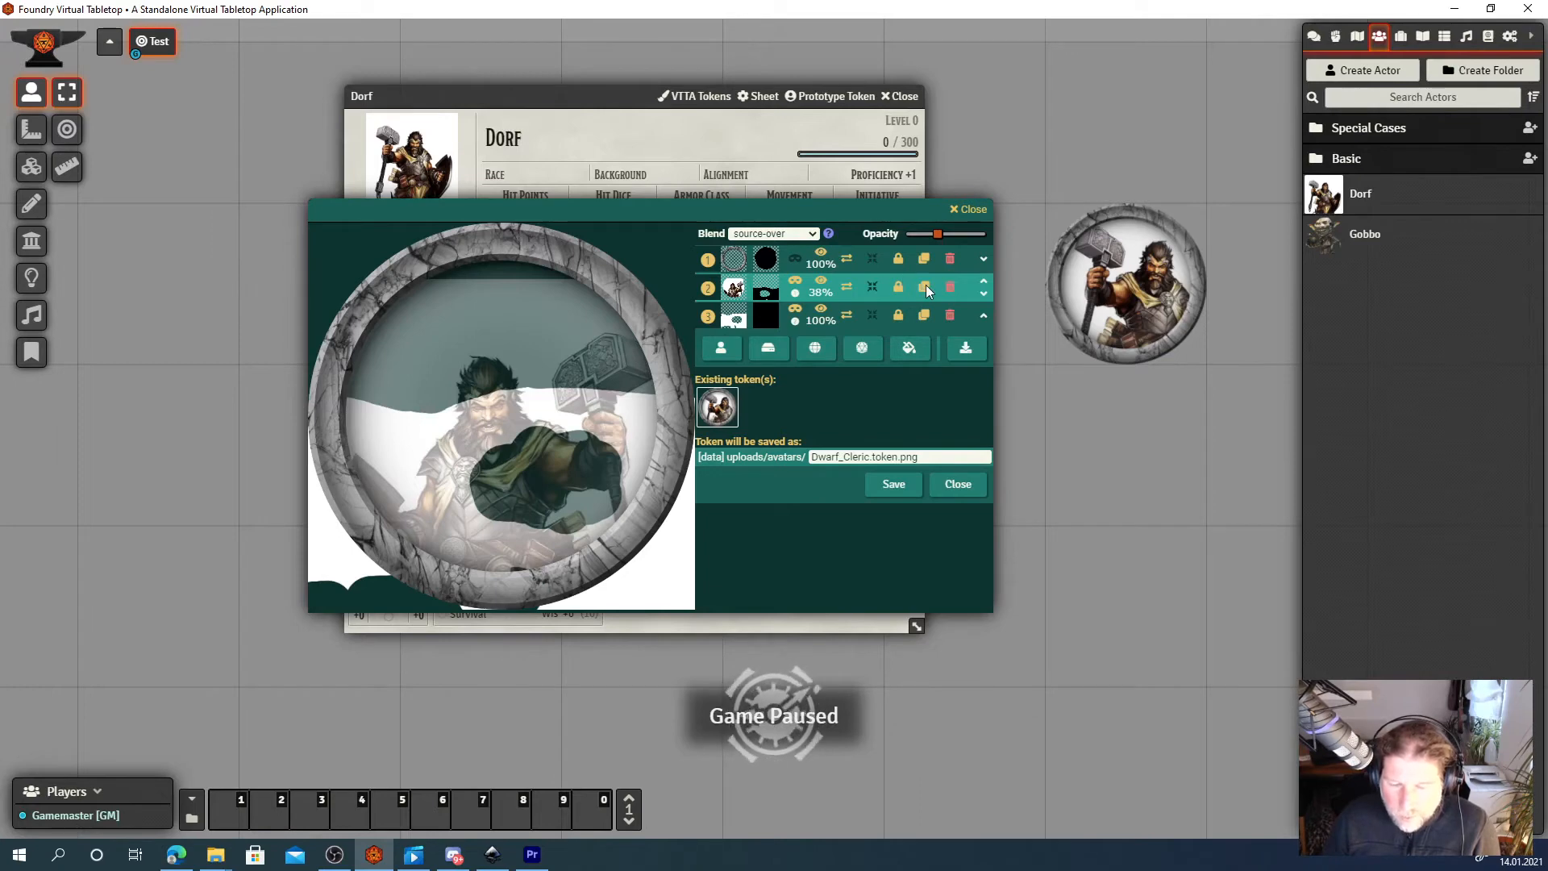
Discard the edits and reopen Dorf's token editor from his sheet.
{"action": "left_click", "coordinate": [956, 484]}
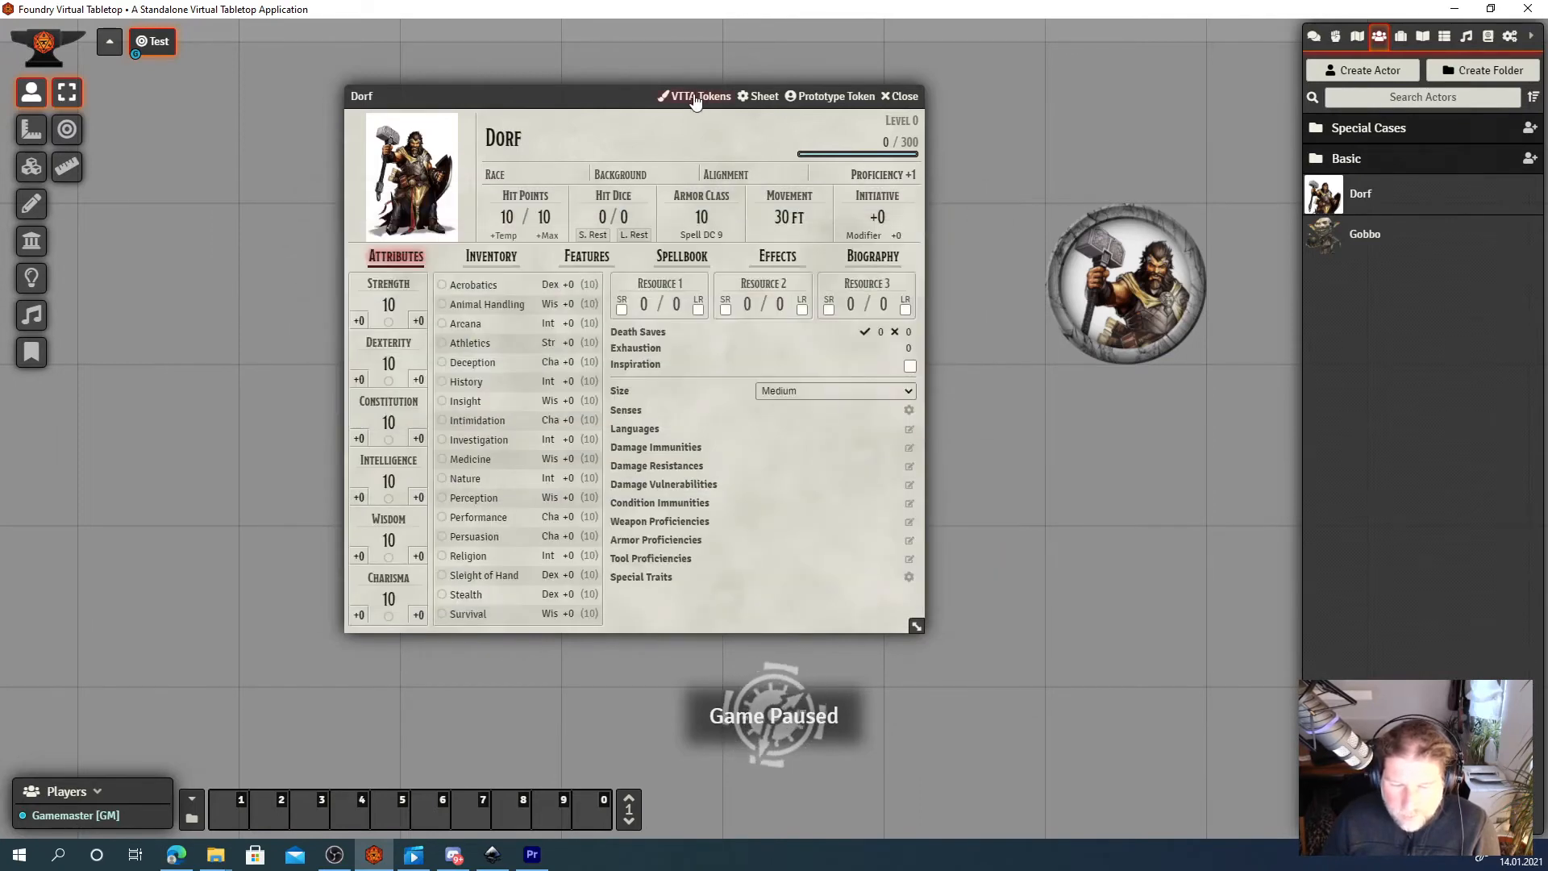
{"action": "left_click", "coordinate": [695, 95]}
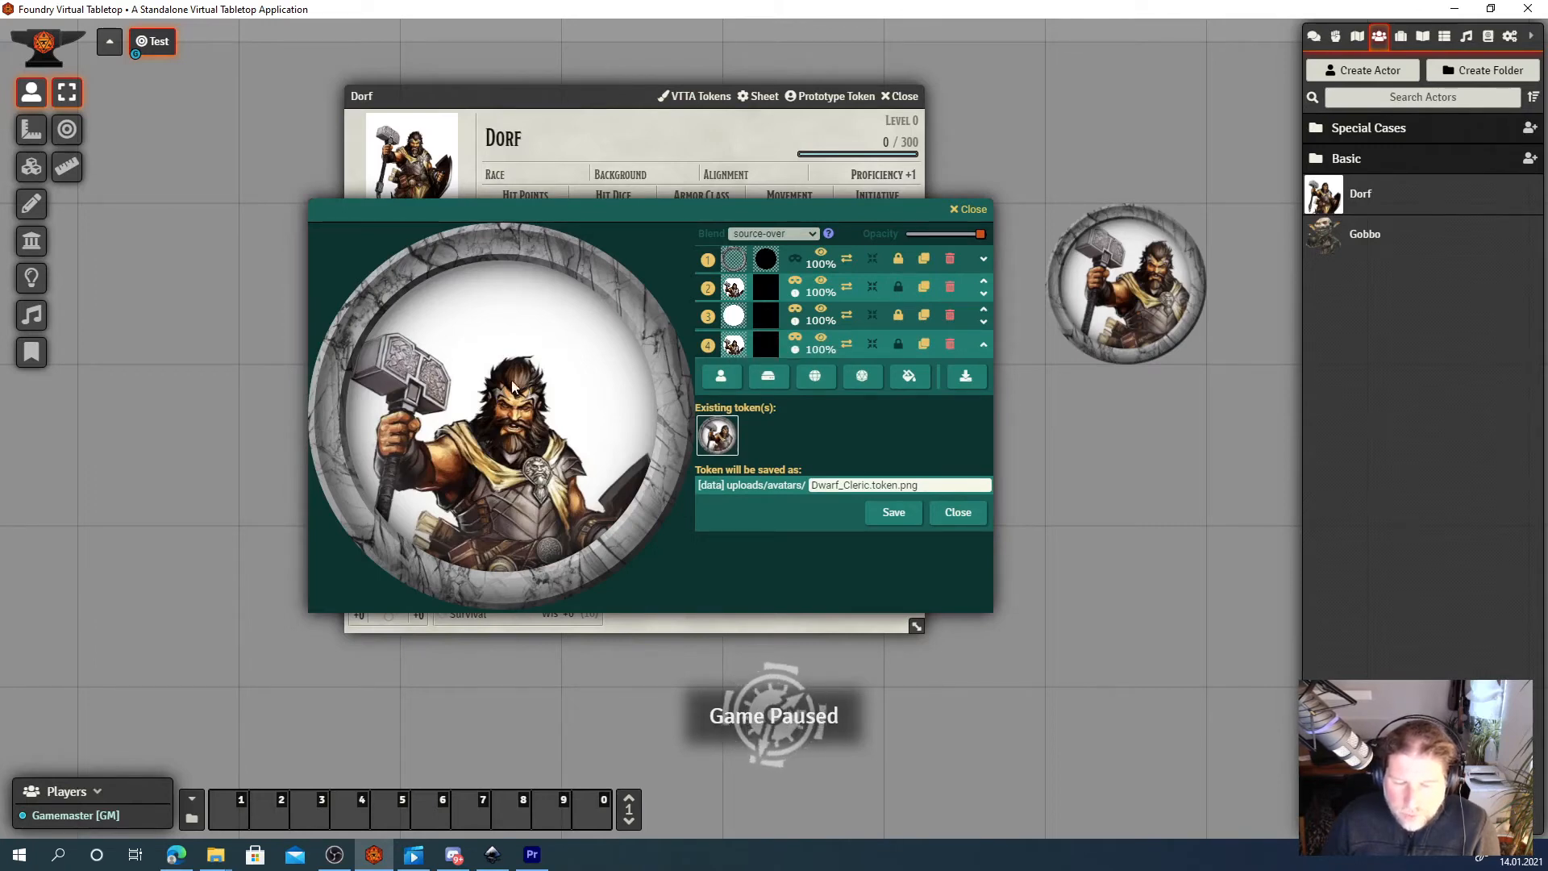
{"action": "mouse_move", "coordinate": [385, 424]}
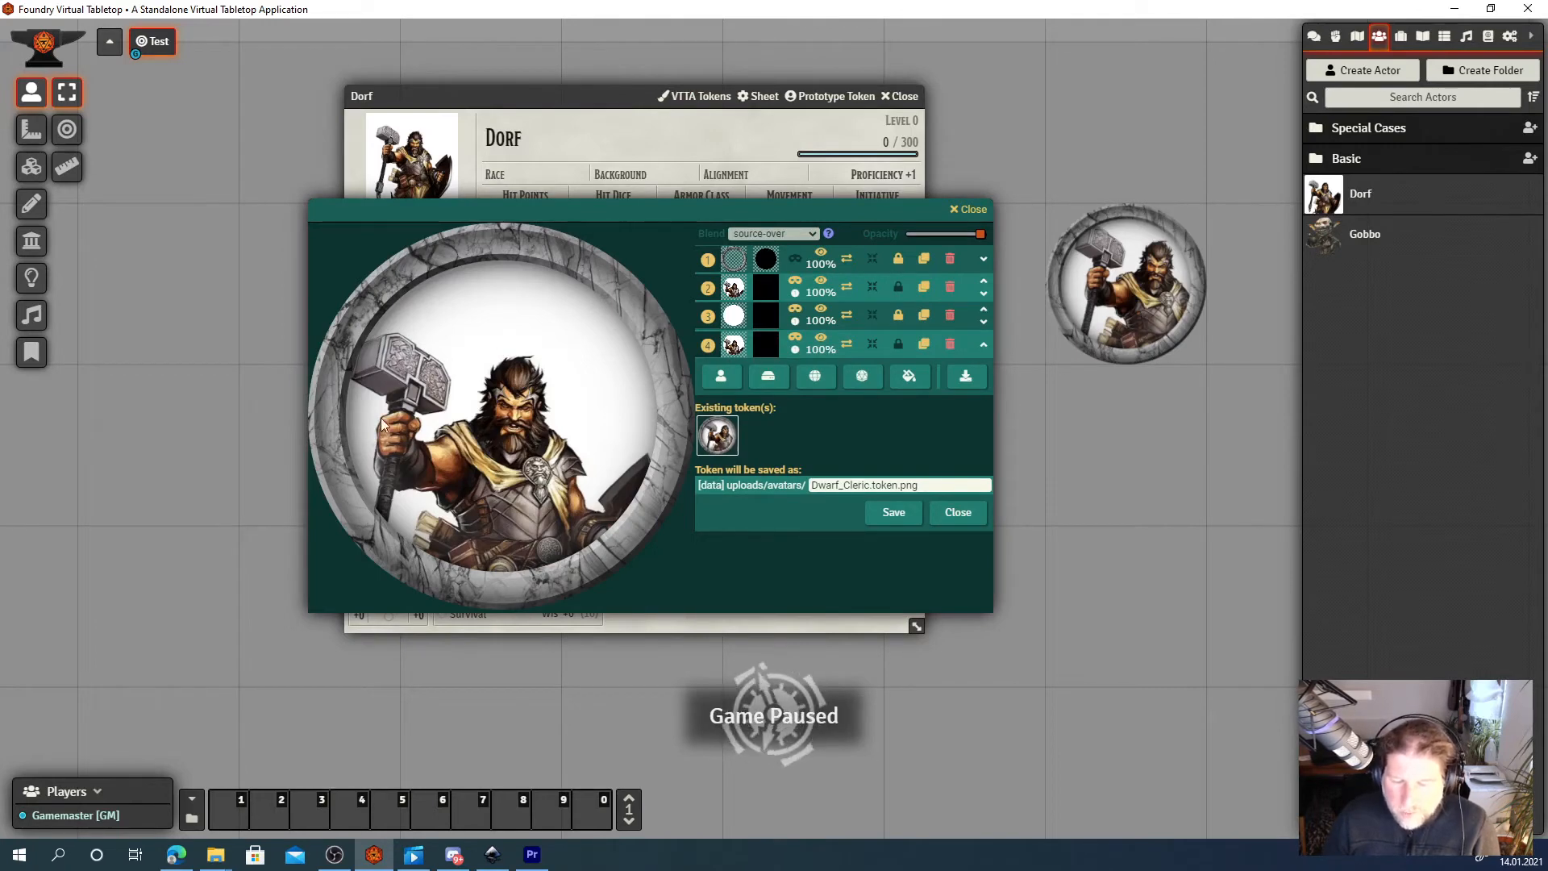
{"action": "mouse_move", "coordinate": [432, 439]}
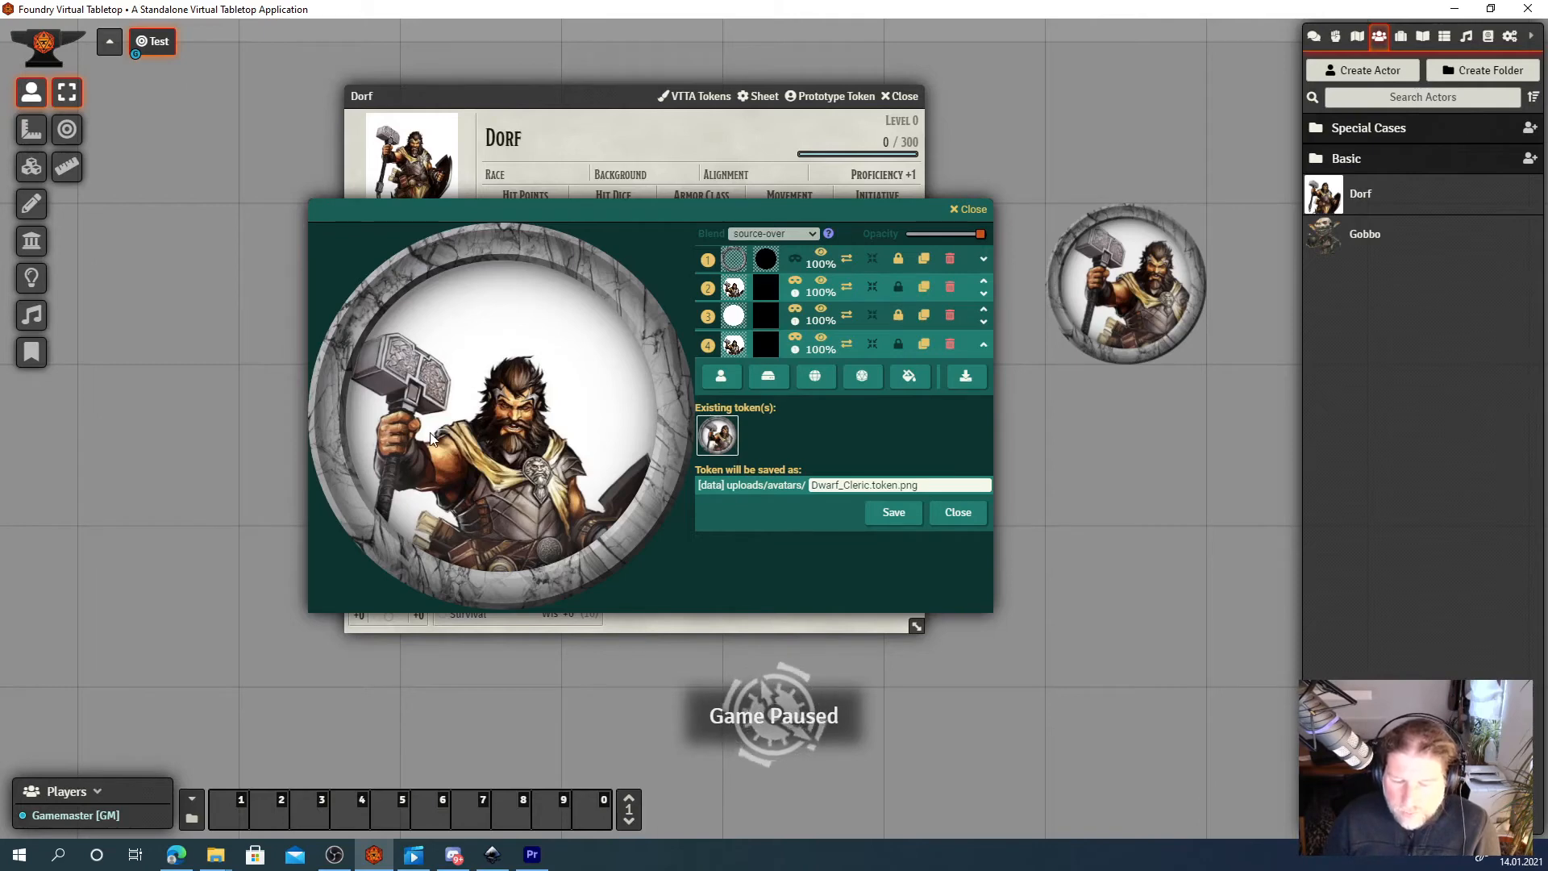
{"action": "mouse_move", "coordinate": [434, 372]}
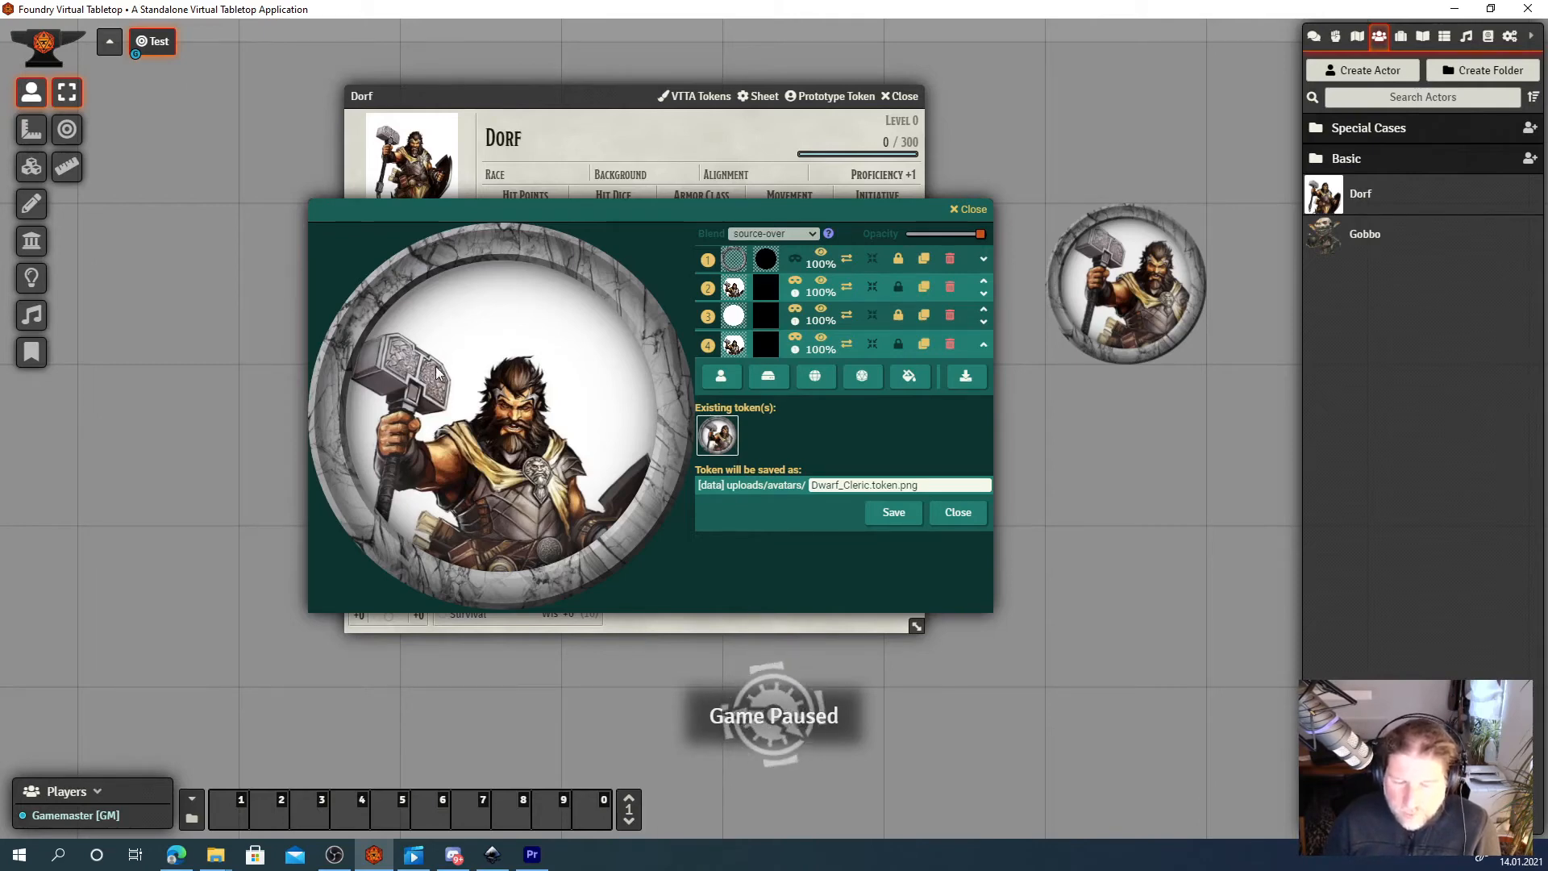
{"action": "mouse_move", "coordinate": [610, 393]}
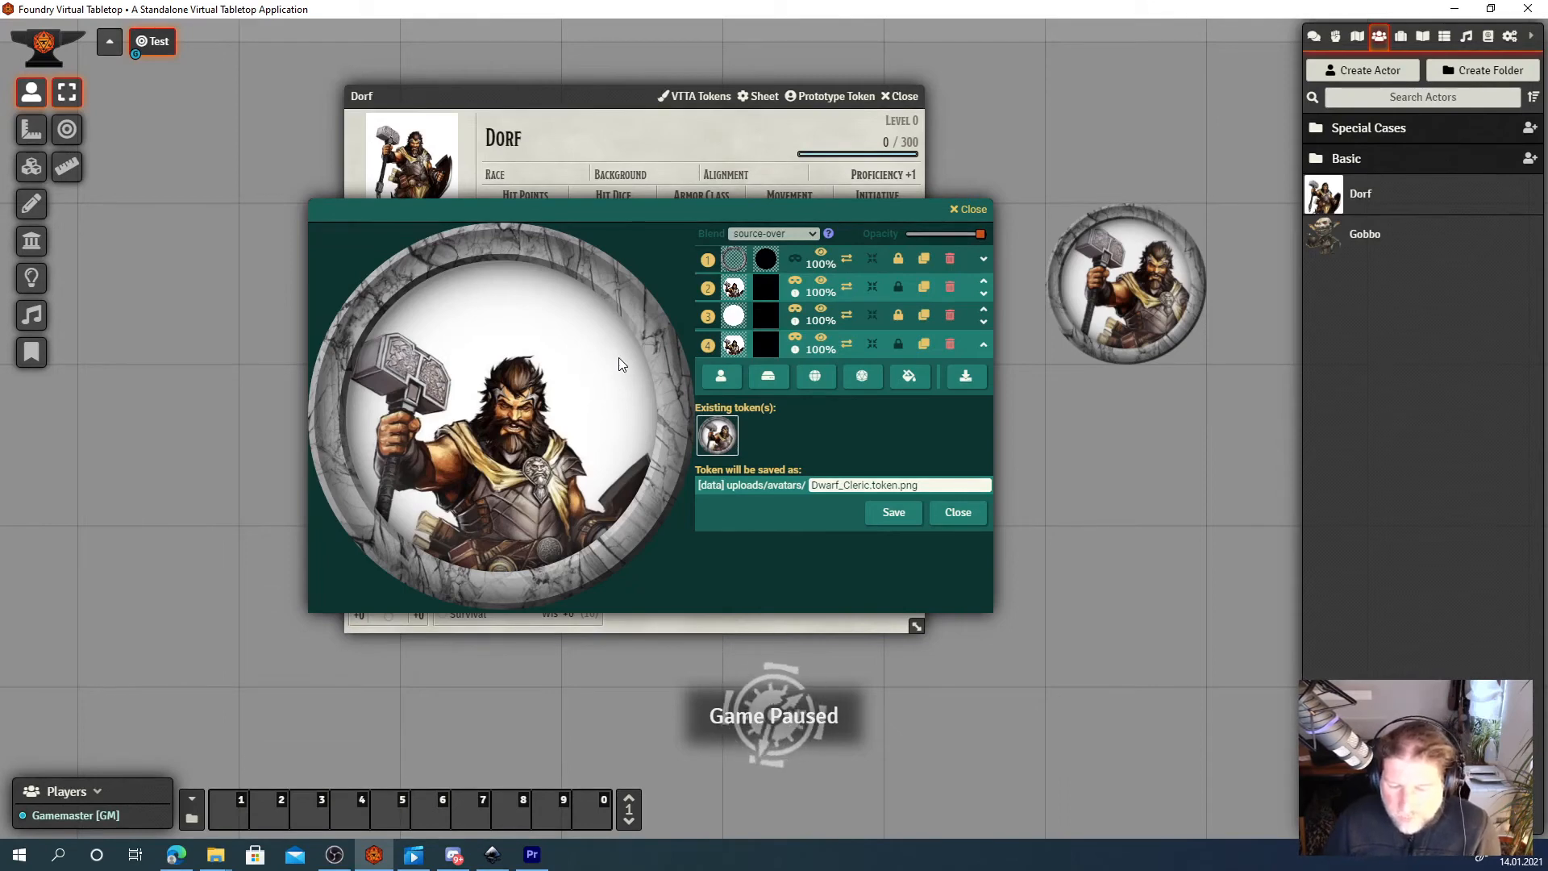
{"action": "mouse_move", "coordinate": [956, 349]}
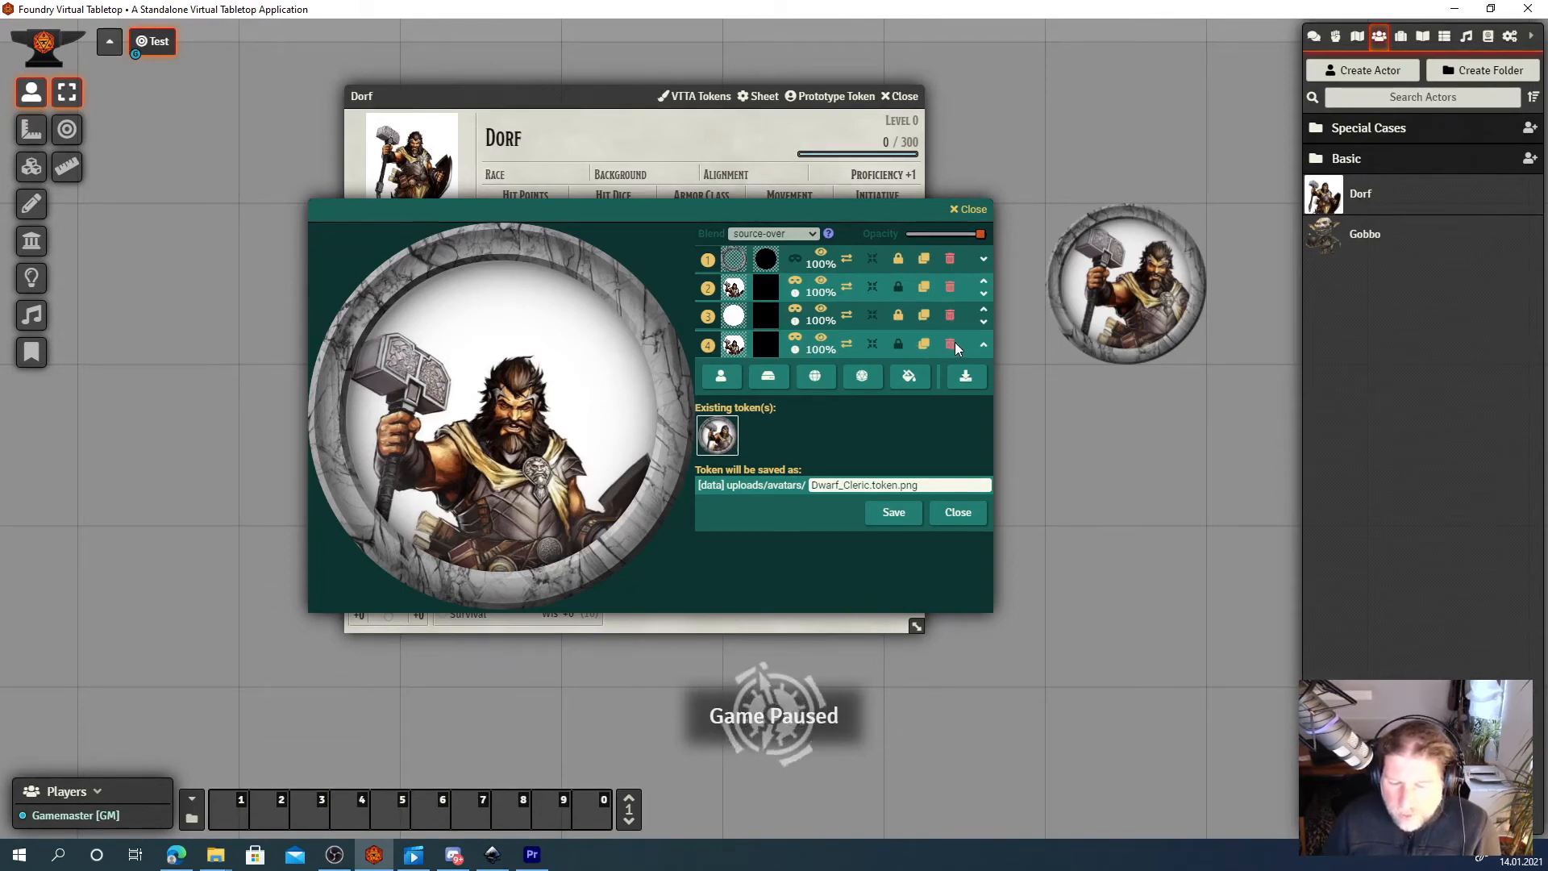
Delete the duplicate portrait layer and drag the portrait above the stone frame.
{"action": "left_click", "coordinate": [949, 343]}
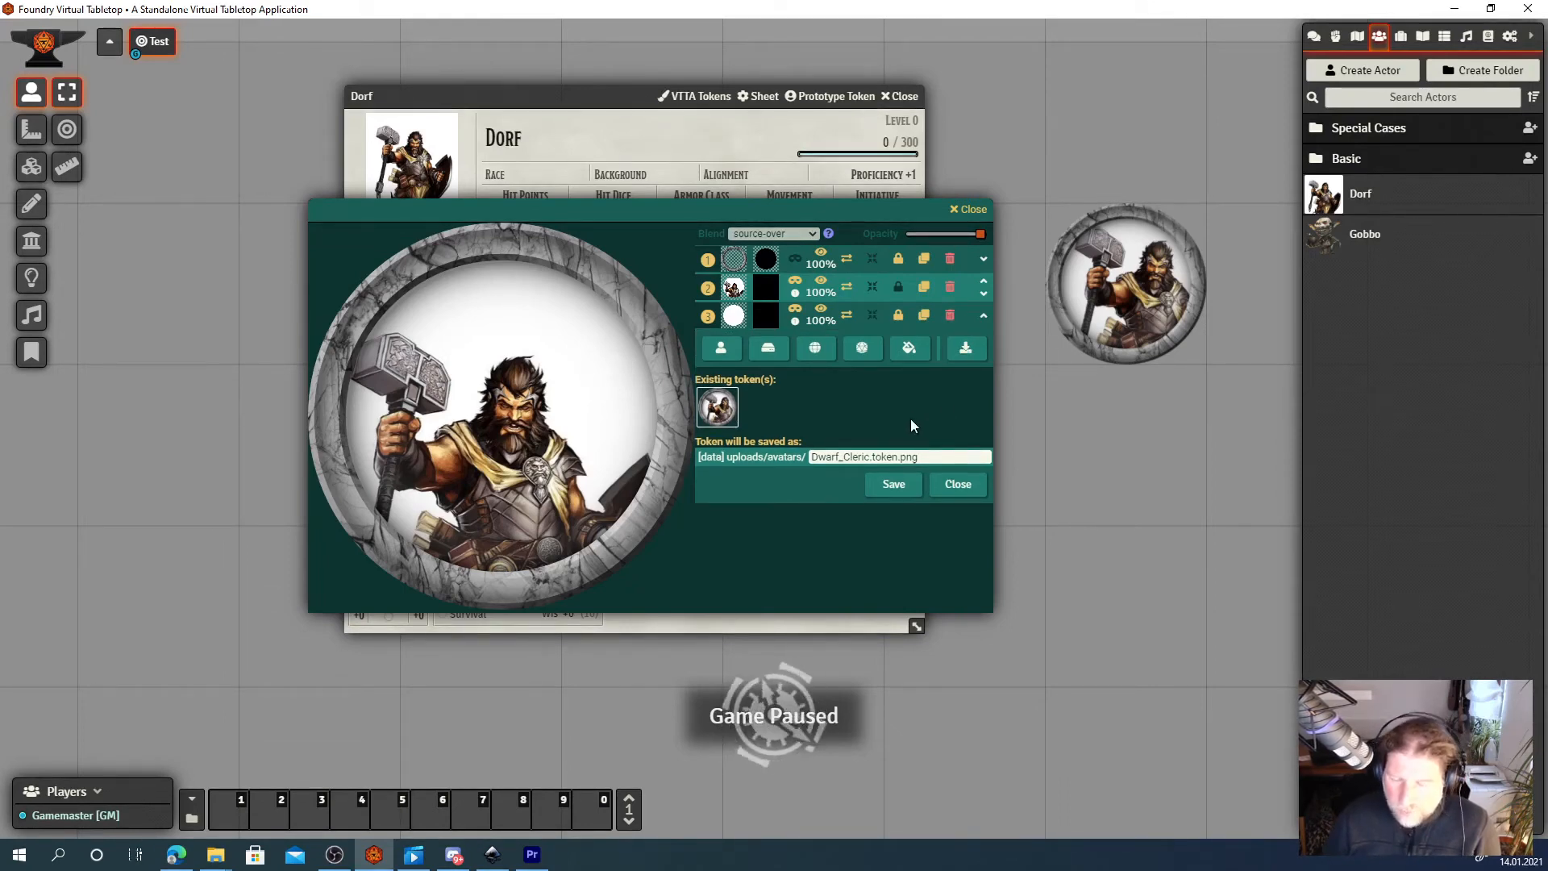
{"action": "mouse_move", "coordinate": [910, 419]}
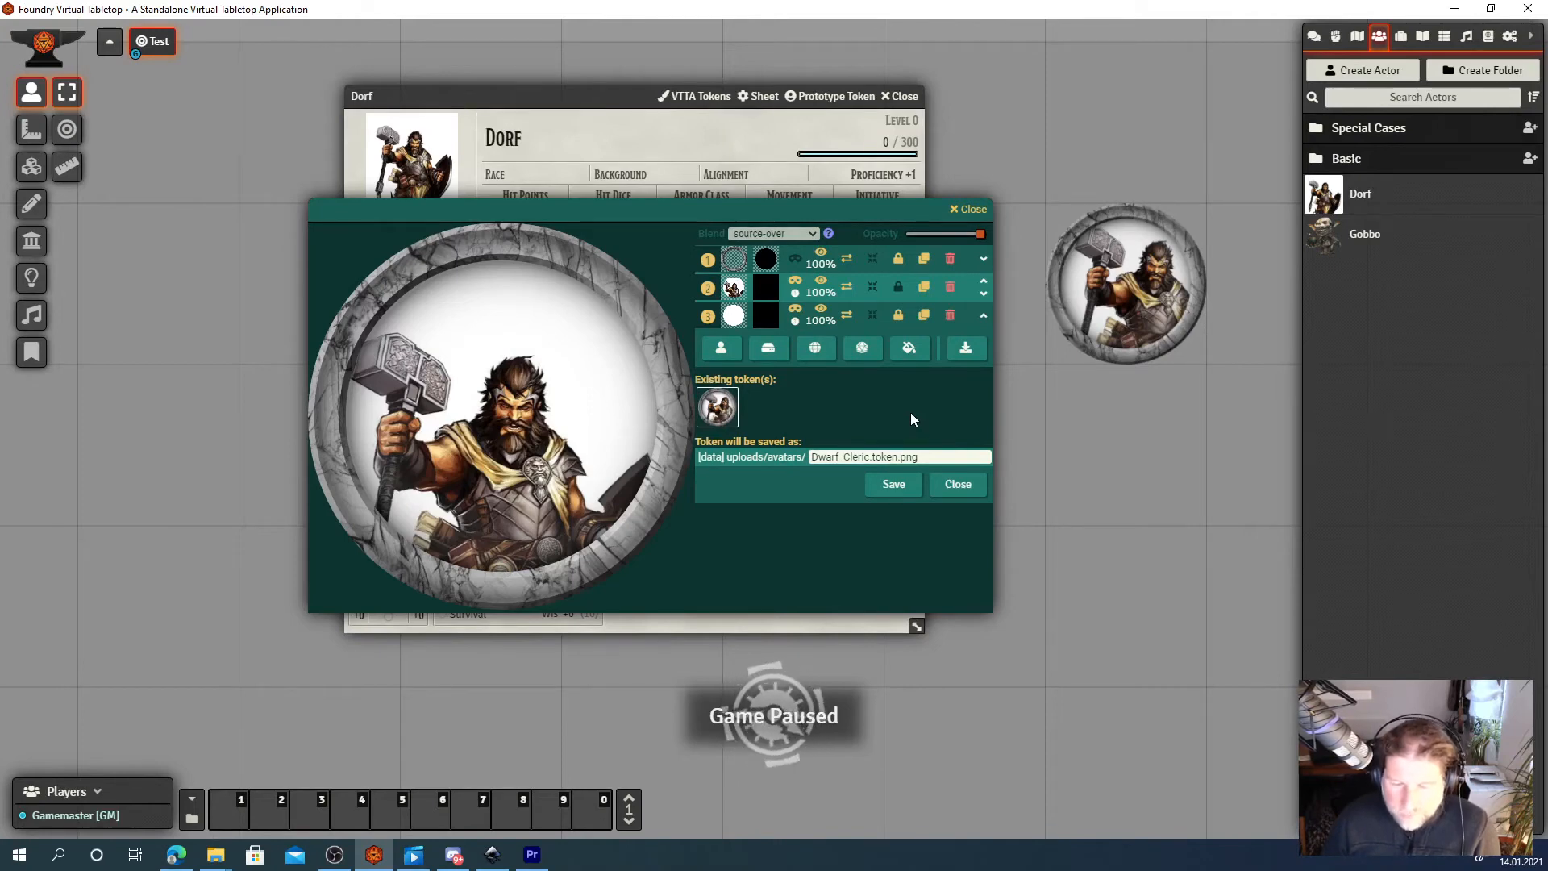
{"action": "left_click_drag", "start_coordinate": [642, 208], "coordinate": [676, 194]}
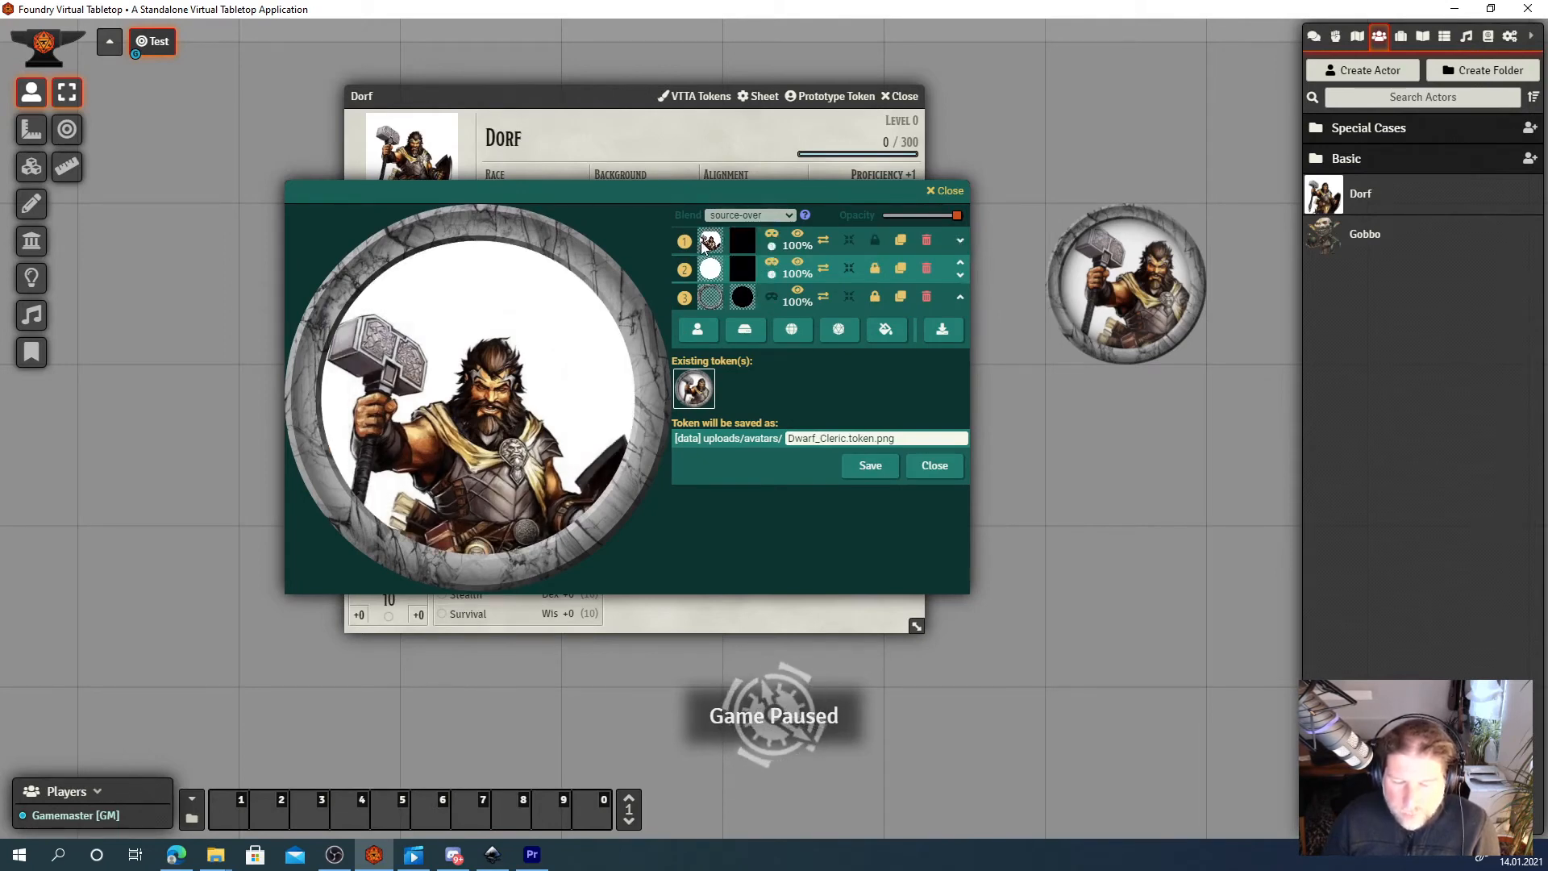
{"action": "mouse_move", "coordinate": [721, 300]}
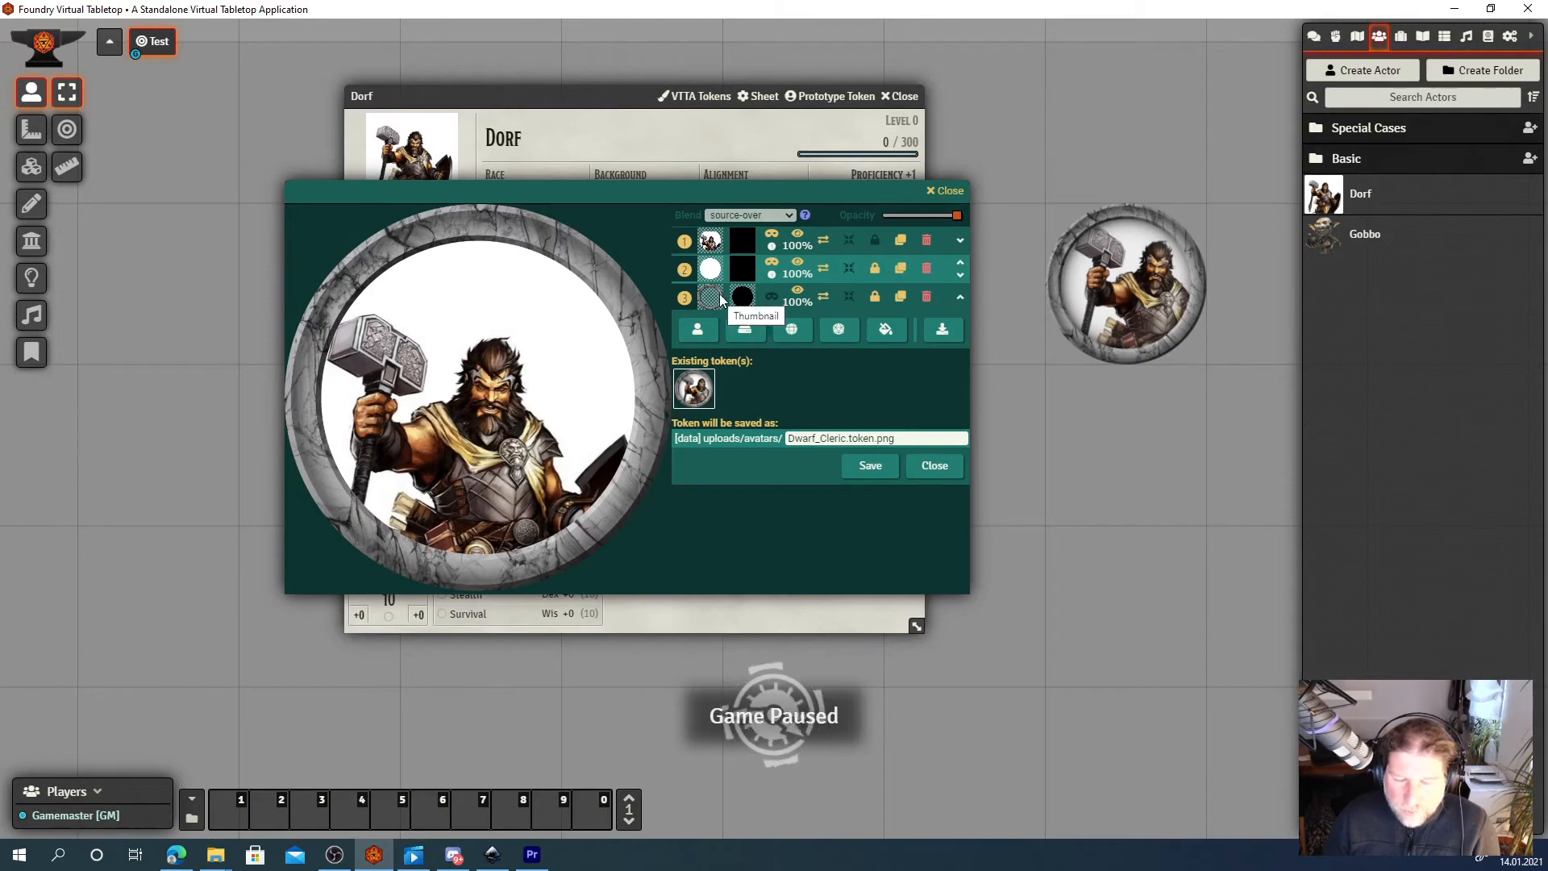
{"action": "mouse_move", "coordinate": [850, 318]}
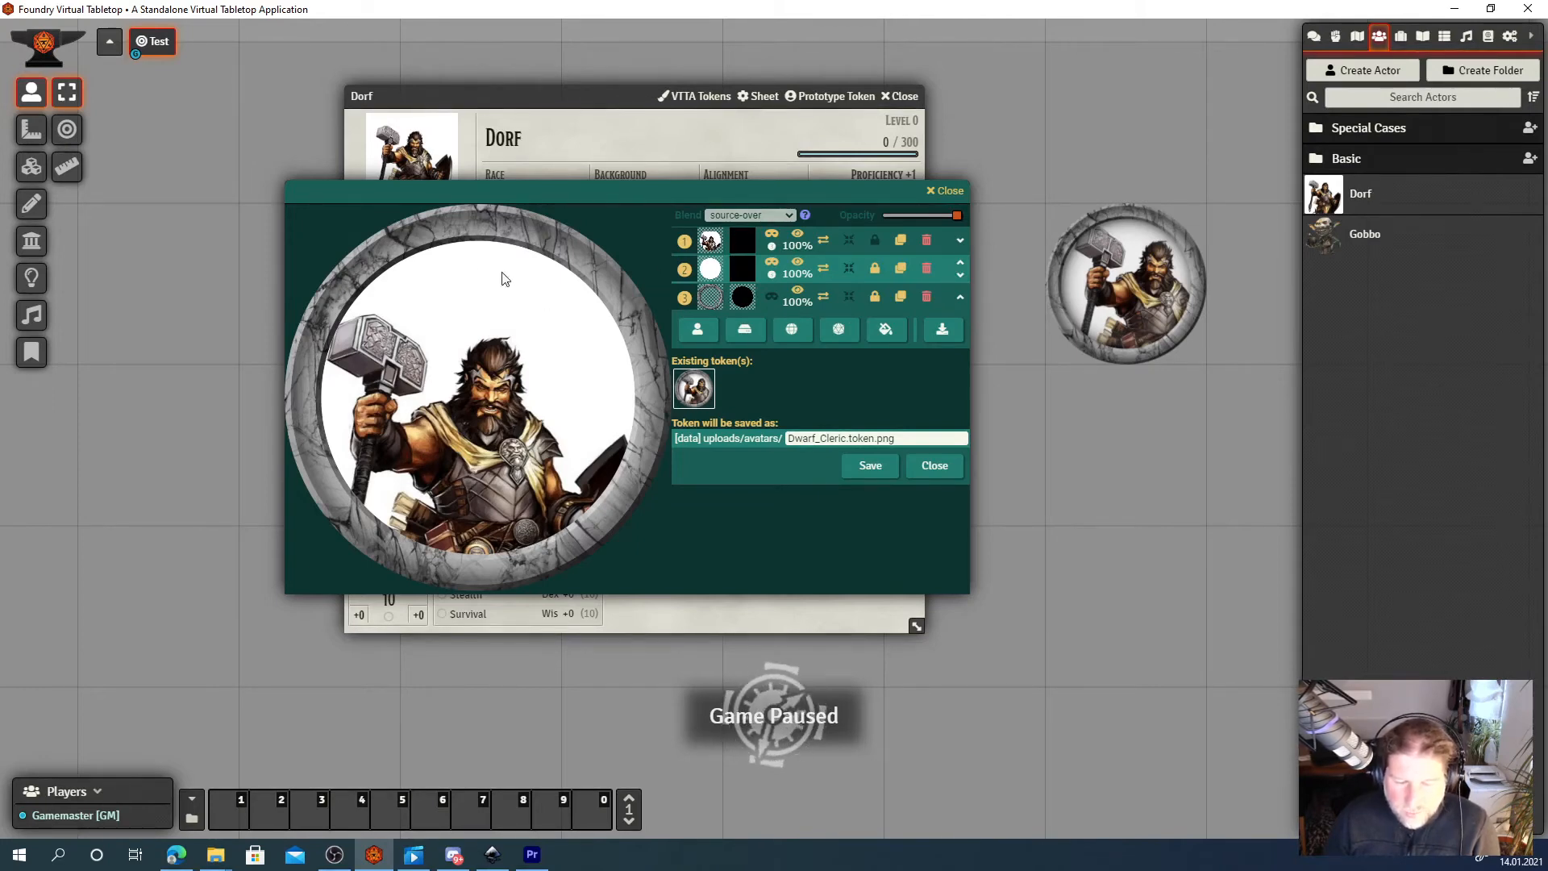
{"action": "mouse_move", "coordinate": [471, 376]}
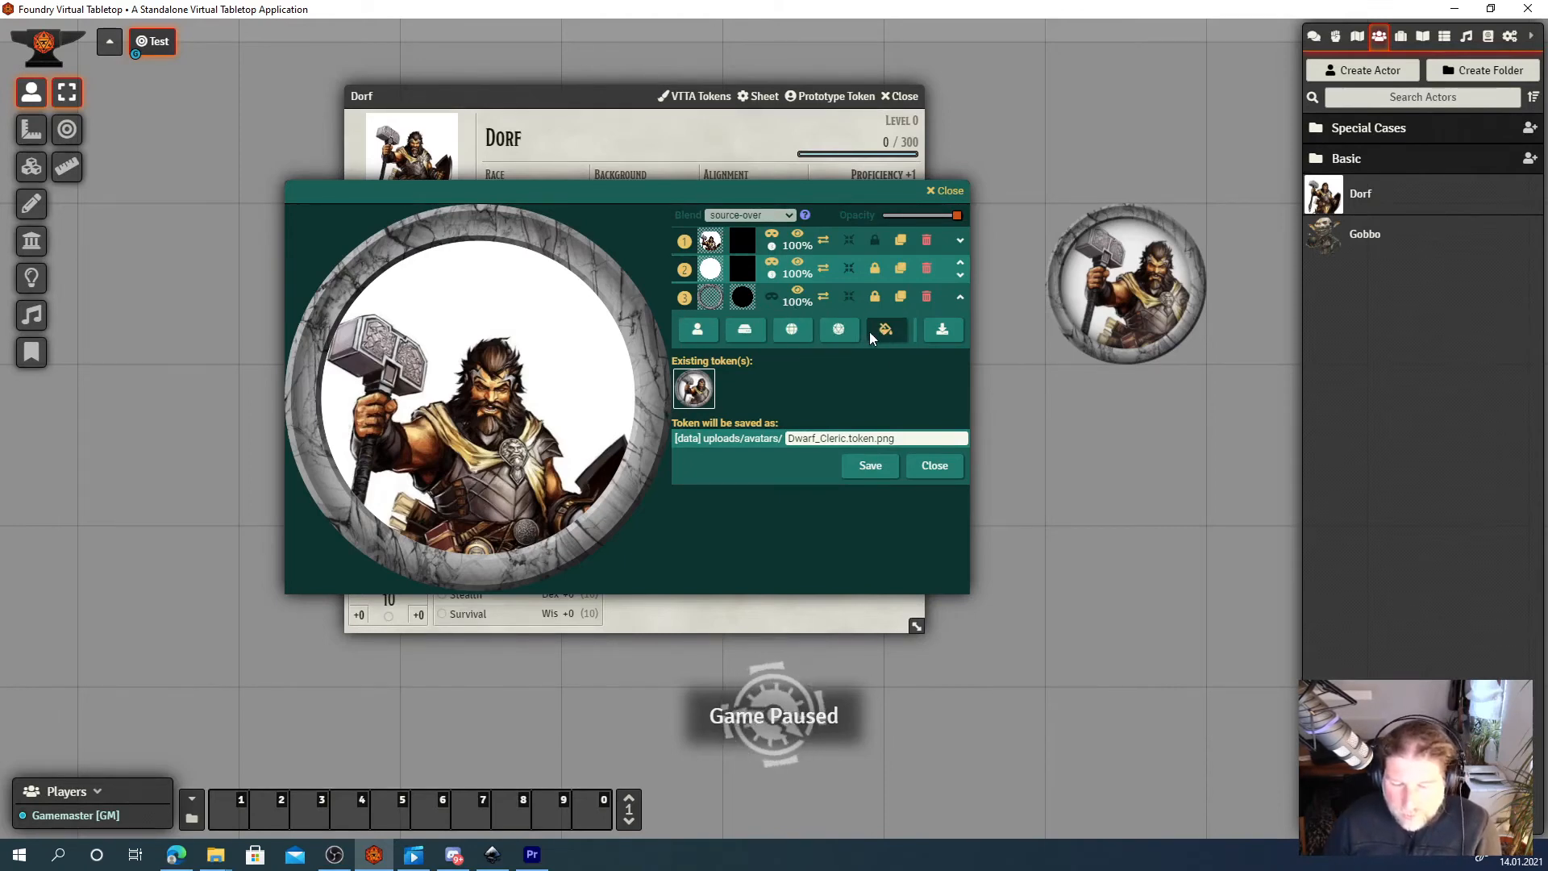
{"action": "mouse_move", "coordinate": [697, 329]}
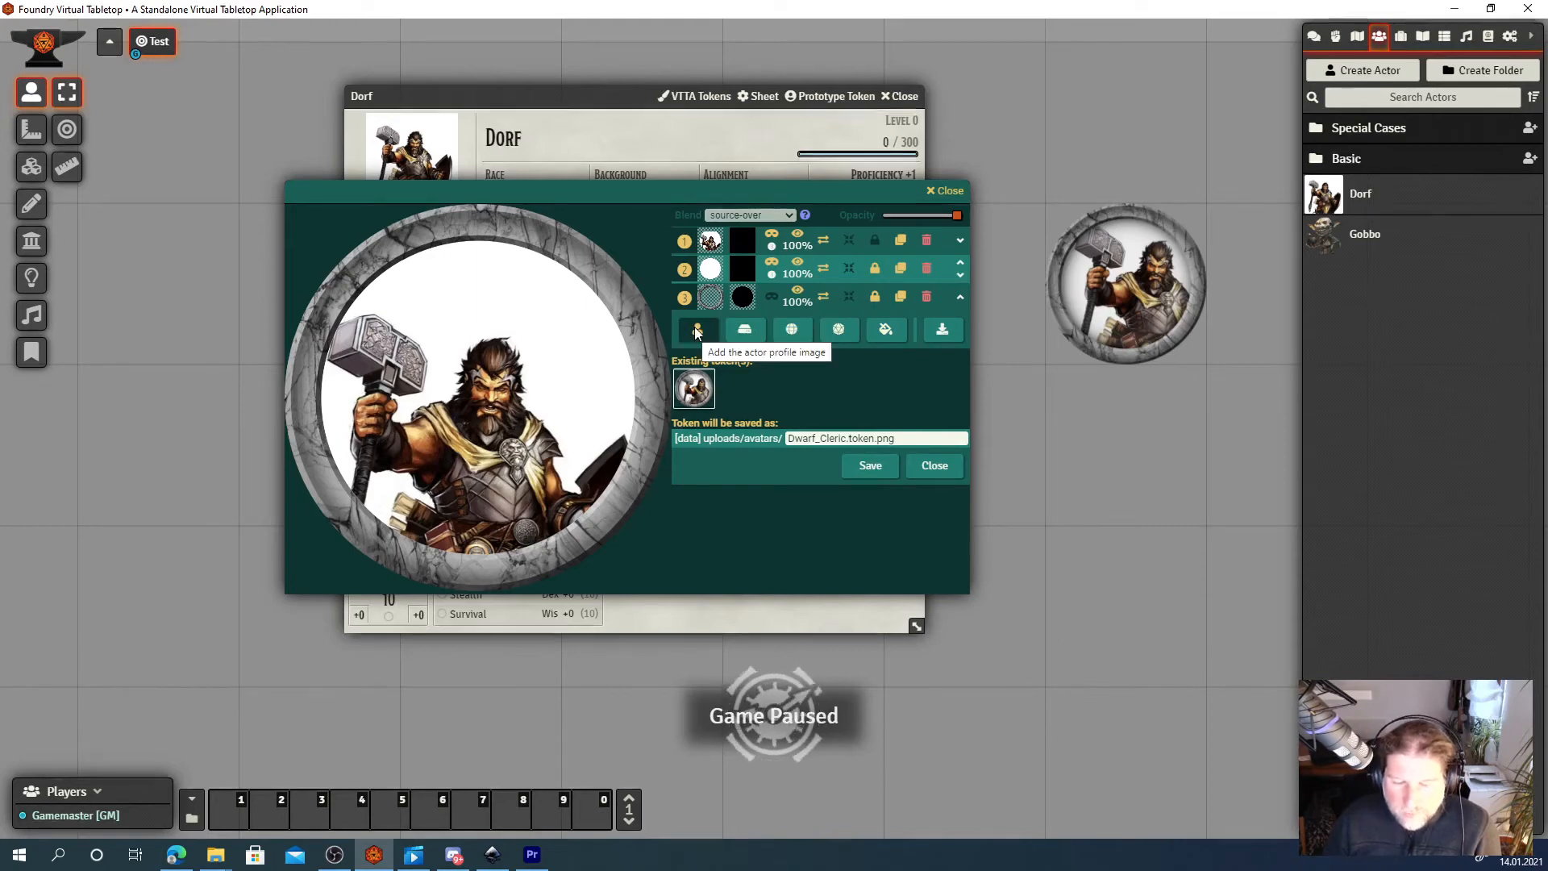
{"action": "left_click", "coordinate": [696, 329]}
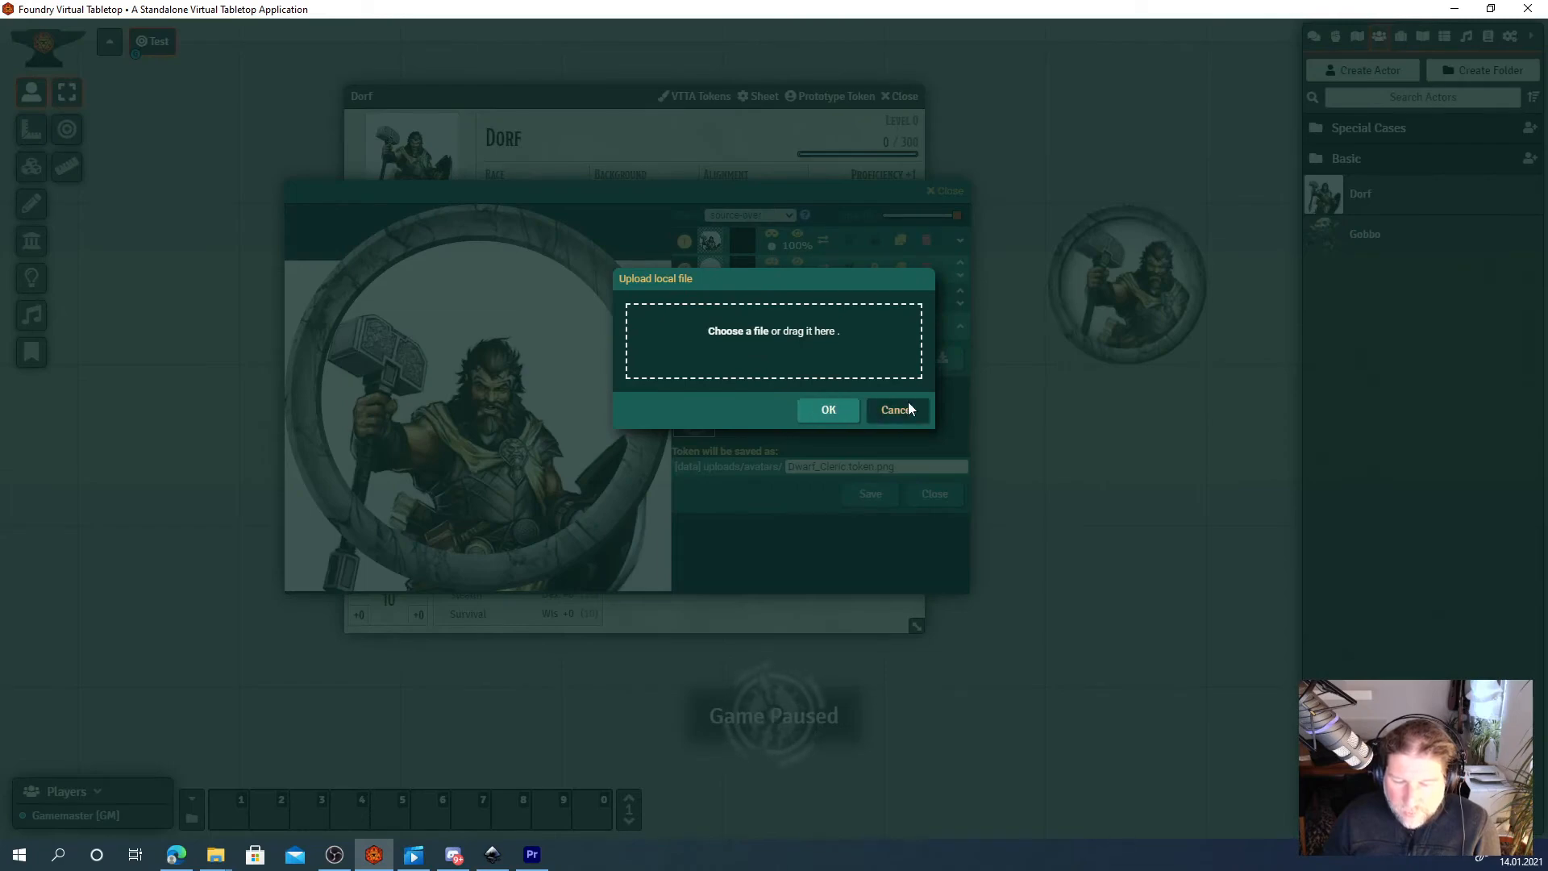
{"action": "left_click", "coordinate": [895, 410]}
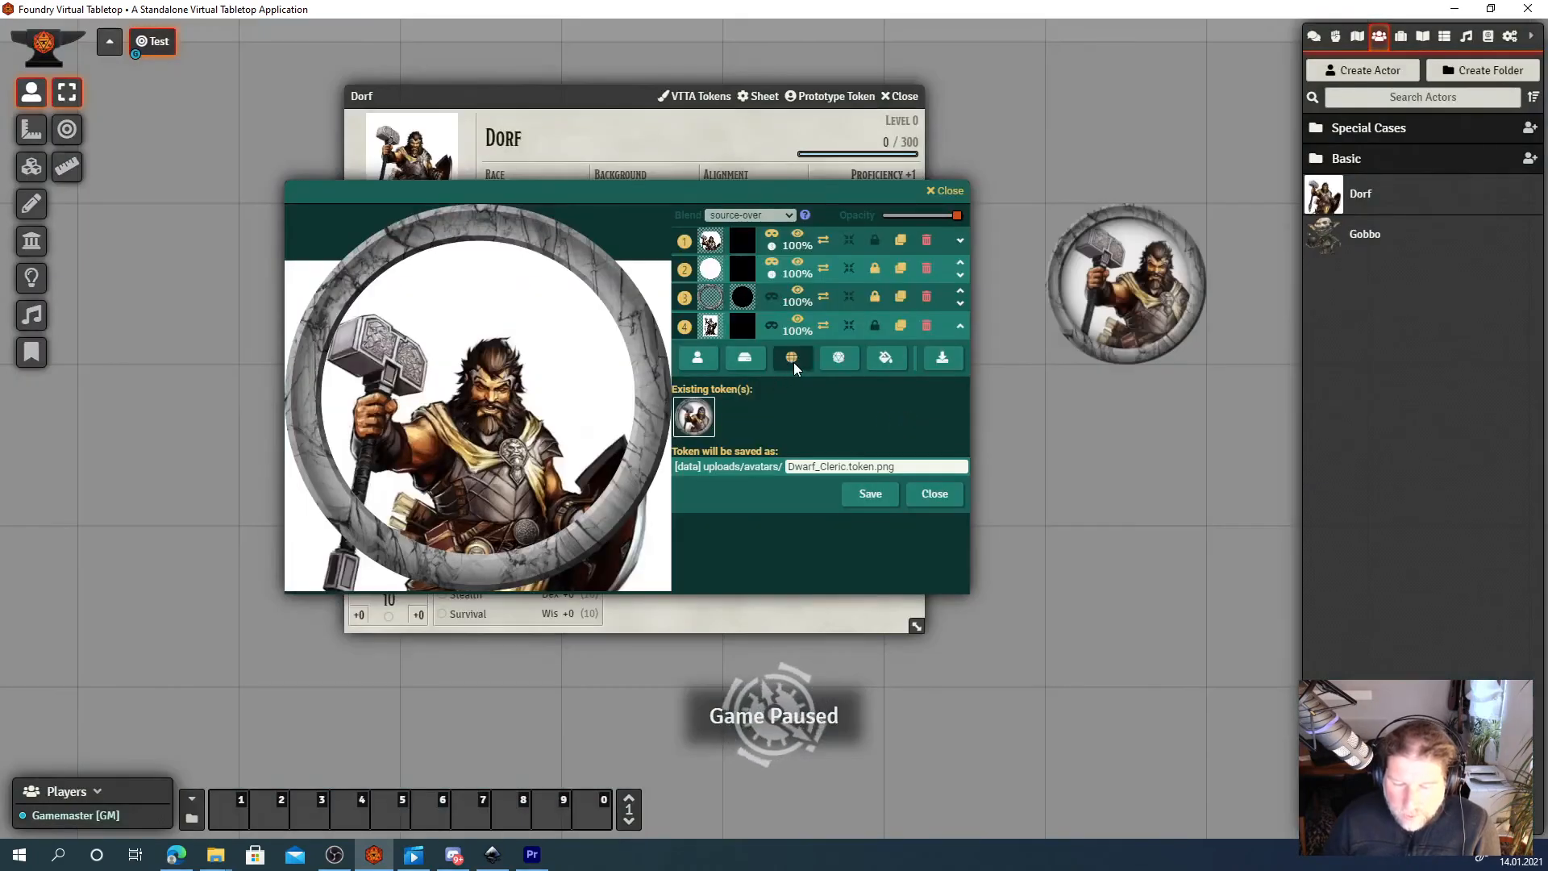
{"action": "left_click", "coordinate": [791, 358]}
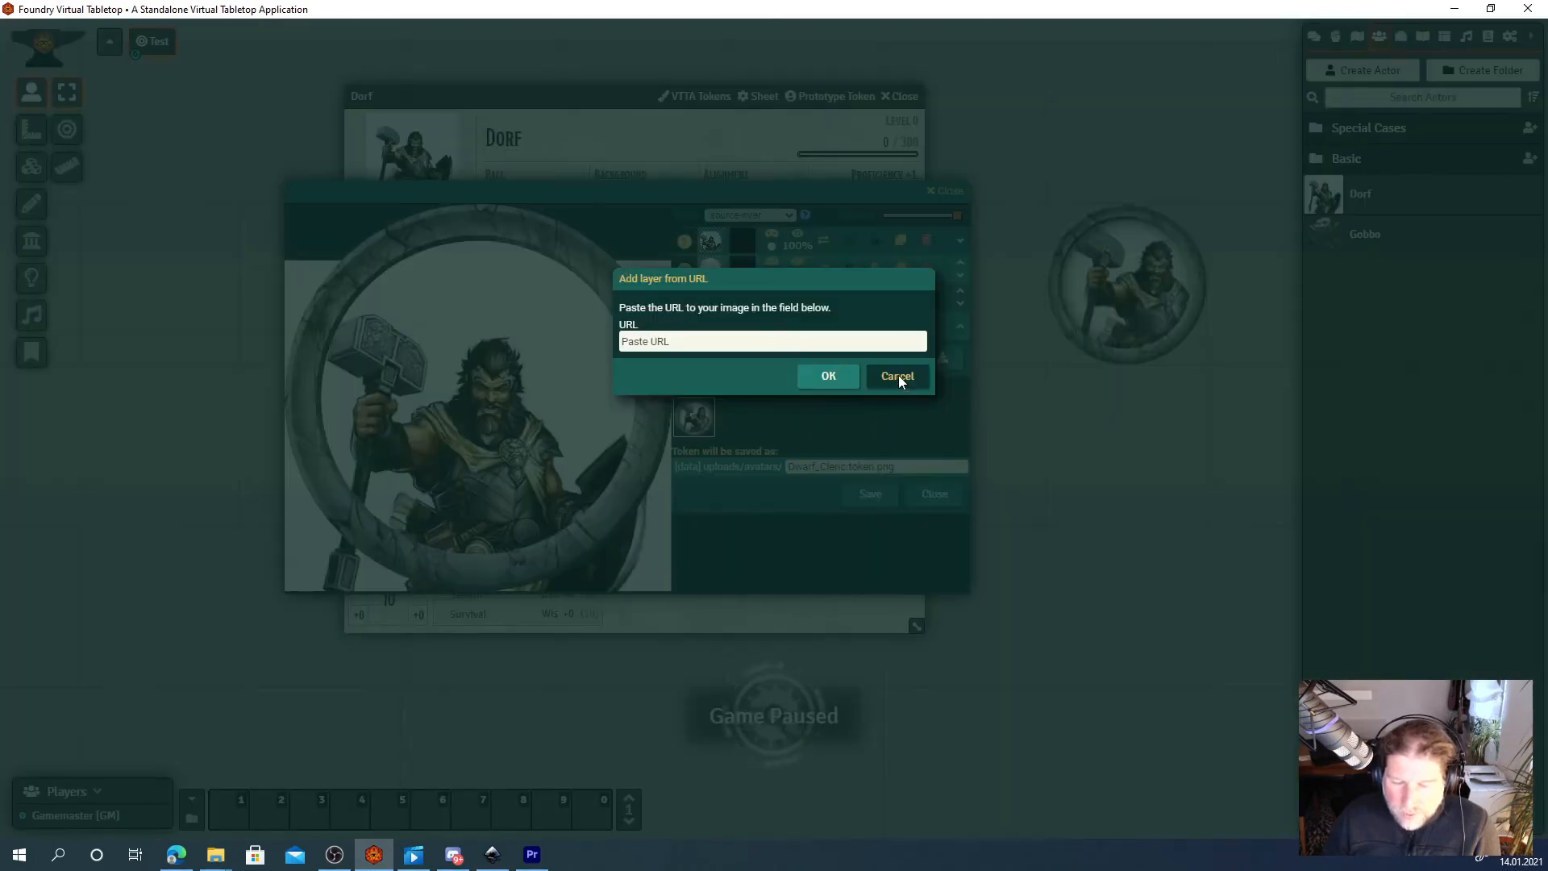
{"action": "left_click", "coordinate": [895, 376]}
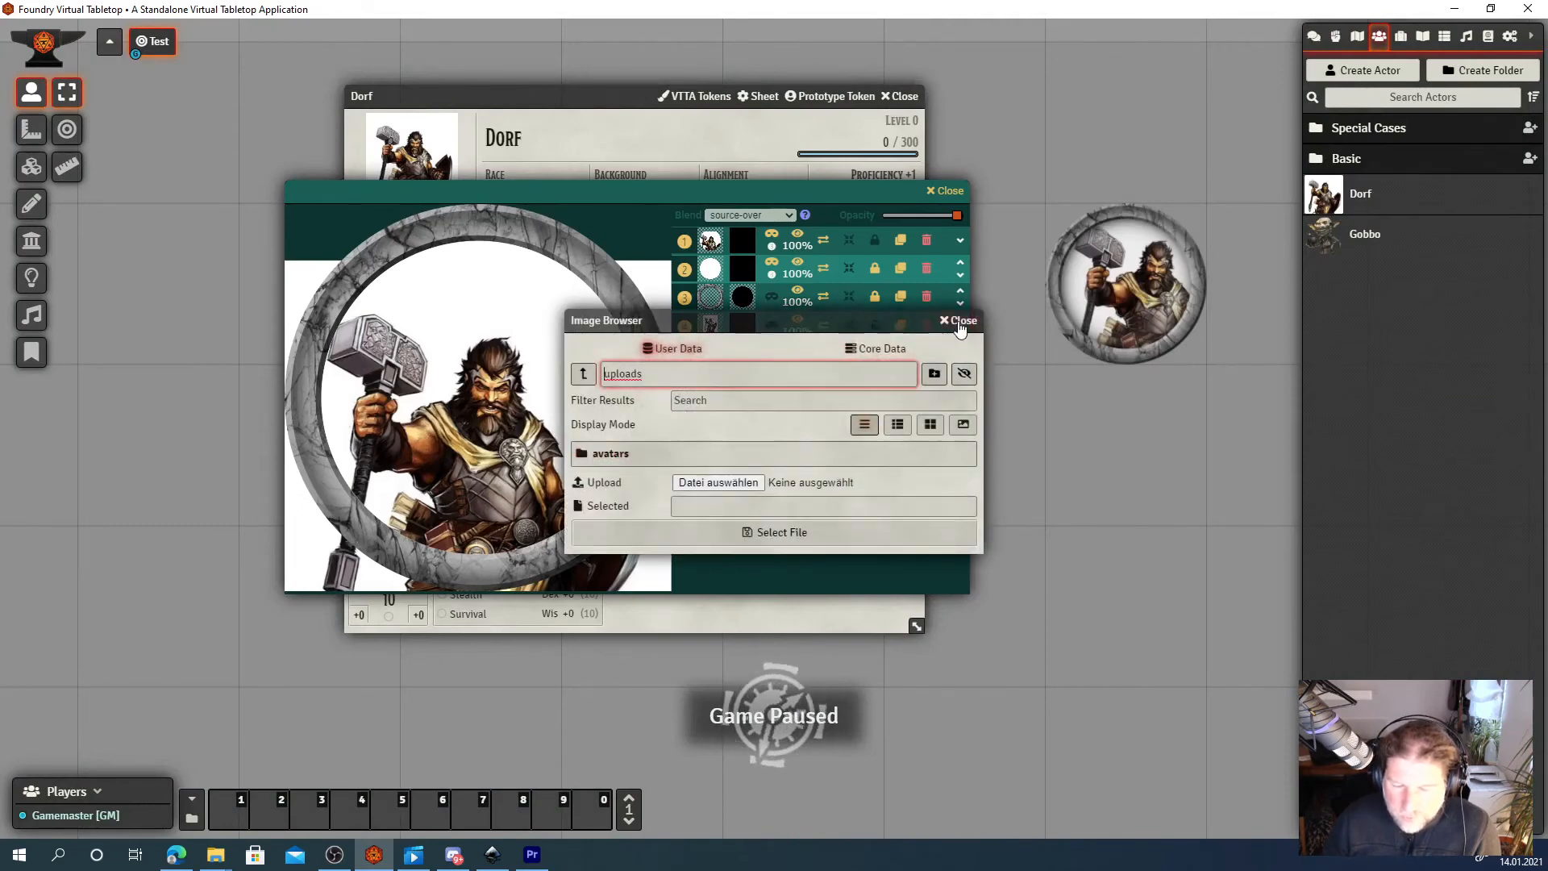
{"action": "left_click", "coordinate": [956, 320]}
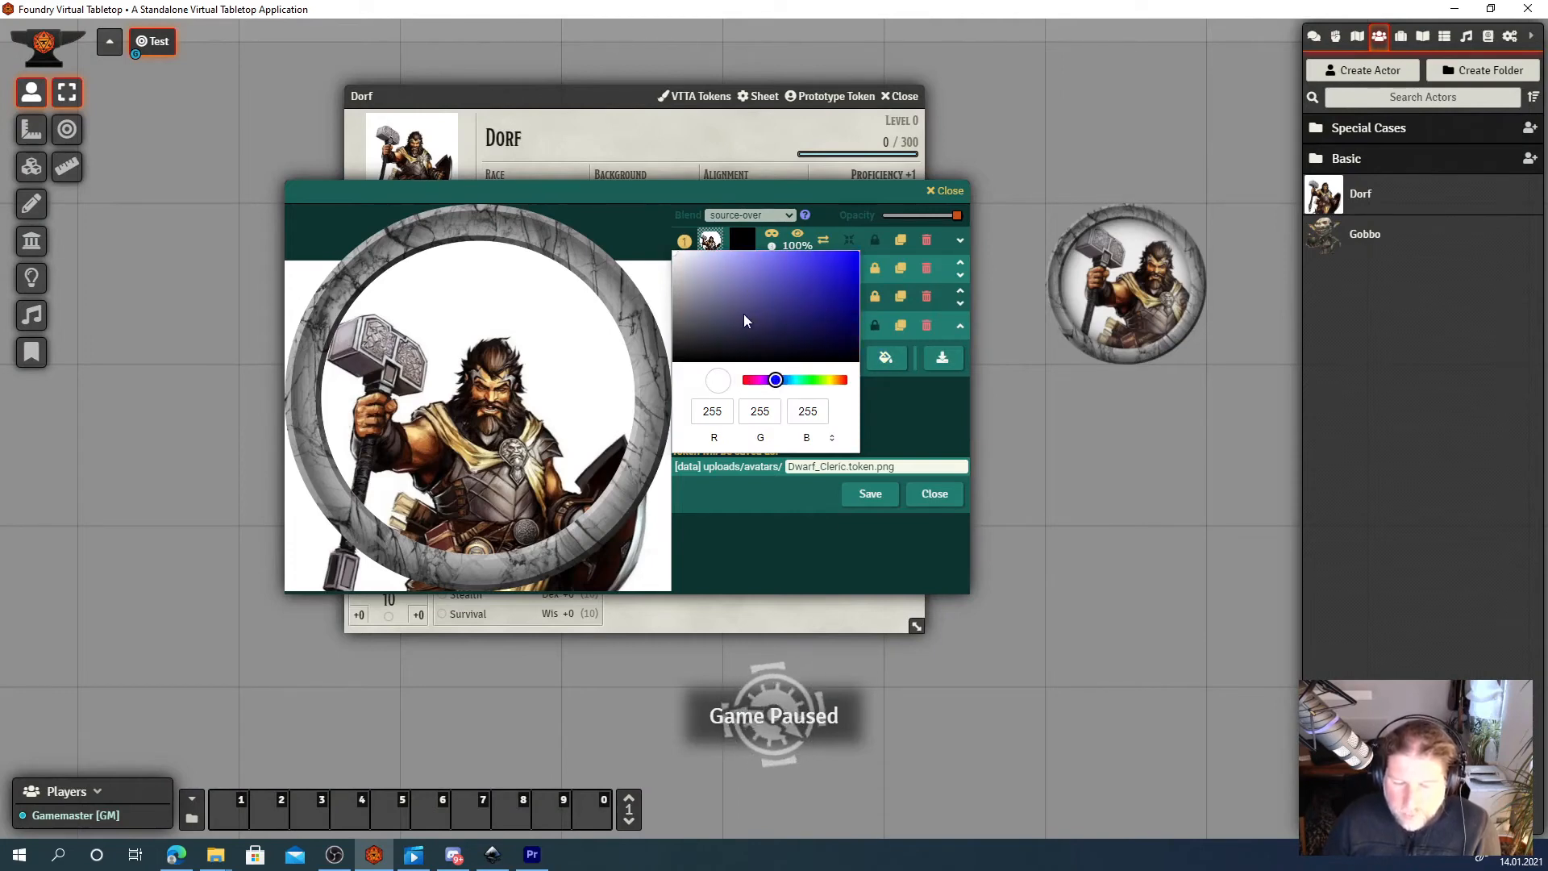
Add a solid green colour layer, then start and cancel downloading the composed token.
{"action": "left_click", "coordinate": [833, 281]}
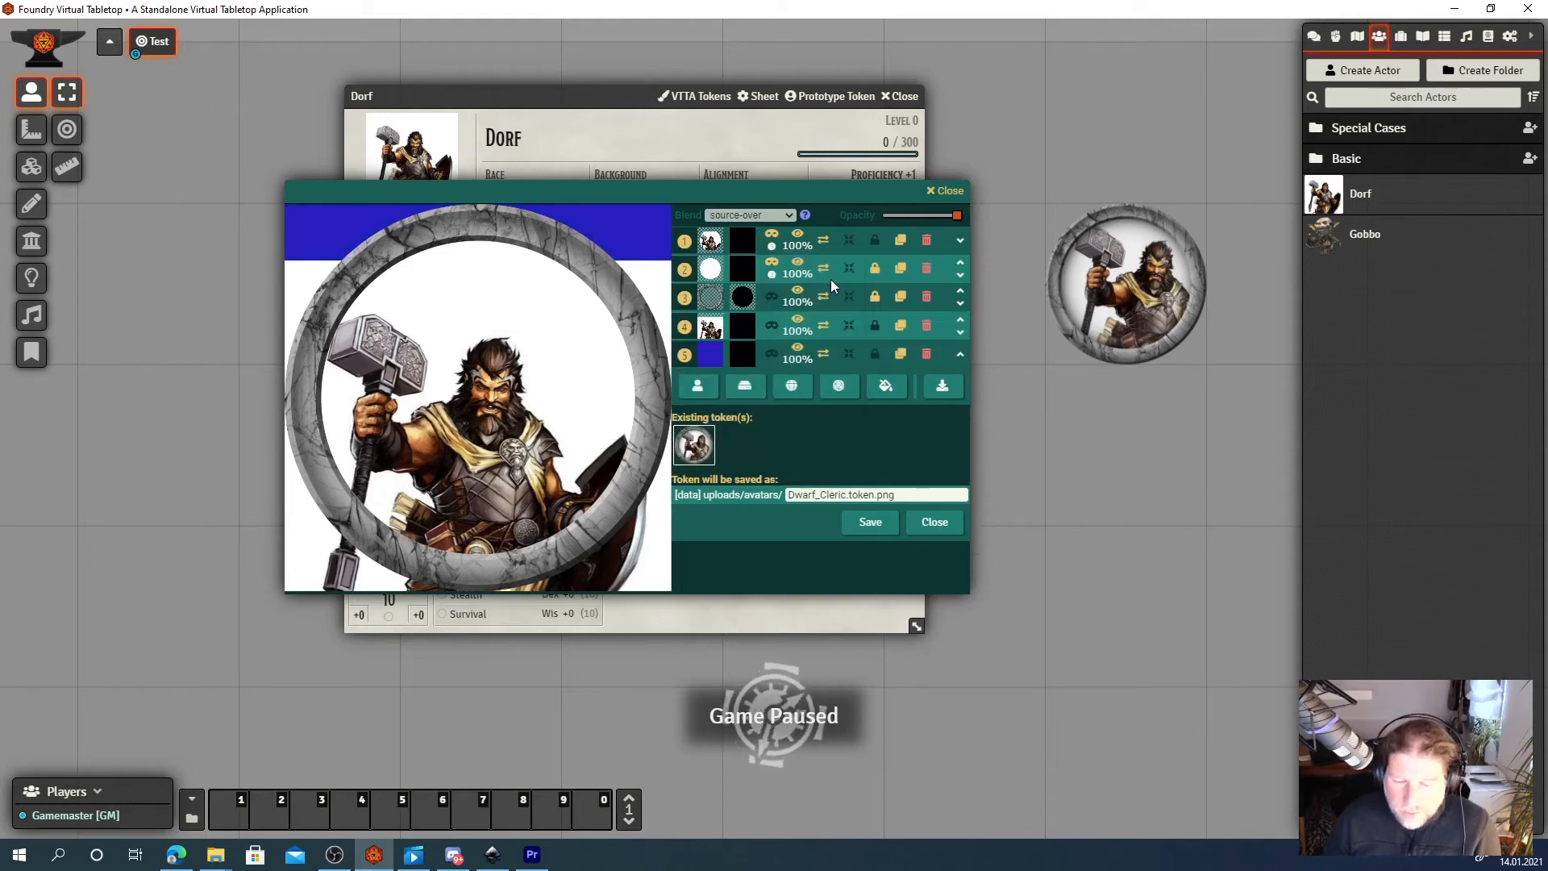
{"action": "mouse_move", "coordinate": [745, 386]}
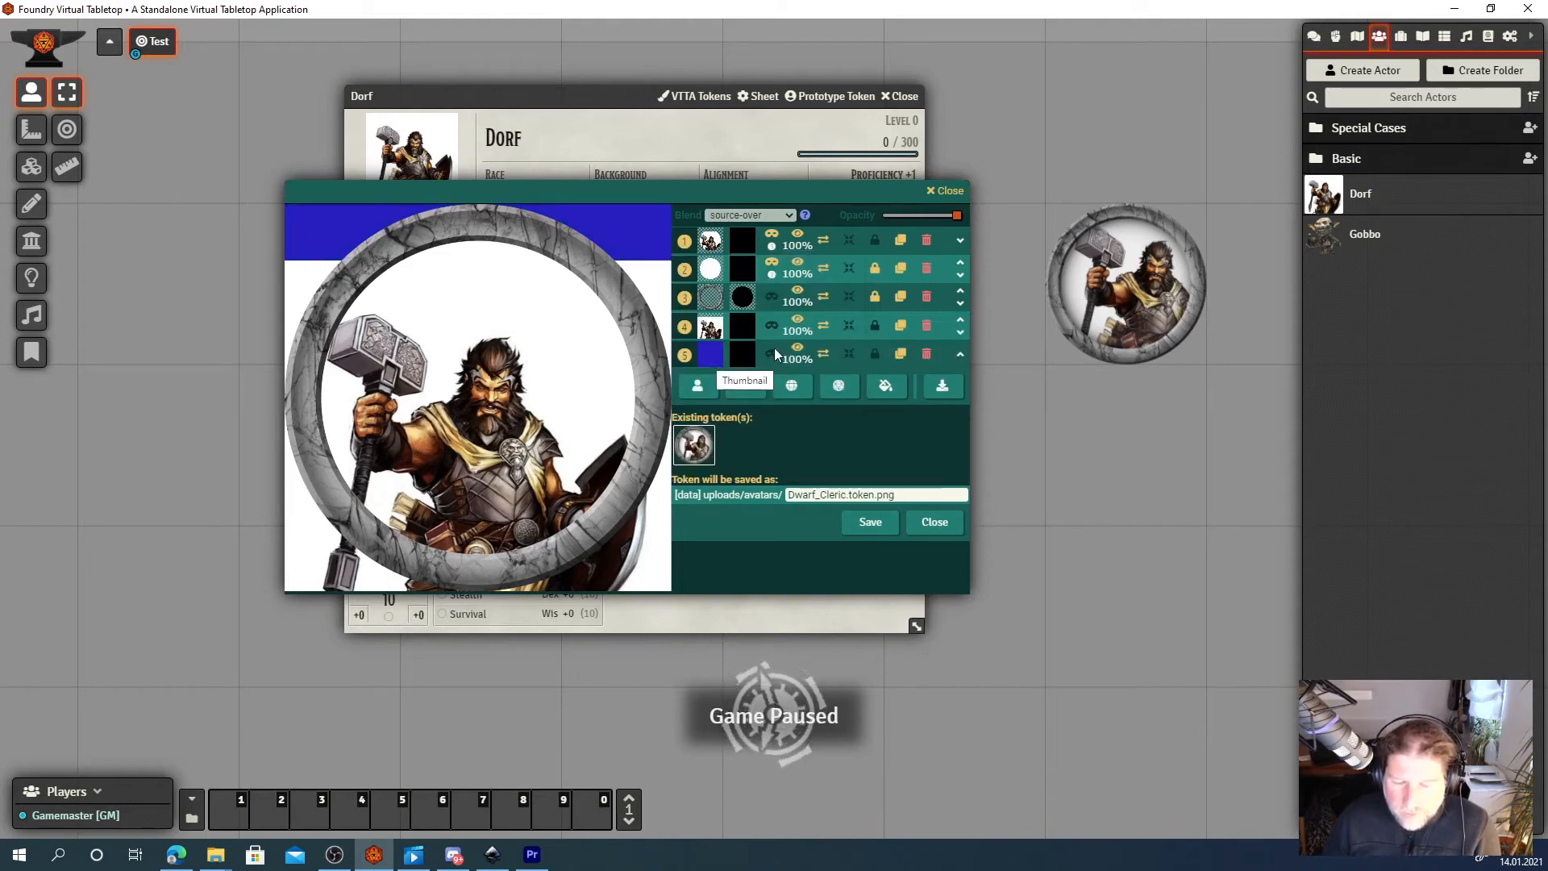
{"action": "mouse_move", "coordinate": [709, 355]}
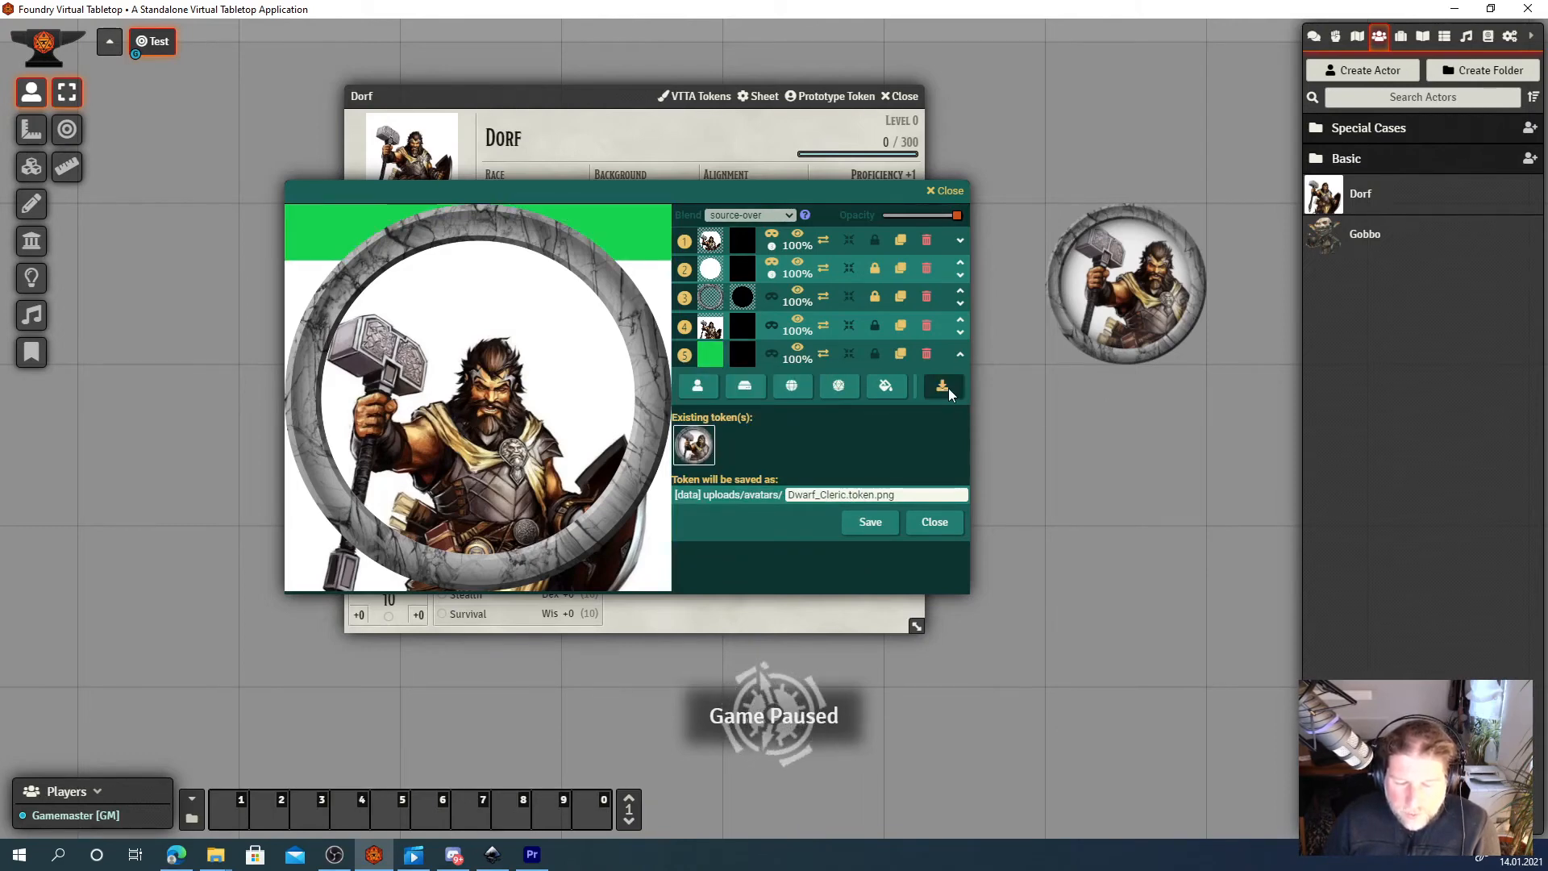
{"action": "left_click", "coordinate": [940, 385]}
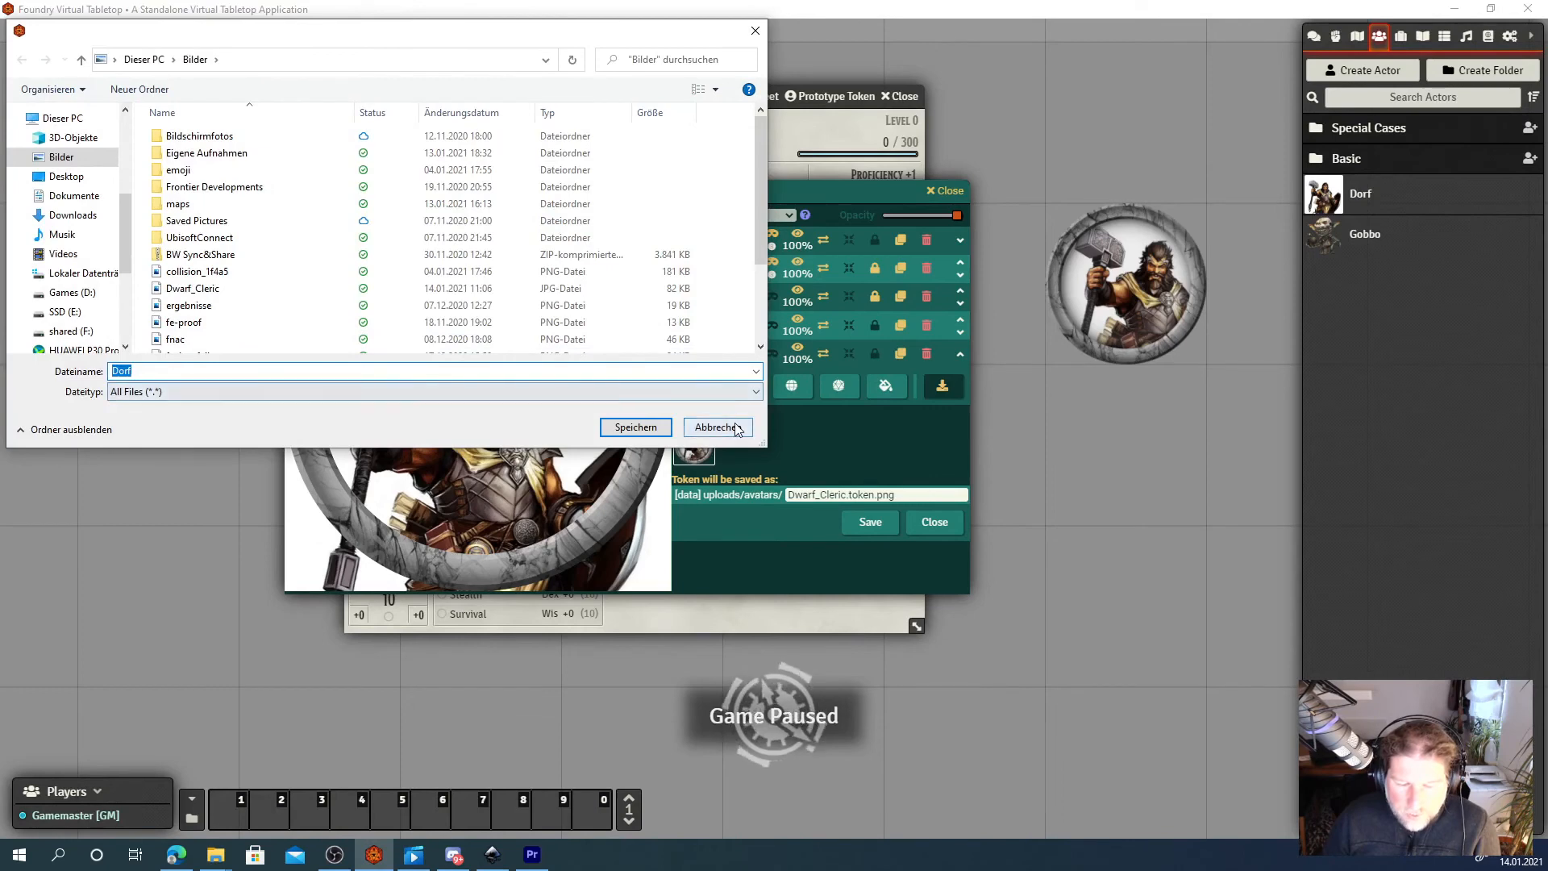
{"action": "left_click", "coordinate": [718, 426]}
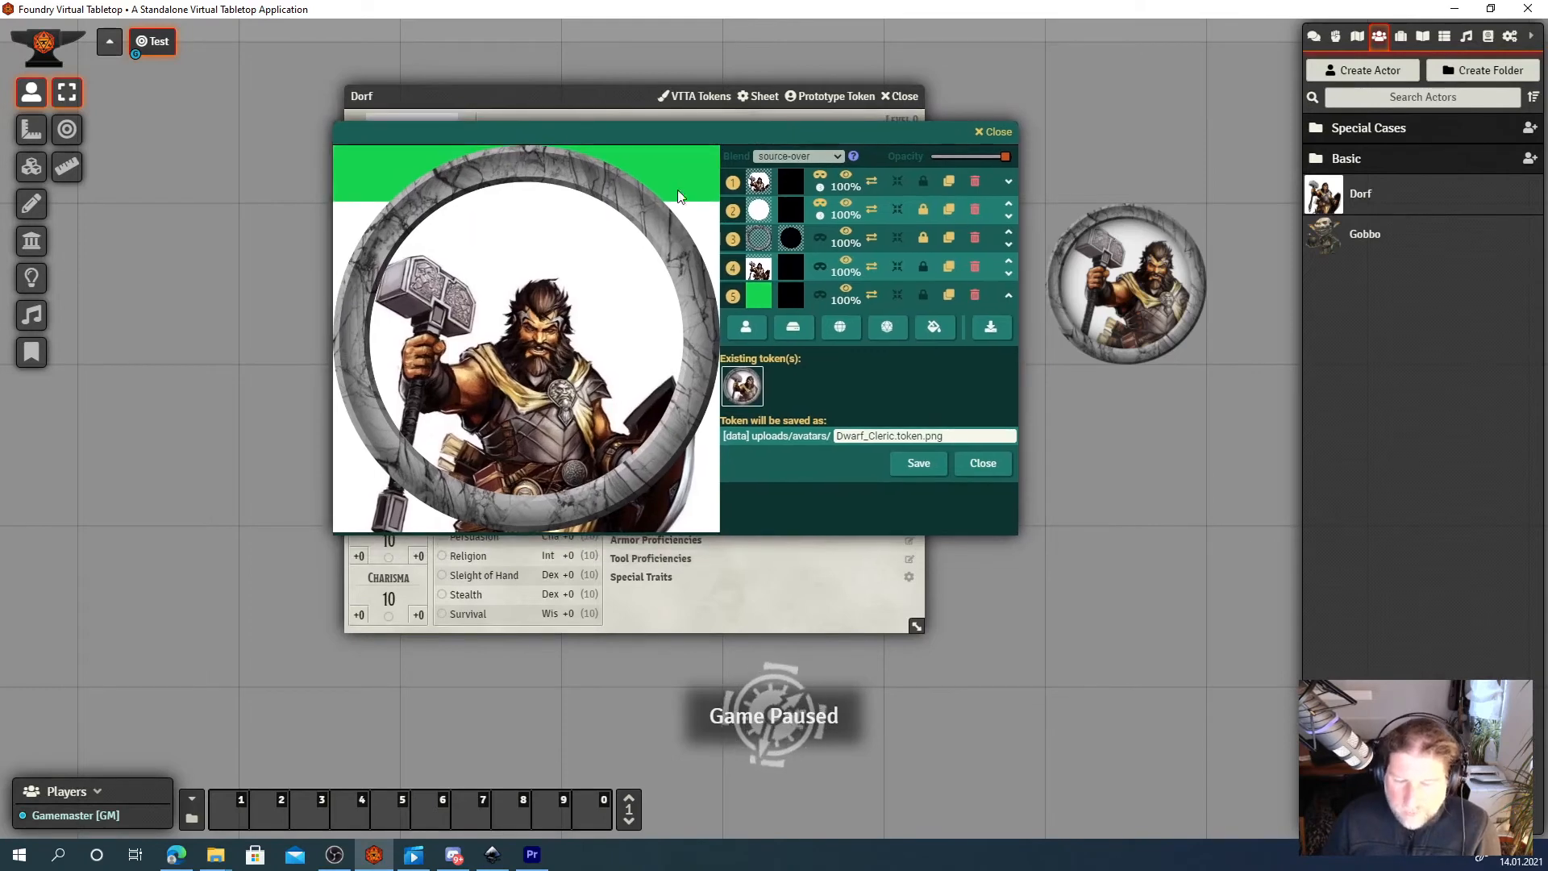
{"action": "mouse_move", "coordinate": [908, 153]}
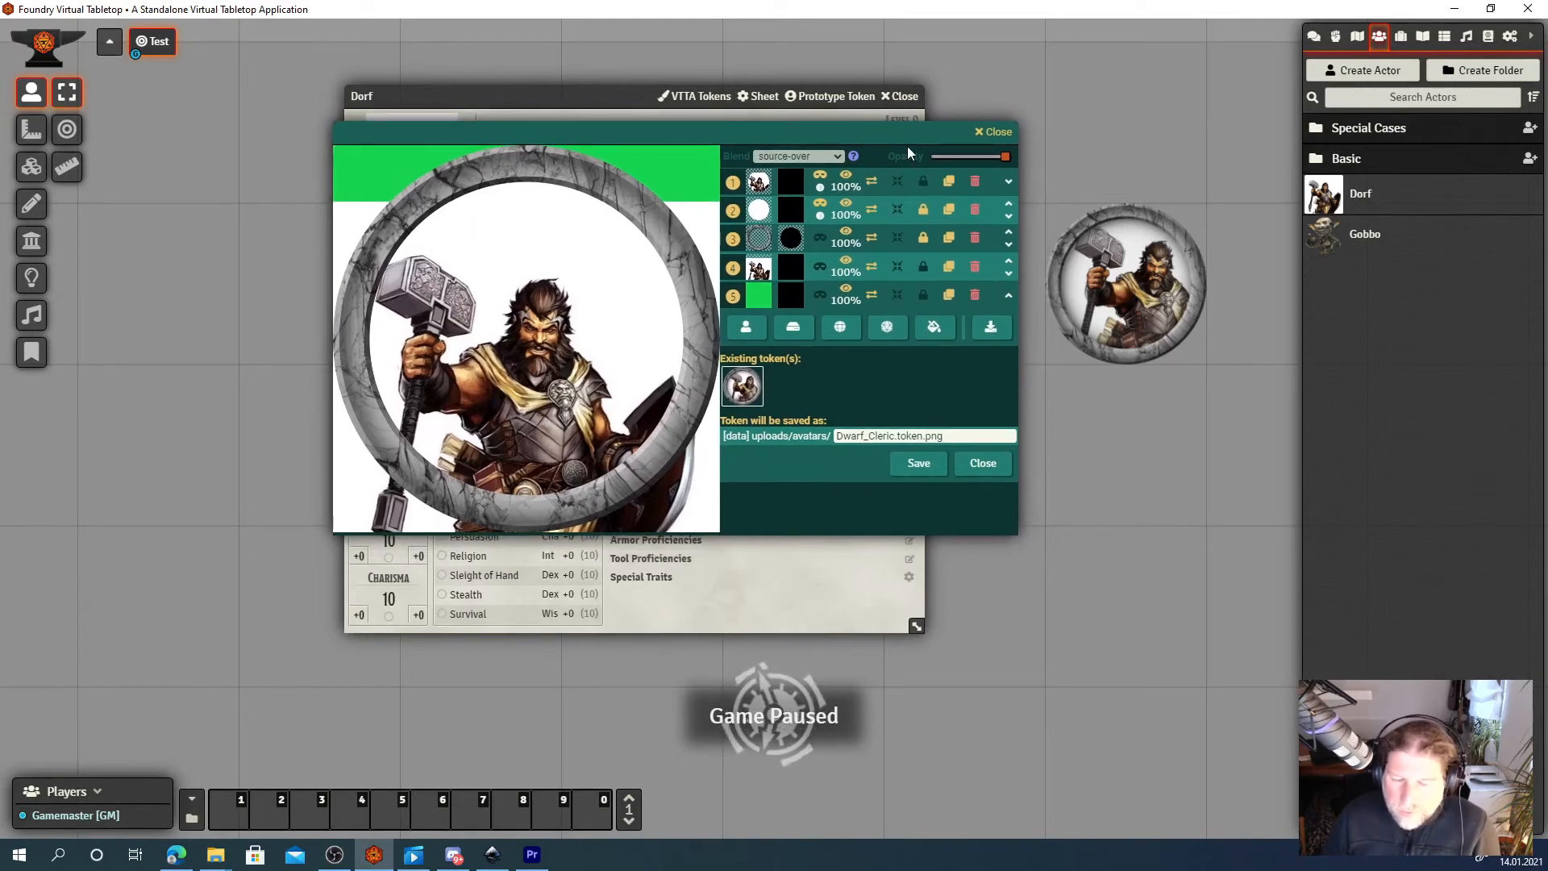
{"action": "mouse_move", "coordinate": [817, 359]}
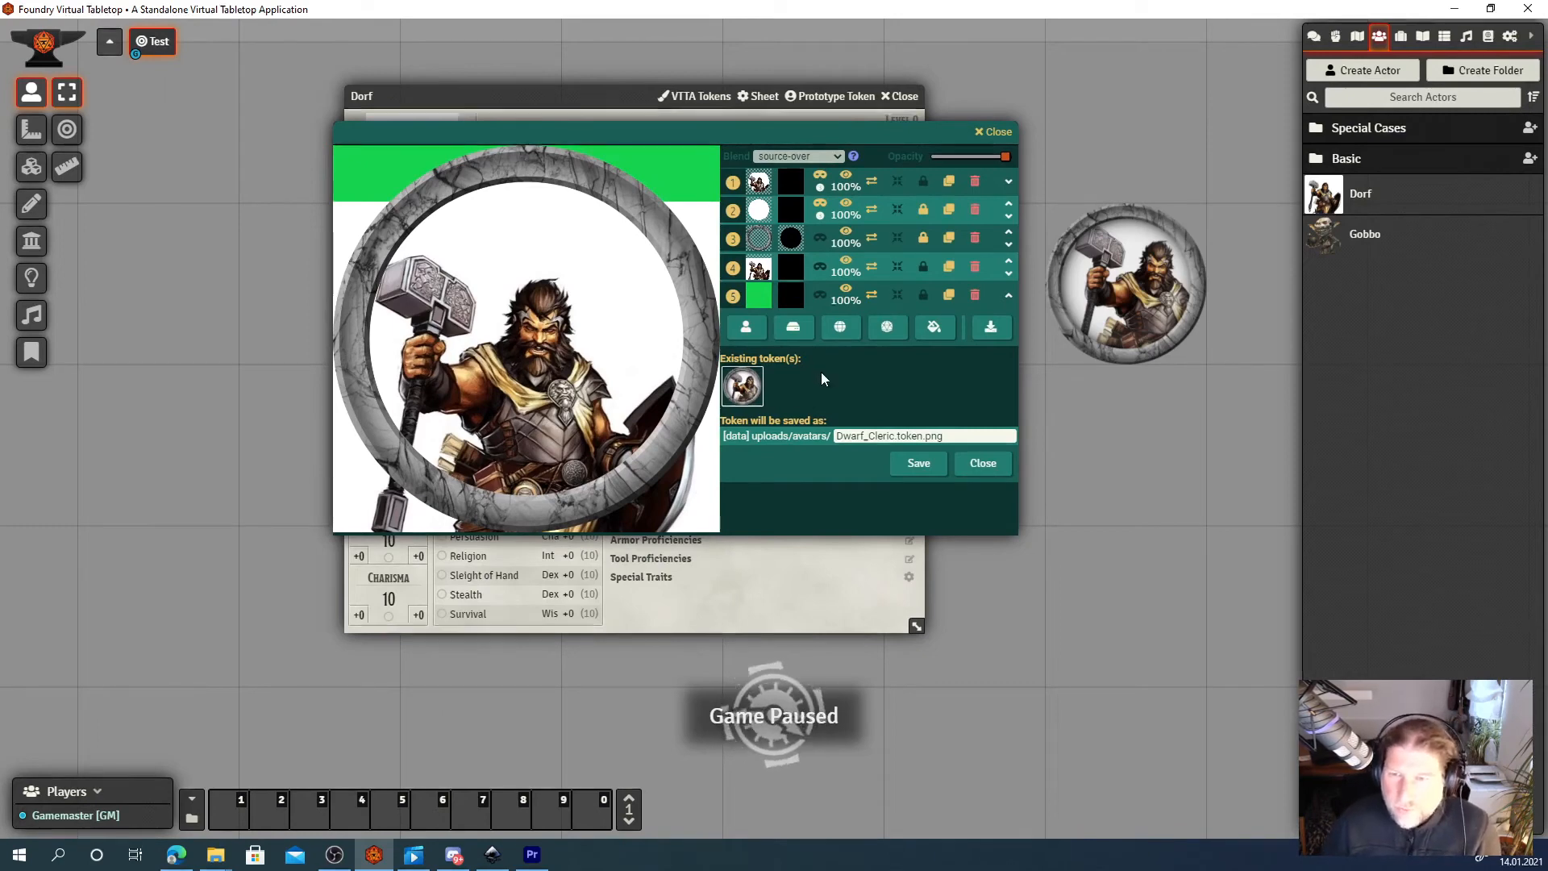
{"action": "mouse_move", "coordinate": [742, 385]}
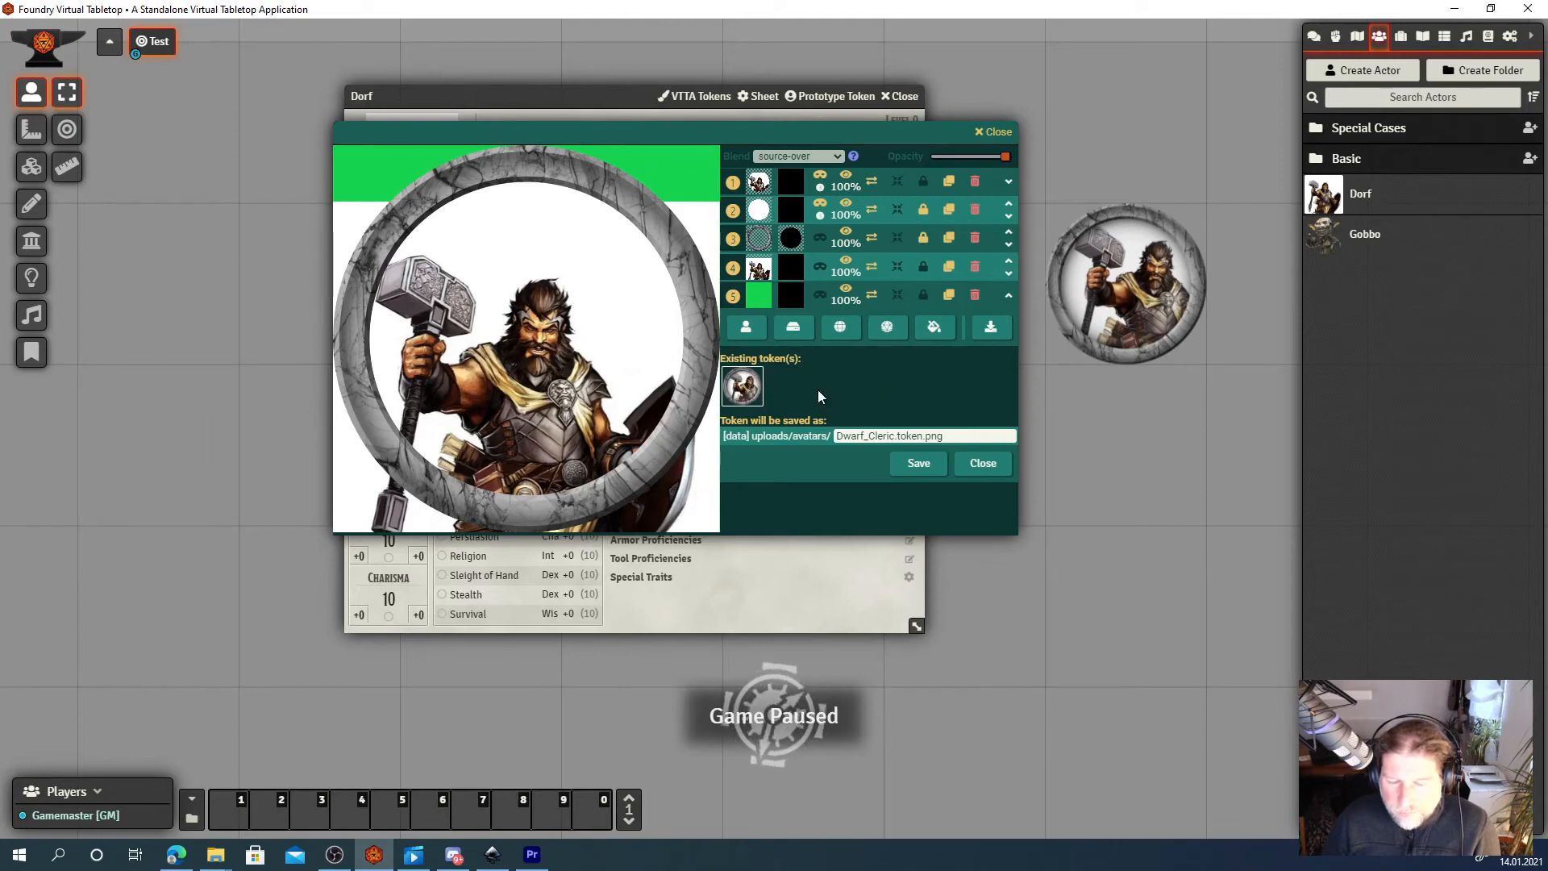
{"action": "mouse_move", "coordinate": [746, 328]}
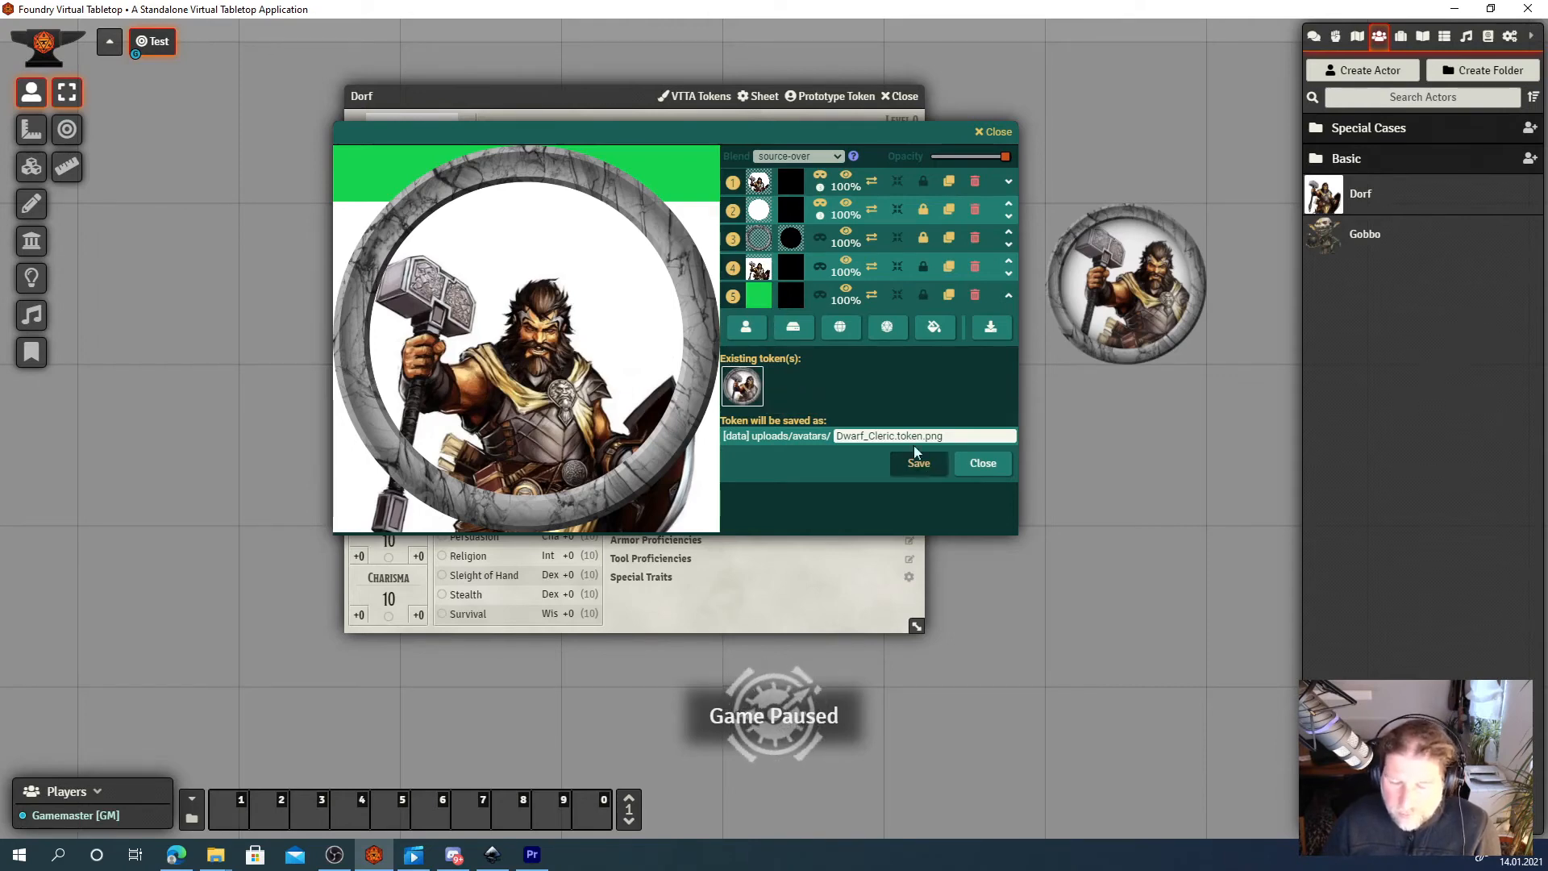
{"action": "mouse_move", "coordinate": [447, 218]}
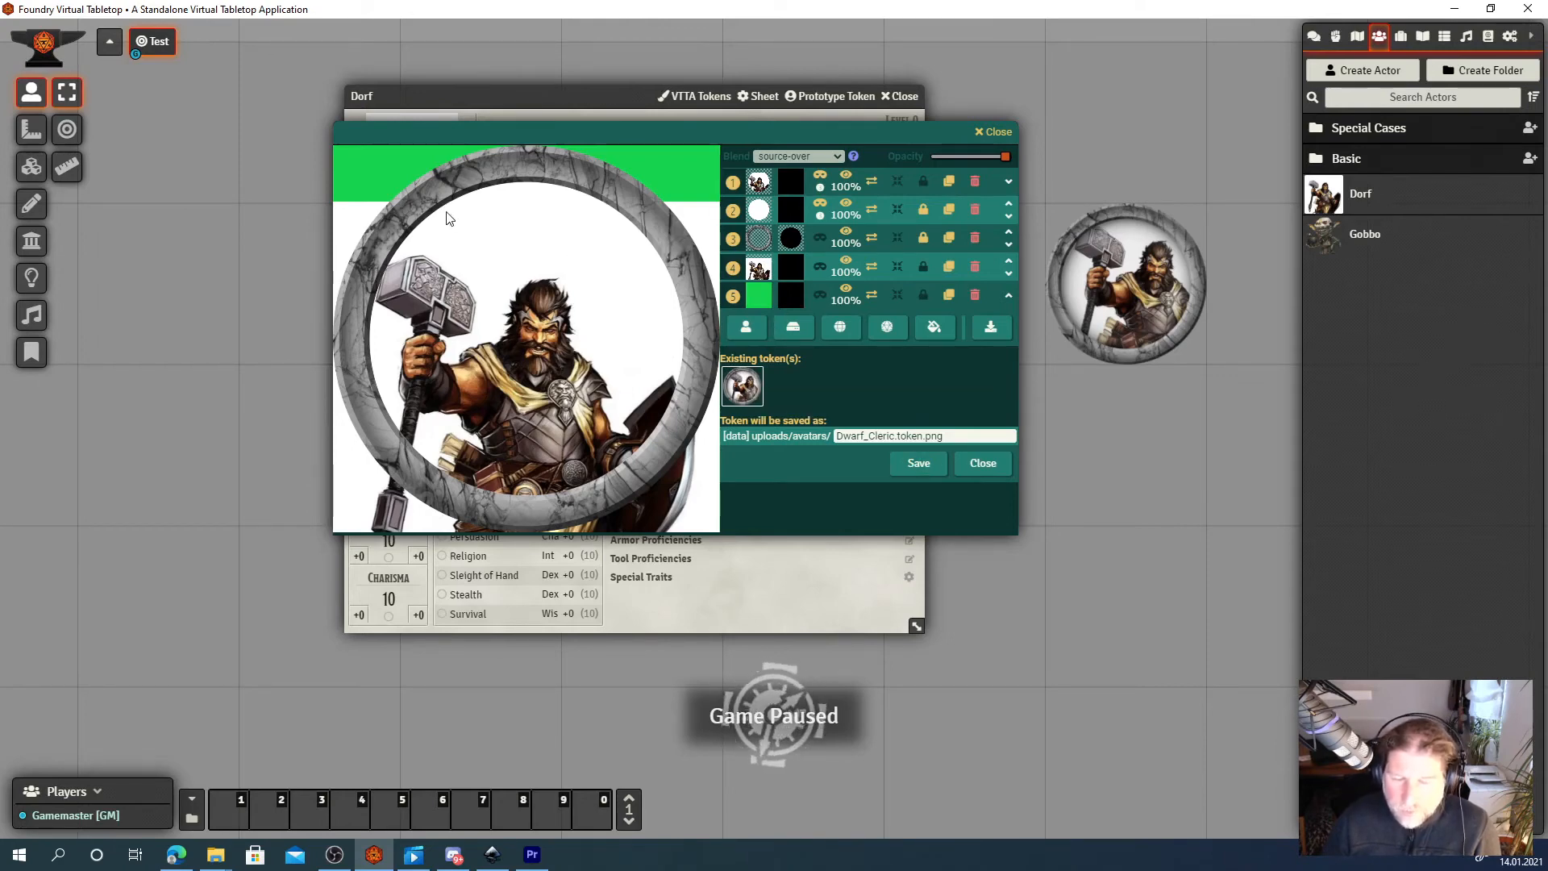
{"action": "mouse_move", "coordinate": [592, 360]}
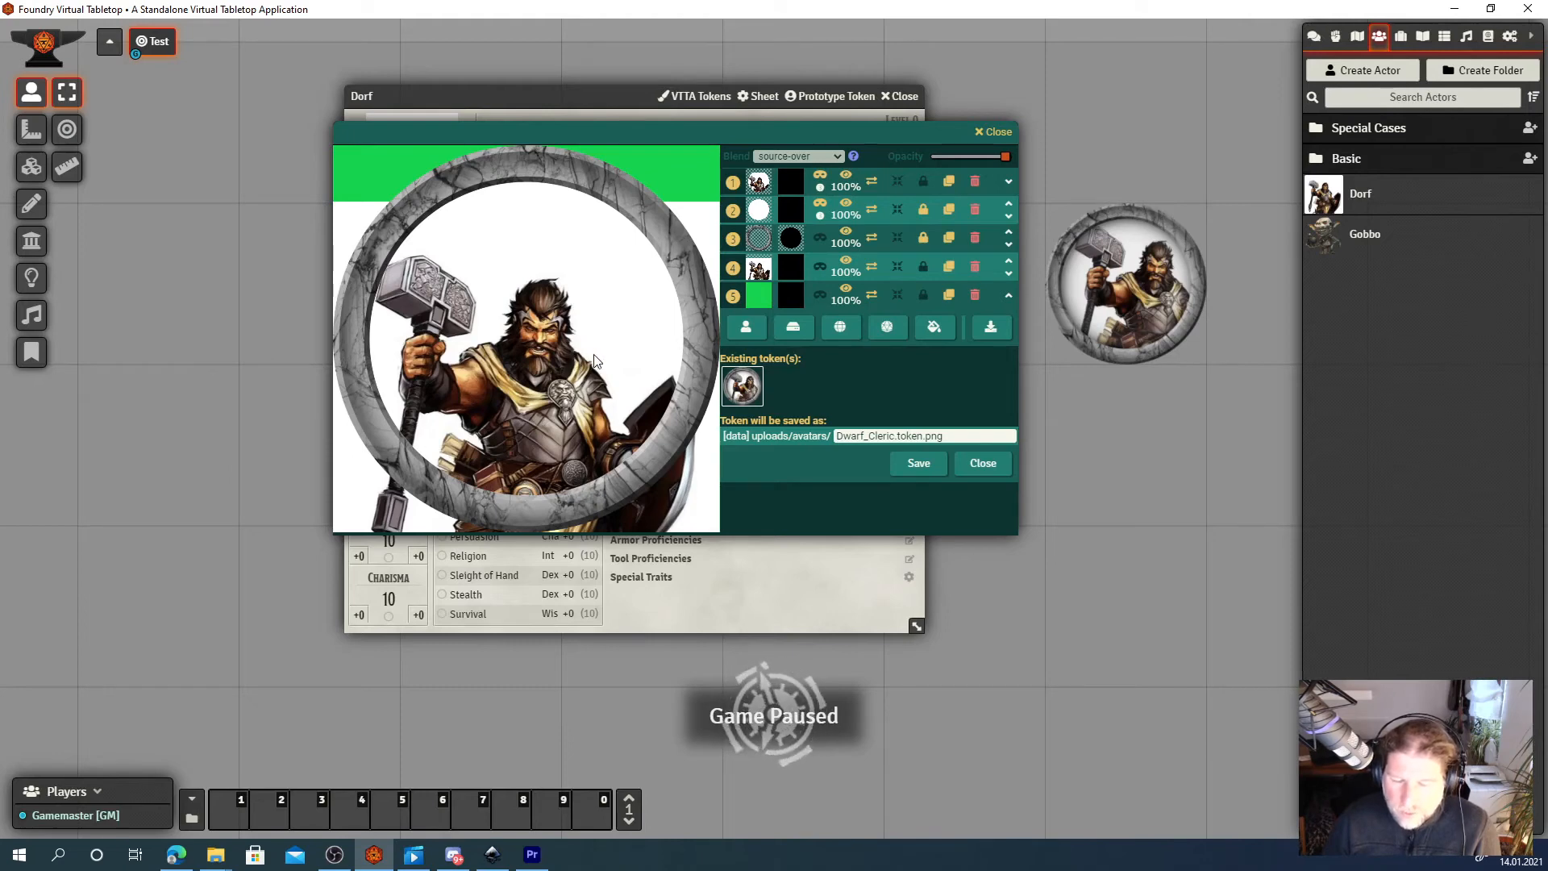
{"action": "mouse_move", "coordinate": [817, 358]}
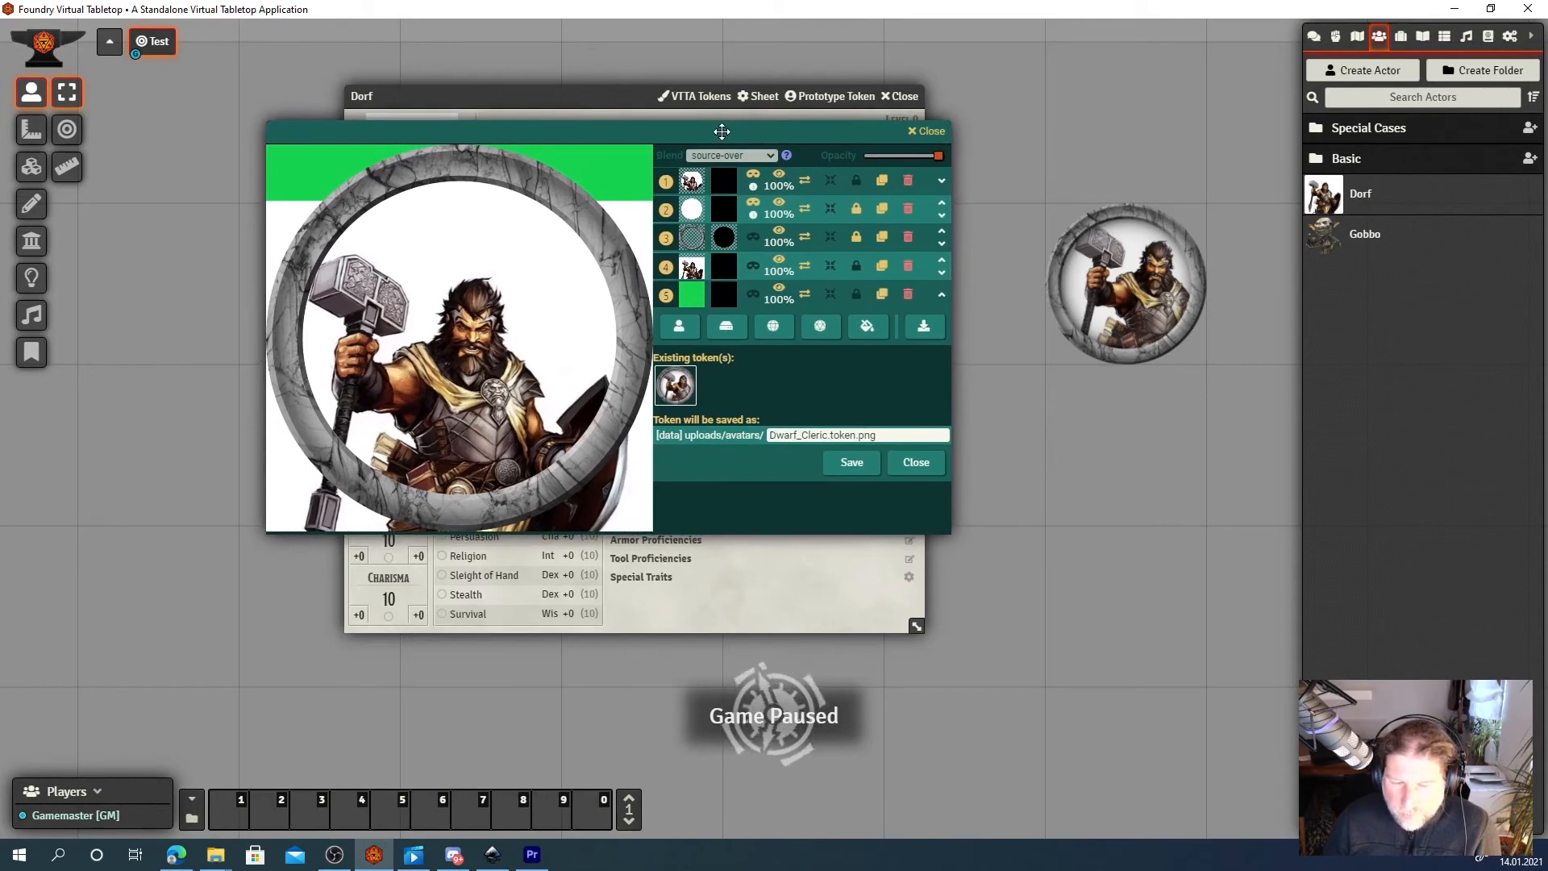
{"action": "mouse_move", "coordinate": [729, 385]}
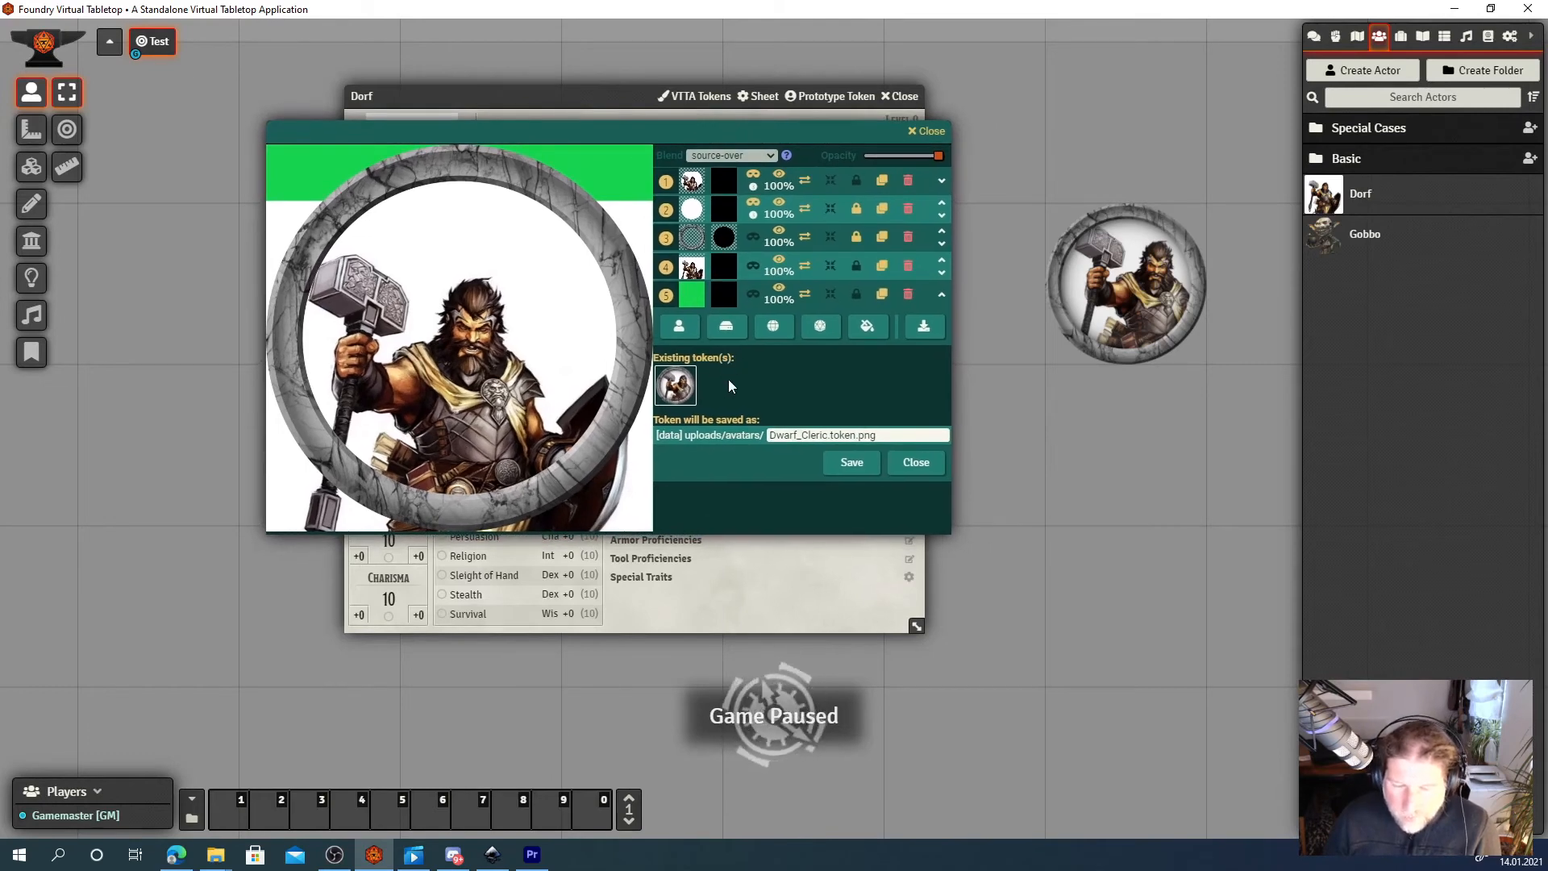
{"action": "mouse_move", "coordinate": [774, 397]}
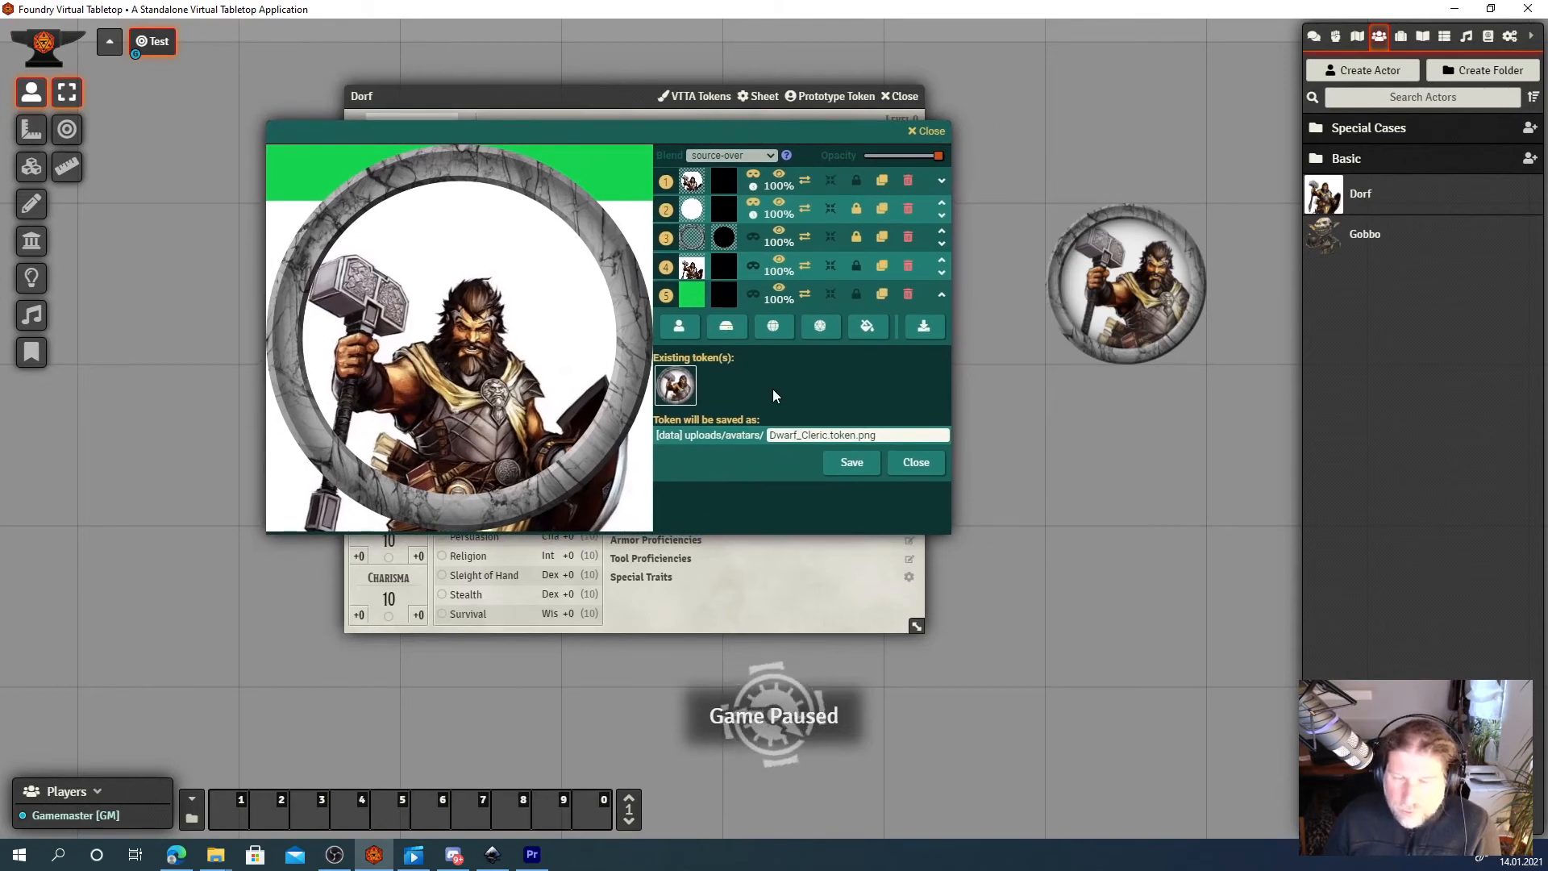
{"action": "mouse_move", "coordinate": [783, 390]}
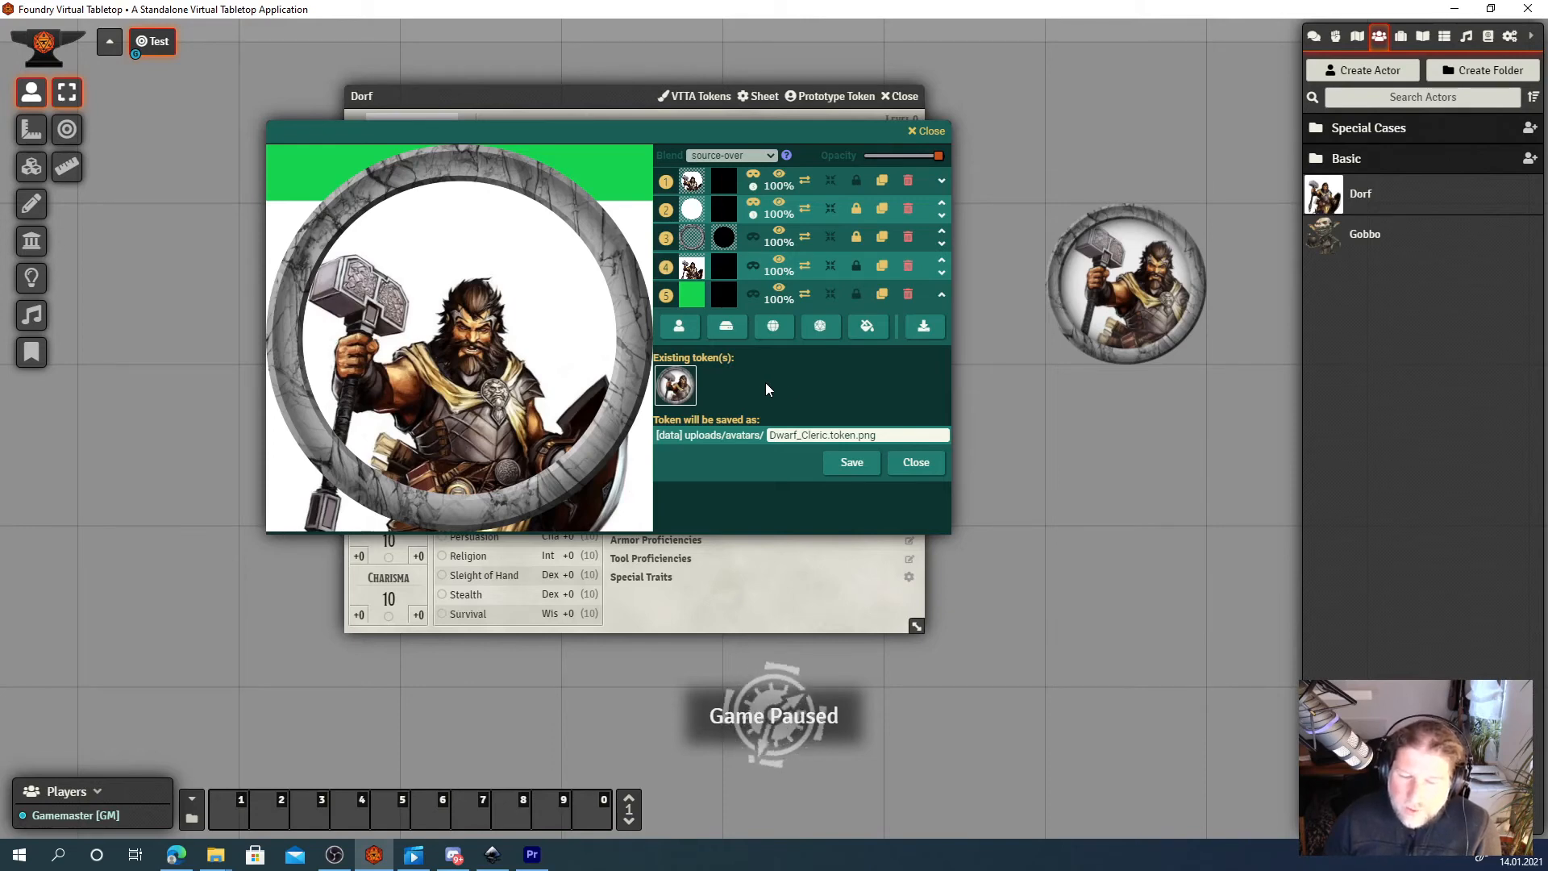
{"action": "mouse_move", "coordinate": [772, 346]}
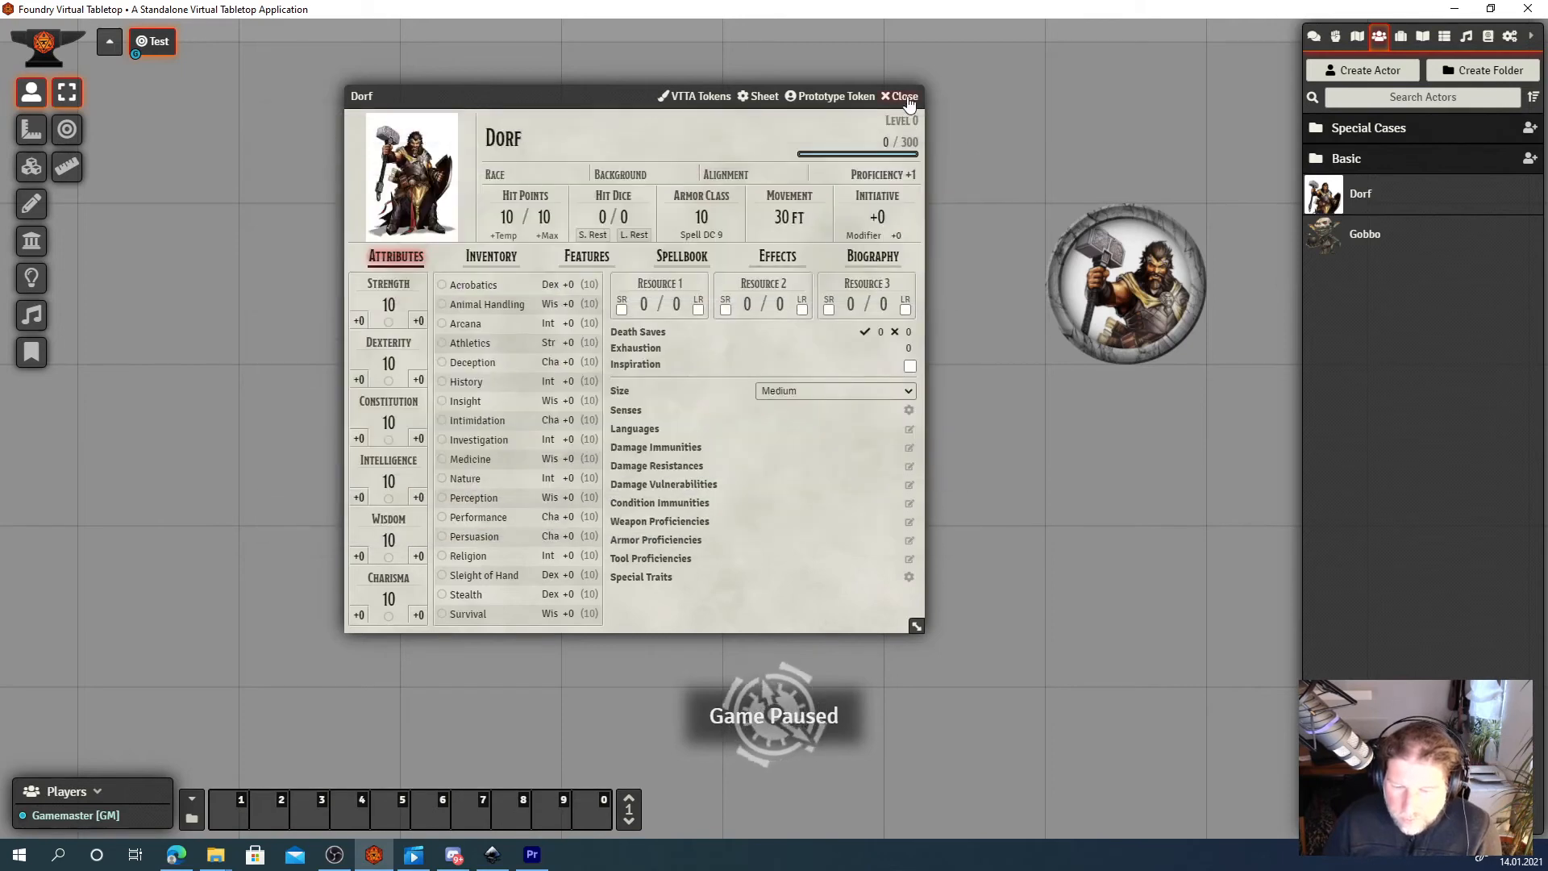
Close Dorf's sheet, open Gobbo's and select Mogmurch.png in uploads/avatars for his avatar.
{"action": "left_click", "coordinate": [899, 95]}
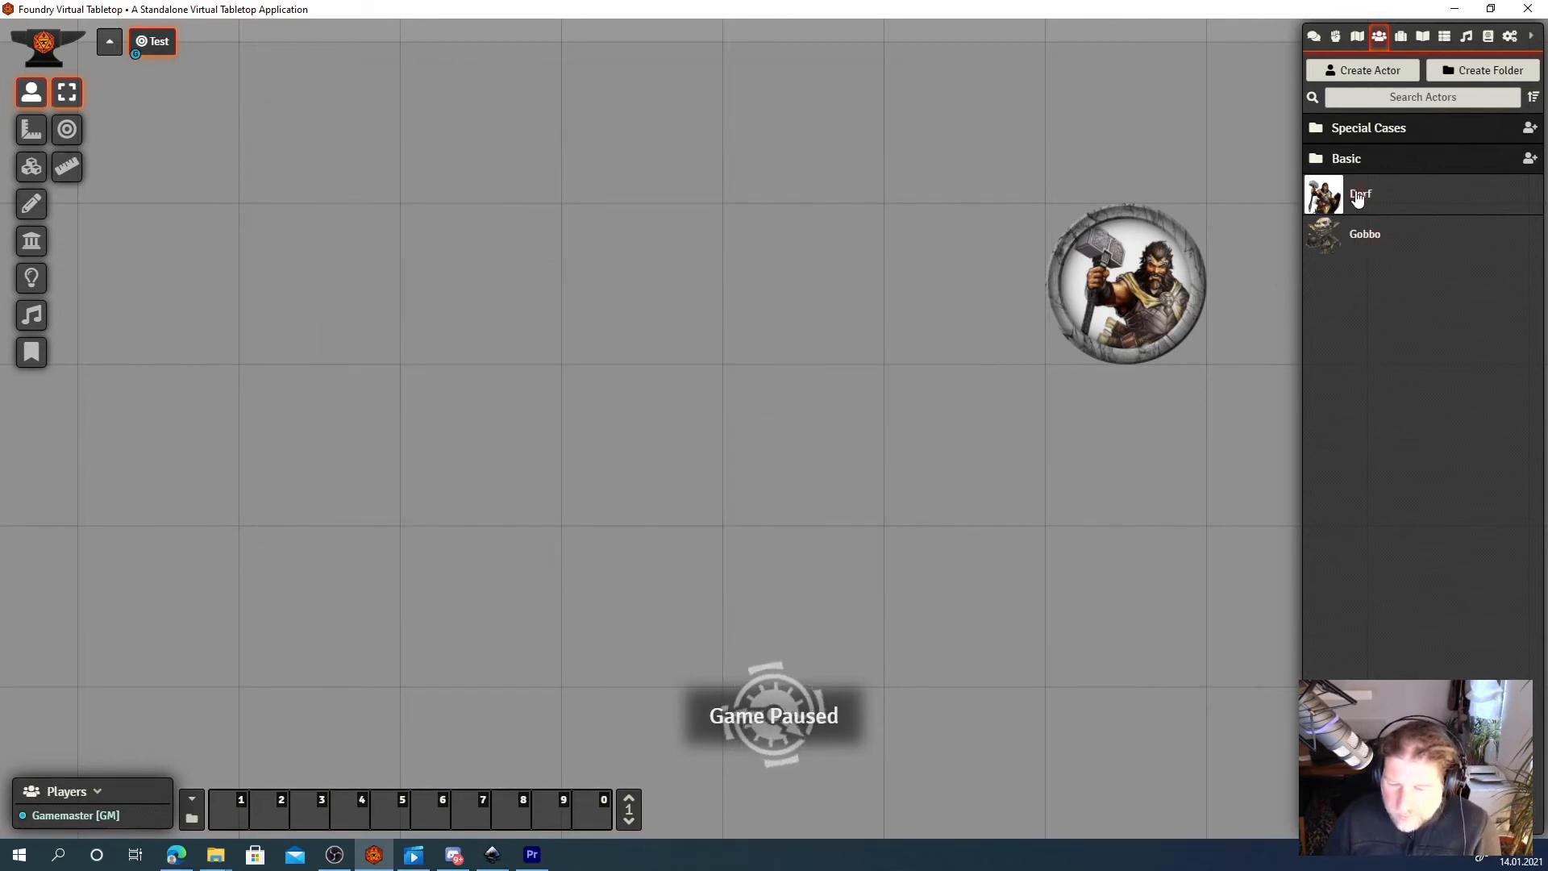
{"action": "double_click", "coordinate": [1364, 234]}
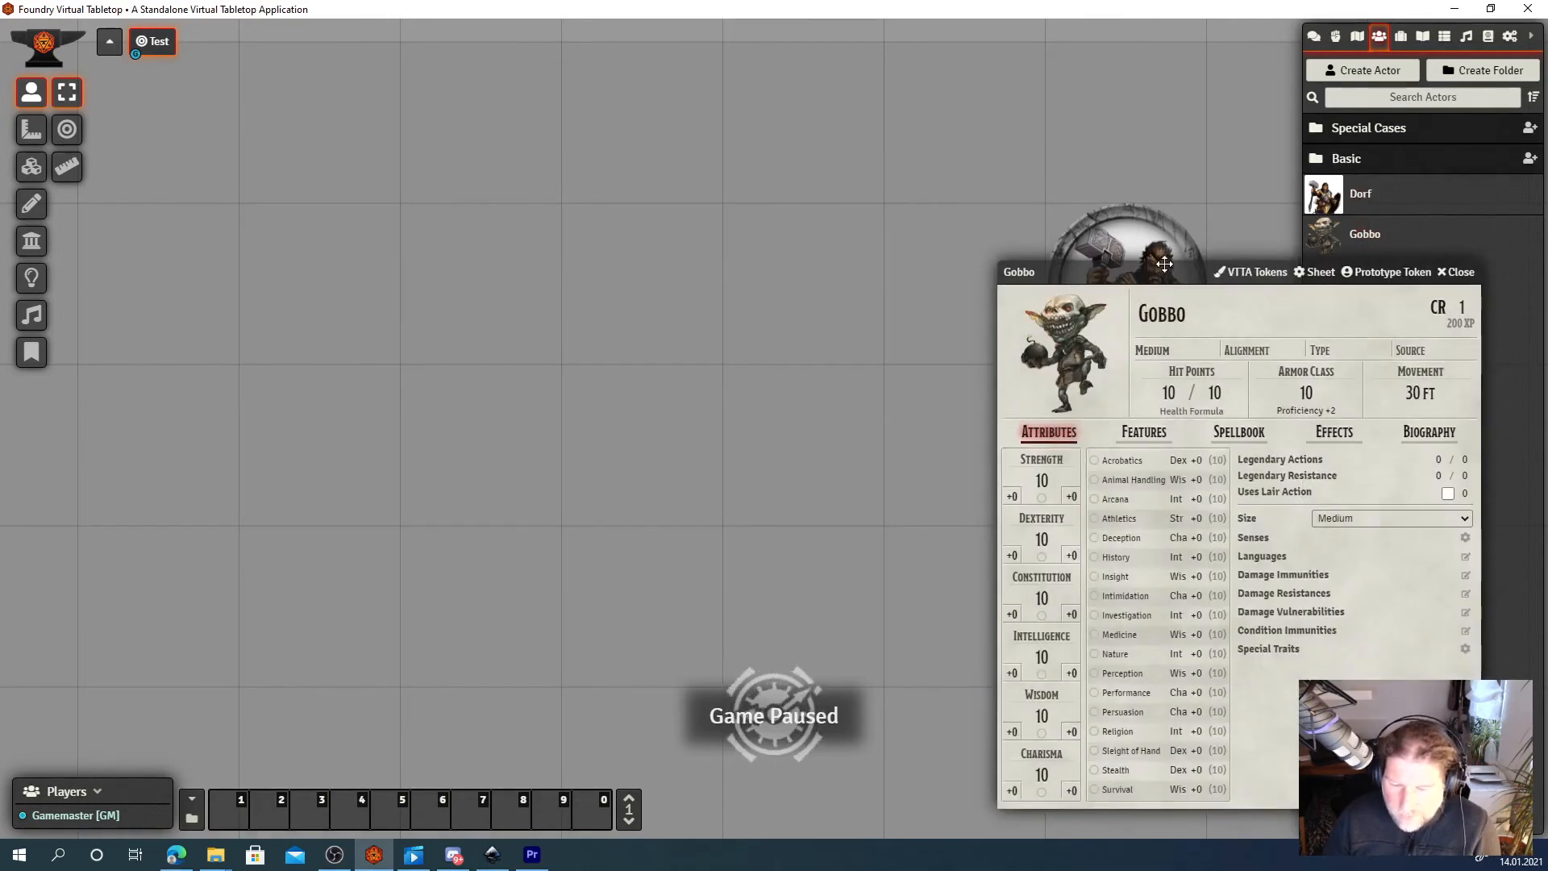
{"action": "left_click", "coordinate": [1065, 355]}
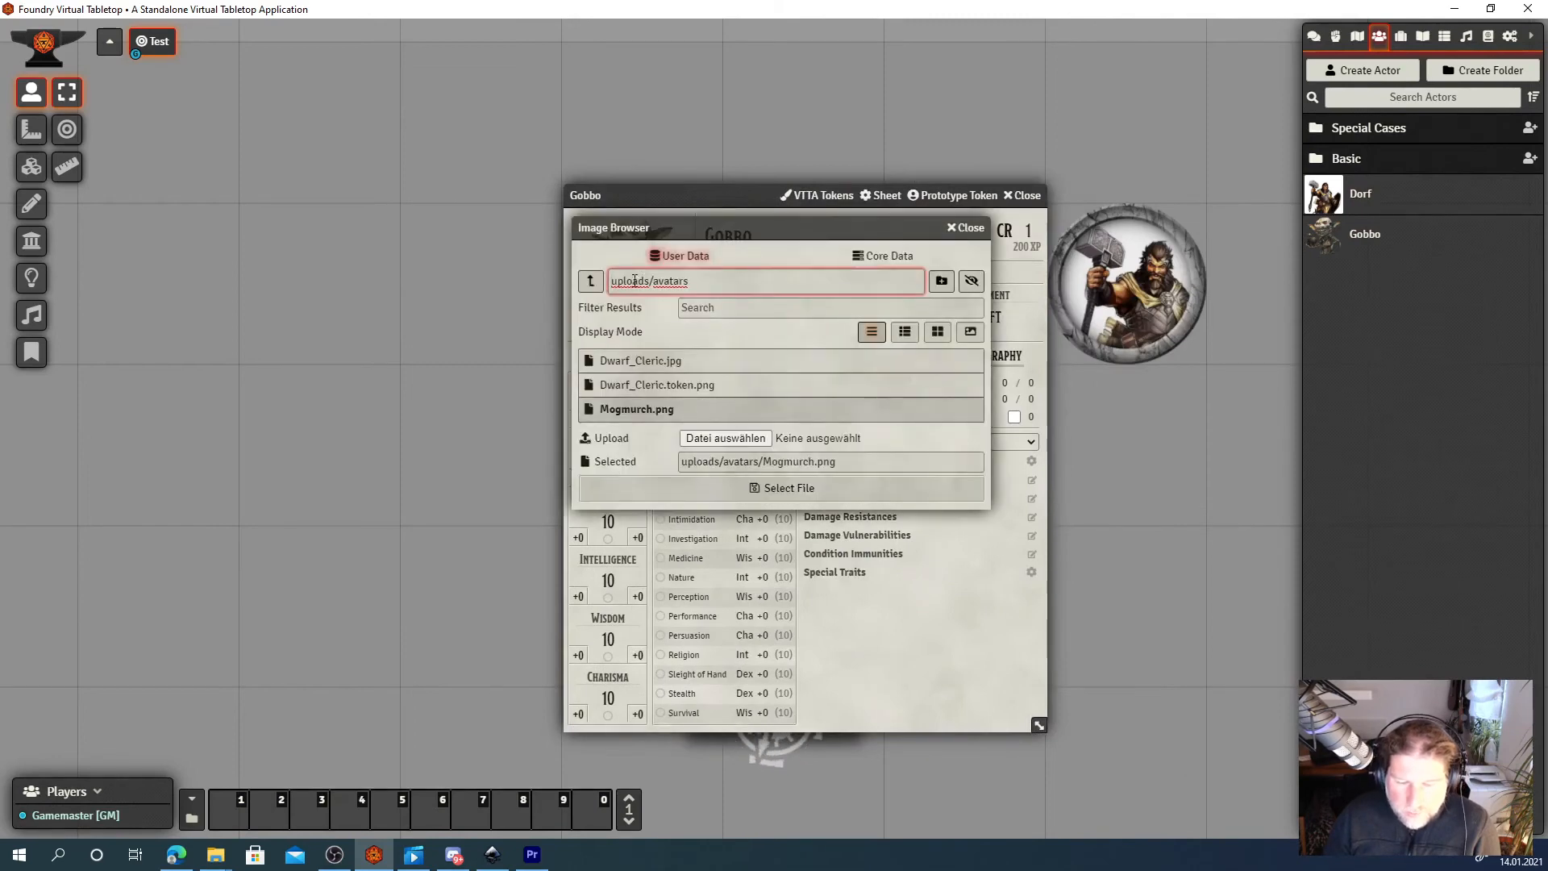
{"action": "left_click", "coordinate": [614, 281]}
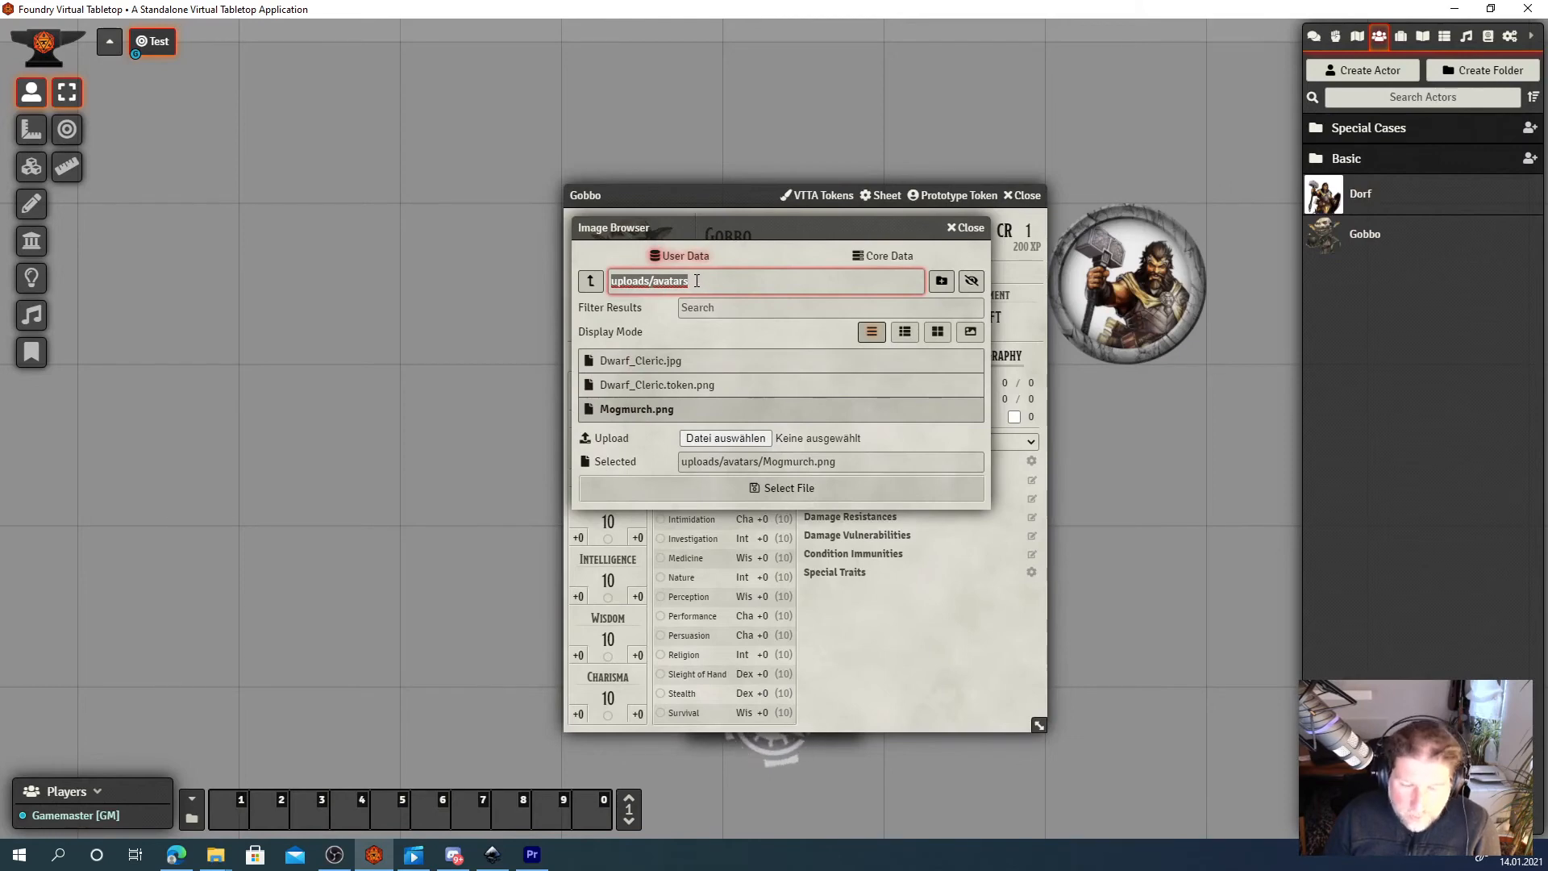
{"action": "left_click", "coordinate": [635, 408]}
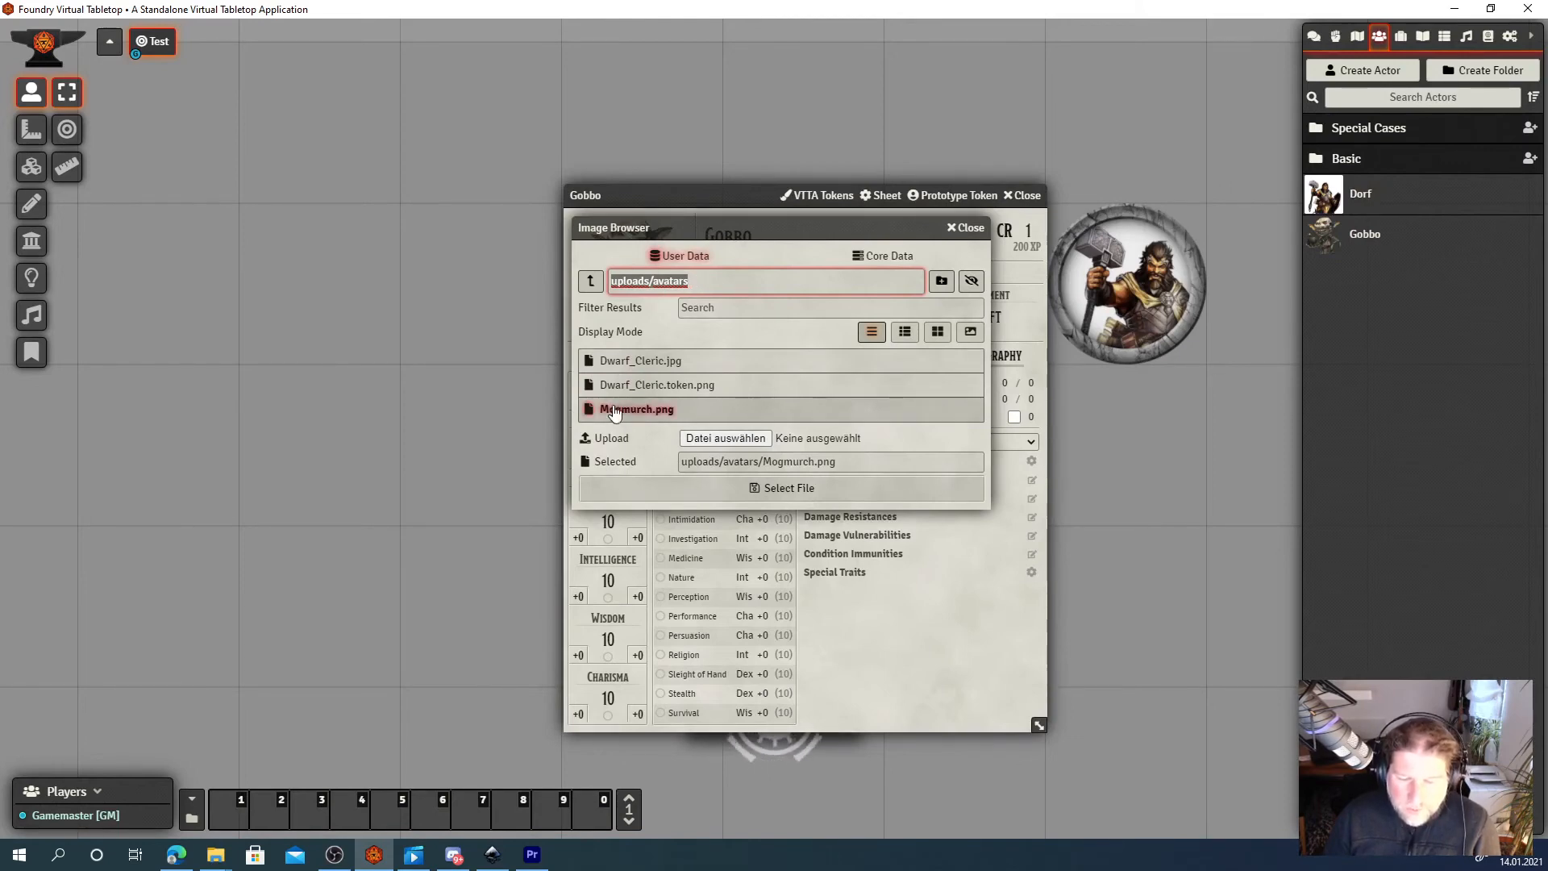
{"action": "mouse_move", "coordinate": [753, 434]}
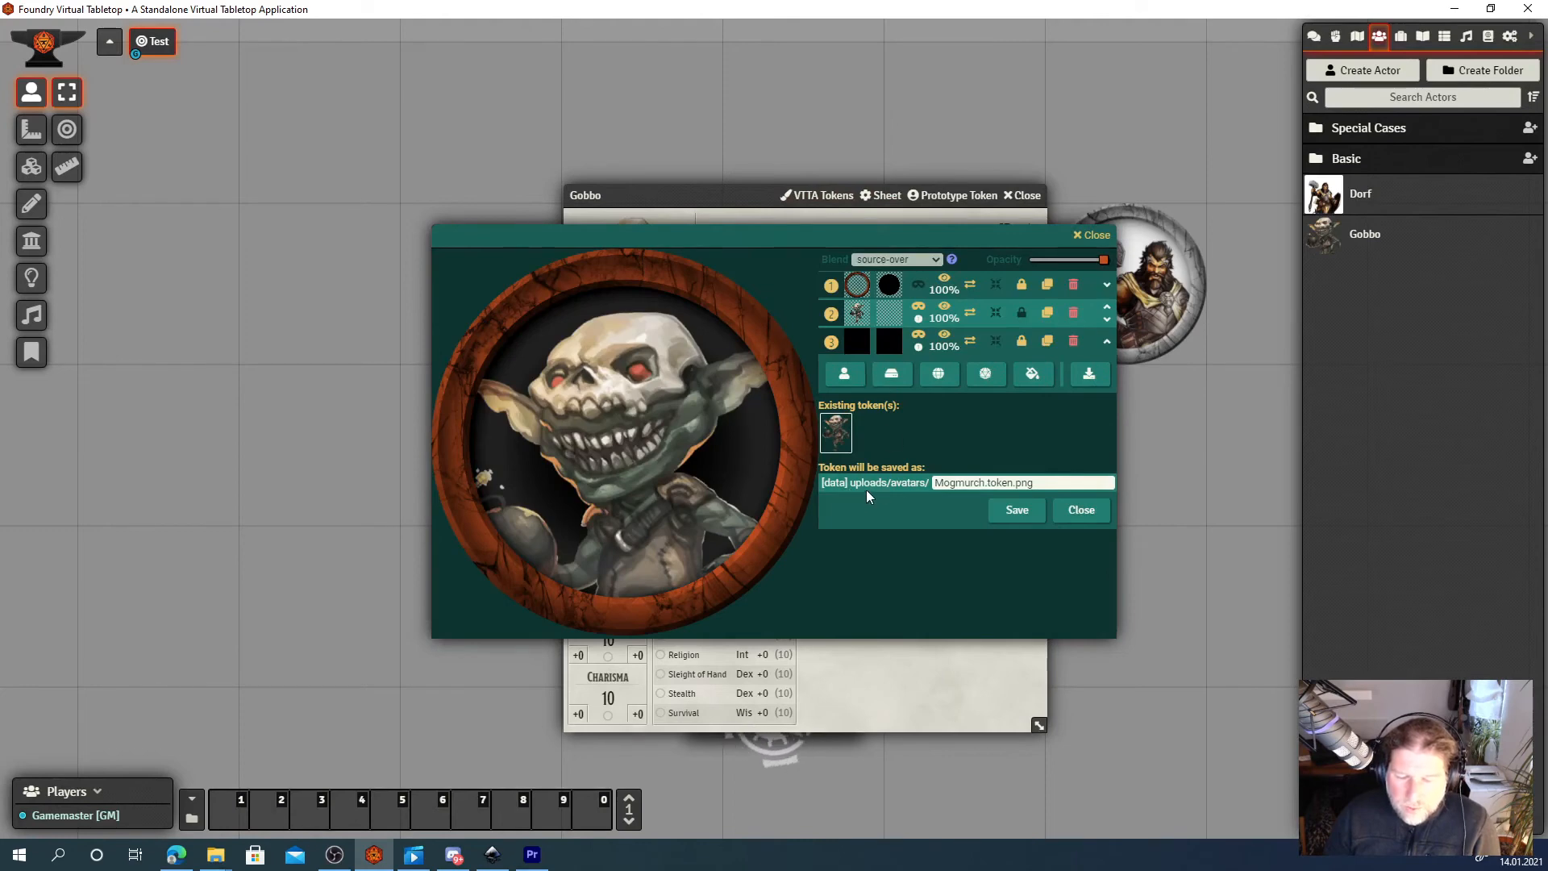
{"action": "mouse_move", "coordinate": [851, 490]}
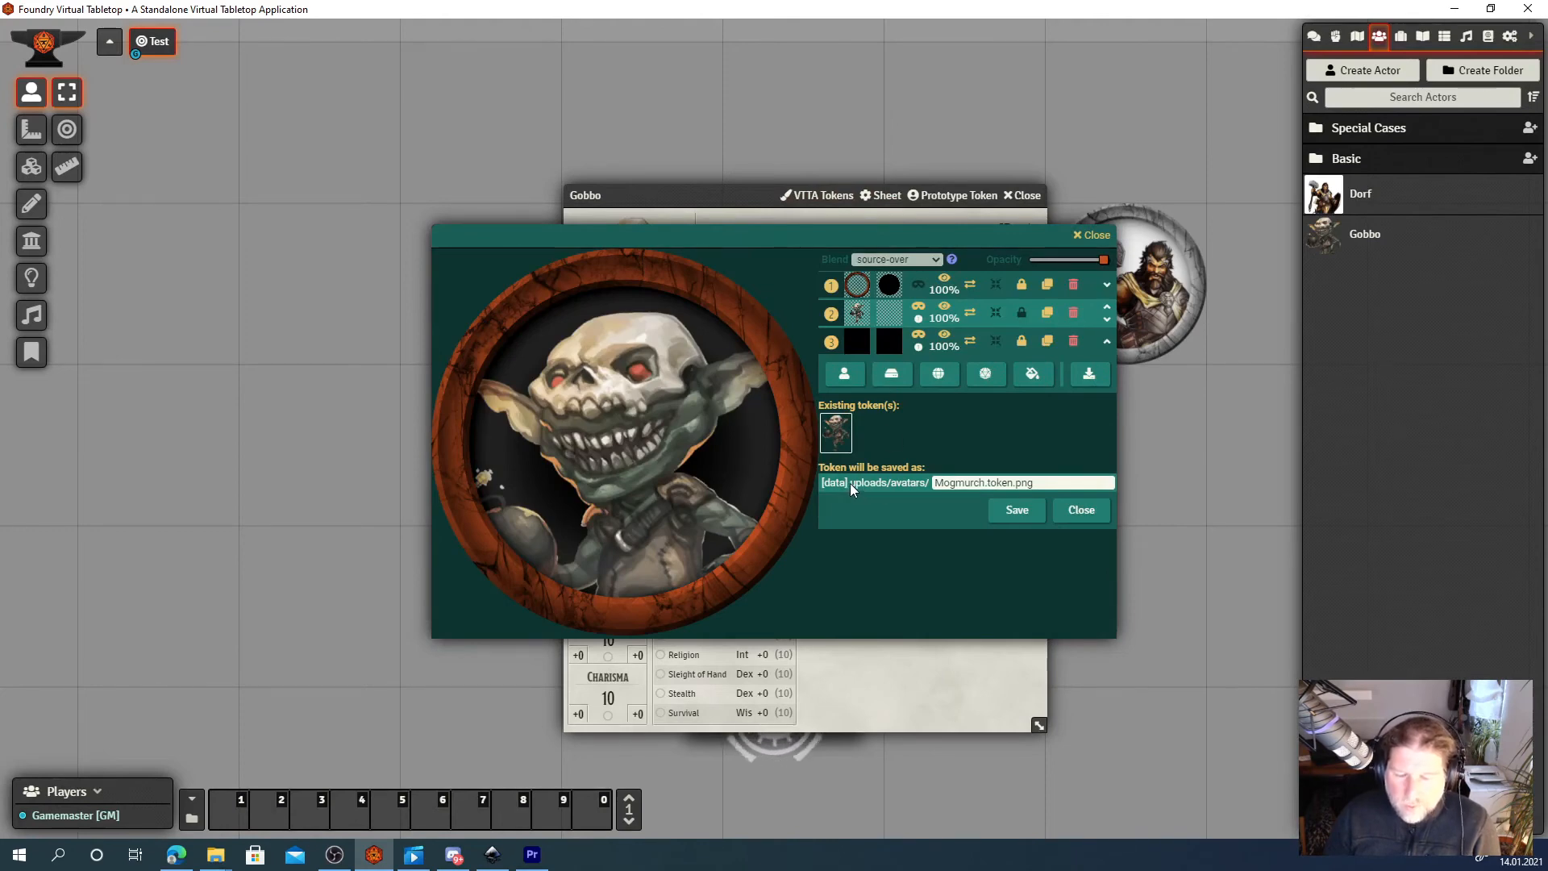
Save Gobbo's token as Mogmurch.token.png and browse uploads/avatars beside Mogmurch.png.
{"action": "left_click", "coordinate": [939, 482]}
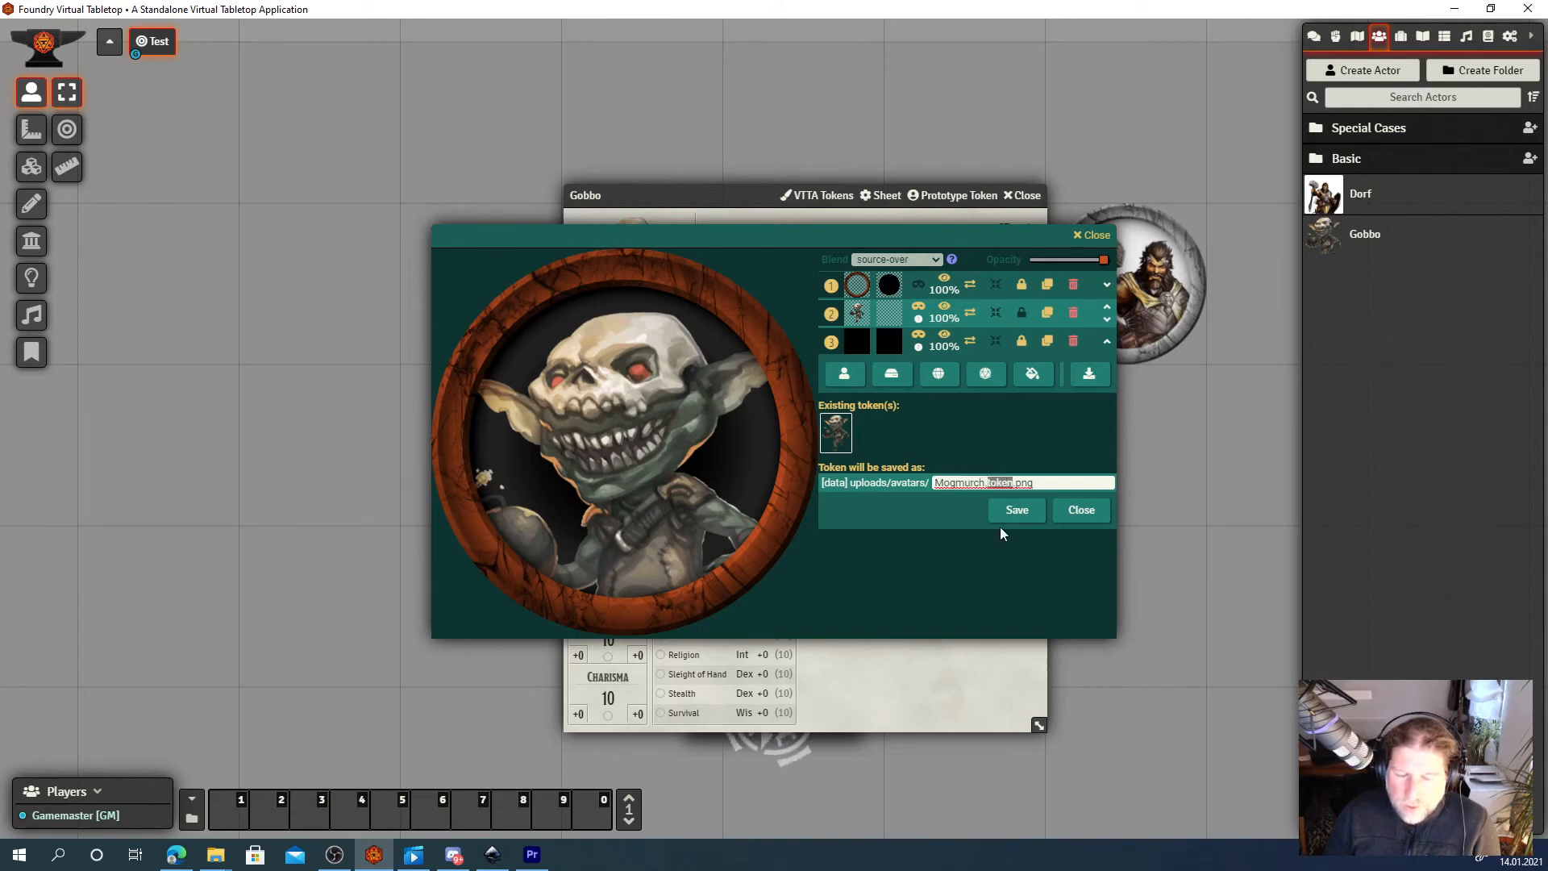
{"action": "mouse_move", "coordinate": [1006, 502]}
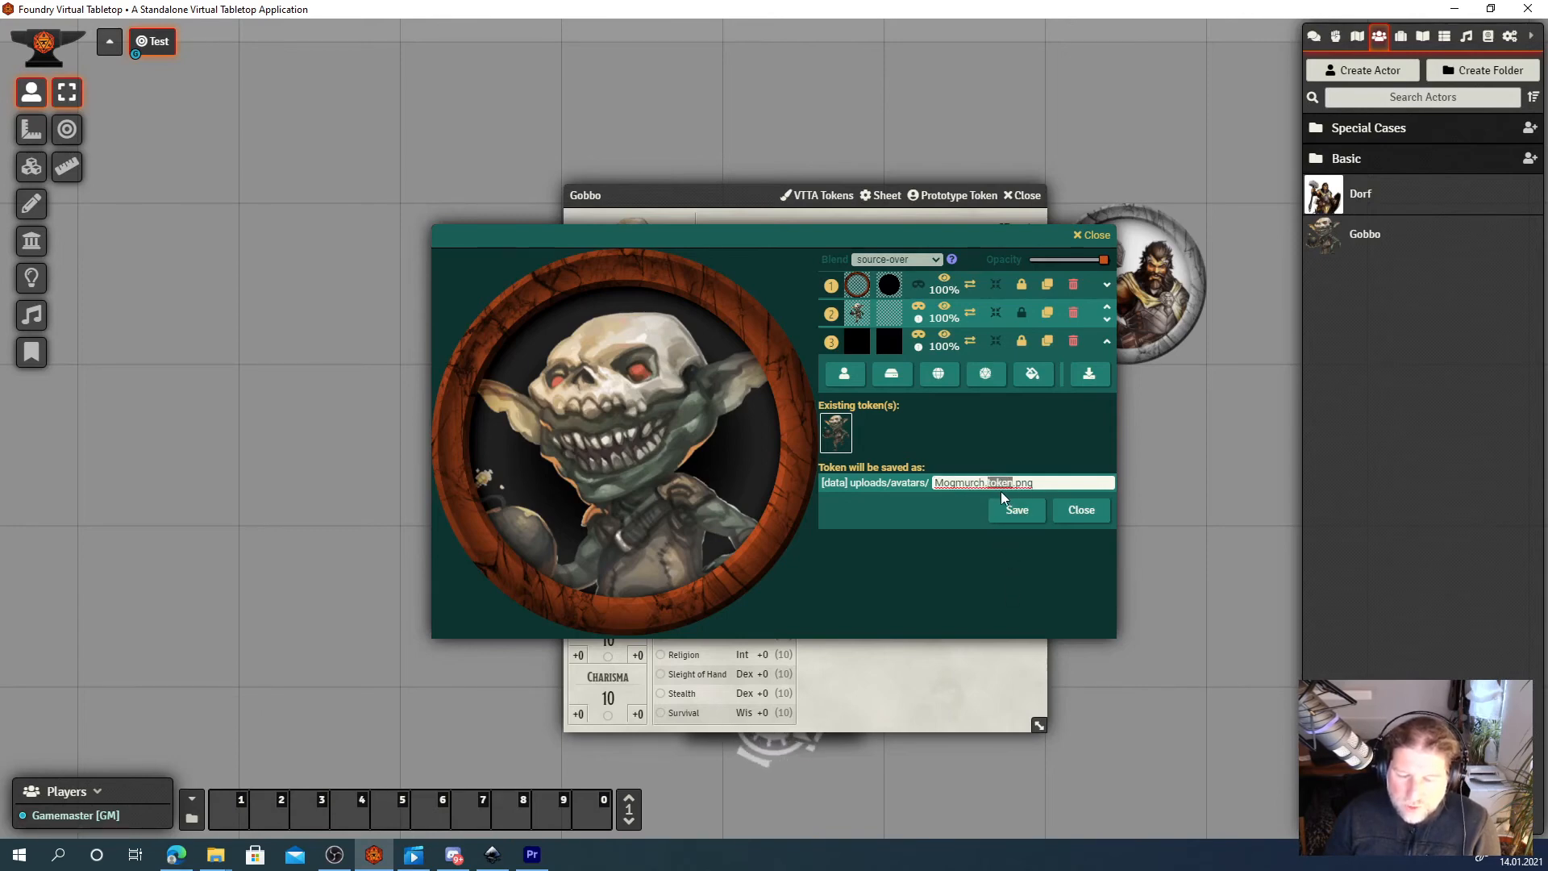
{"action": "mouse_move", "coordinate": [1055, 542]}
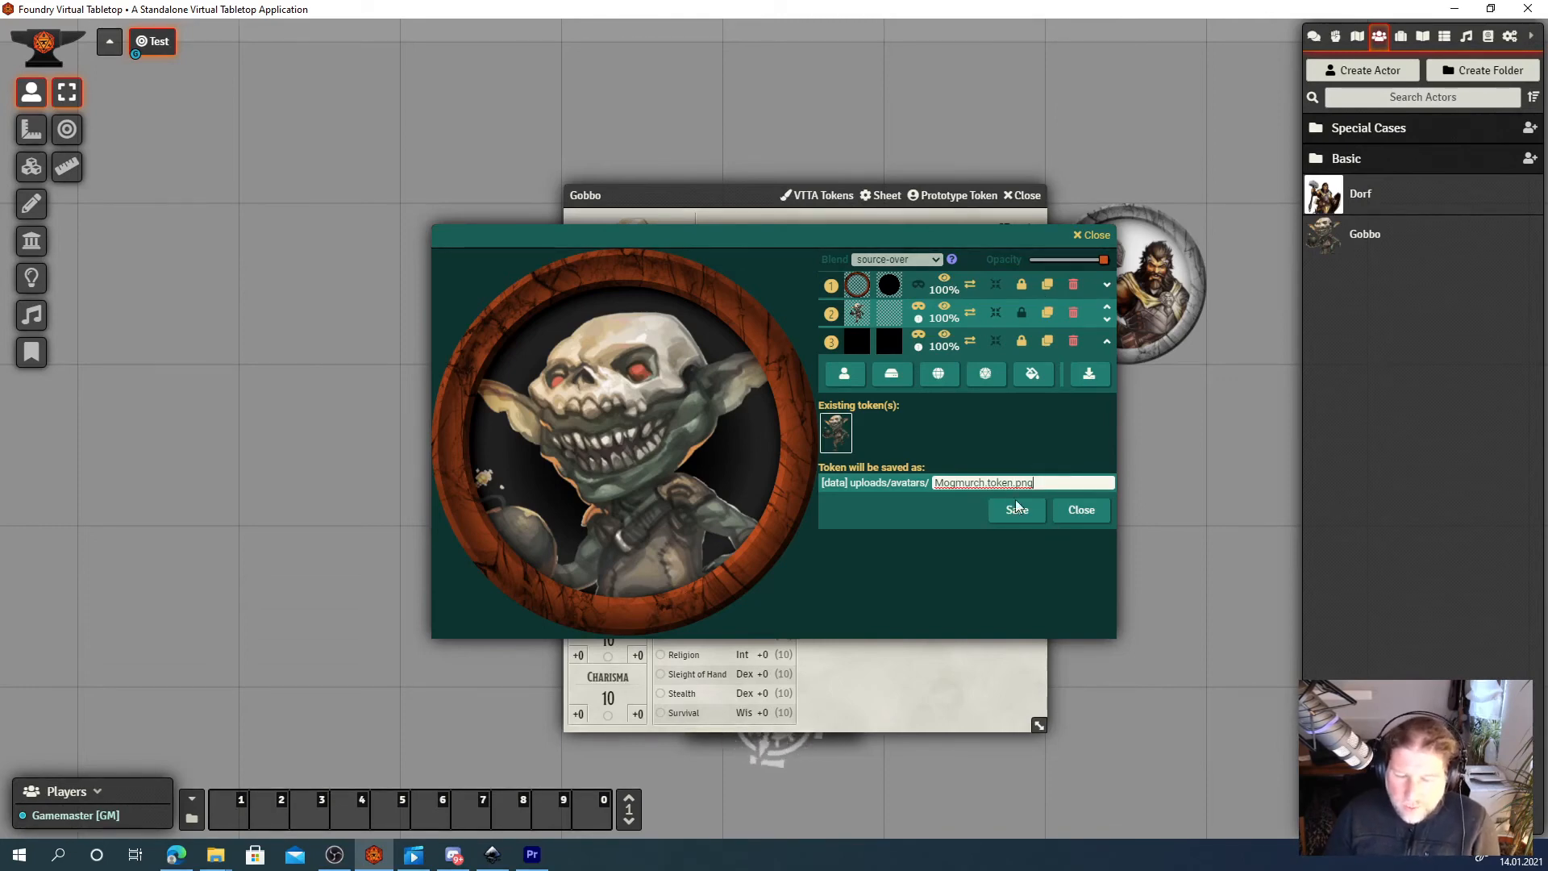
{"action": "left_click", "coordinate": [1014, 510]}
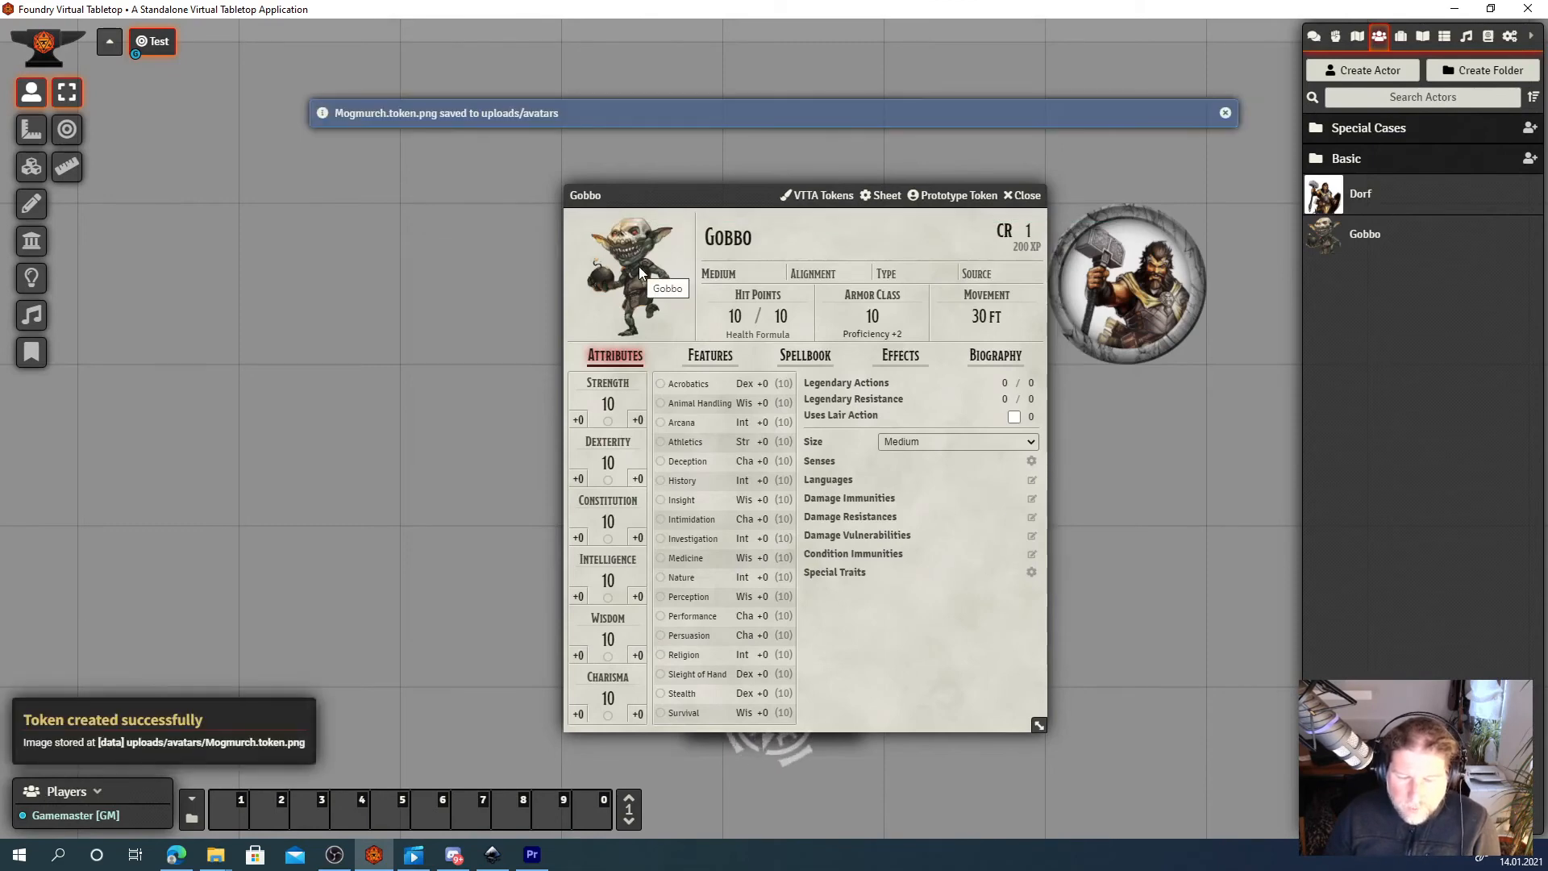
{"action": "left_click", "coordinate": [629, 275]}
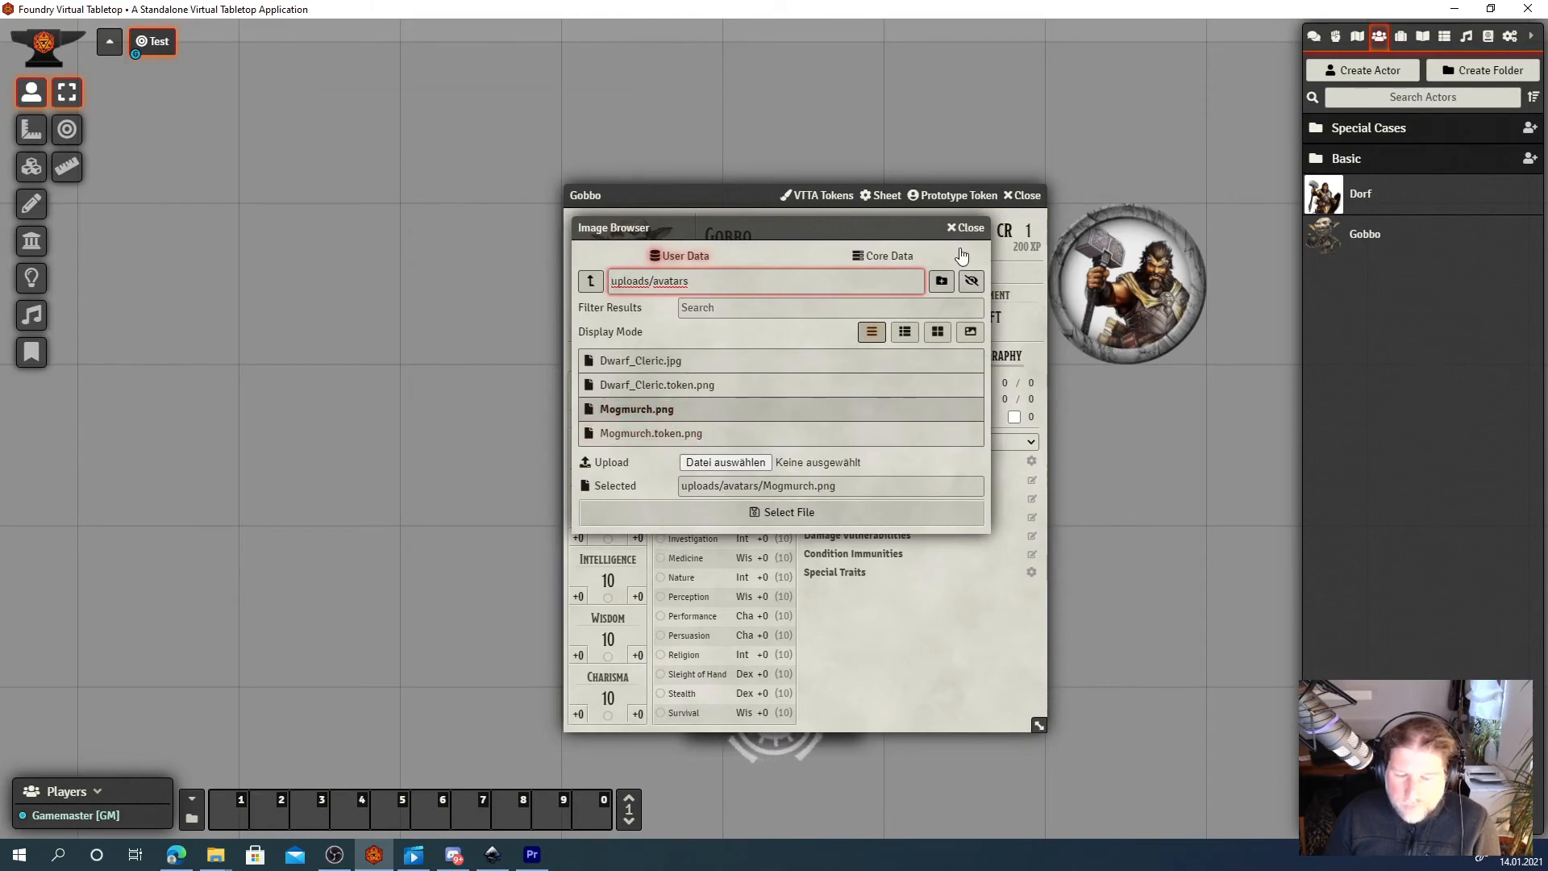
Close the image browser, then open and close Gobbo's Prototype Token settings.
{"action": "left_click", "coordinate": [966, 228]}
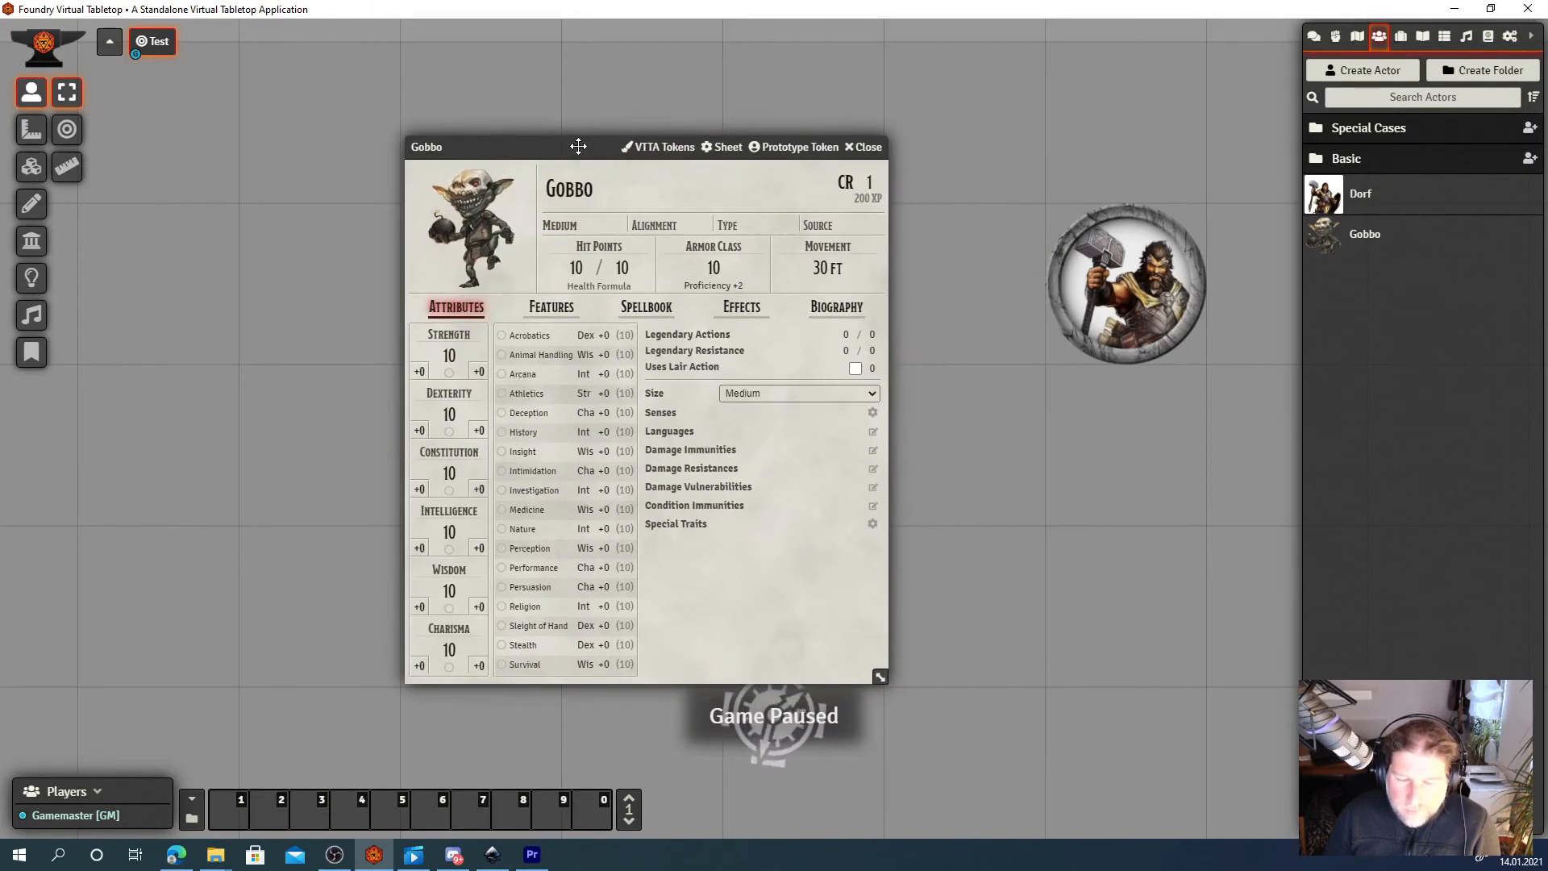
{"action": "left_click", "coordinate": [798, 147]}
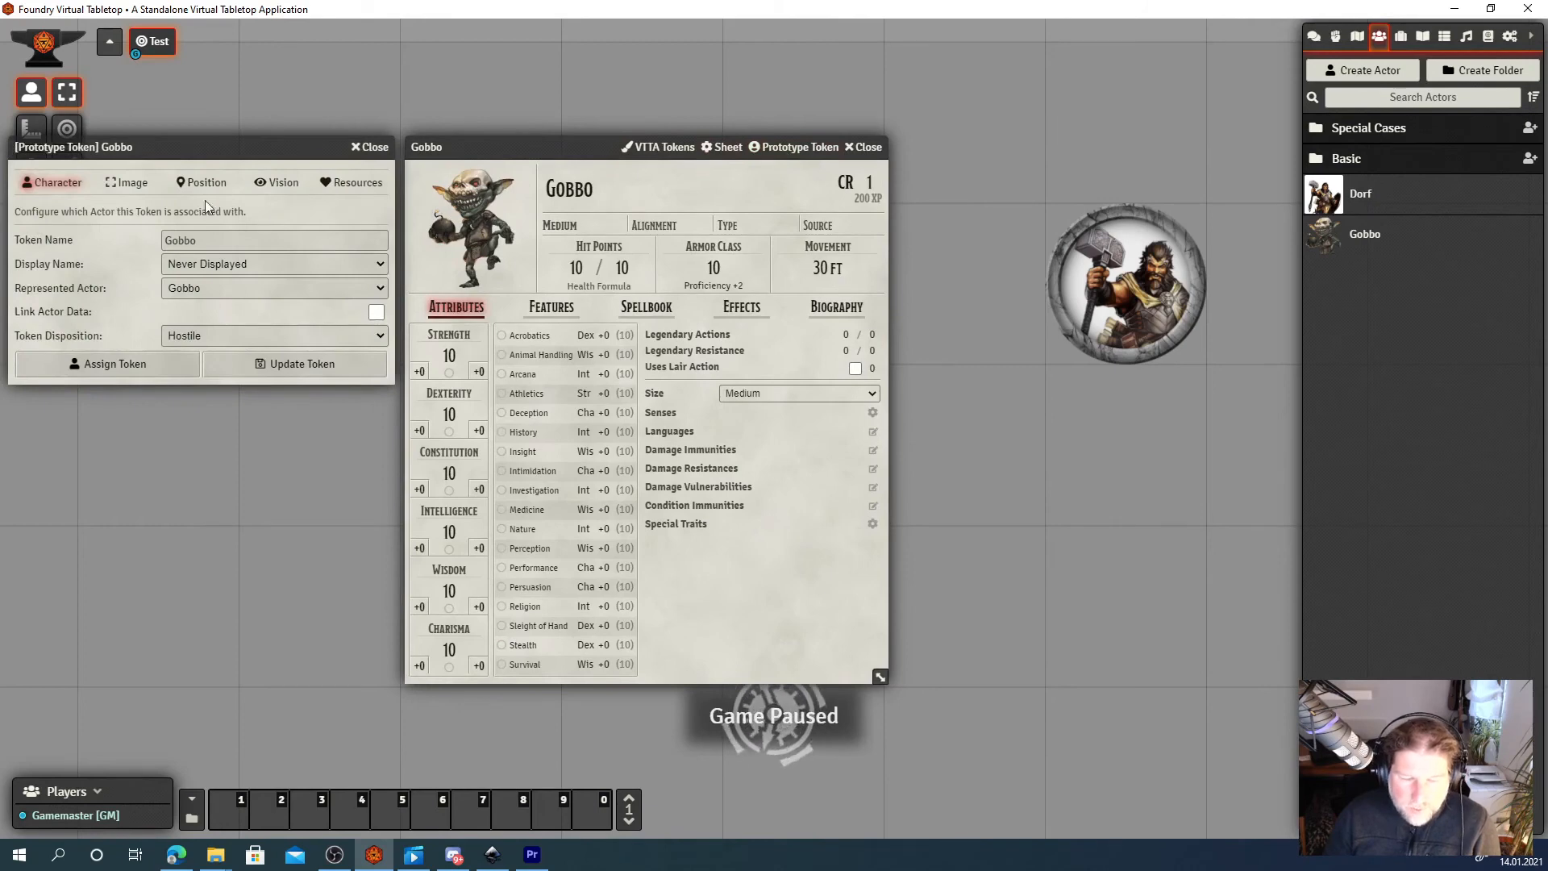
{"action": "left_click", "coordinate": [126, 182]}
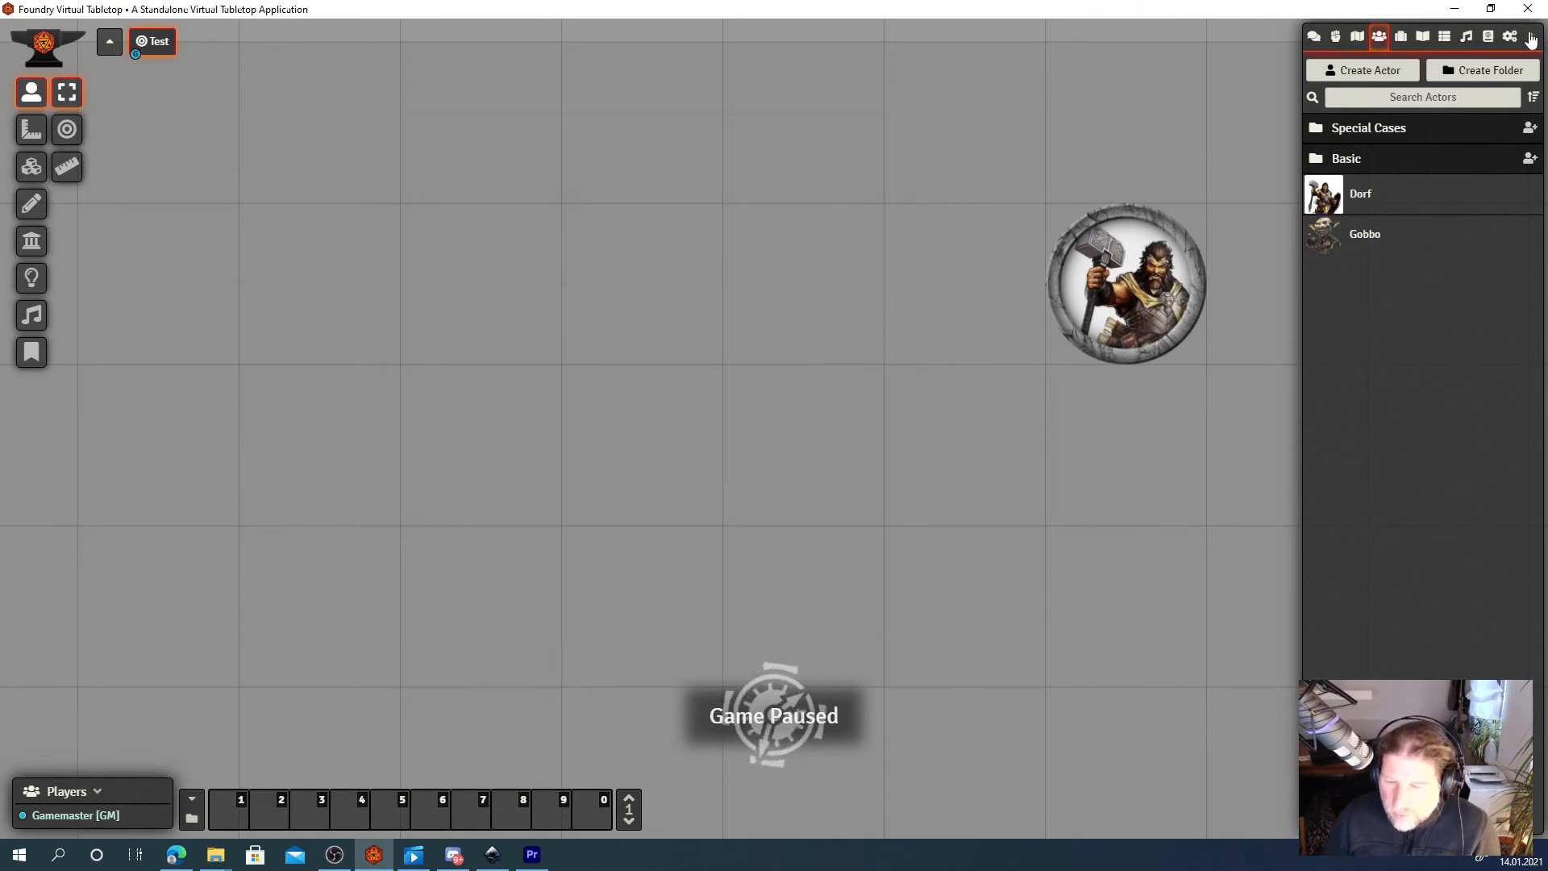
Open the VTTA module configuration showing uploads/avatars, then return to the Actors list.
{"action": "left_click", "coordinate": [1510, 37]}
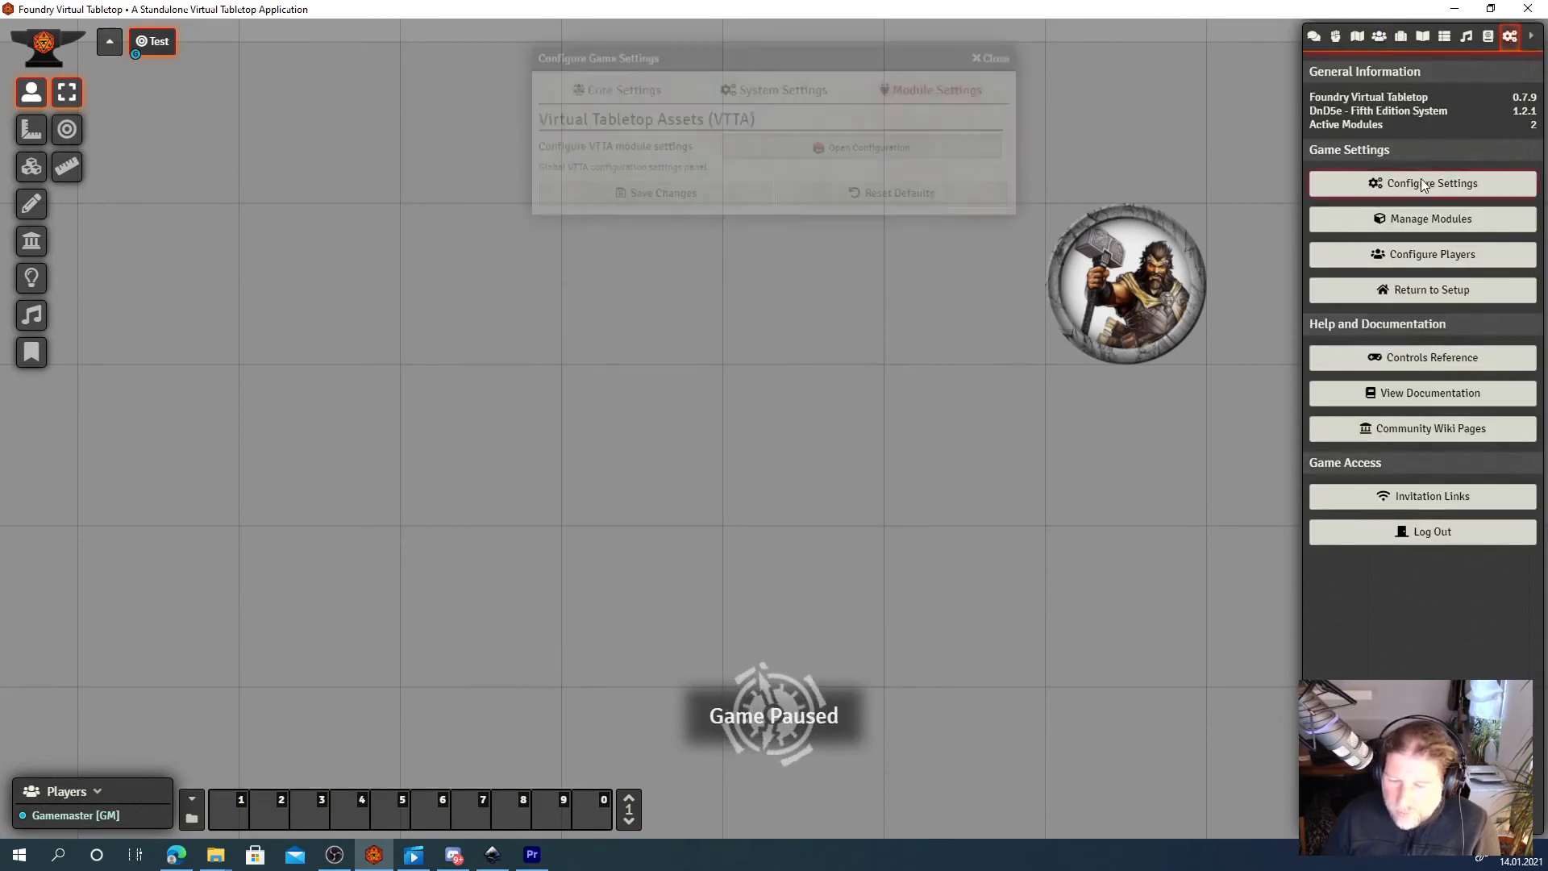
{"action": "left_click", "coordinate": [860, 146]}
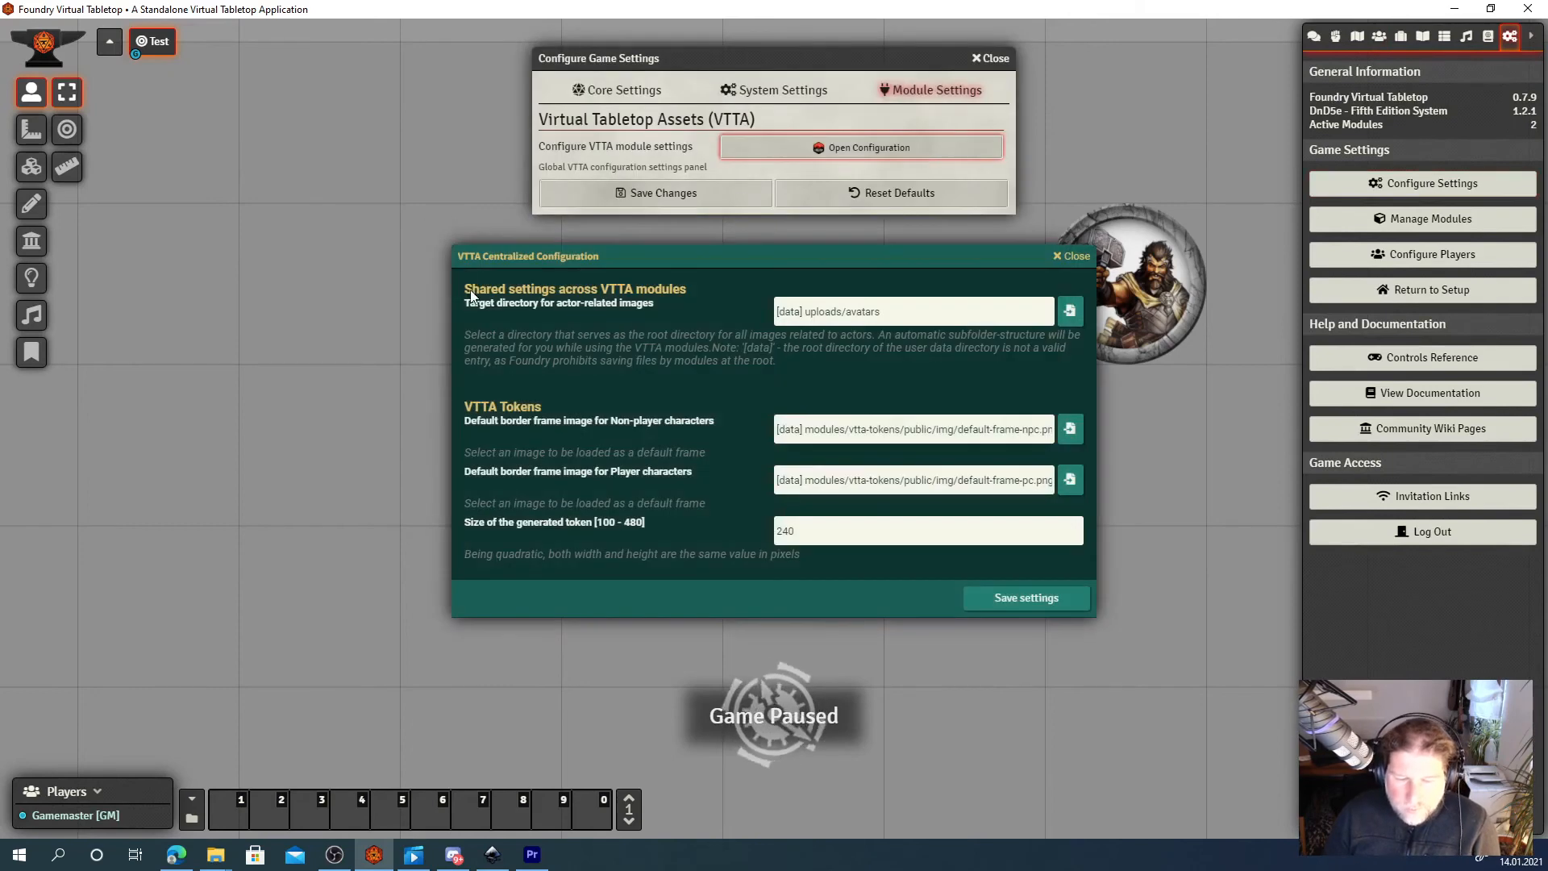
{"action": "mouse_move", "coordinate": [639, 311]}
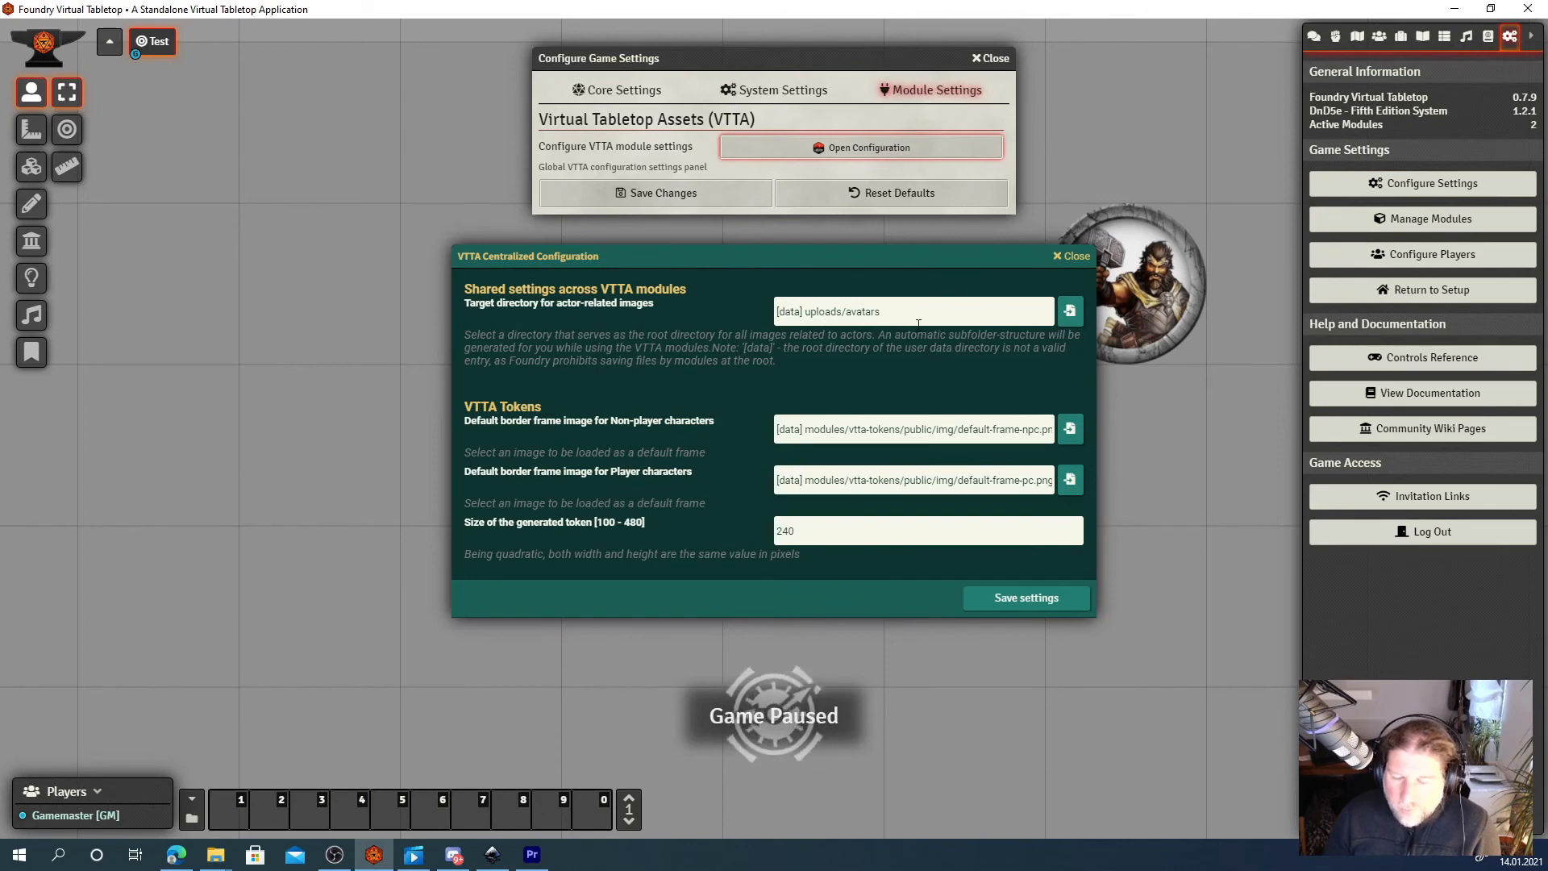
{"action": "left_click", "coordinate": [1379, 38]}
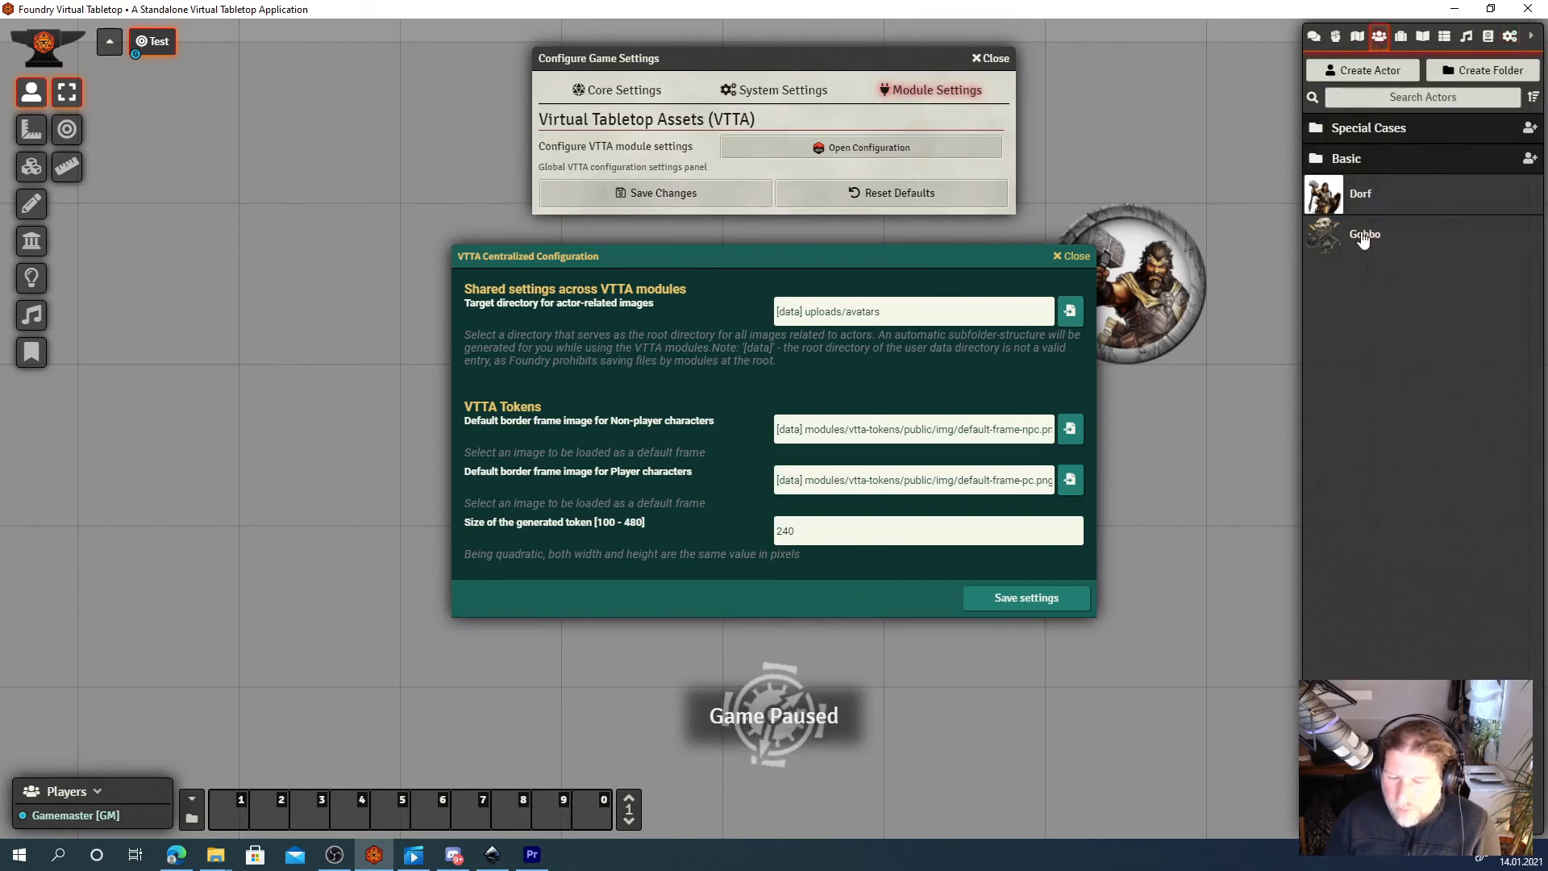
From Gobbo's image browser, upload Dwarf_Cleric.jpg into the uploads folder.
{"action": "double_click", "coordinate": [1366, 233]}
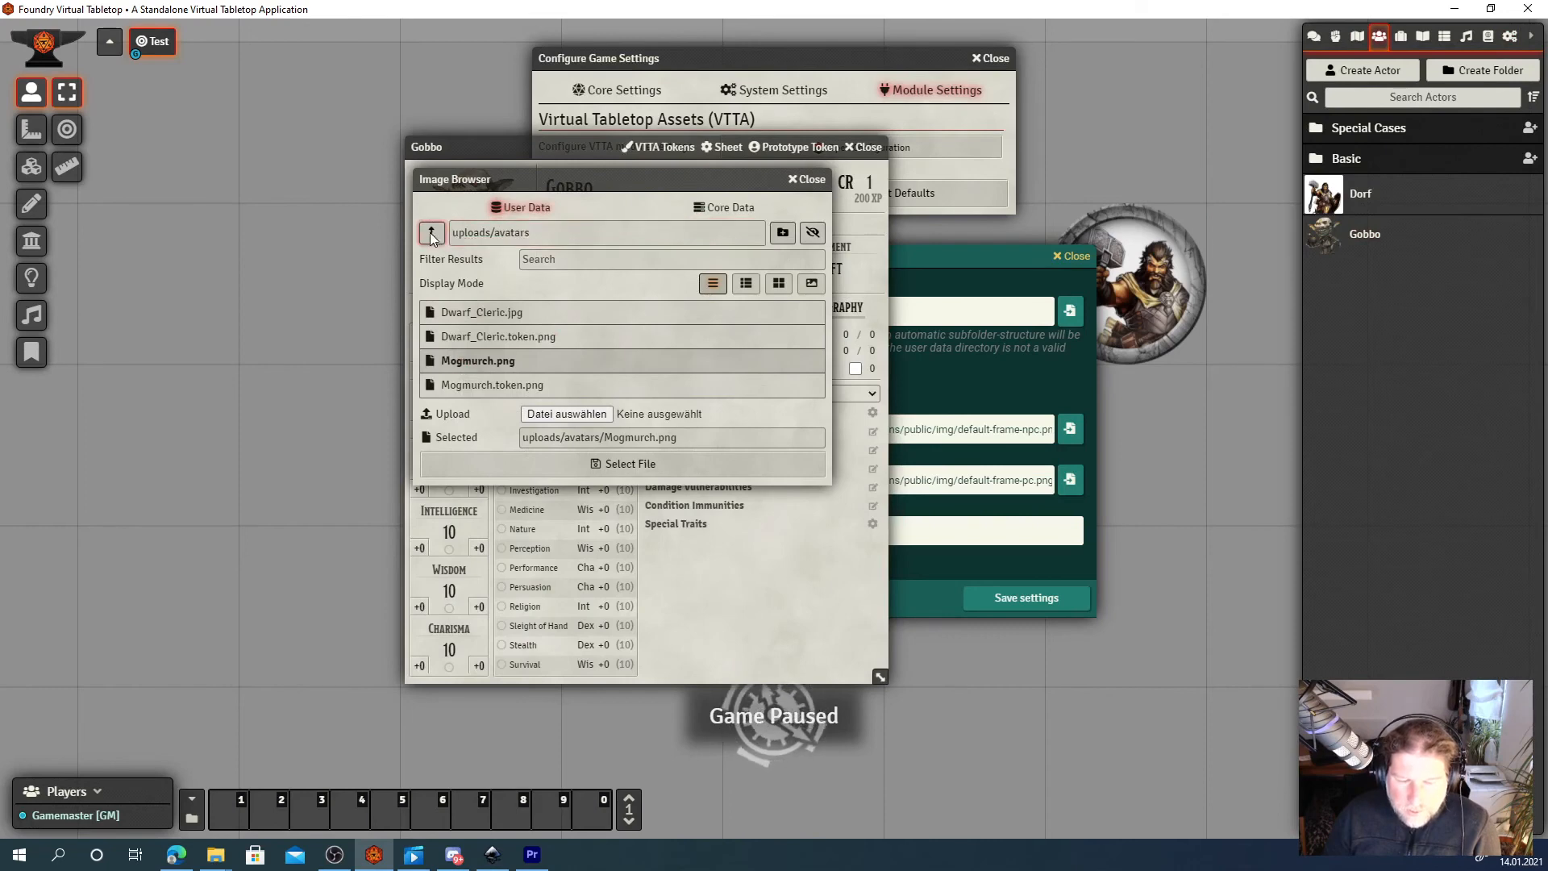
{"action": "left_click", "coordinate": [431, 232]}
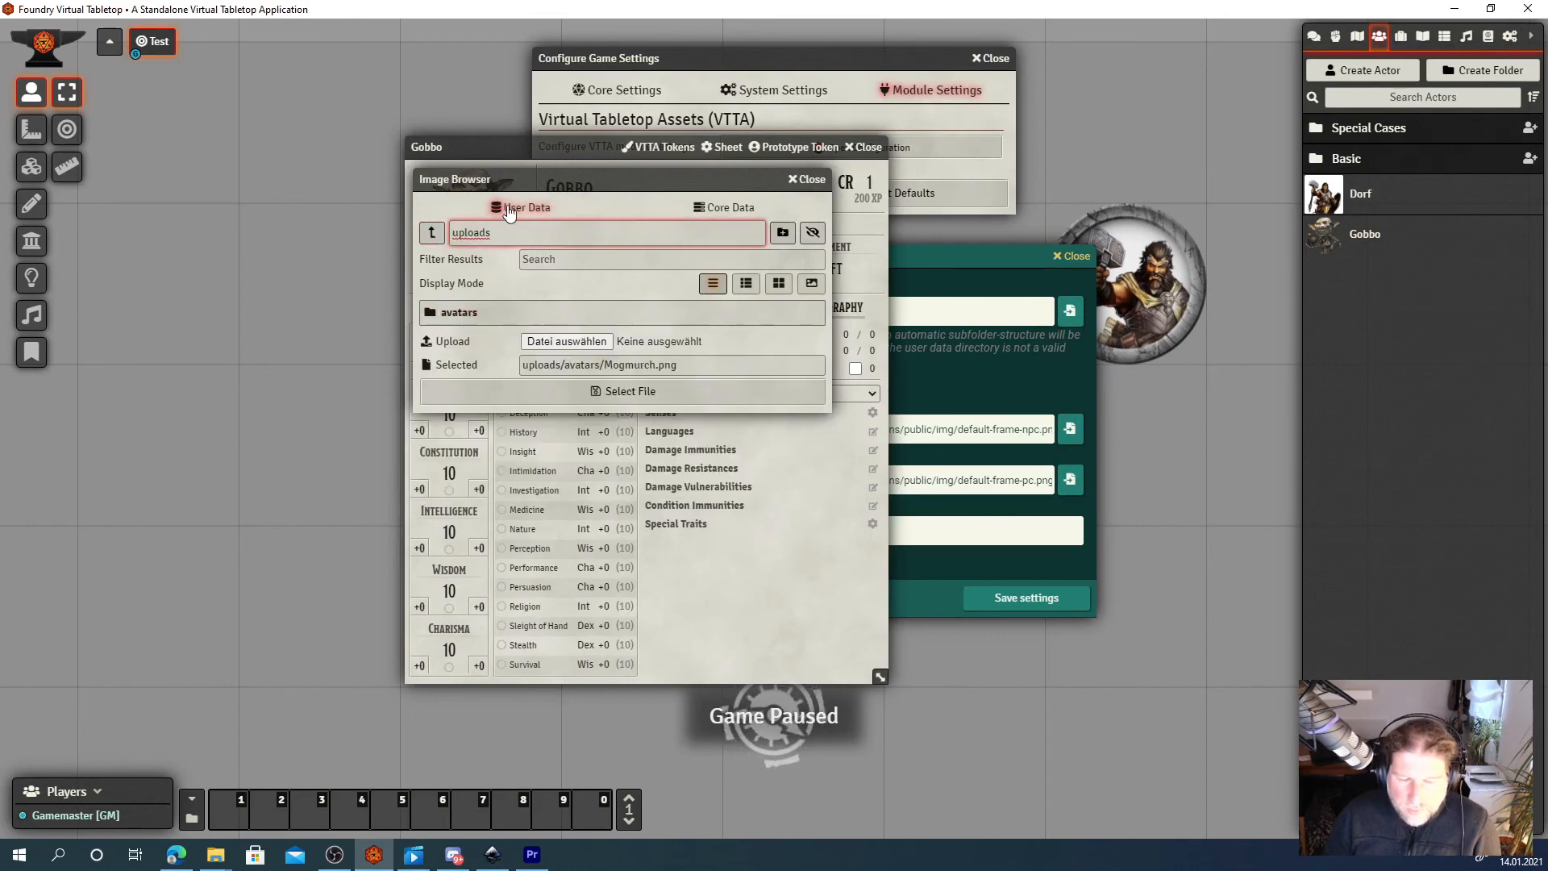
{"action": "left_click", "coordinate": [566, 340]}
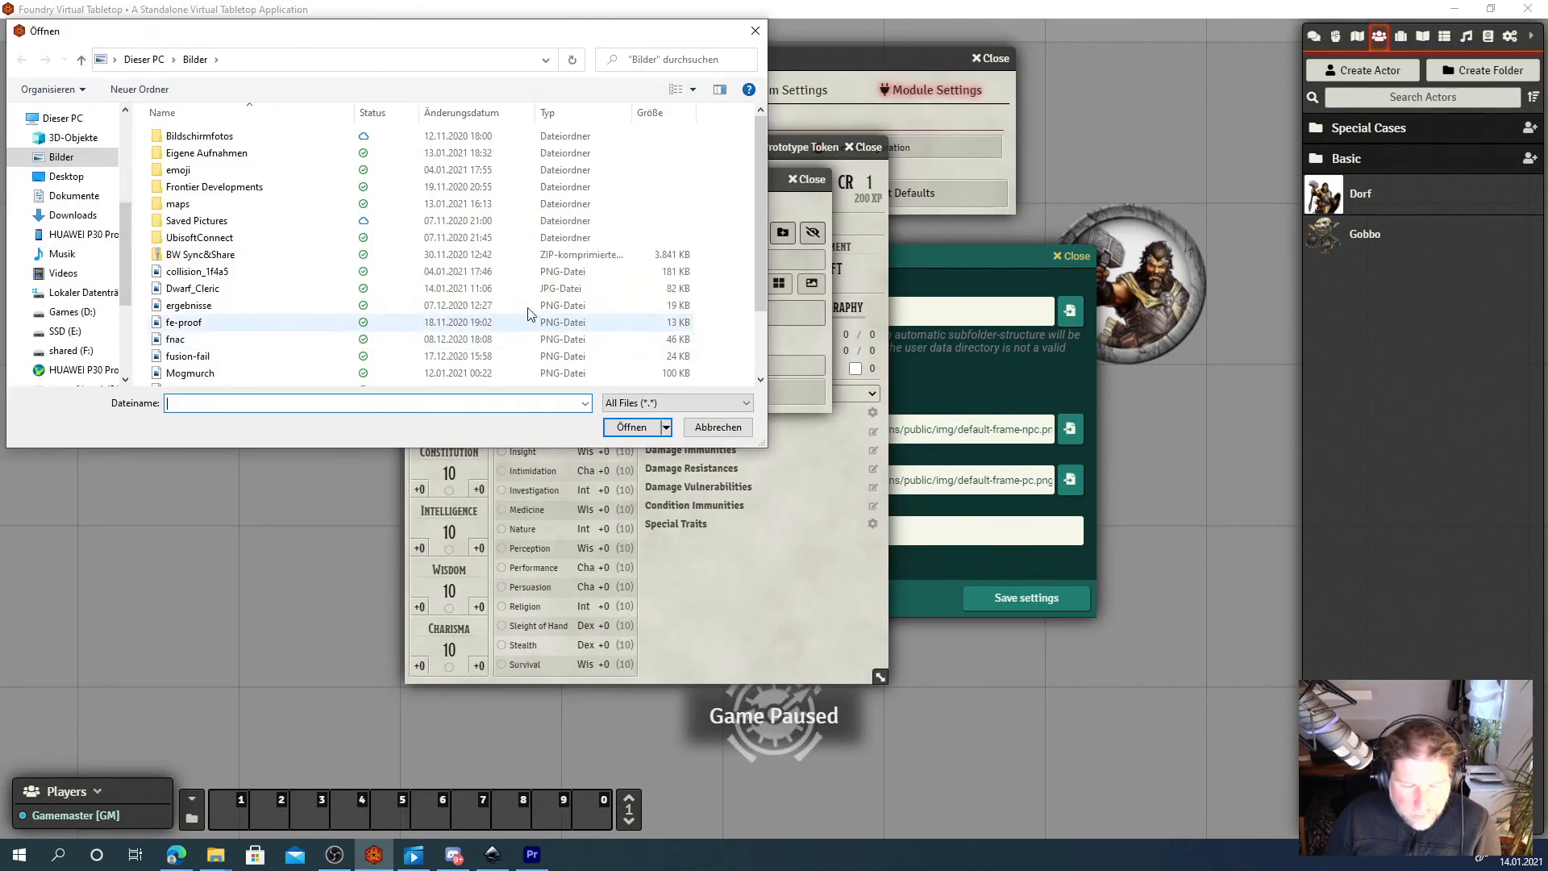
{"action": "left_click", "coordinate": [630, 425]}
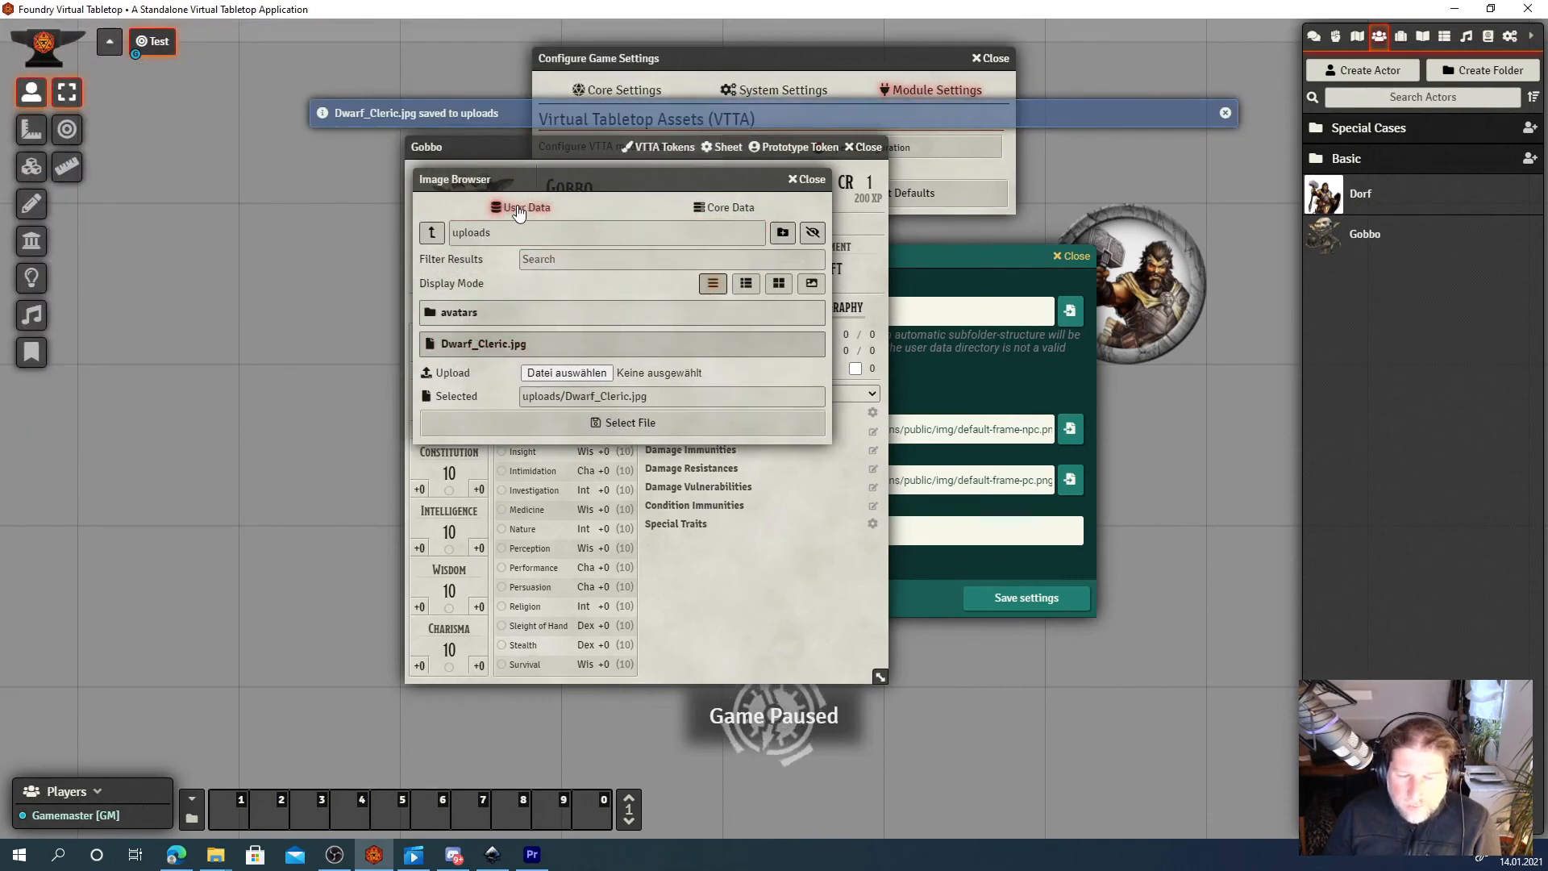
Upload Dwarf_Cleric.jpg again at the user data root.
{"action": "left_click", "coordinate": [432, 232]}
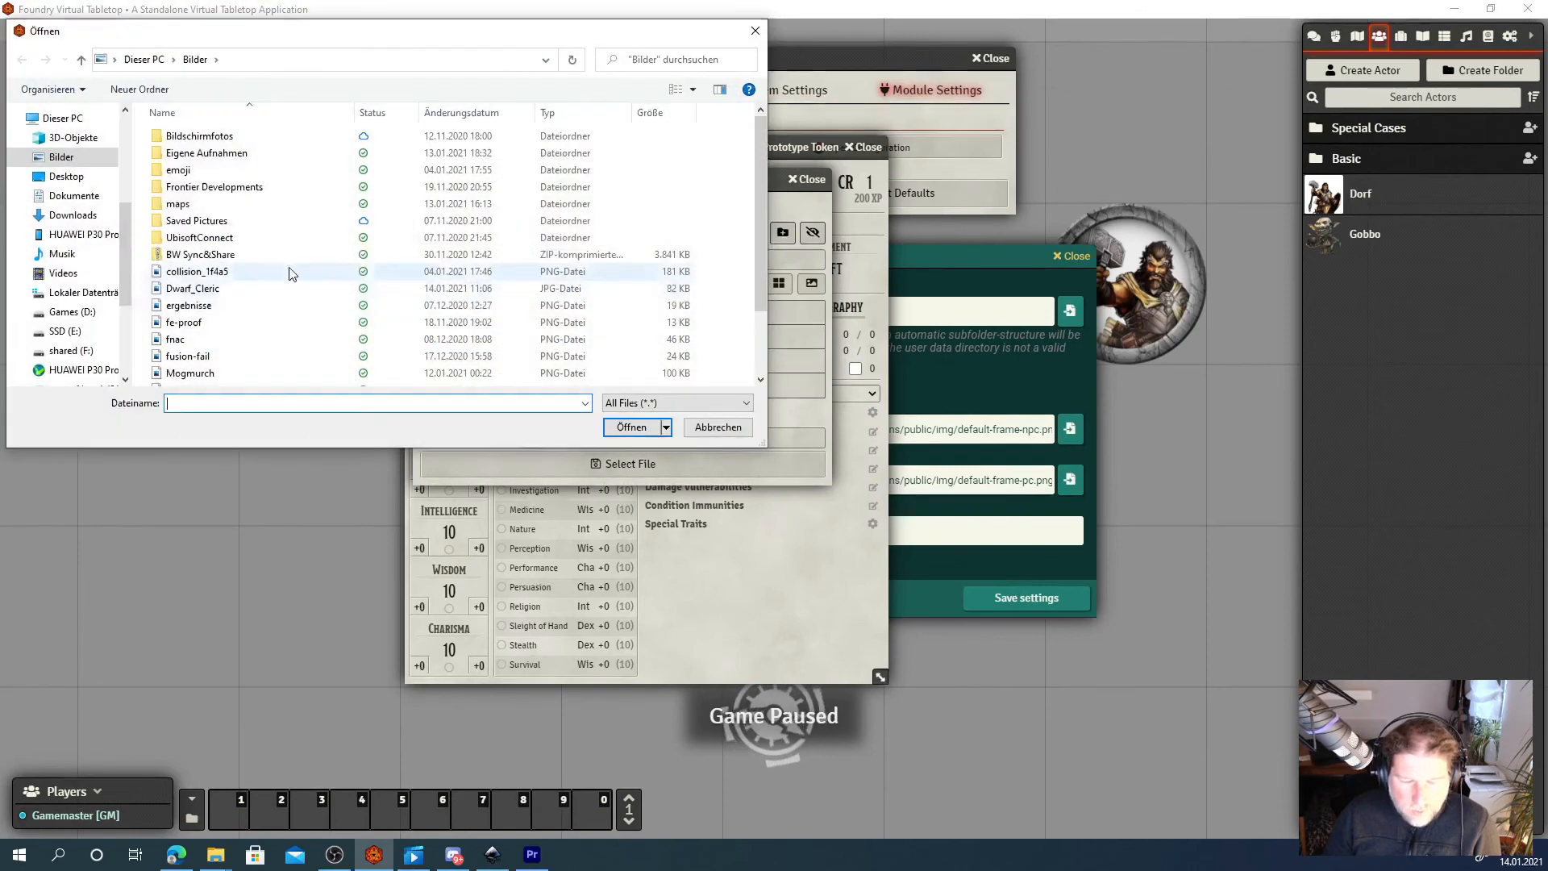
{"action": "left_click", "coordinate": [630, 426]}
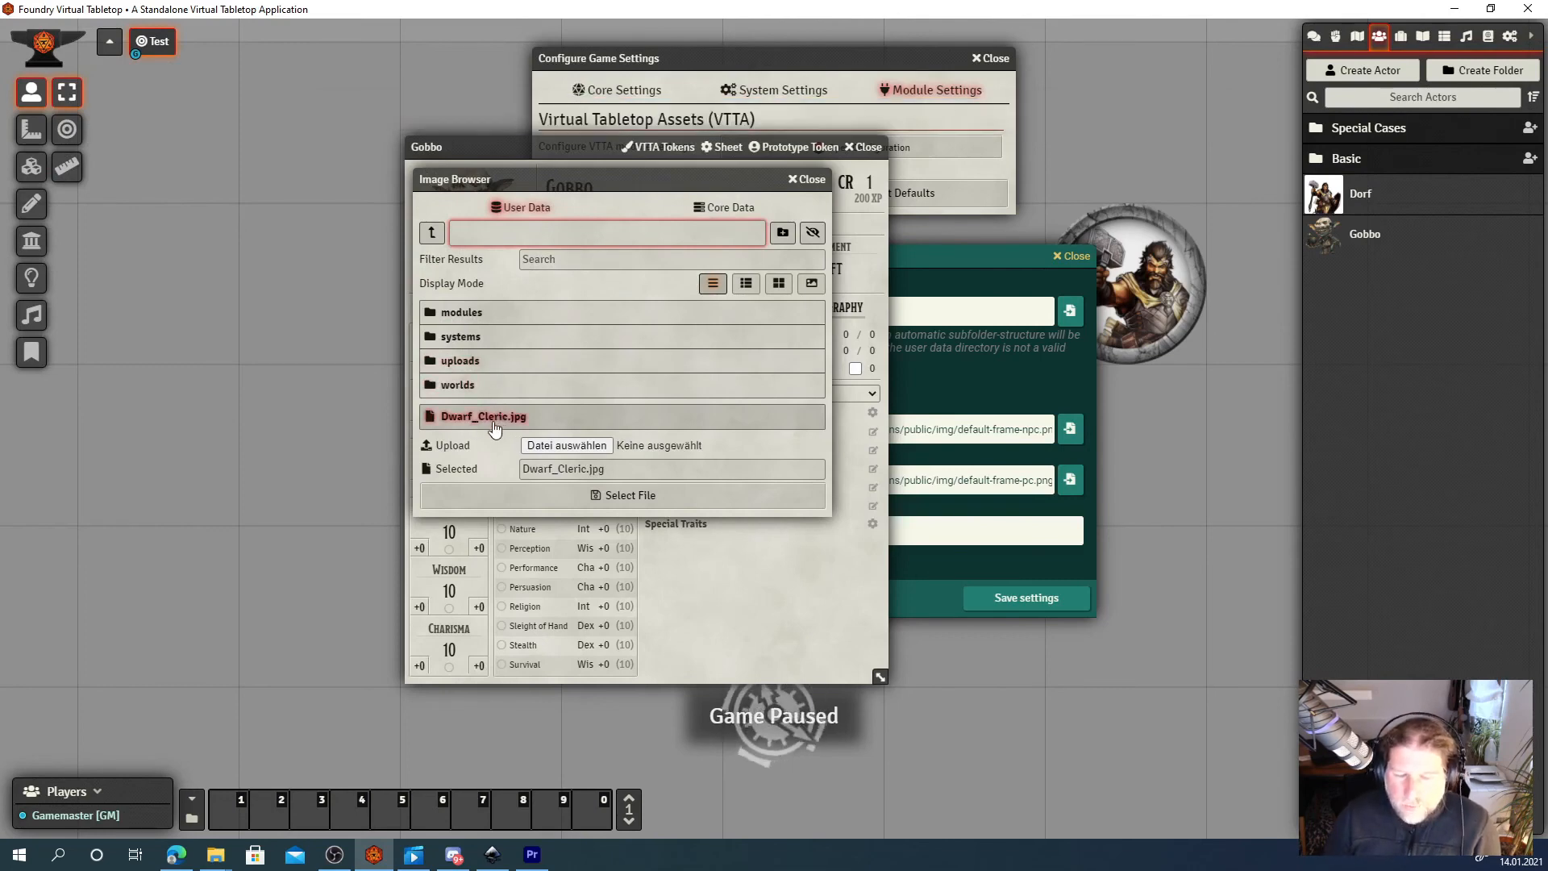
{"action": "mouse_move", "coordinate": [460, 312]}
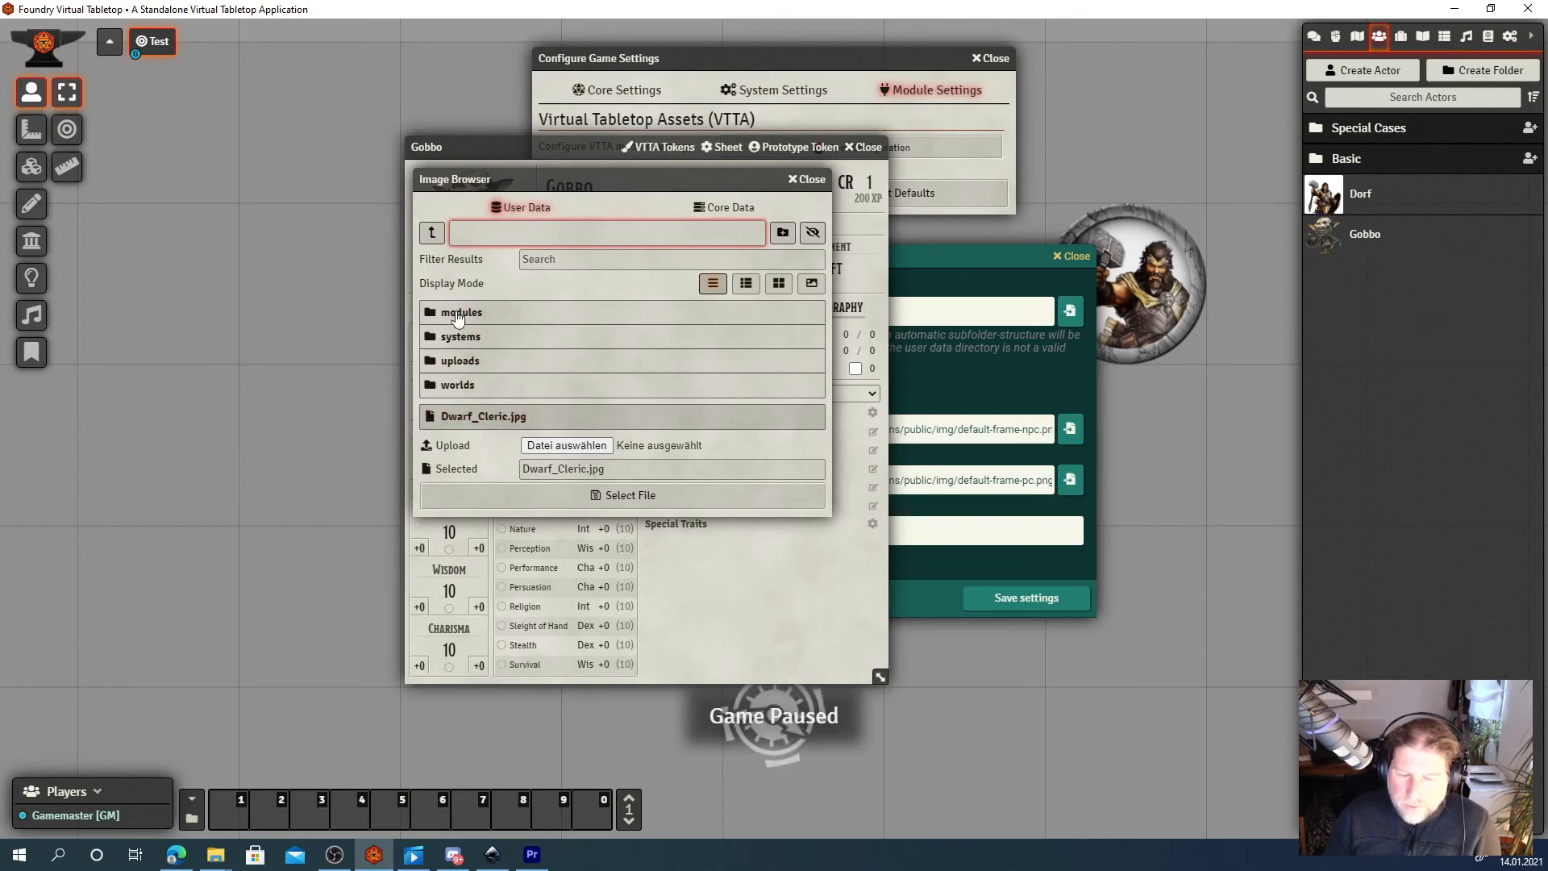
{"action": "mouse_move", "coordinate": [482, 416]}
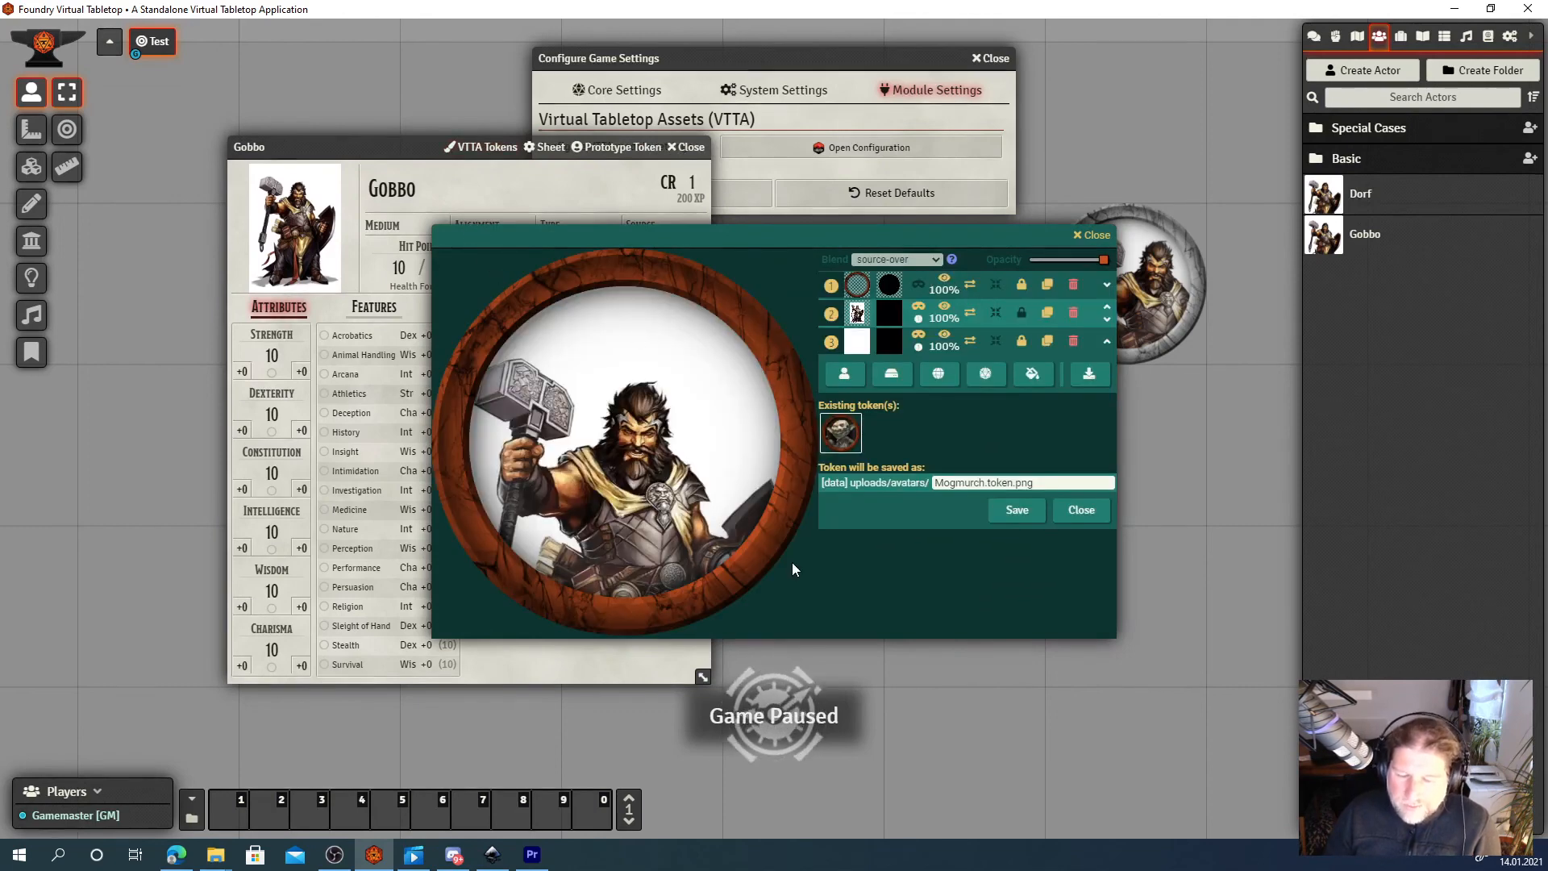
{"action": "mouse_move", "coordinate": [868, 489]}
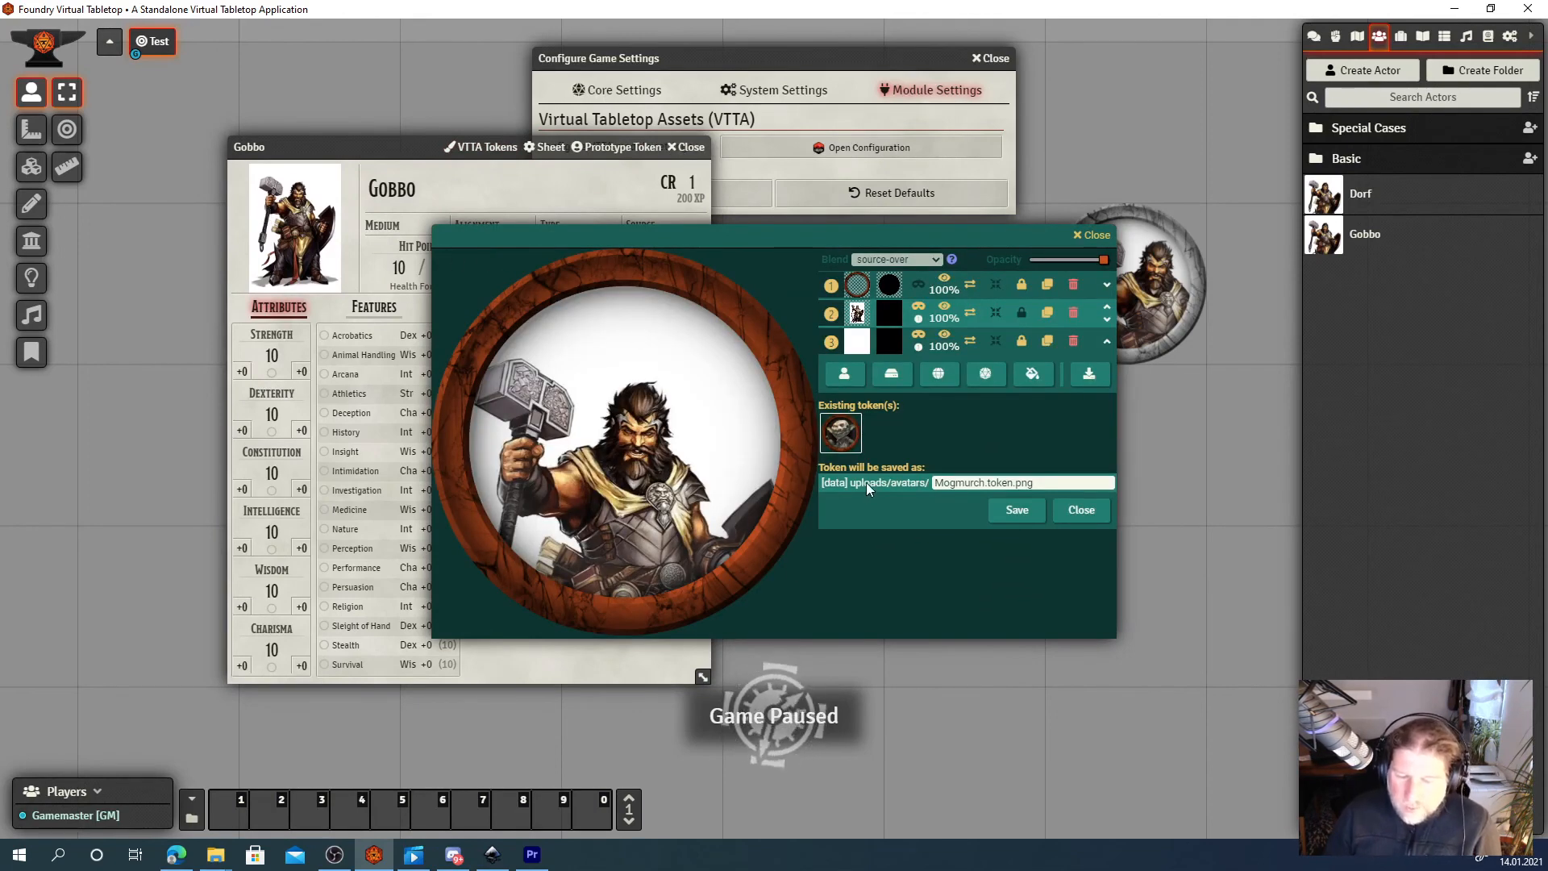
{"action": "mouse_move", "coordinate": [930, 494]}
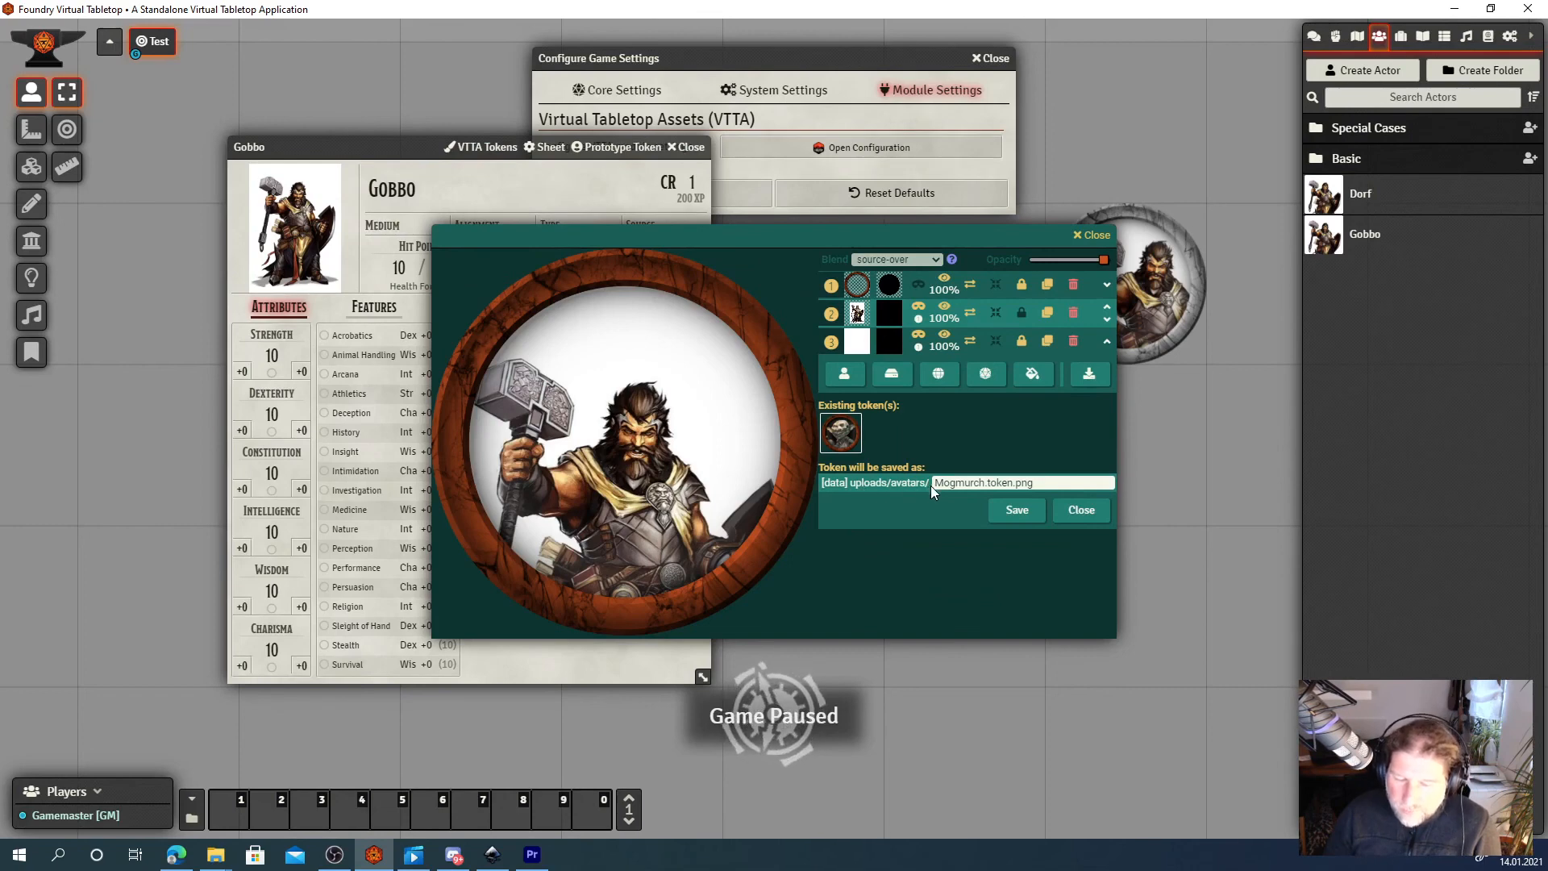
Check Gobbo's Prototype Token image path, still uploads/avatars/Mogmurch.token.png, then return to the token editor.
{"action": "triple_click", "coordinate": [982, 482]}
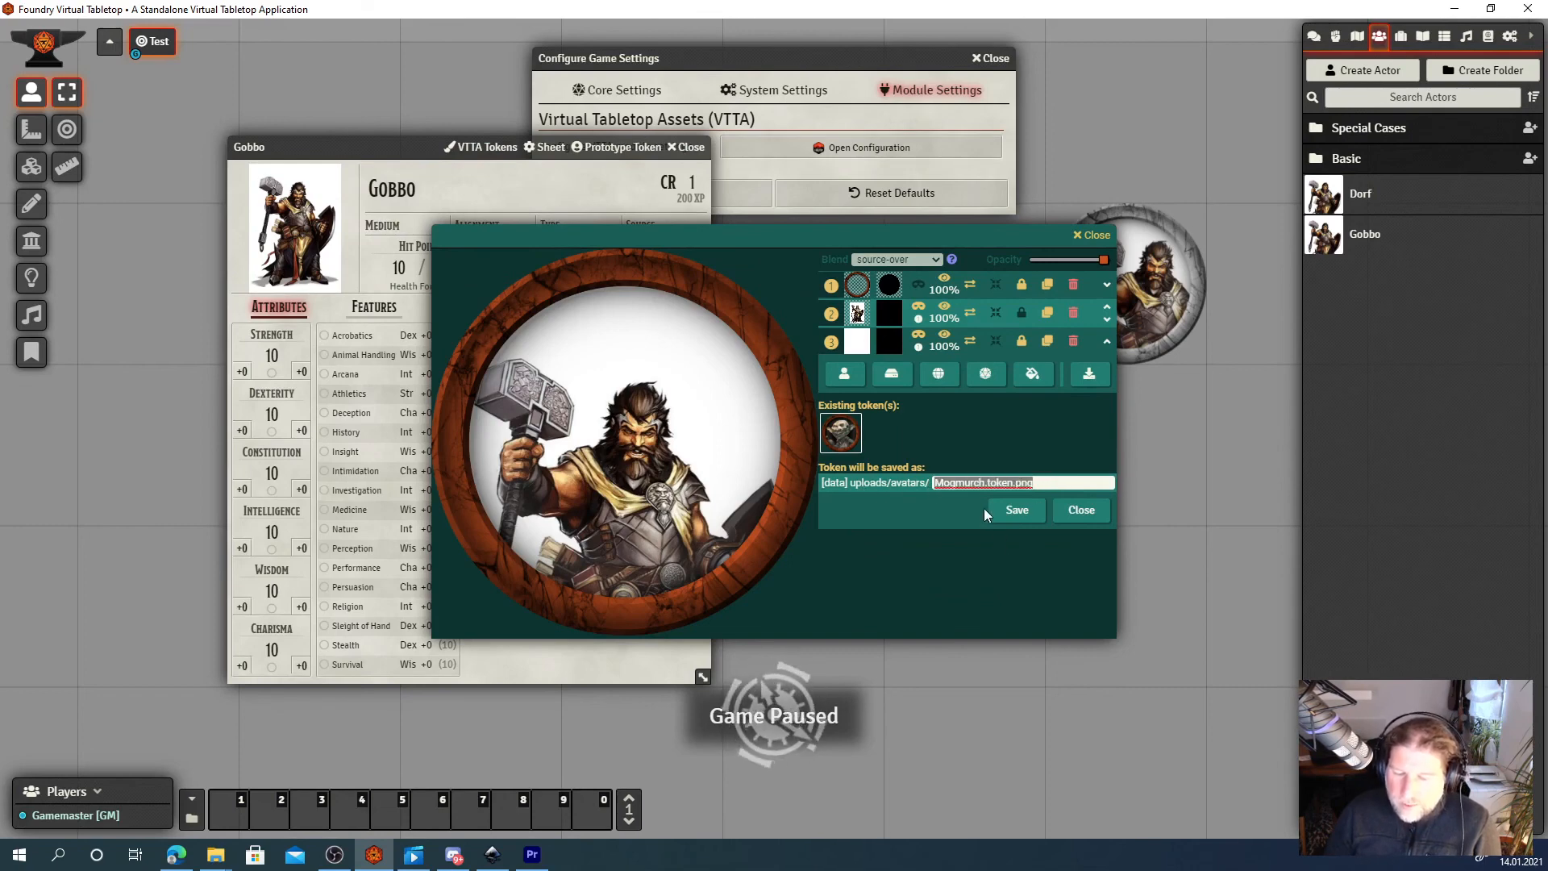
{"action": "mouse_move", "coordinate": [314, 157]}
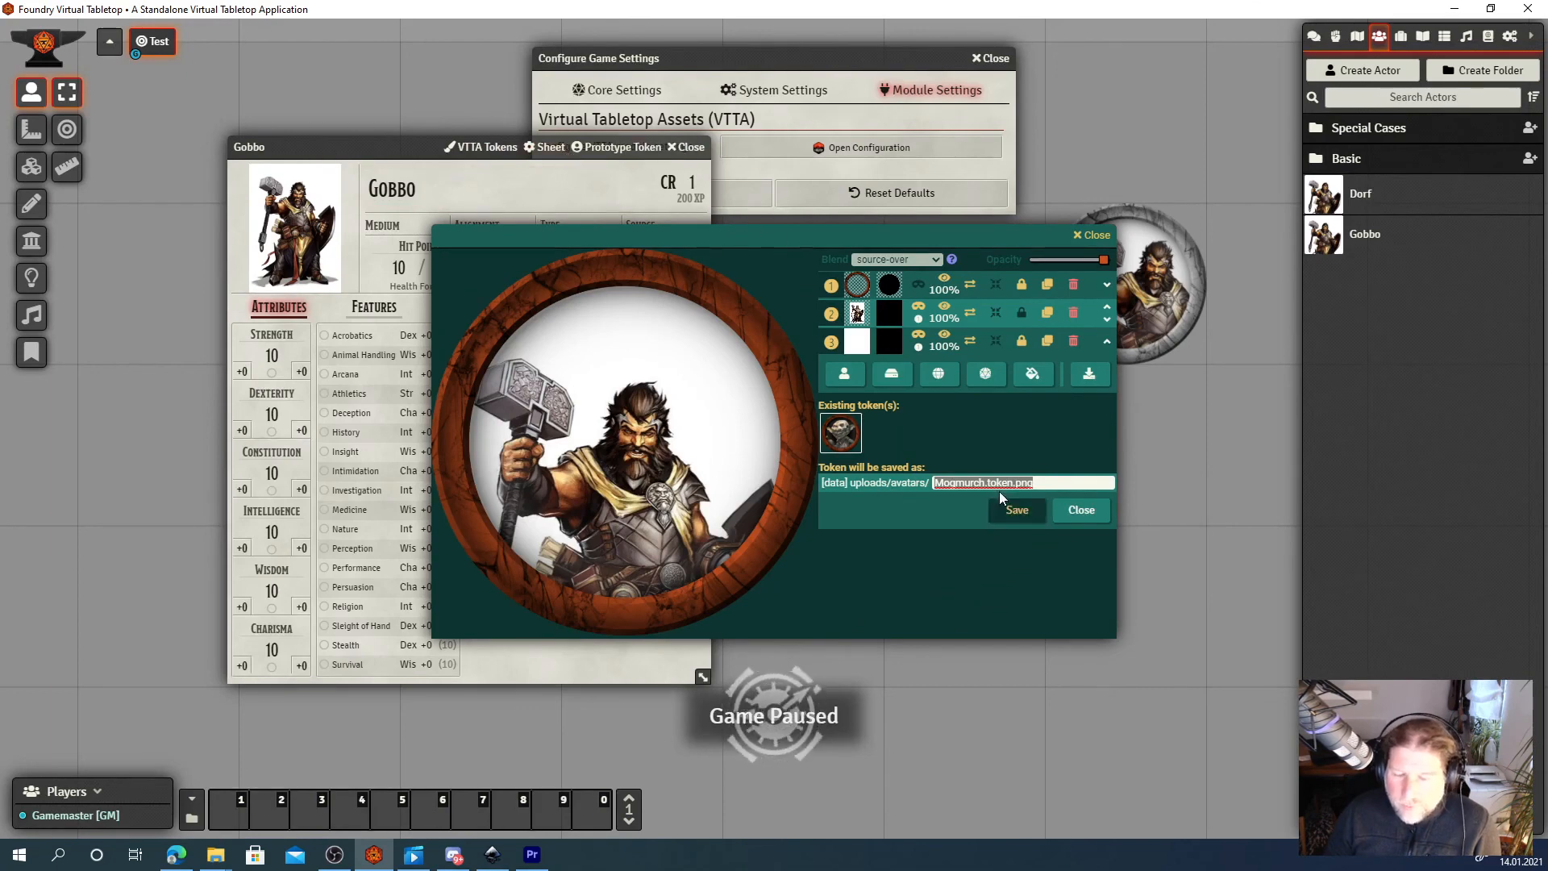
{"action": "left_click", "coordinate": [617, 147]}
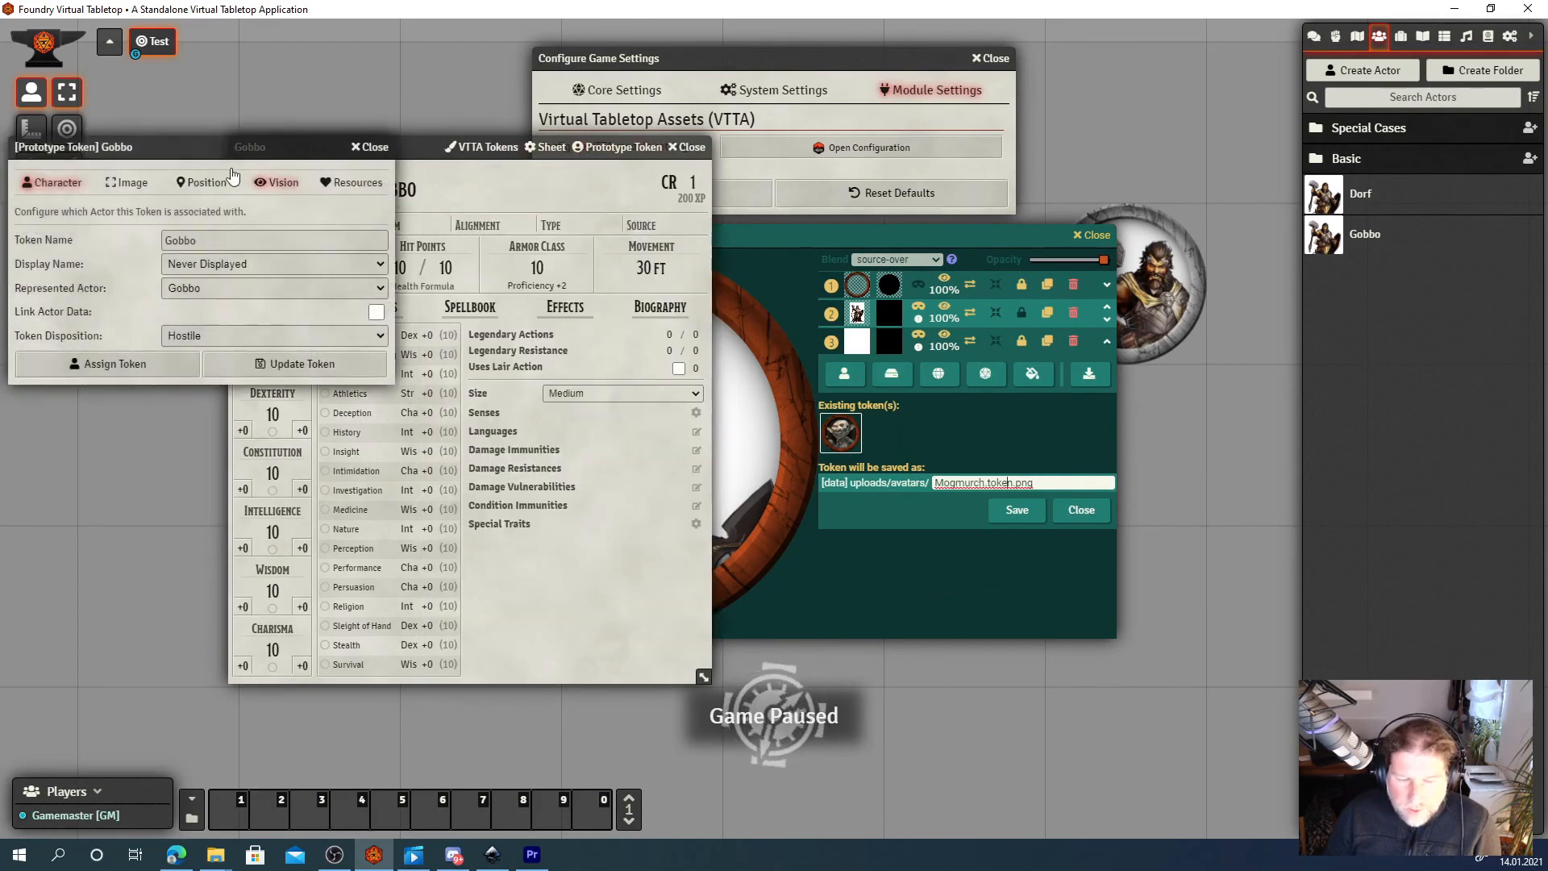
{"action": "left_click", "coordinate": [127, 182]}
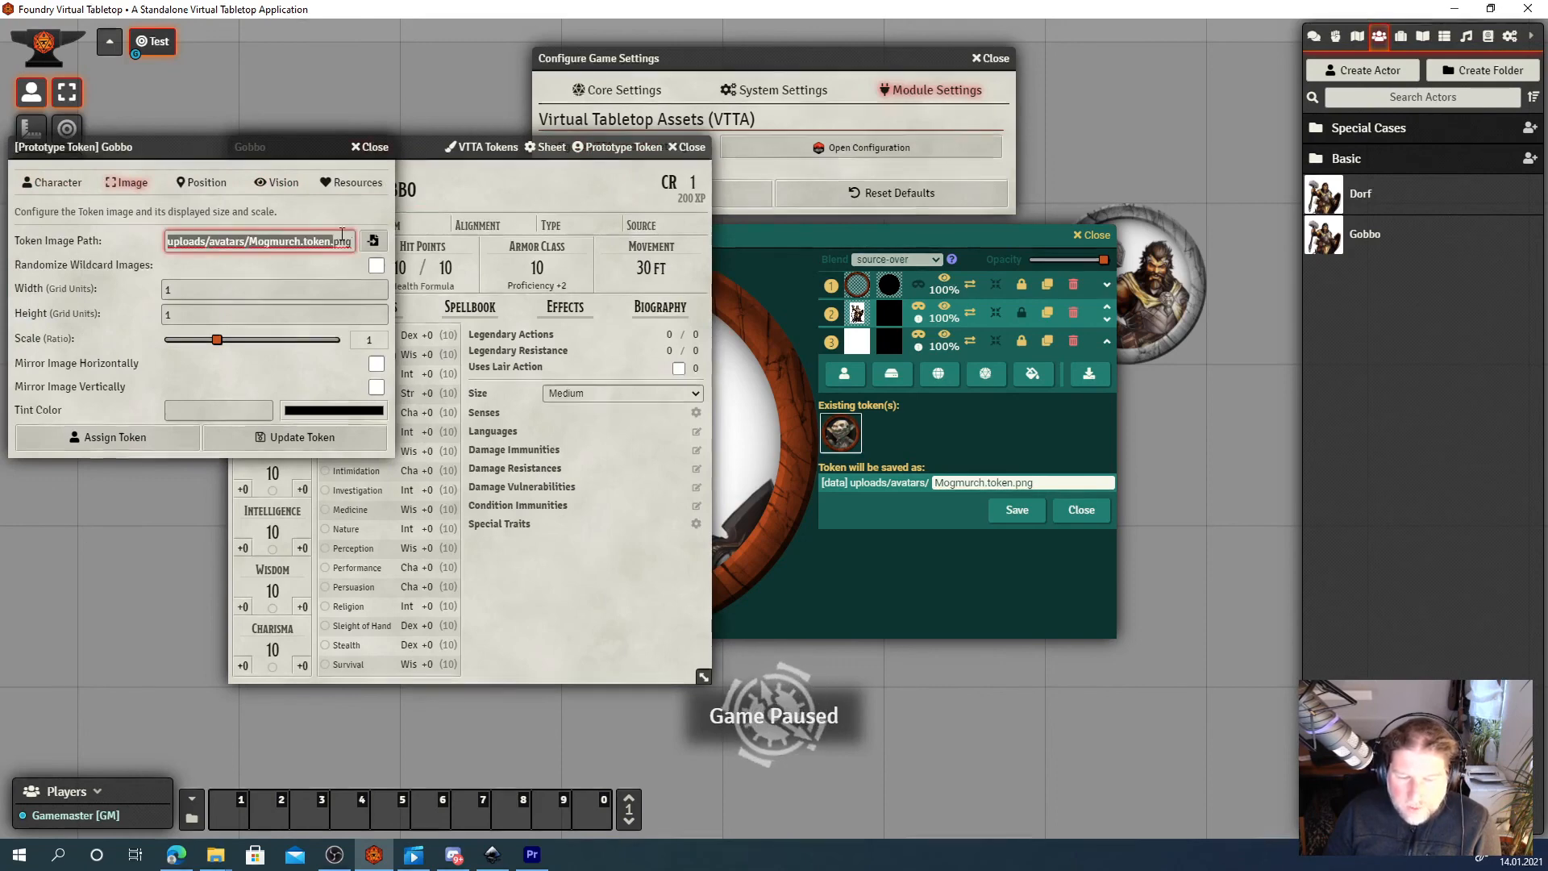
{"action": "left_click", "coordinate": [367, 146]}
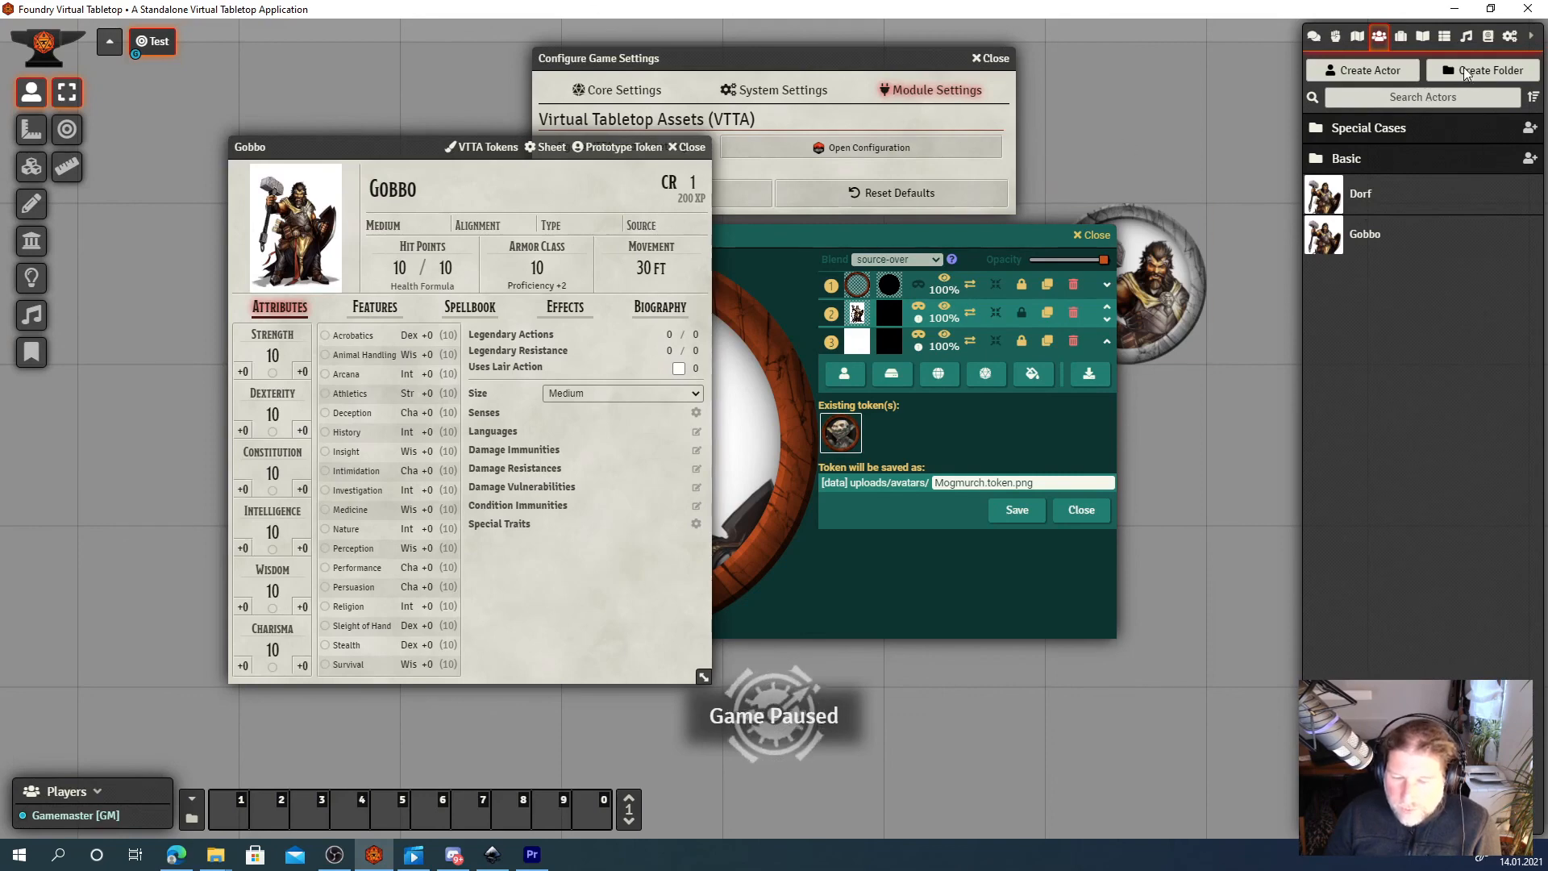
{"action": "left_click", "coordinate": [963, 482]}
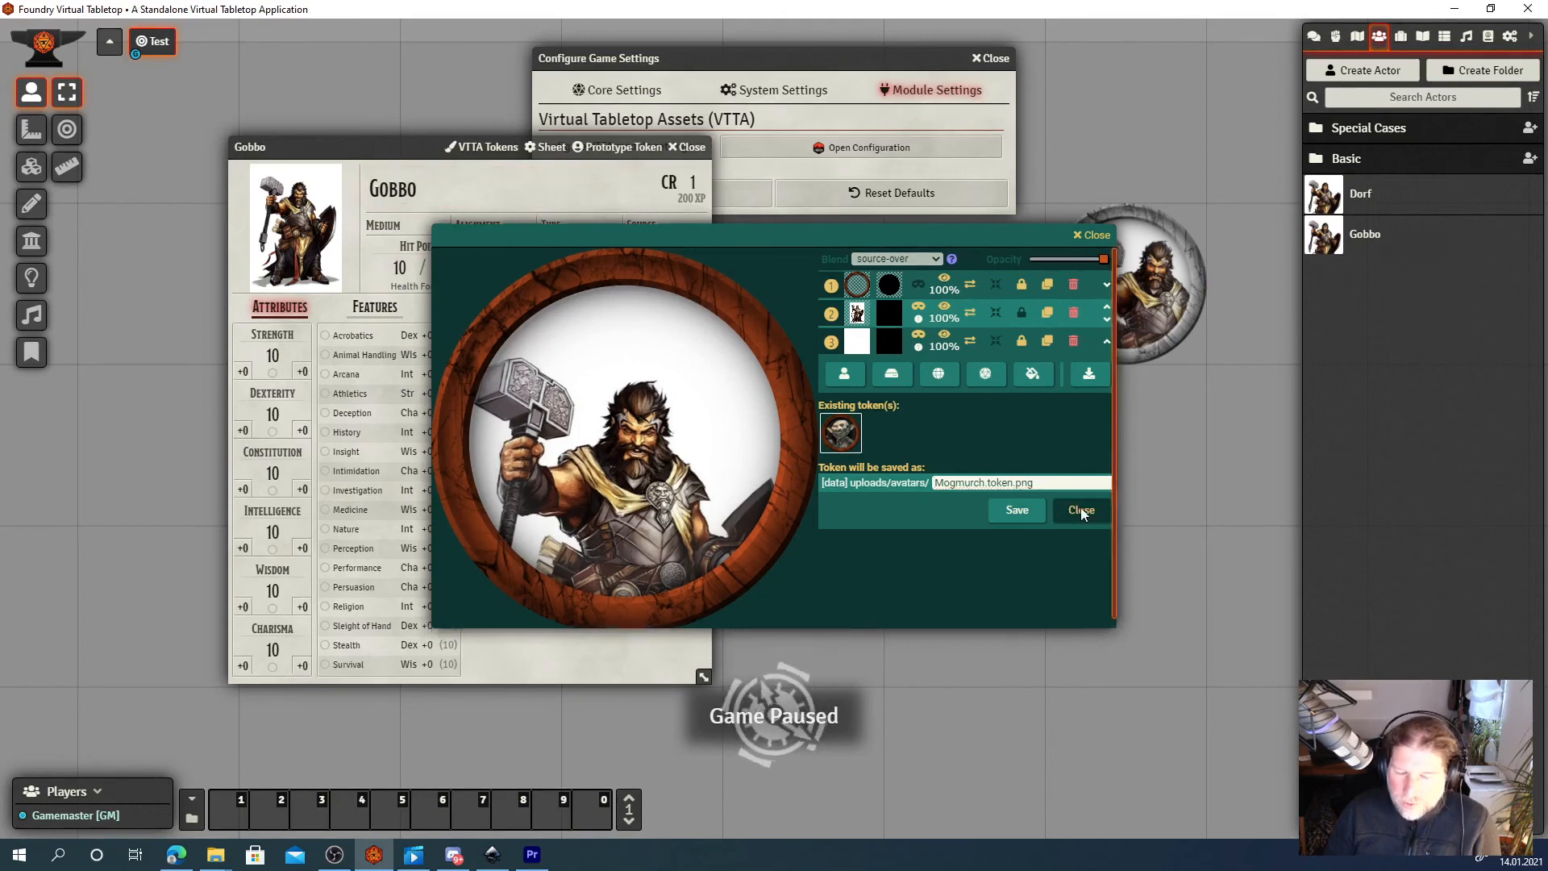
Close the token editor unsaved, Gobbo's sheet and Configure Game Settings, leaving just the scene.
{"action": "left_click", "coordinate": [1079, 510]}
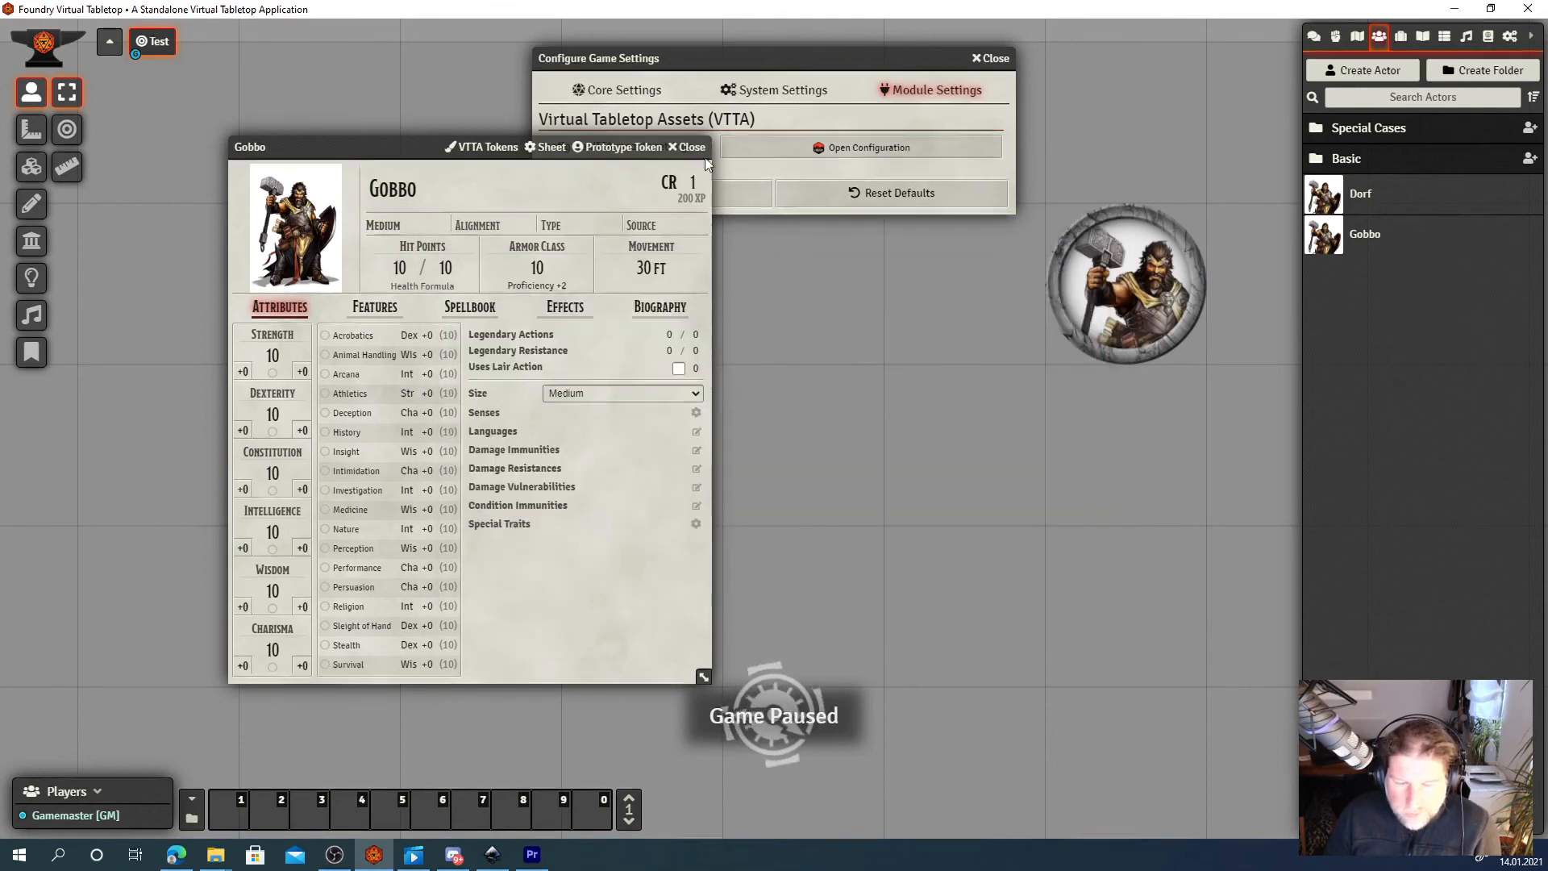
{"action": "left_click", "coordinate": [686, 147]}
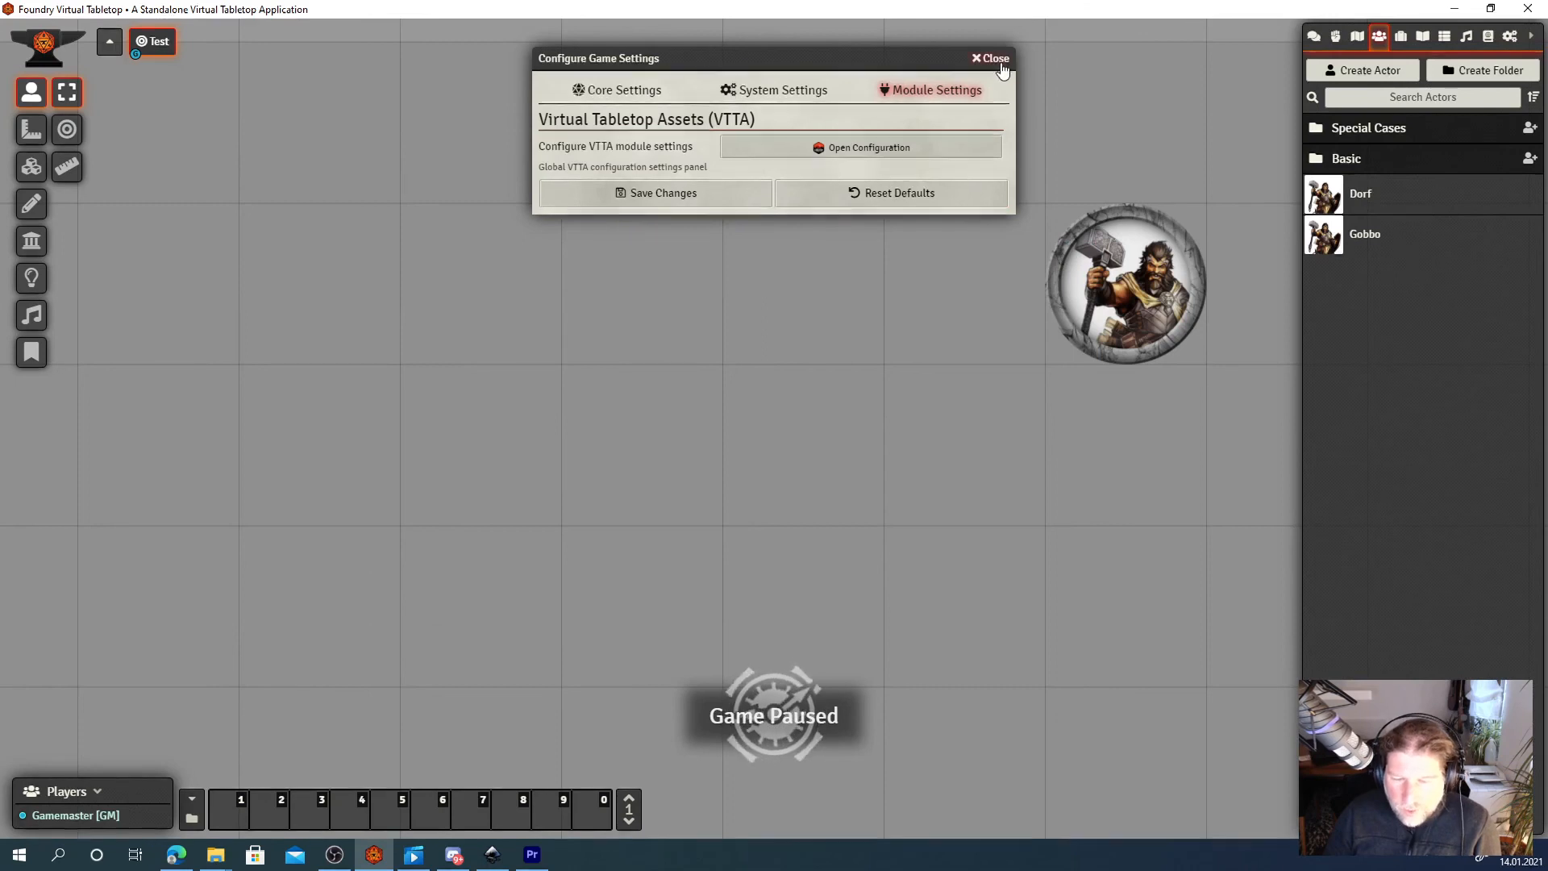
{"action": "left_click", "coordinate": [990, 58]}
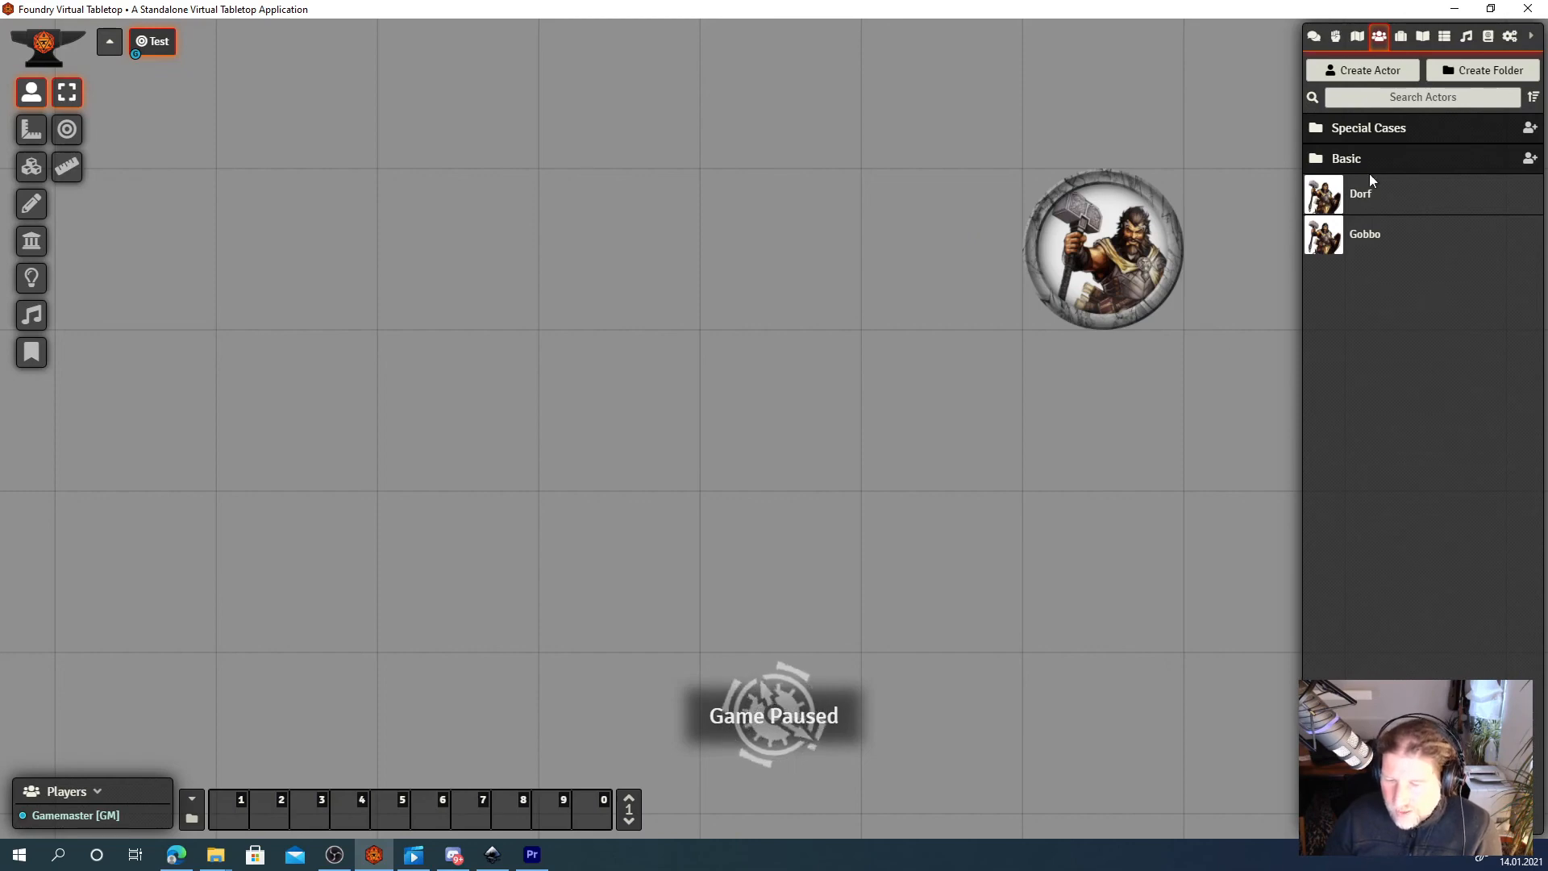
Reopen Dorf's sheet so its stone-framed token targets uploads/avatars/Dwarf_Cleric.token.png.
{"action": "double_click", "coordinate": [1361, 194]}
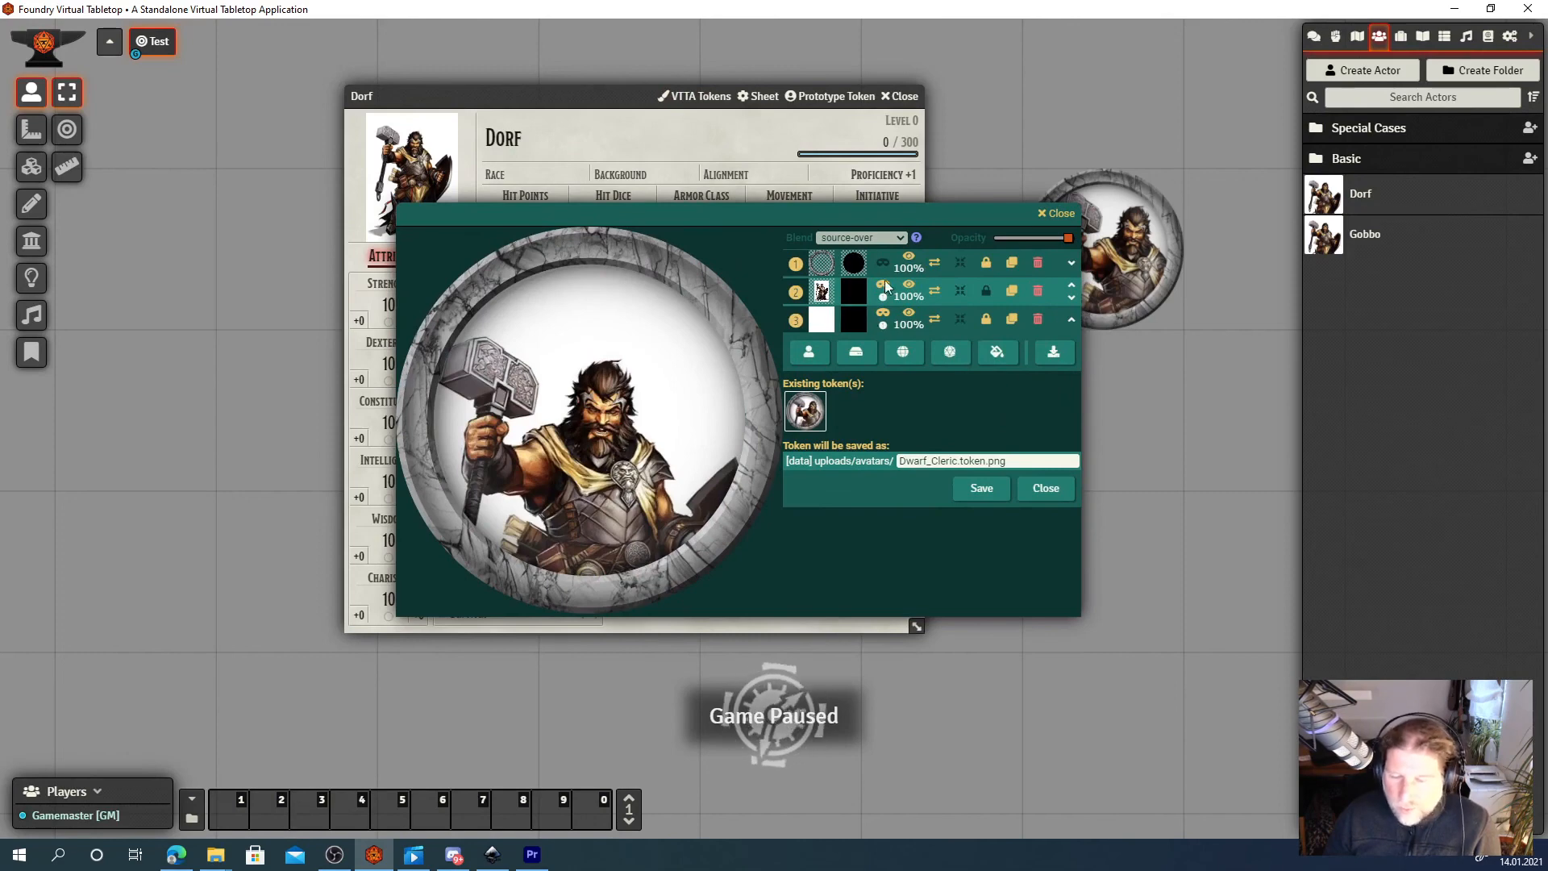
{"action": "mouse_move", "coordinate": [808, 353]}
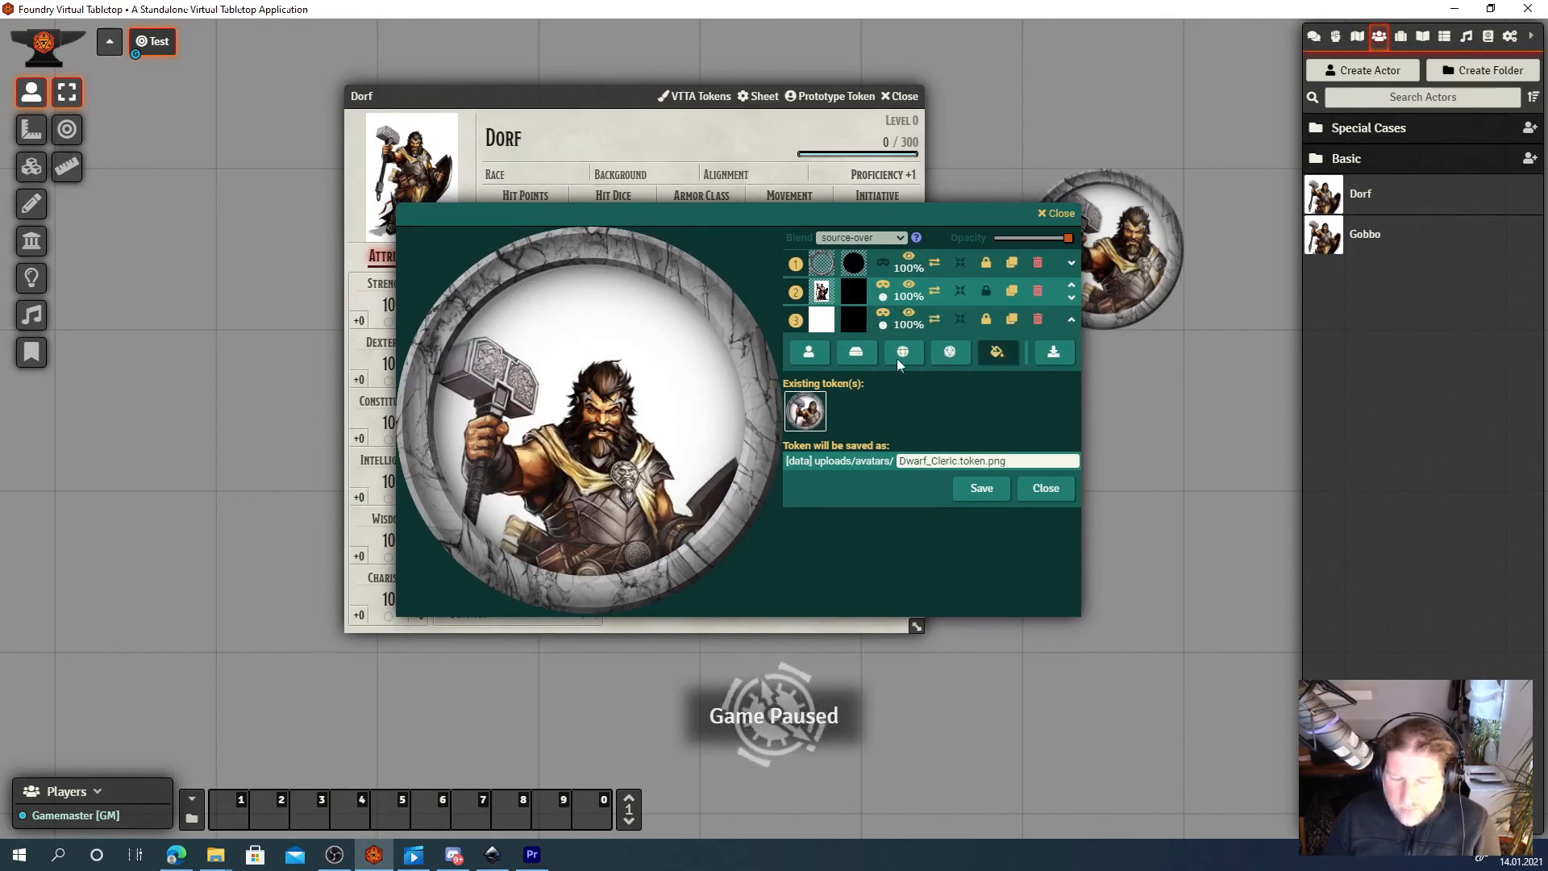
{"action": "mouse_move", "coordinate": [692, 458]}
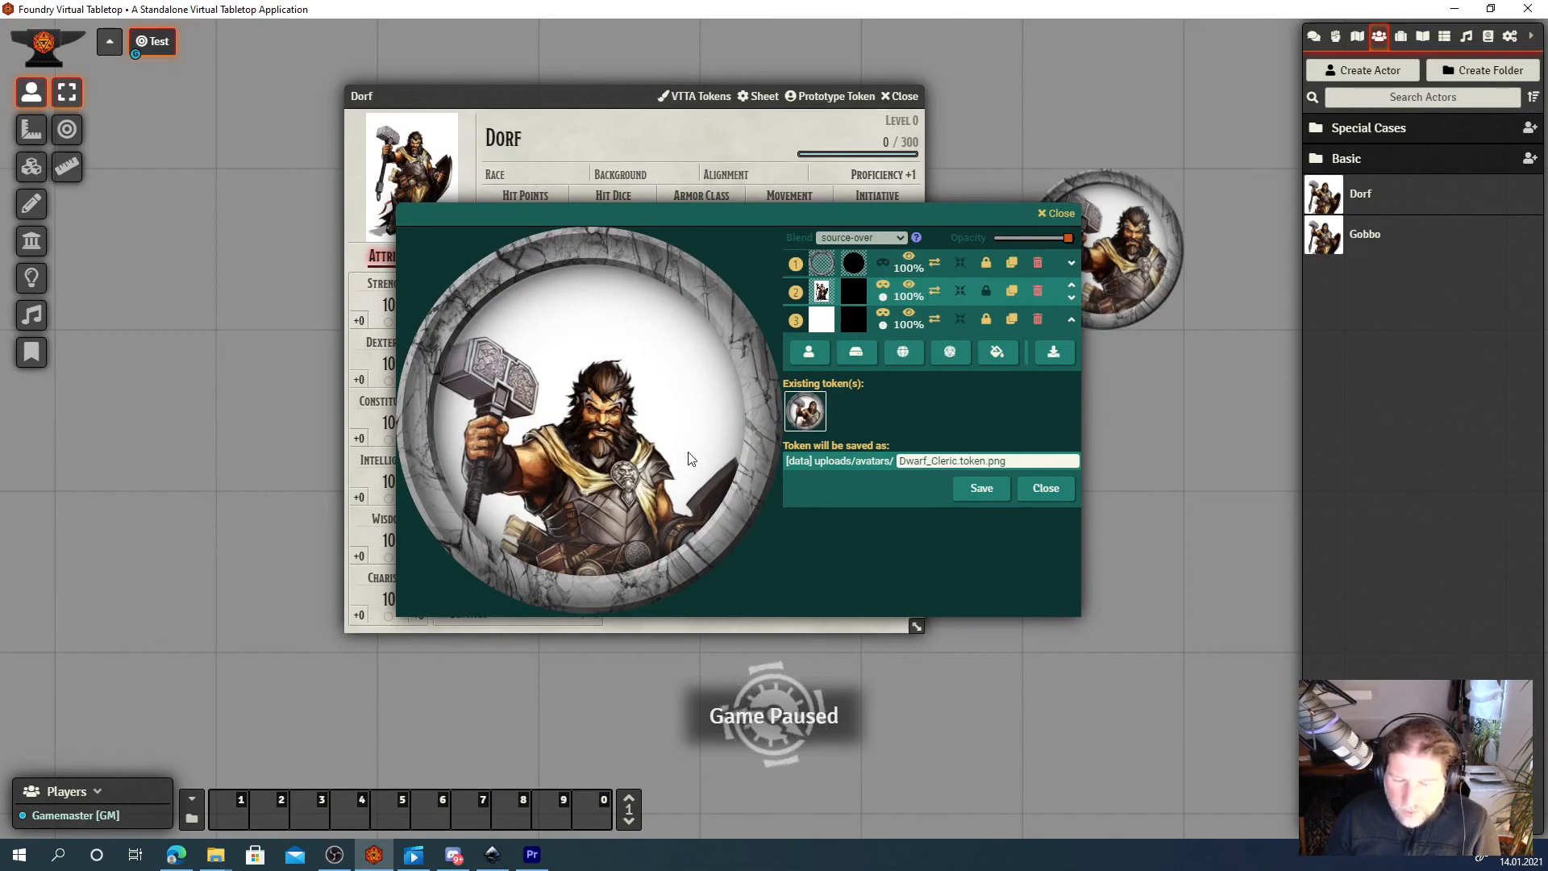